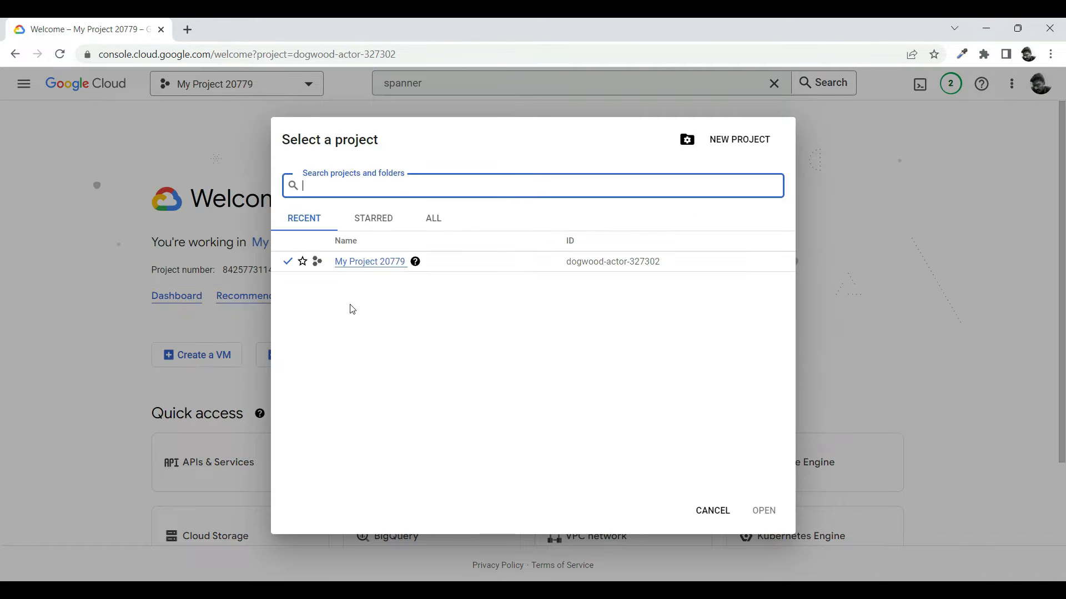
# Dismiss the project picker and open the Spanner welcome page by searching 'spanner'.
pyautogui.click(711, 511)
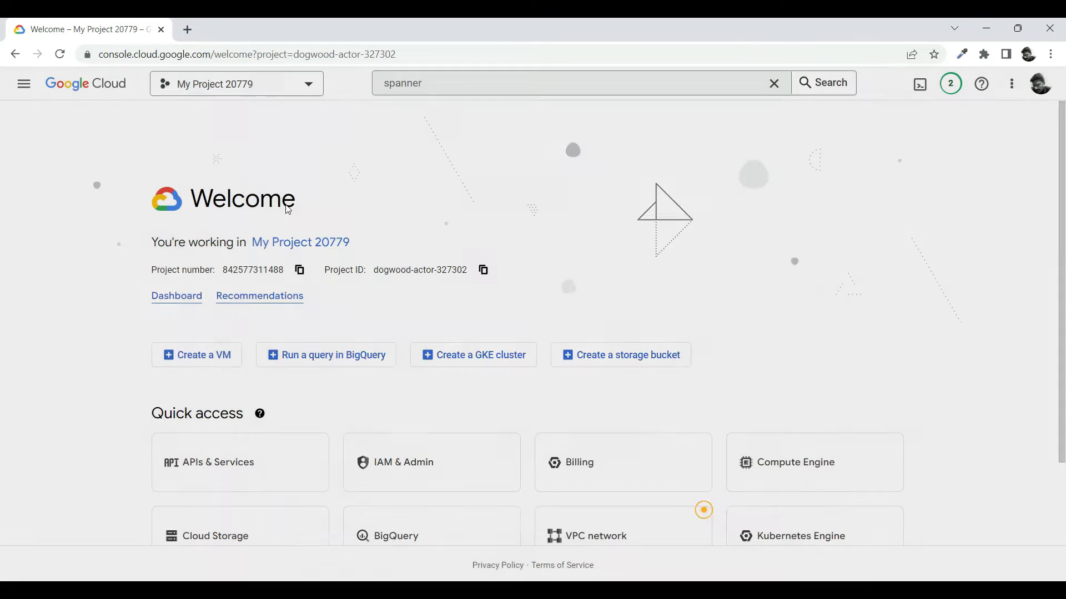
pyautogui.click(578, 82)
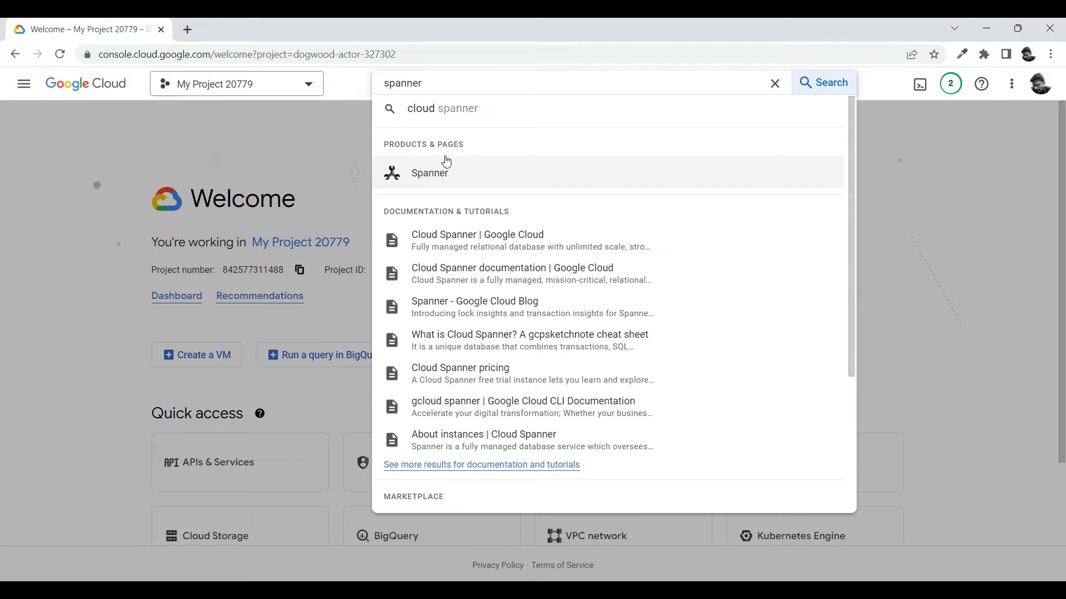
pyautogui.click(430, 172)
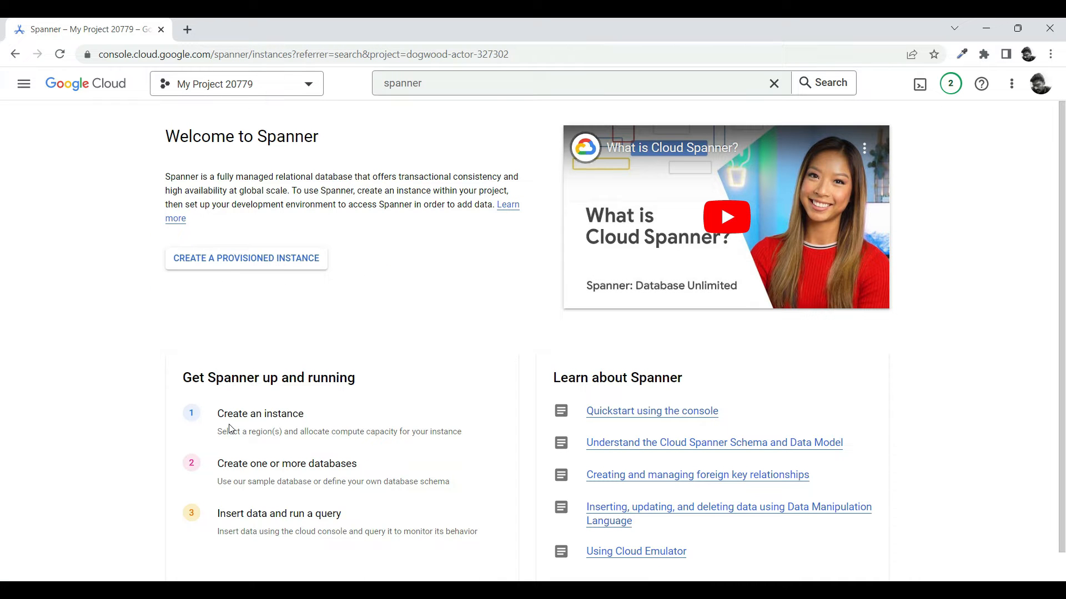
pyautogui.moveTo(221, 276)
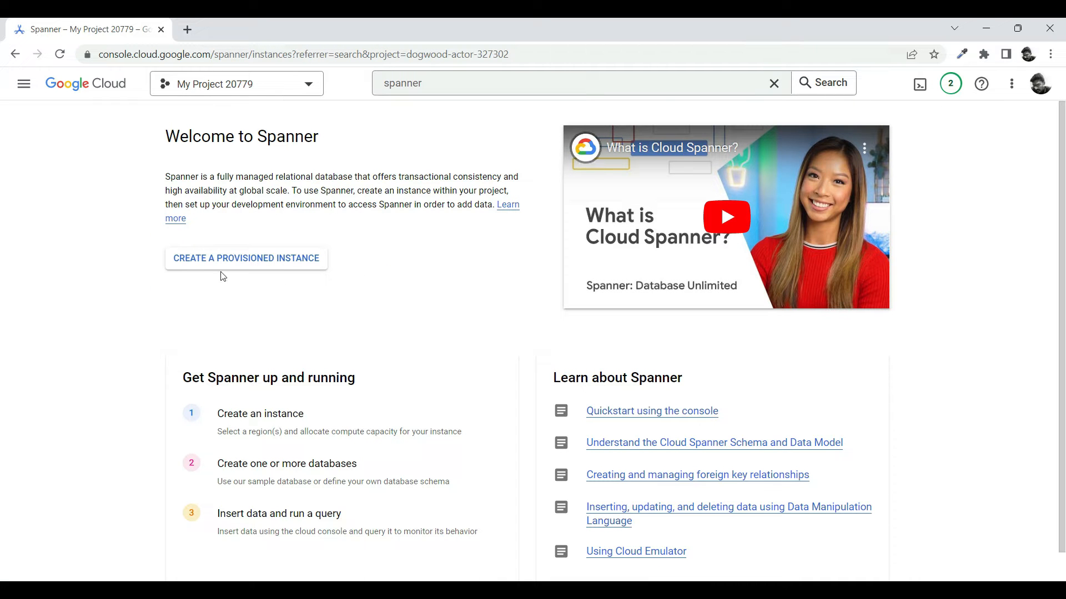
pyautogui.moveTo(328, 479)
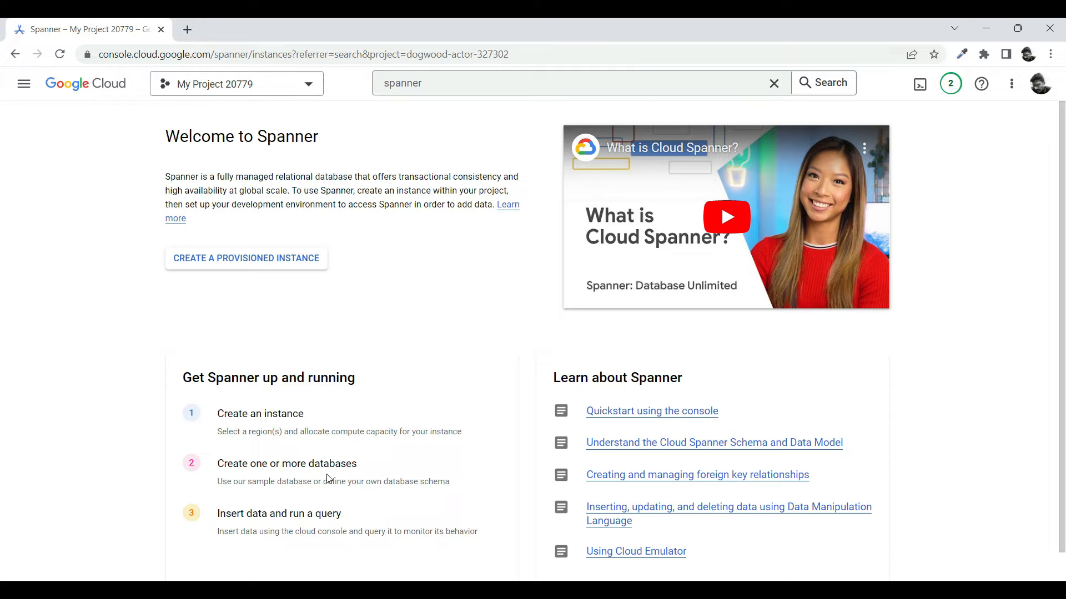
# Start a new provisioned Spanner instance named demo-instance.
pyautogui.click(245, 258)
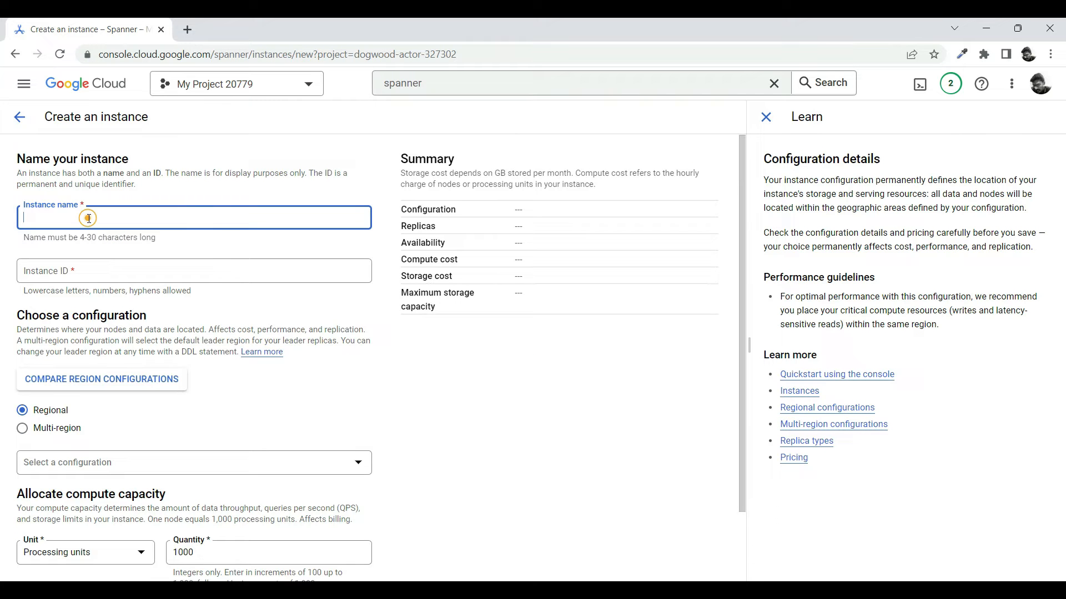
pyautogui.write('dem')
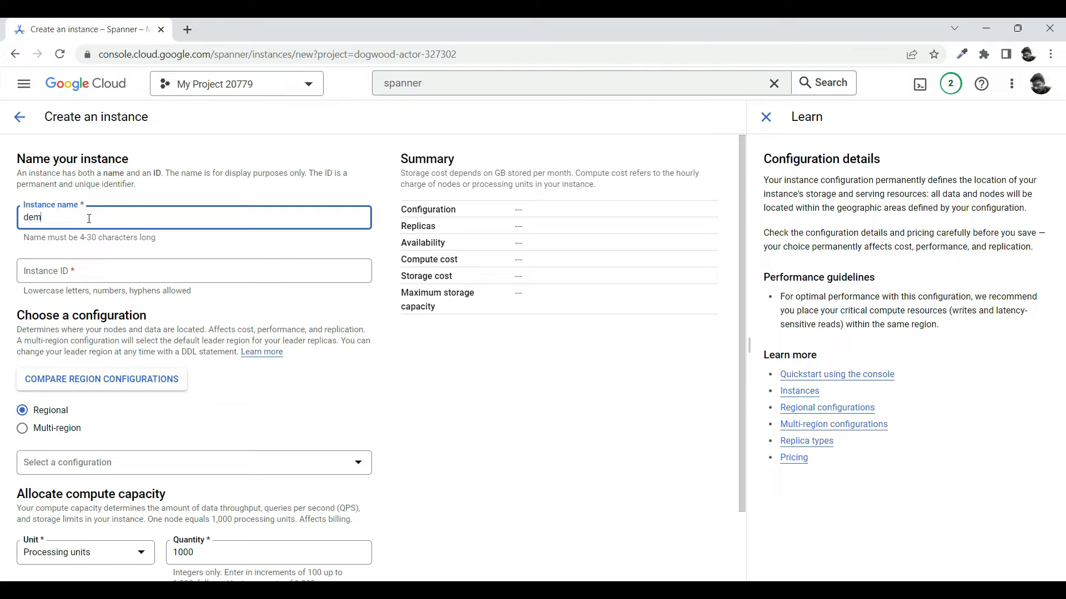
pyautogui.write('o-instance')
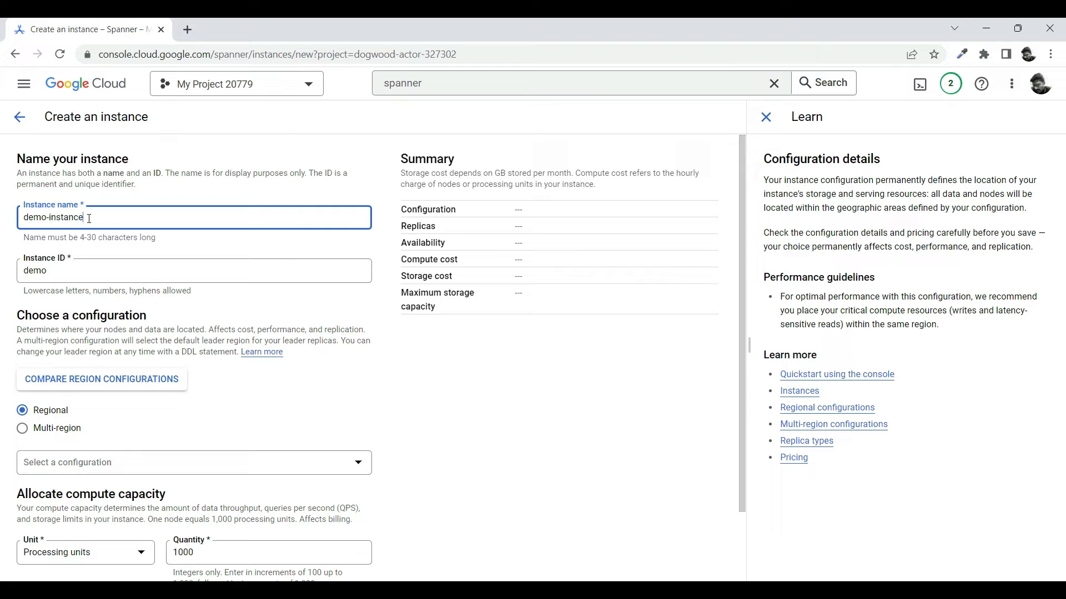
pyautogui.click(194, 270)
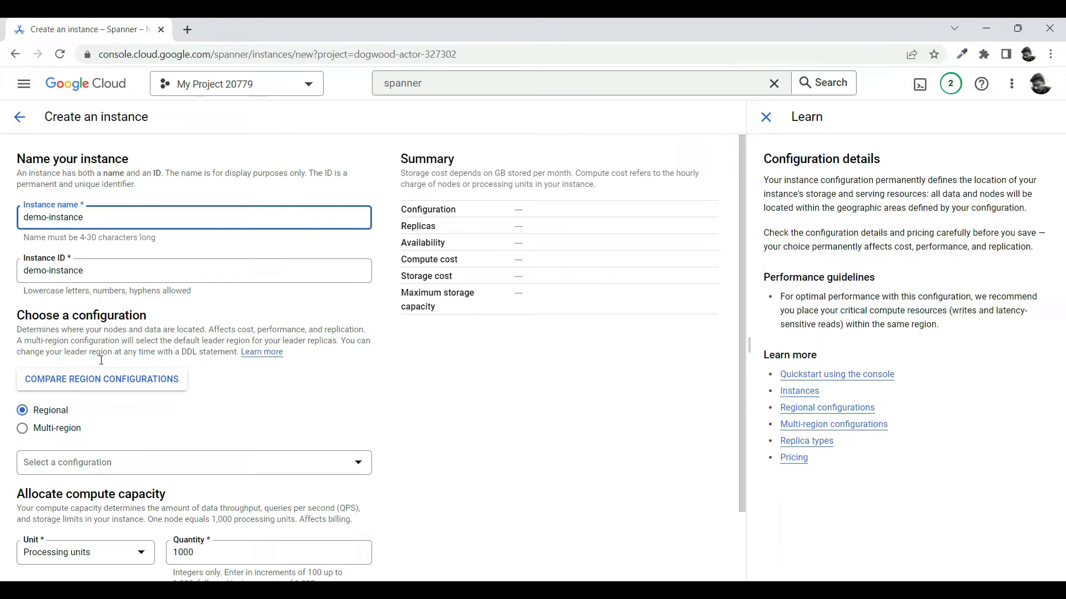
# Choose the regional us-central1 (Iowa) configuration and create the instance.
pyautogui.scroll(-3)
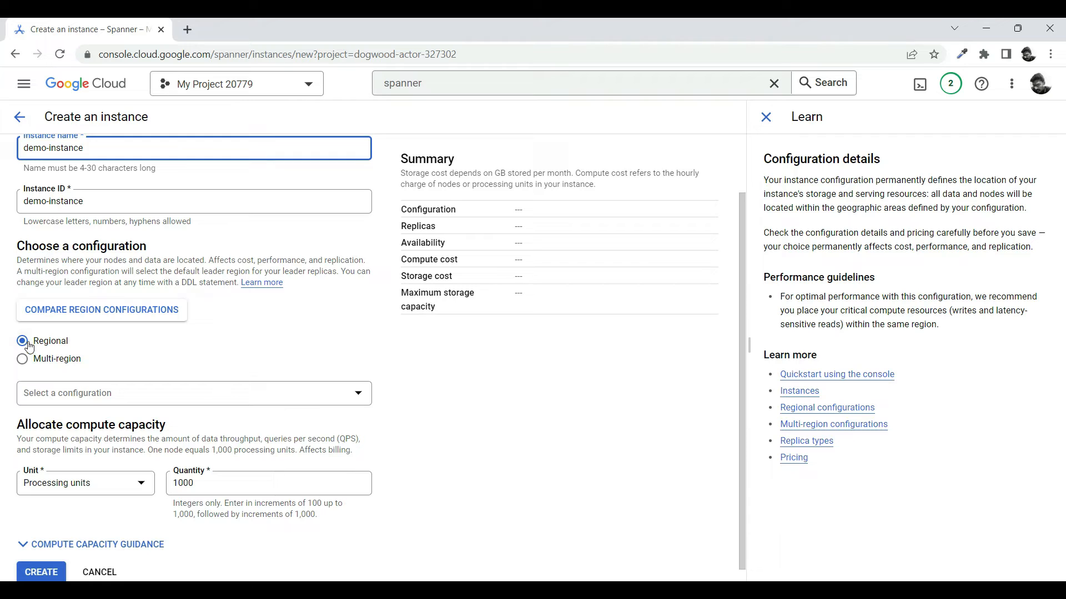
pyautogui.moveTo(358, 399)
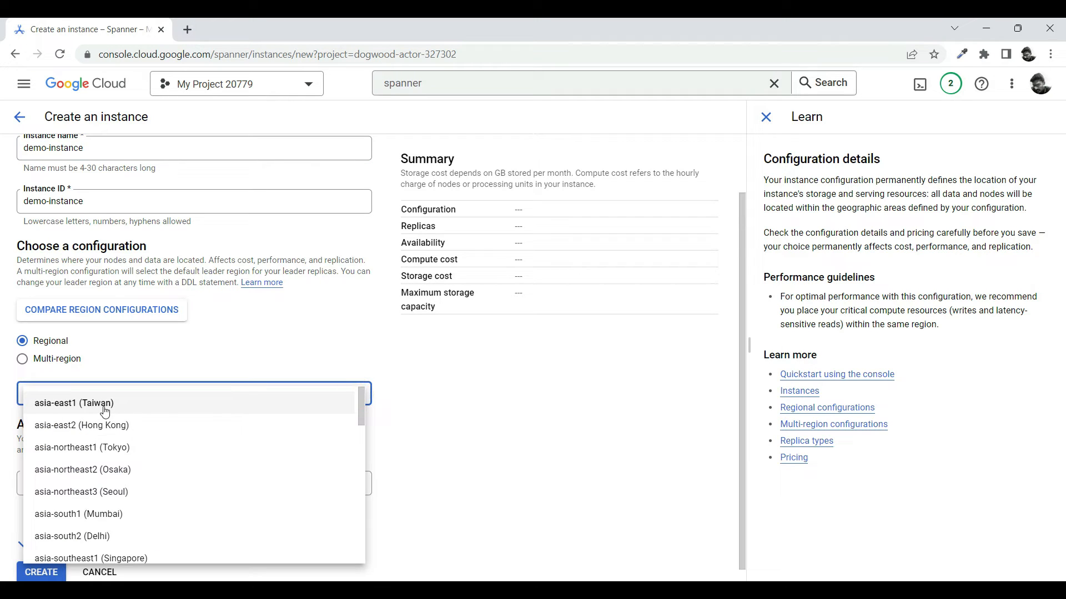
pyautogui.scroll(-3)
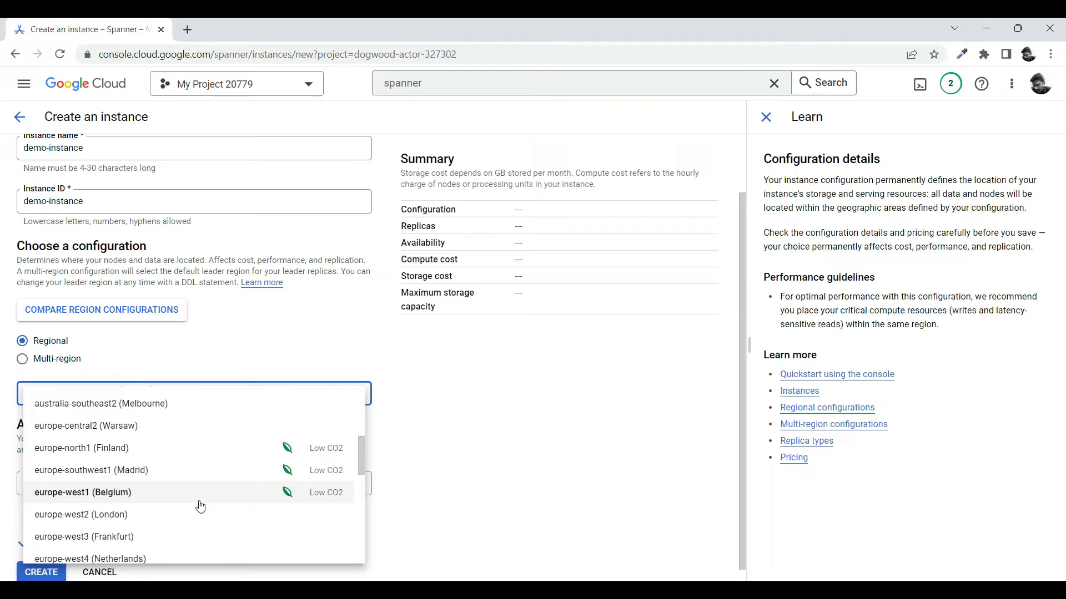
pyautogui.scroll(3)
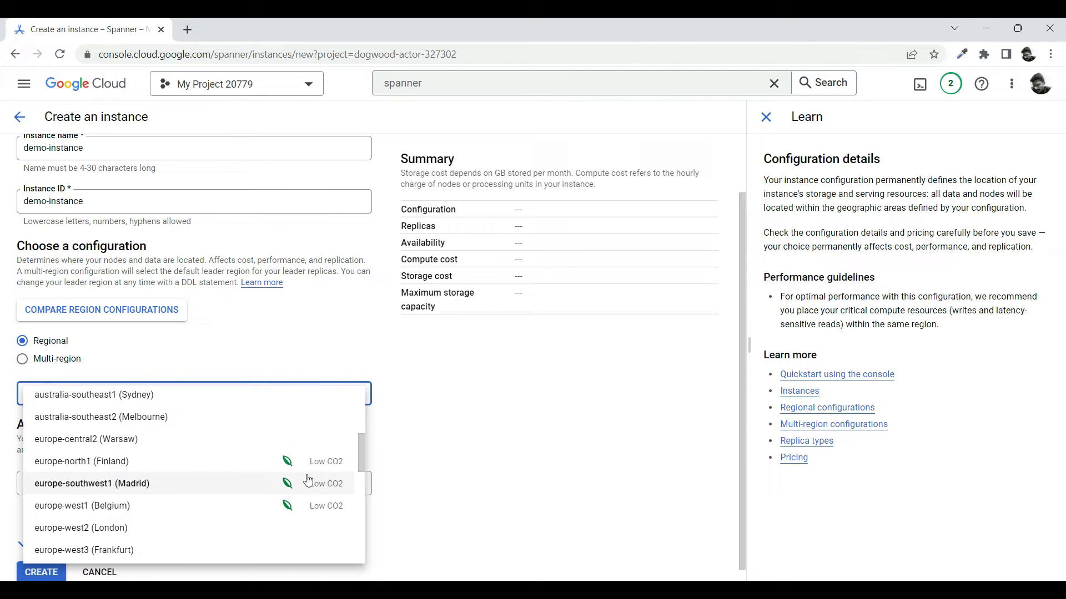
pyautogui.scroll(-3)
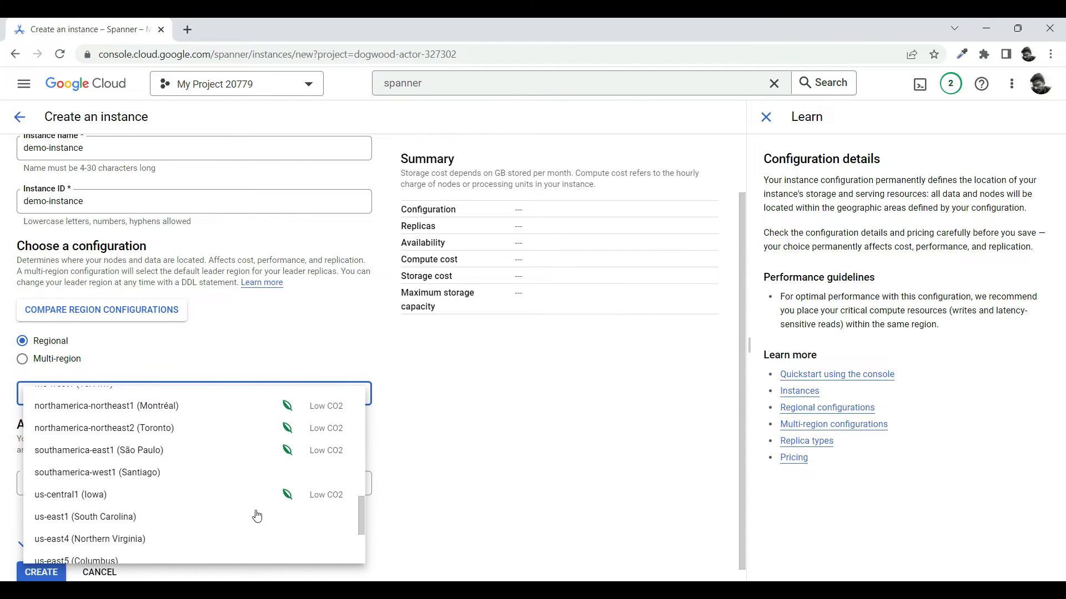
pyautogui.scroll(3)
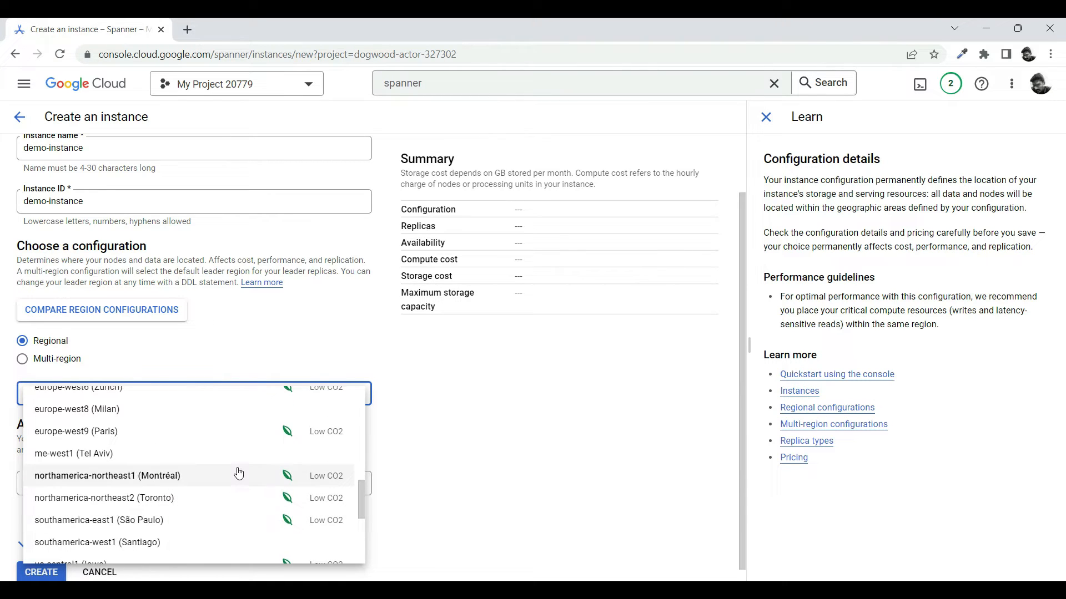
pyautogui.scroll(-3)
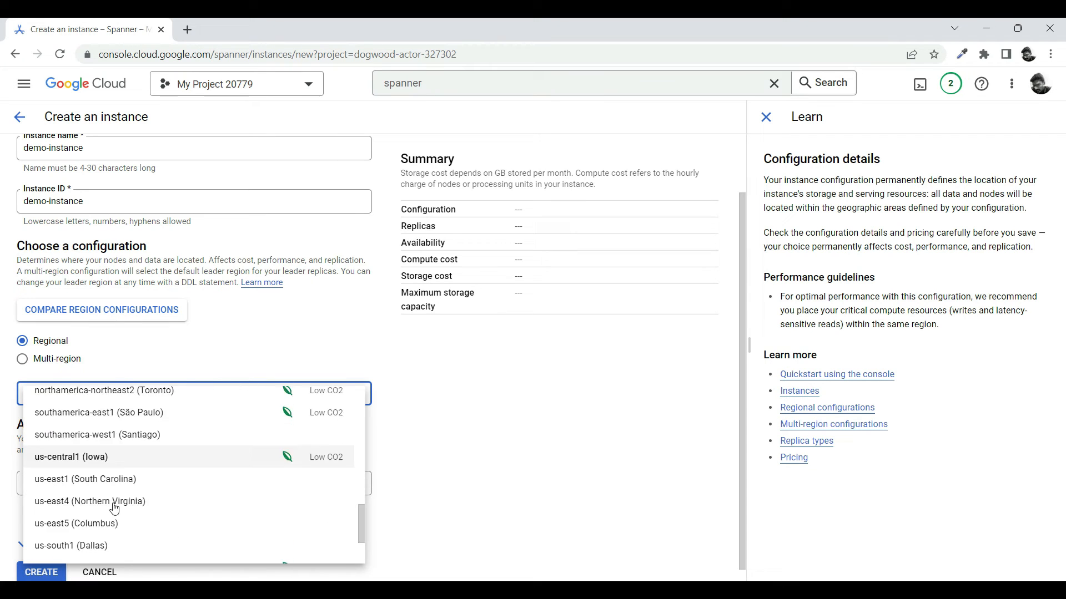
pyautogui.scroll(-3)
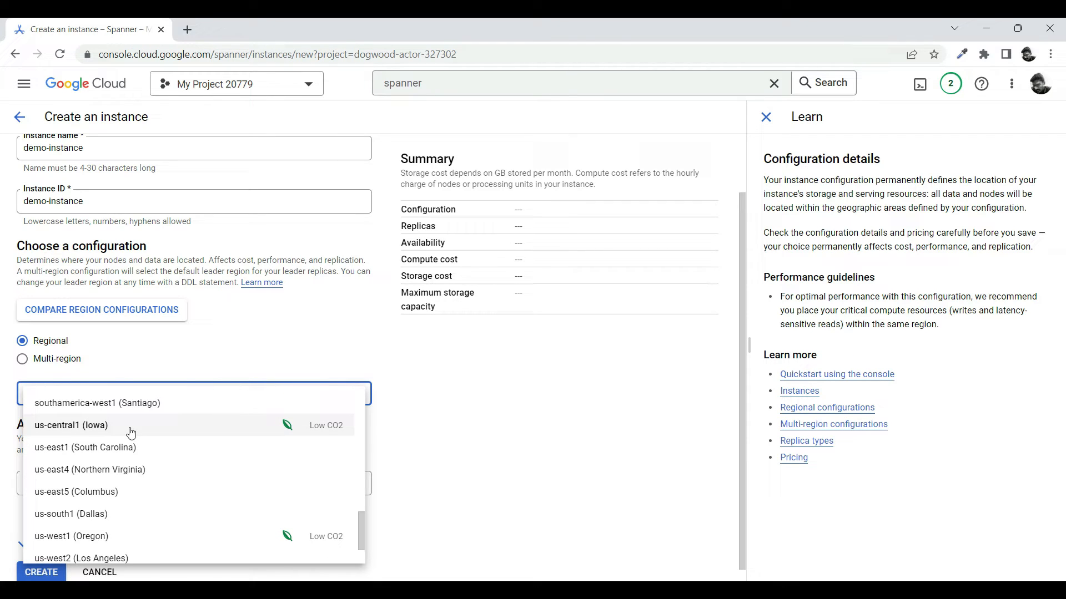
pyautogui.click(71, 425)
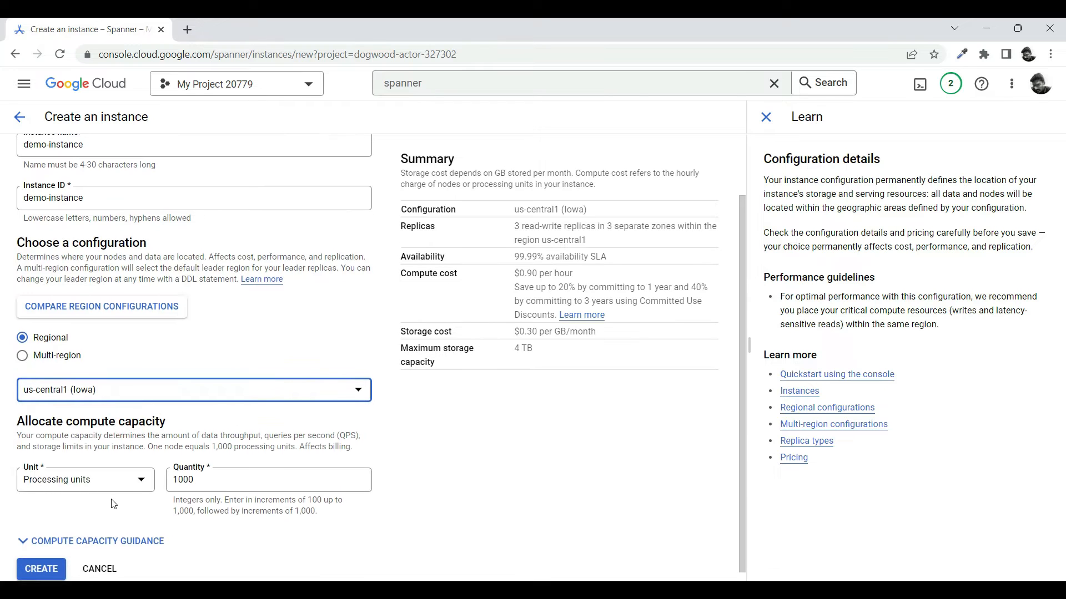
pyautogui.scroll(-3)
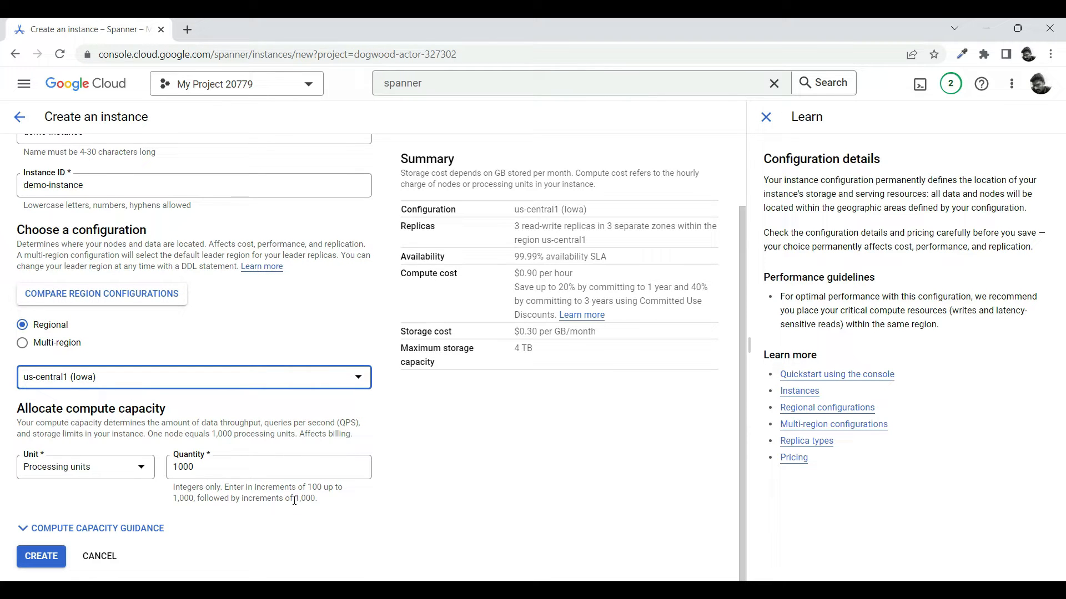
pyautogui.moveTo(211, 517)
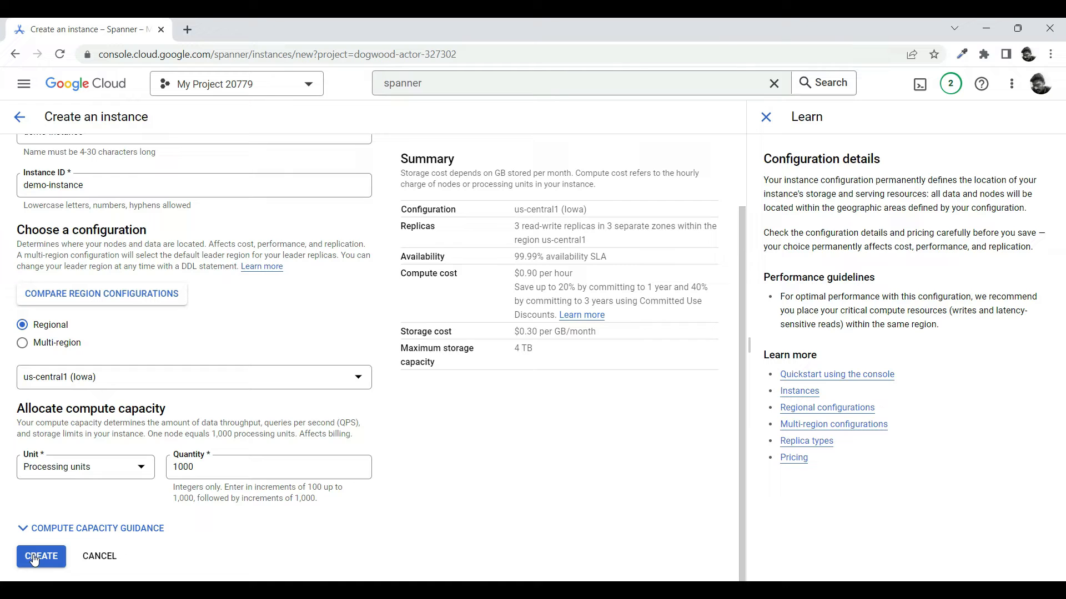
pyautogui.click(40, 556)
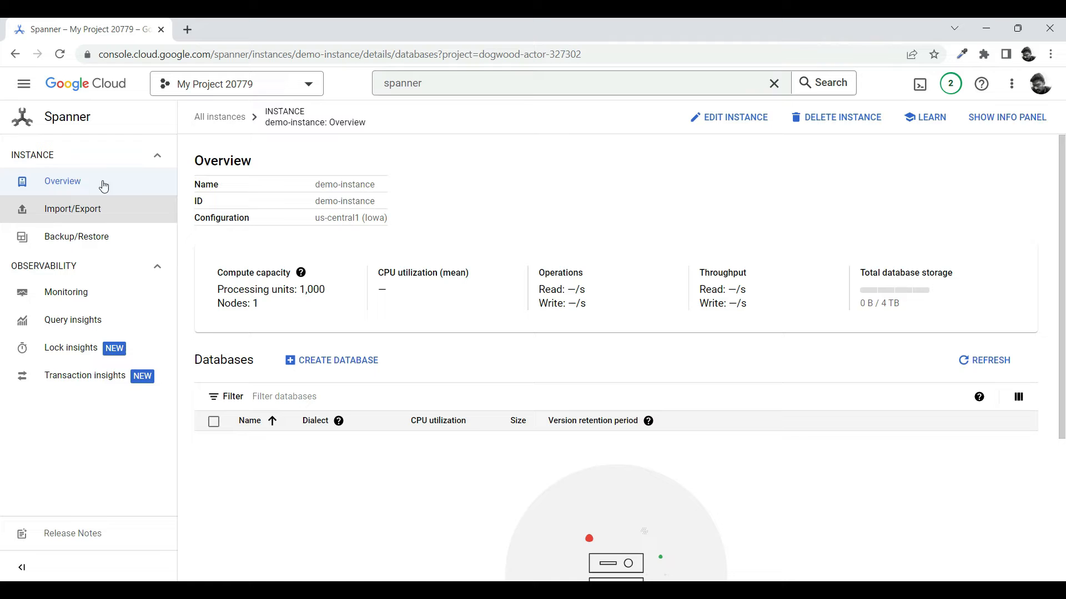
# Open the Create Database form from the demo-instance overview.
pyautogui.scroll(-3)
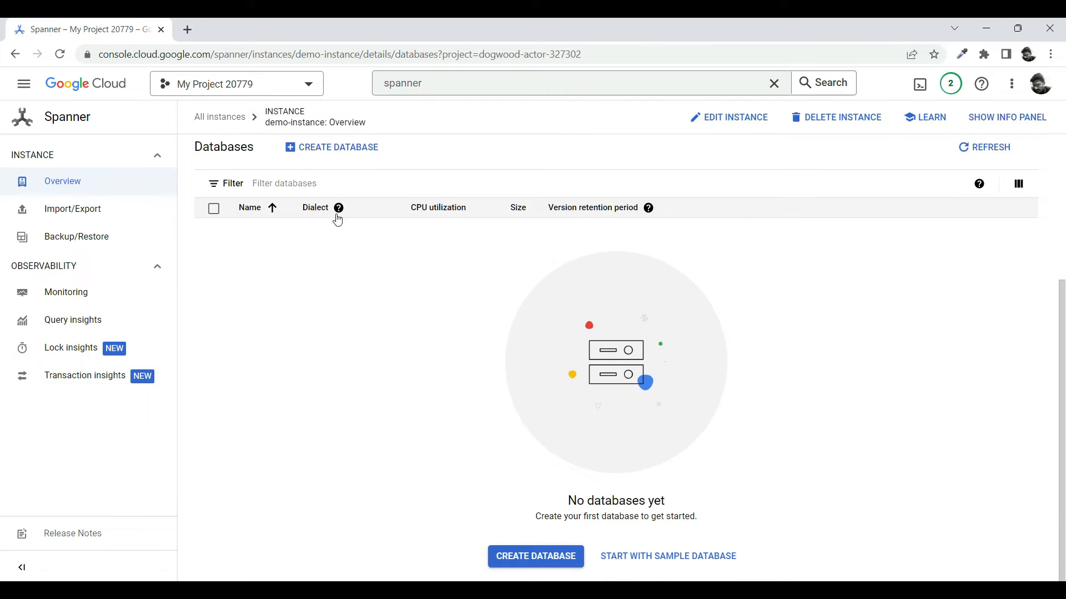
pyautogui.moveTo(512, 547)
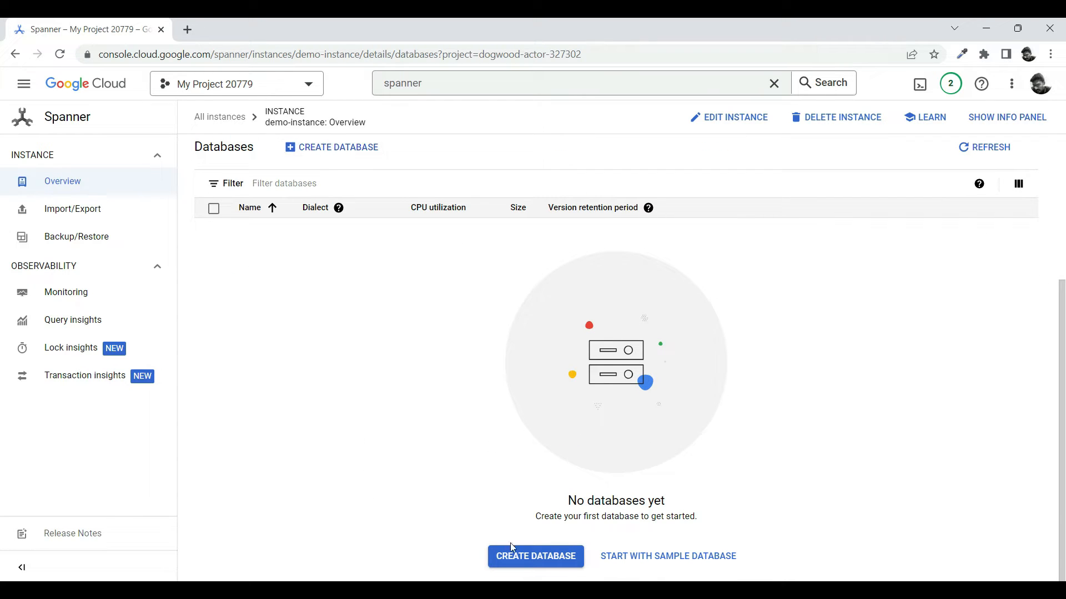
pyautogui.click(535, 557)
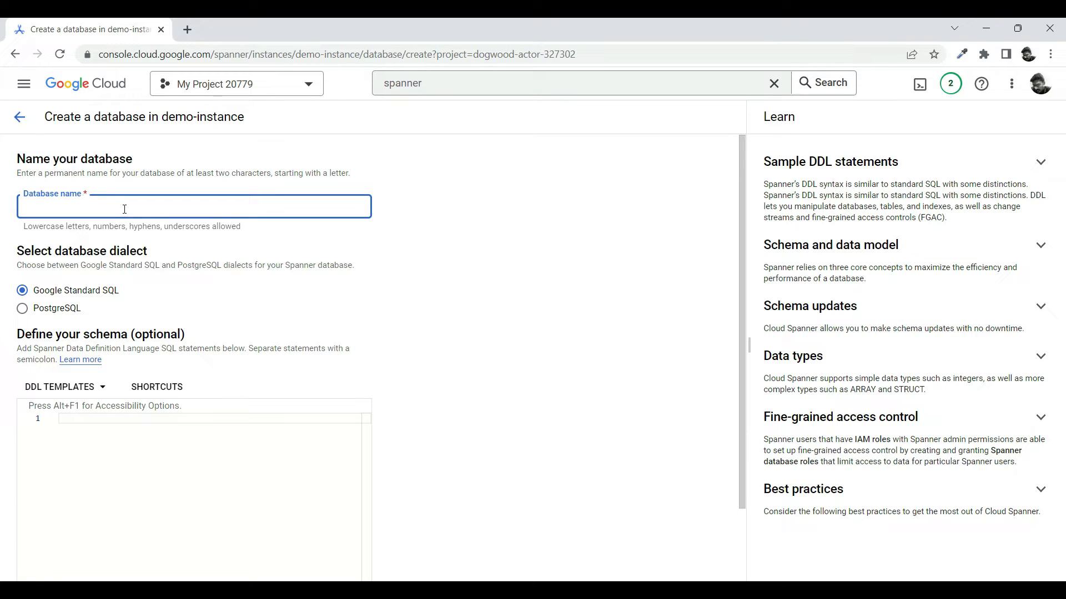
# Name the database yt-demo, keep the Google Standard SQL dialect, and create it.
pyautogui.write('yt-demo')
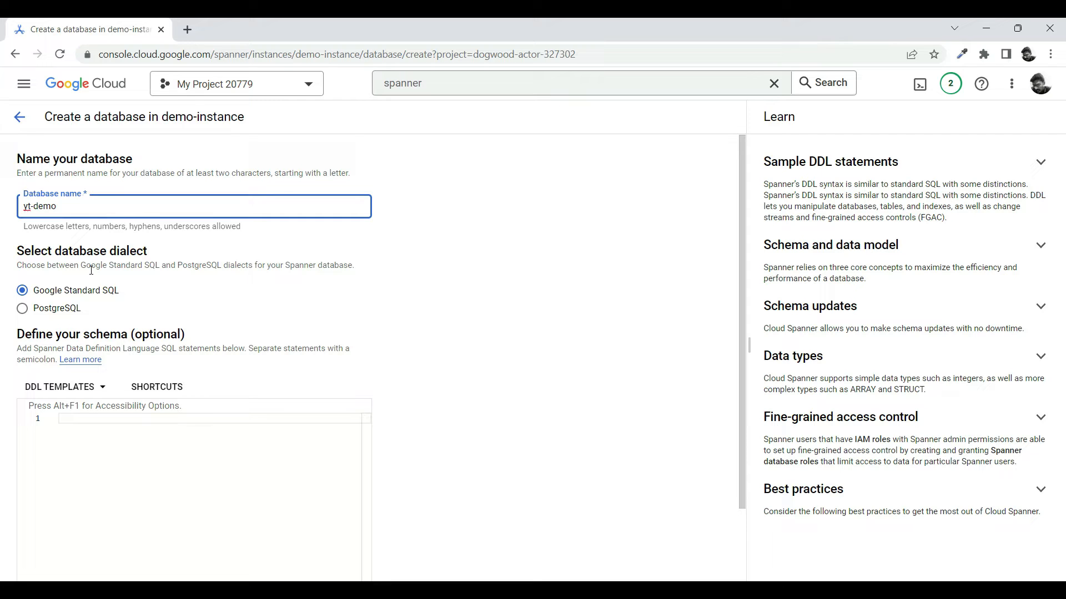
pyautogui.moveTo(73, 300)
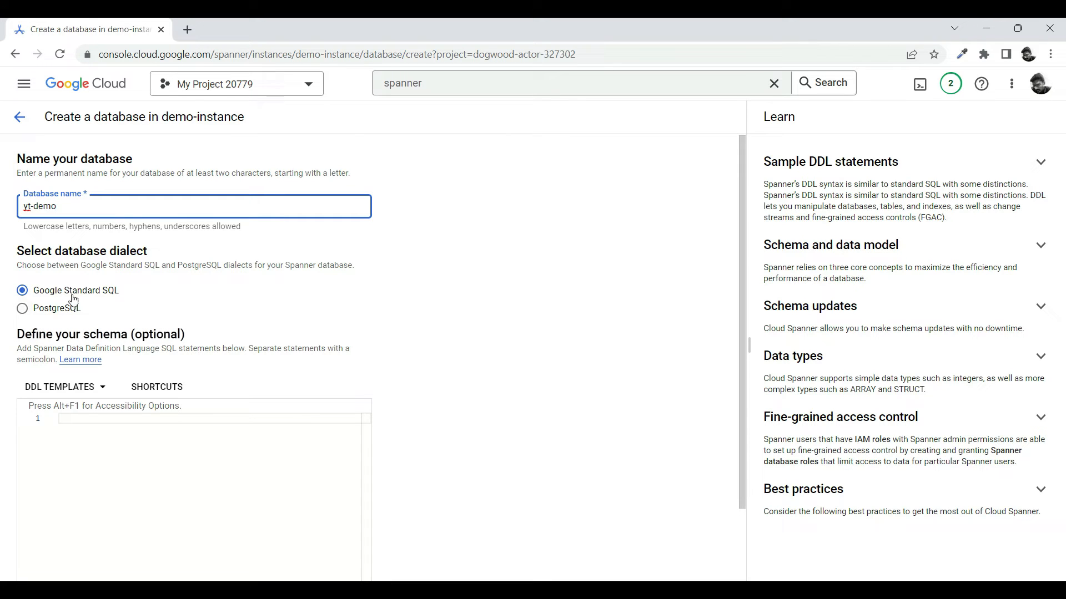
pyautogui.moveTo(30, 314)
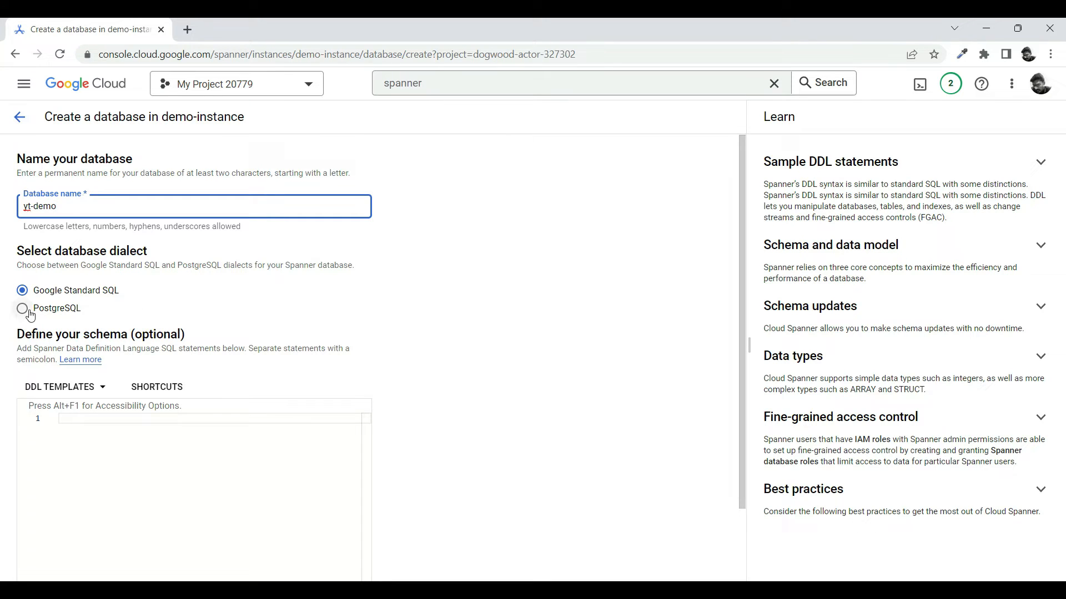
pyautogui.click(22, 308)
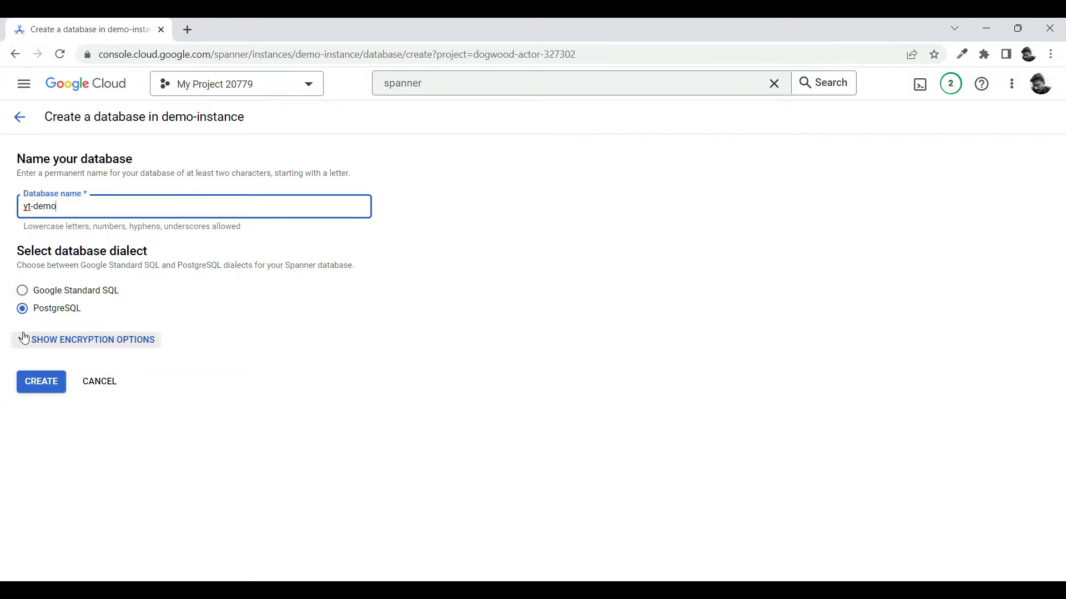
pyautogui.moveTo(119, 257)
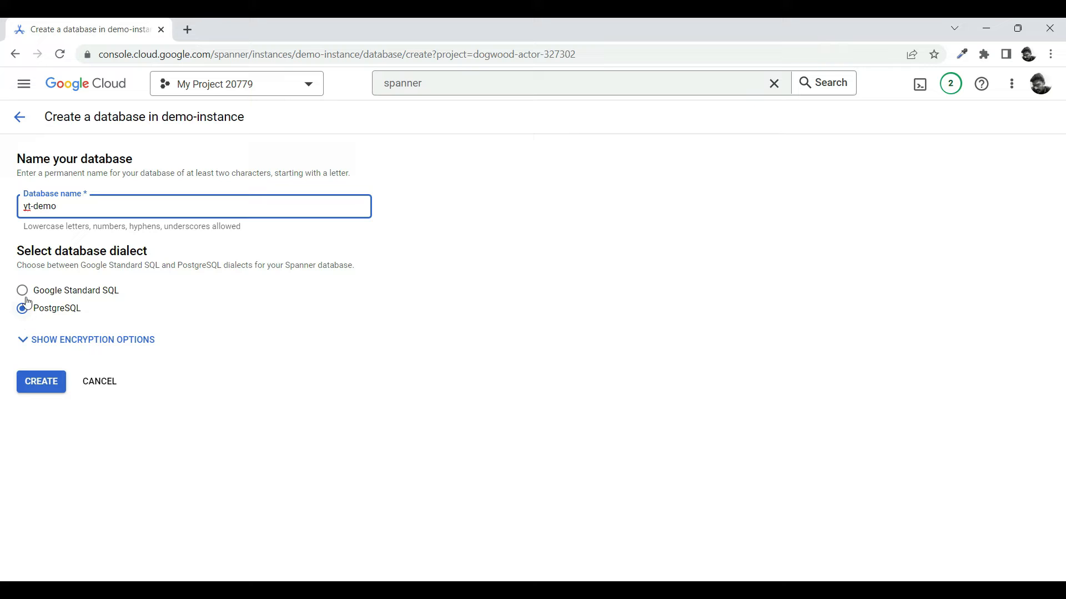
pyautogui.click(22, 290)
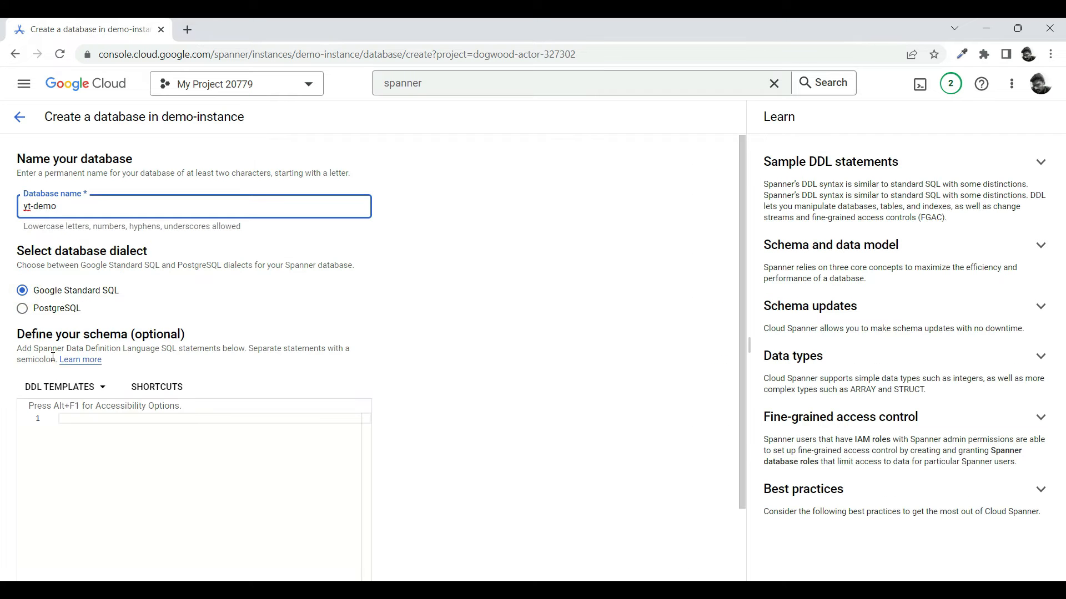
pyautogui.scroll(-3)
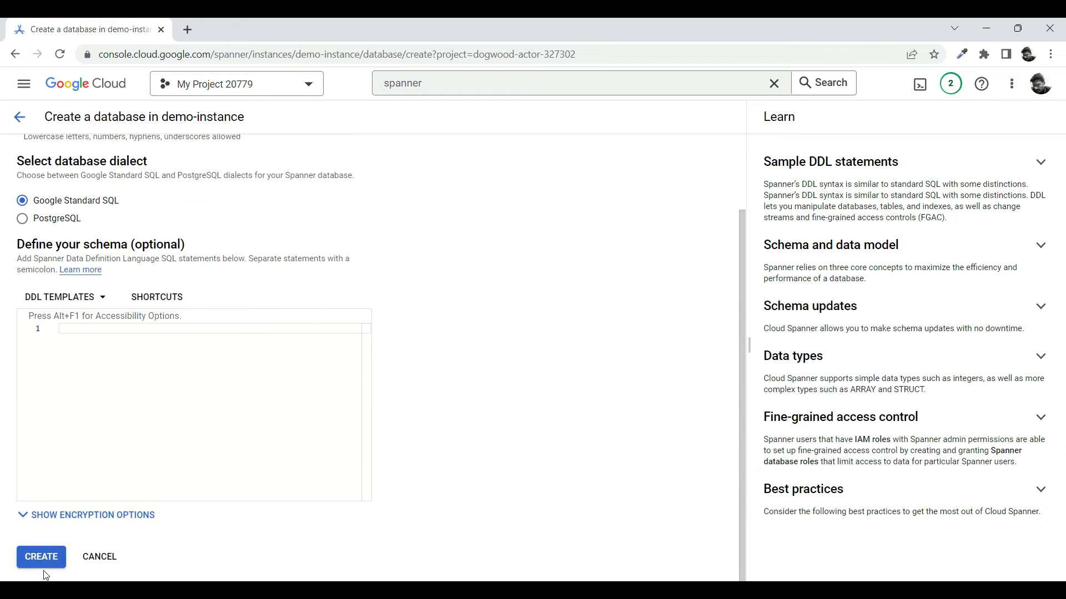
pyautogui.click(41, 557)
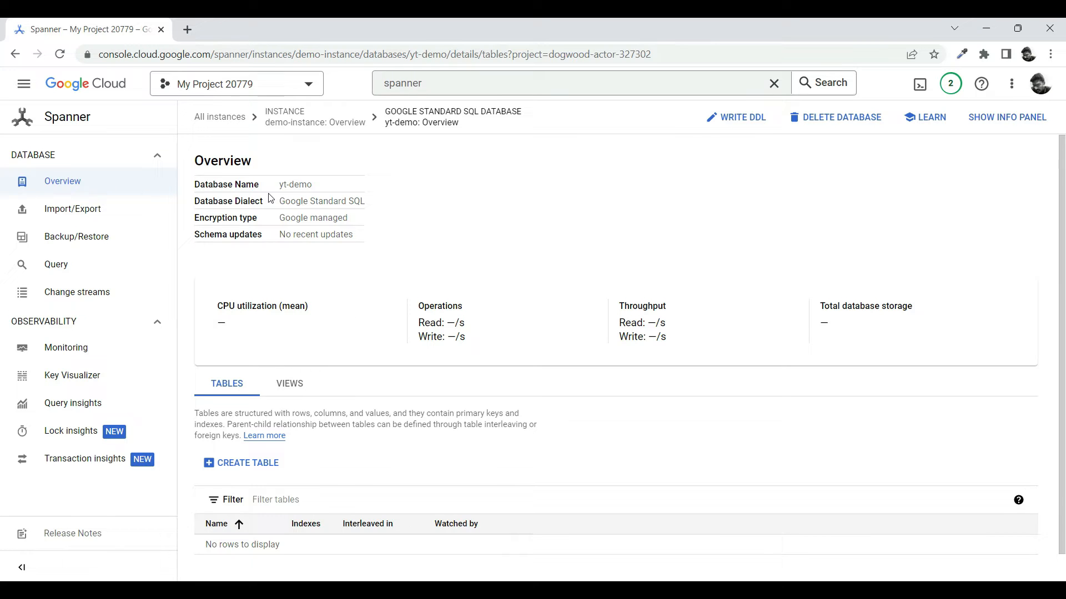
# Open the Create Table schema editor from yt-demo's Tables section.
pyautogui.scroll(-3)
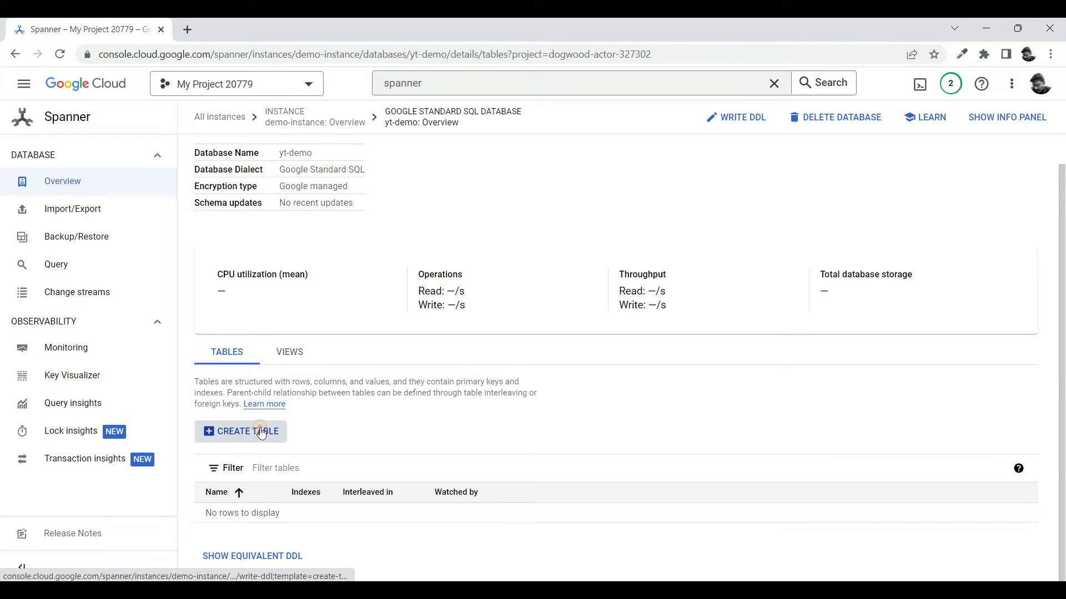
pyautogui.click(240, 432)
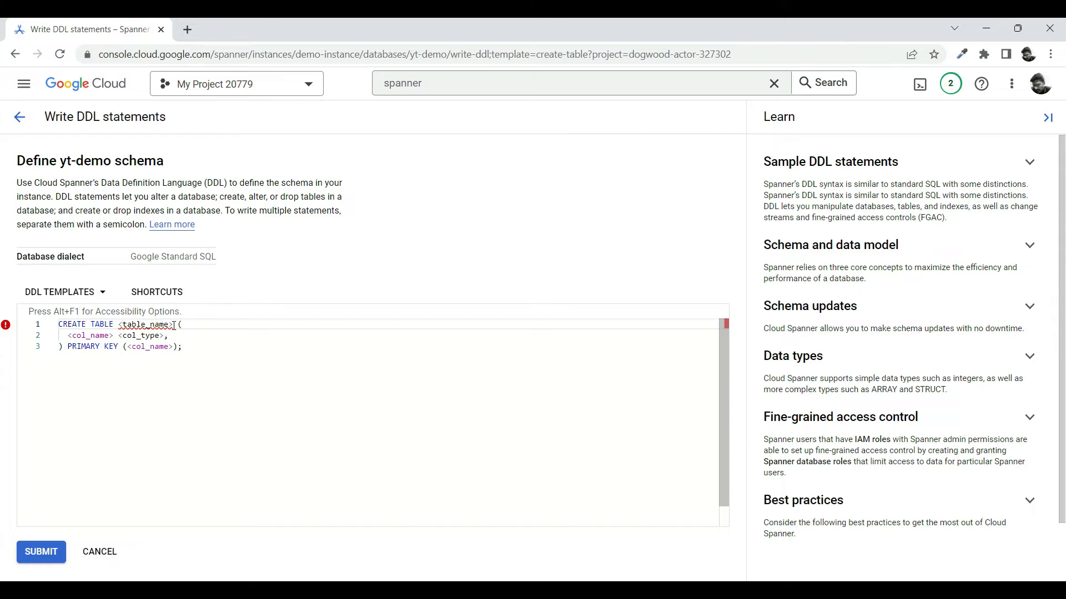
# Submit DDL for table employee: id STRING(40), name STRING(50), primary key id.
pyautogui.doubleClick(144, 324)
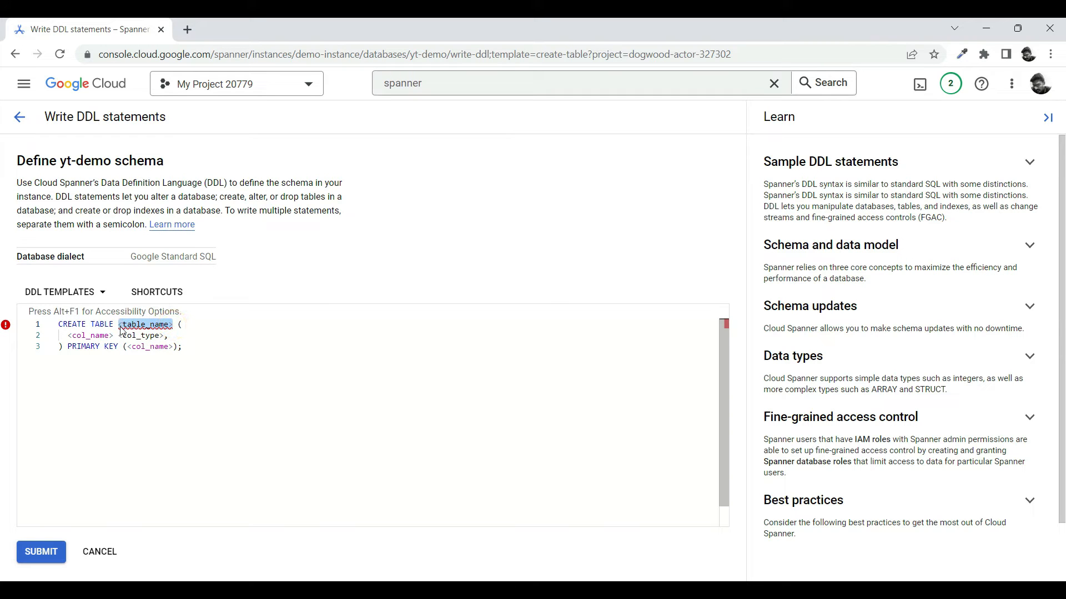
pyautogui.write('employ')
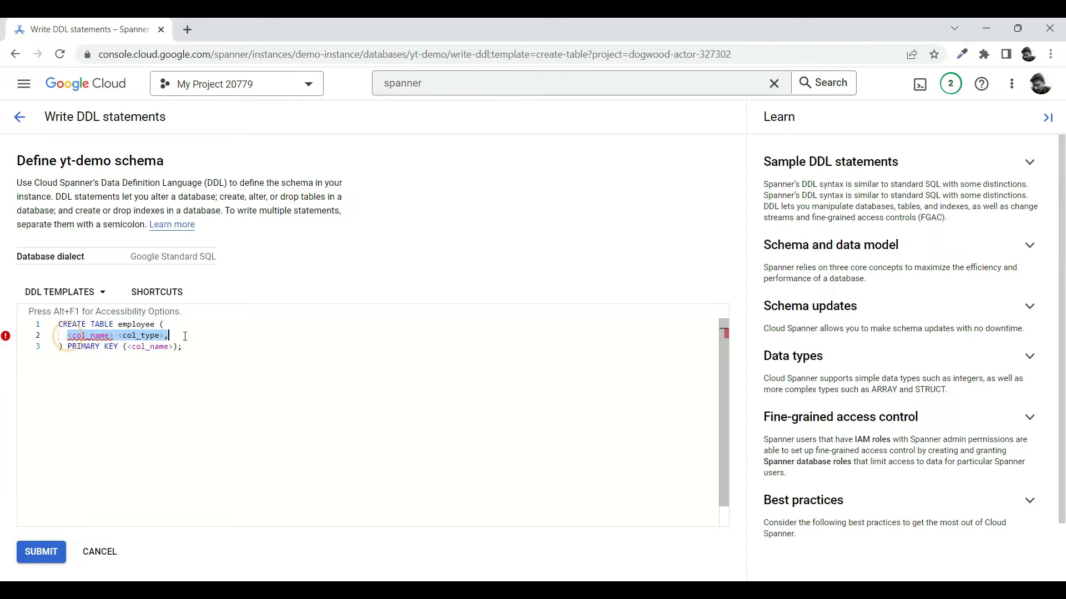
pyautogui.write('id')
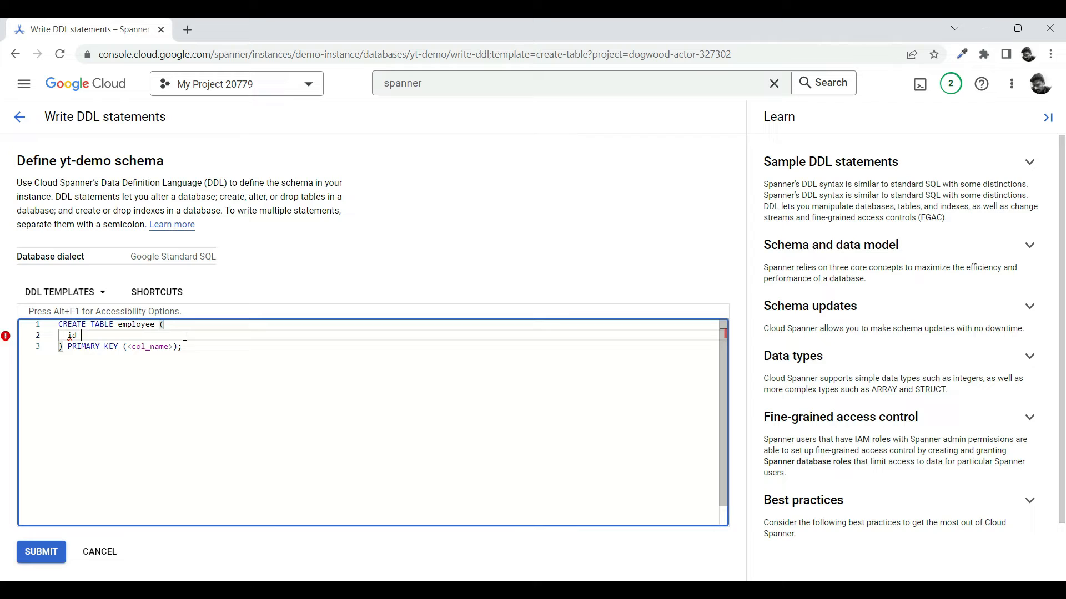
pyautogui.write('STRING(40),')
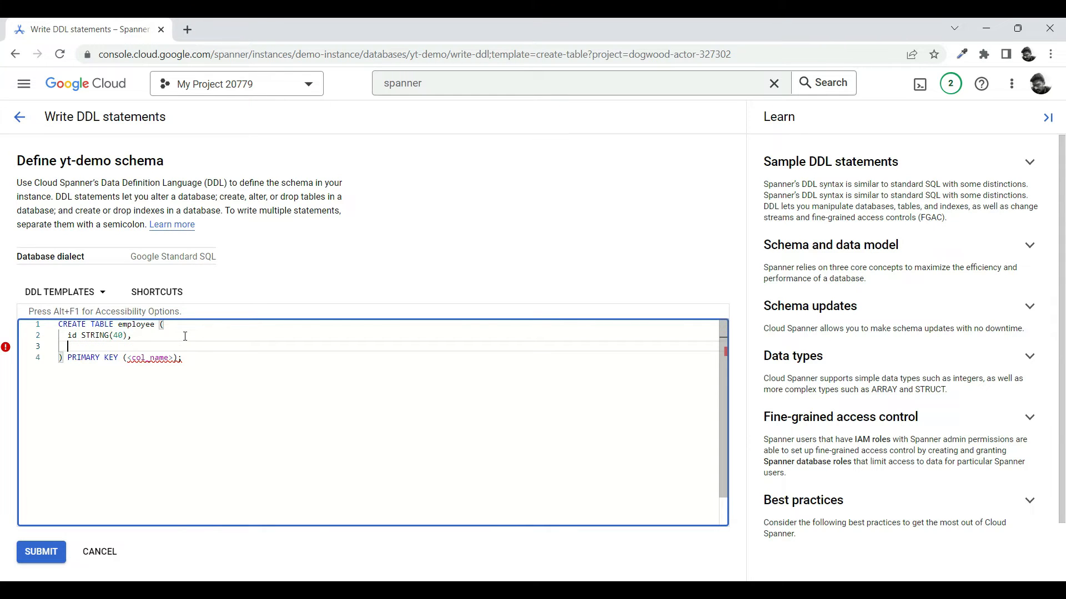
pyautogui.write('name')
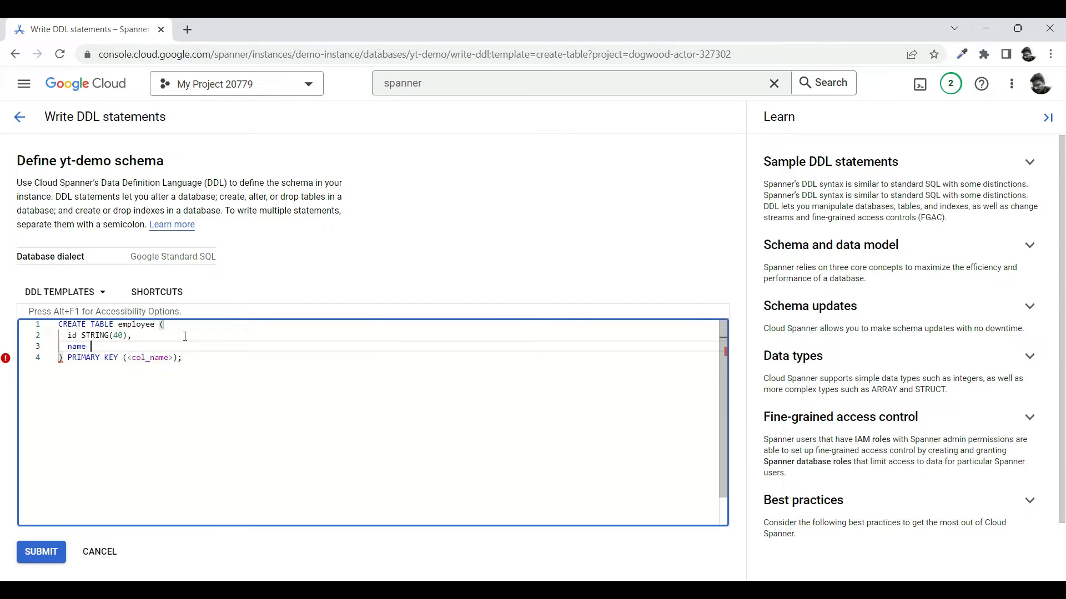
pyautogui.write('STRING(5')
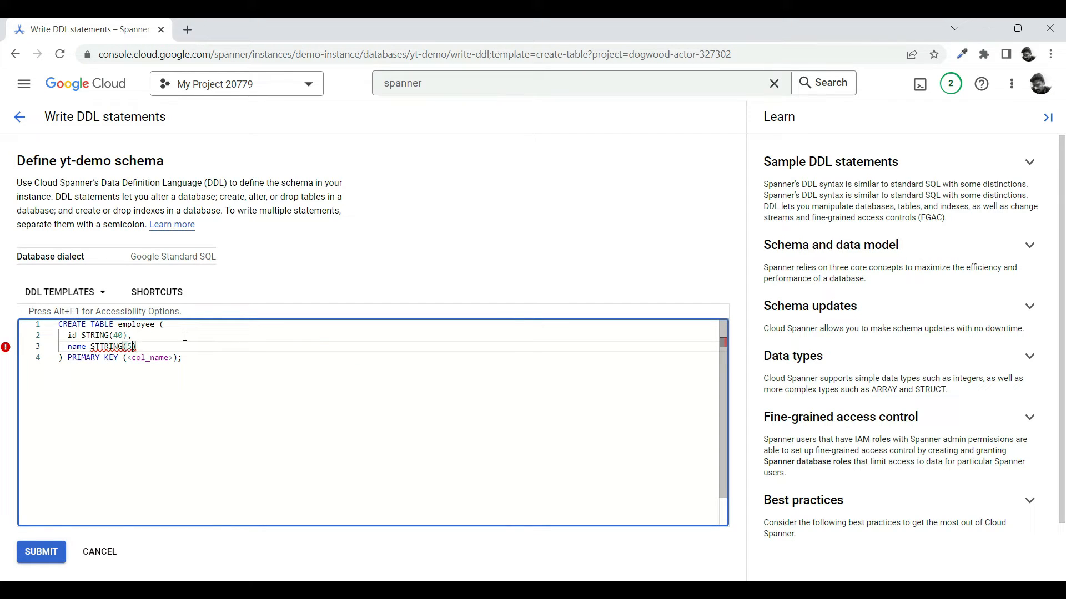
pyautogui.write('0')
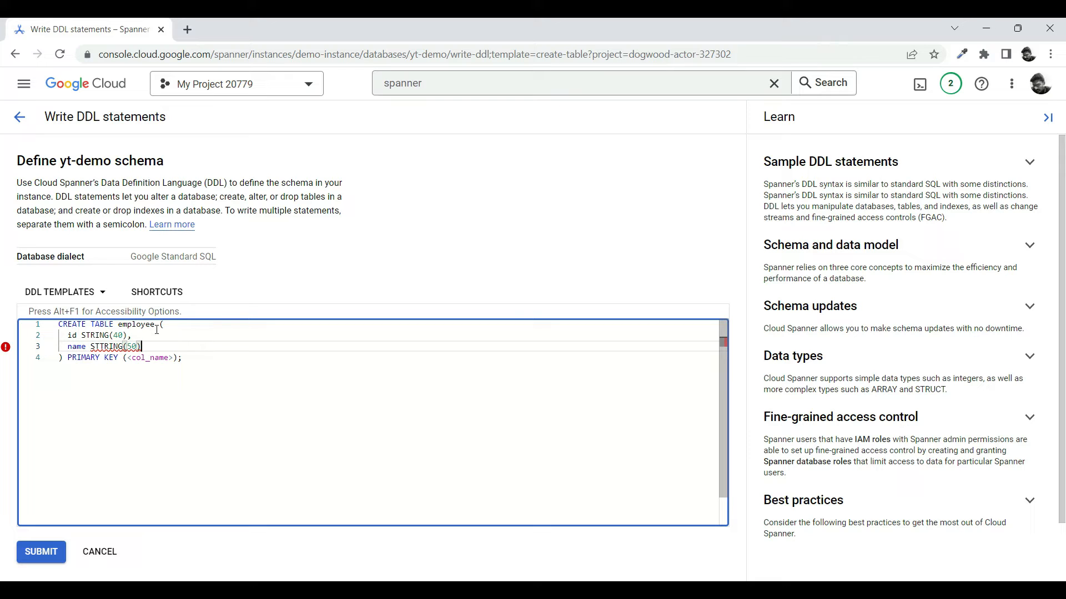
pyautogui.doubleClick(149, 357)
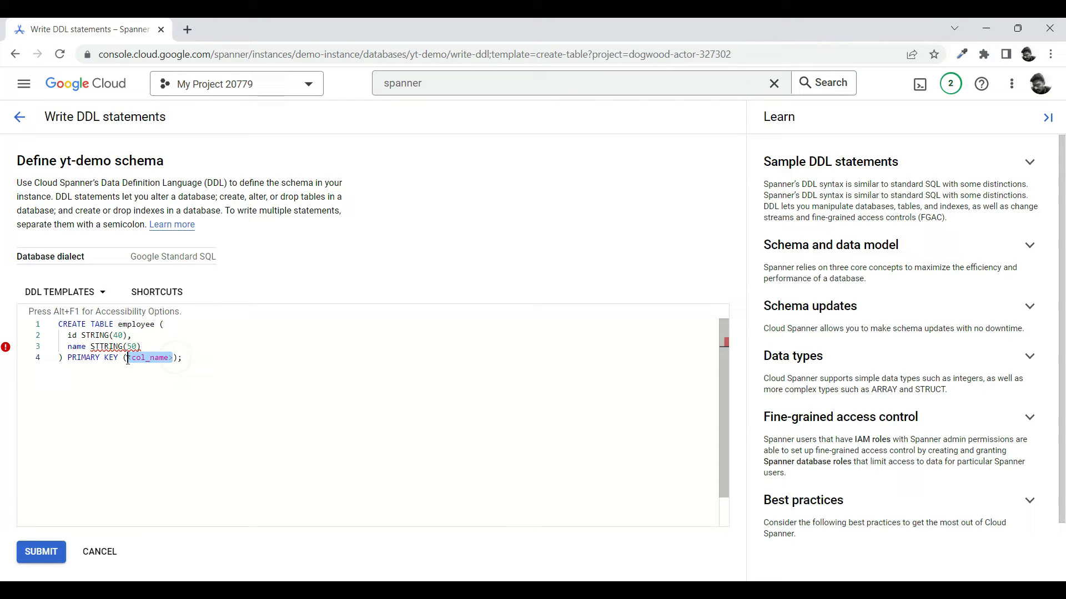
pyautogui.write('id')
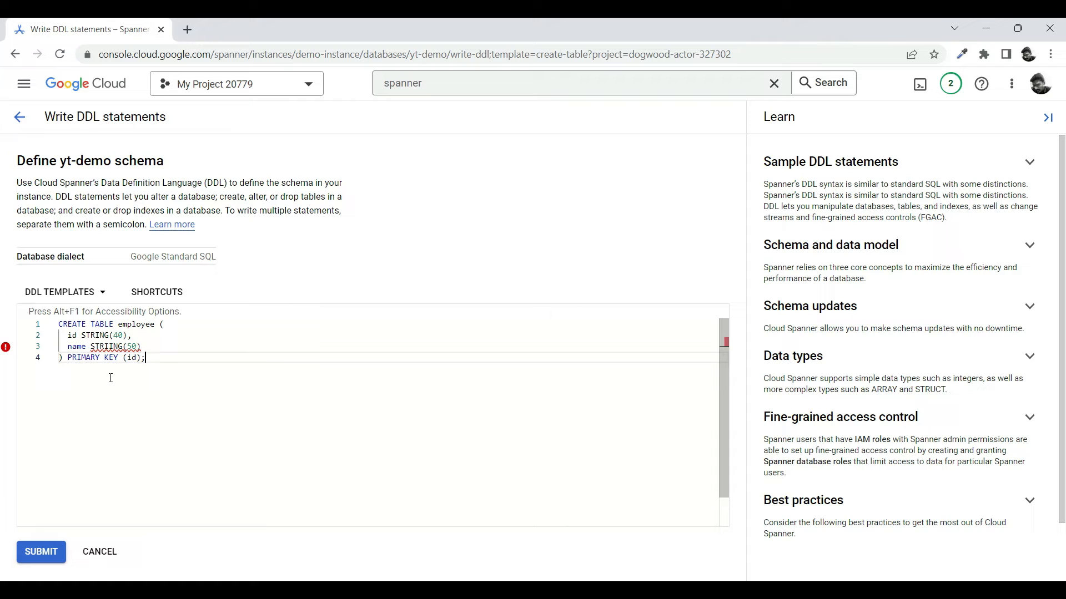
pyautogui.moveTo(121, 367)
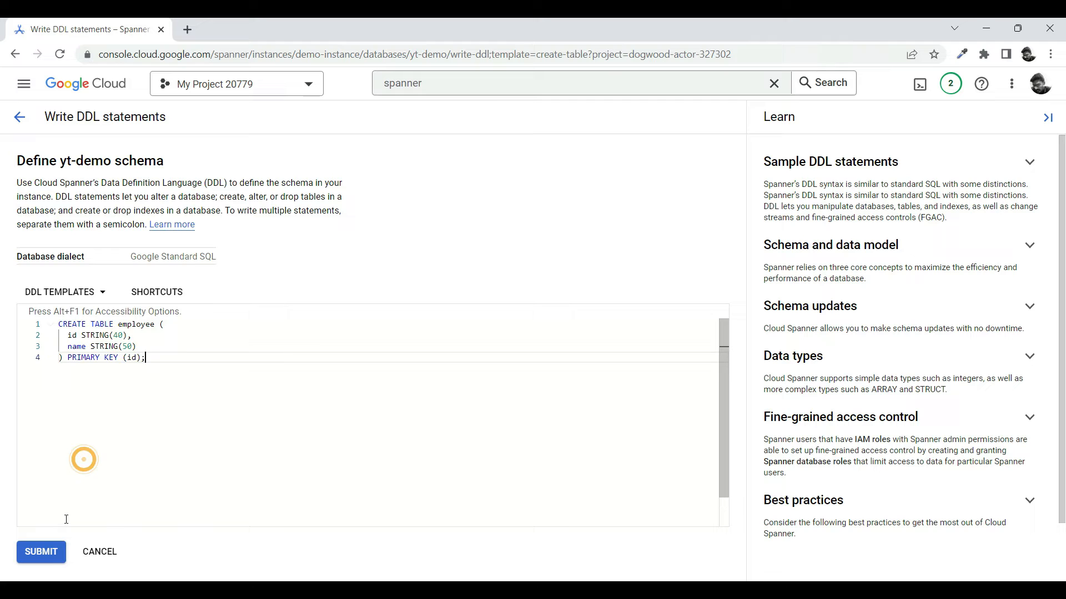
pyautogui.click(41, 551)
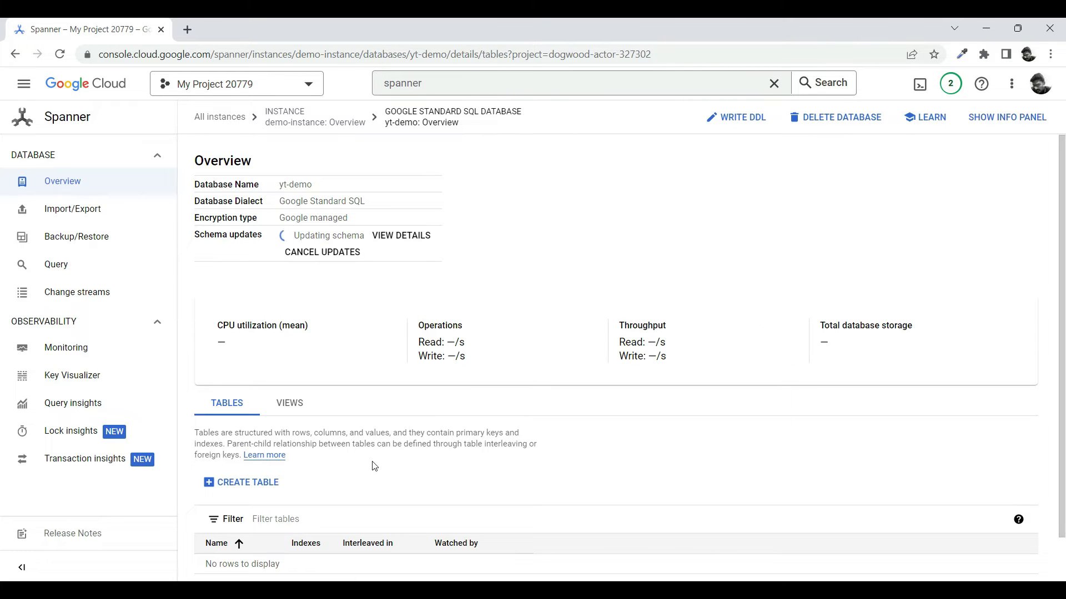
# Scroll the yt-demo overview until the employee table appears in the Tables list.
pyautogui.scroll(-3)
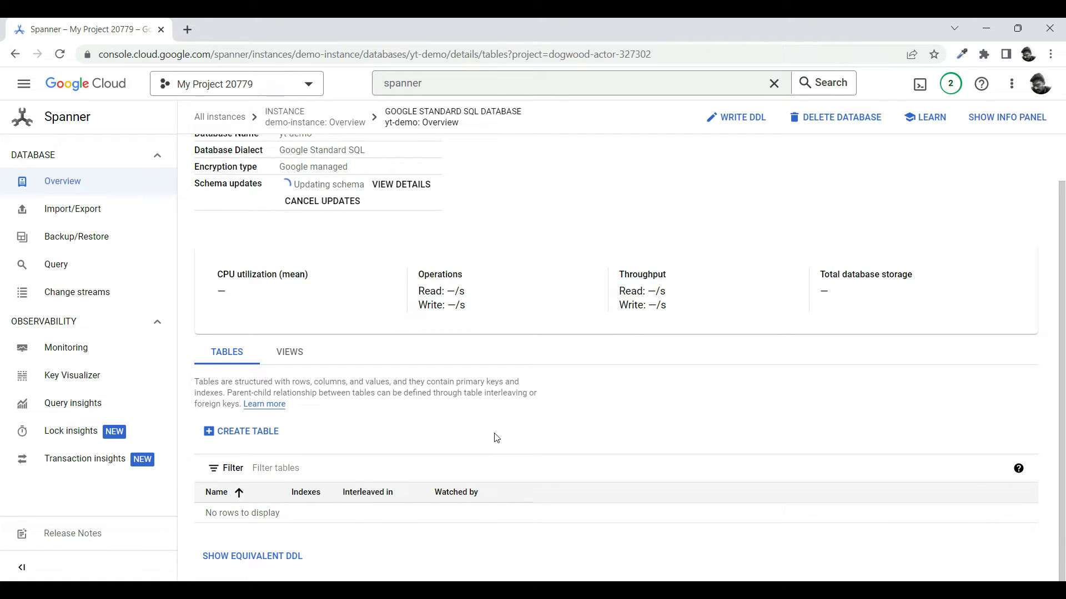
pyautogui.moveTo(333, 219)
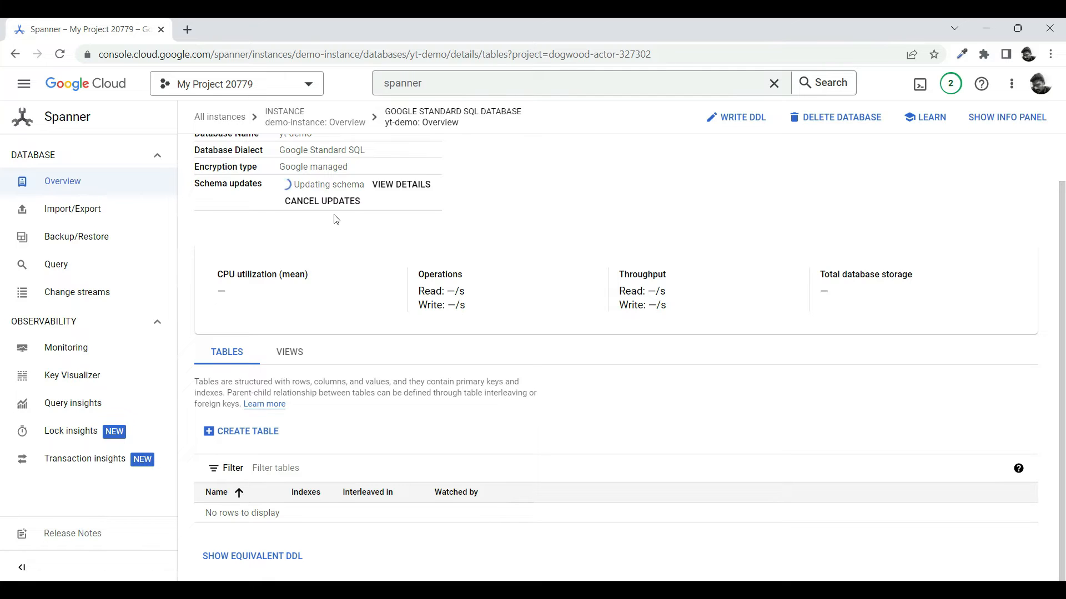
pyautogui.scroll(3)
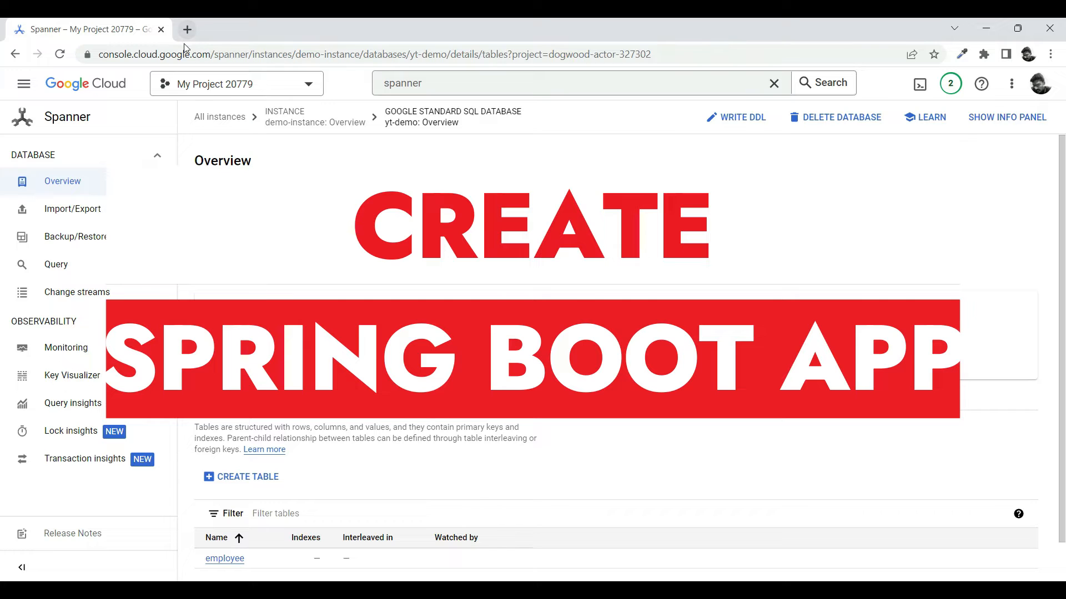
# Search Google for 'initializer spring' in a new tab.
pyautogui.click(186, 29)
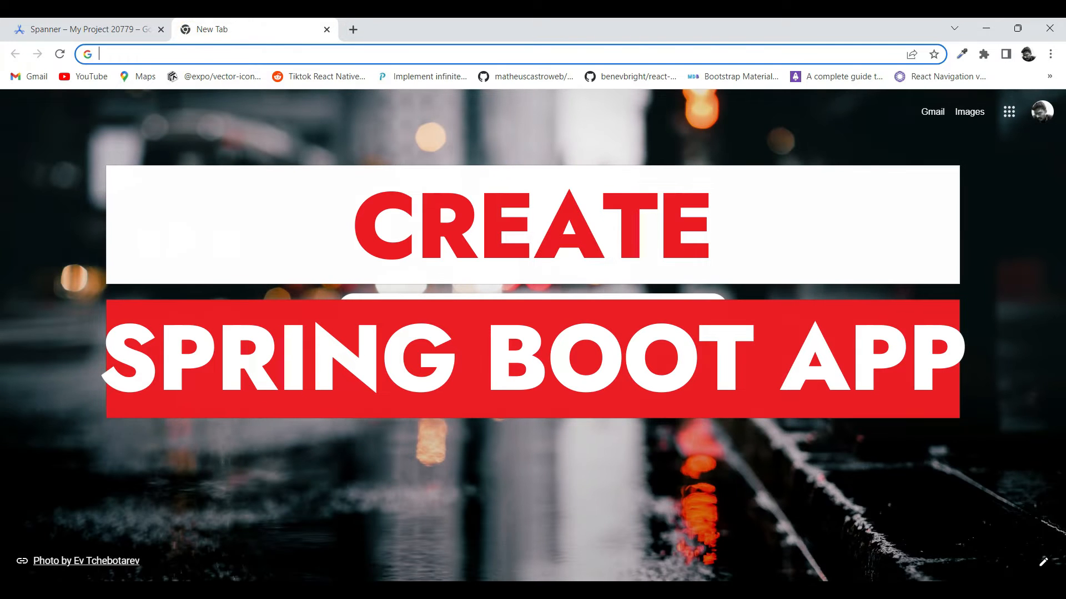
pyautogui.click(475, 54)
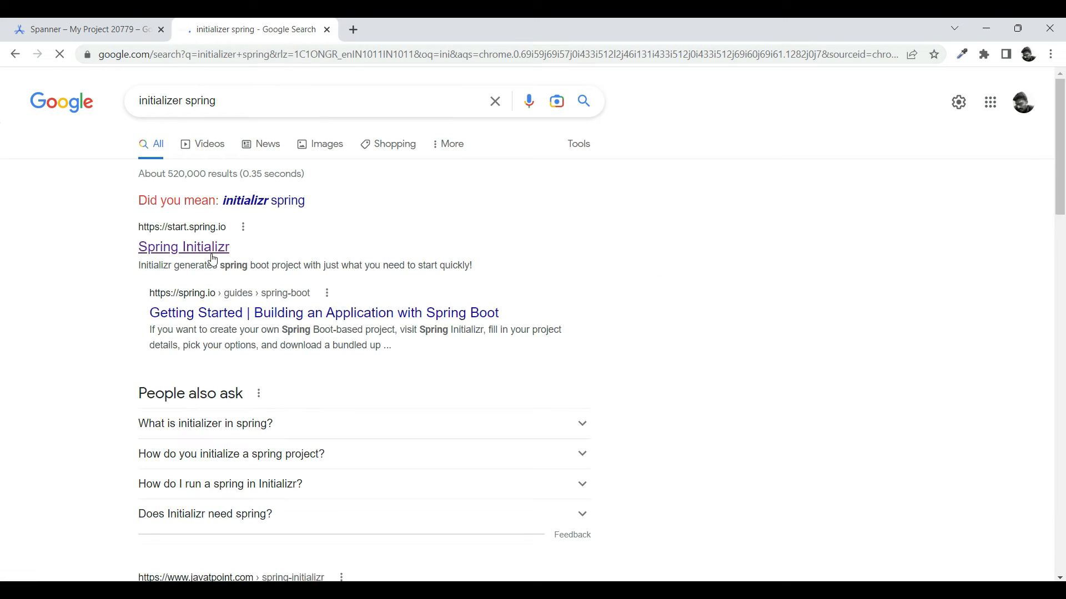
# Set up a Maven project: group com.anbuzhobbiez, artifact spannerdemo, description ending 'GCP Spanner Demo'.
pyautogui.click(184, 247)
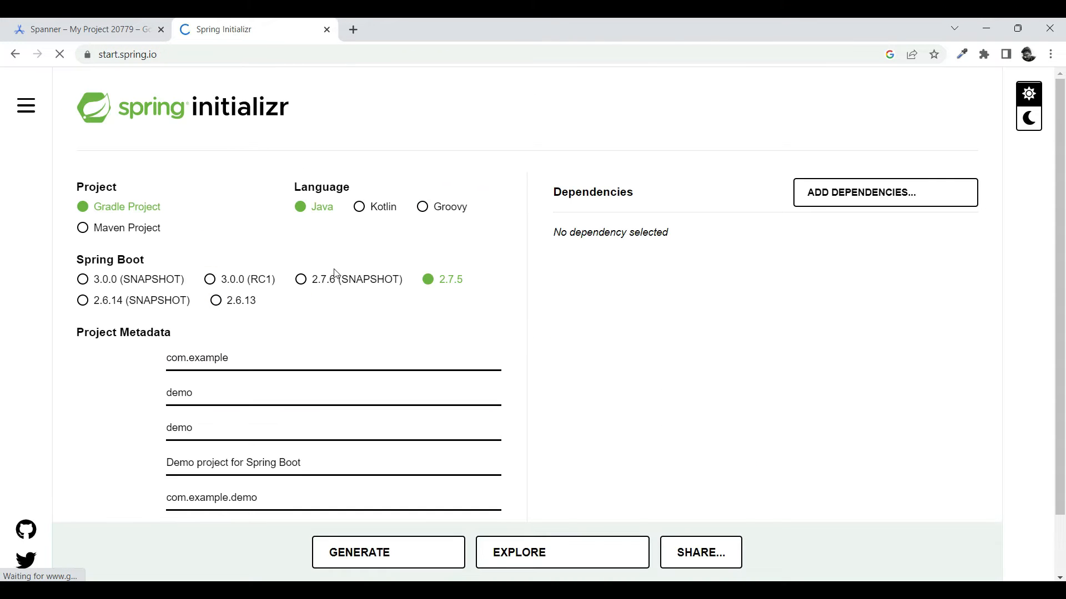
pyautogui.click(82, 228)
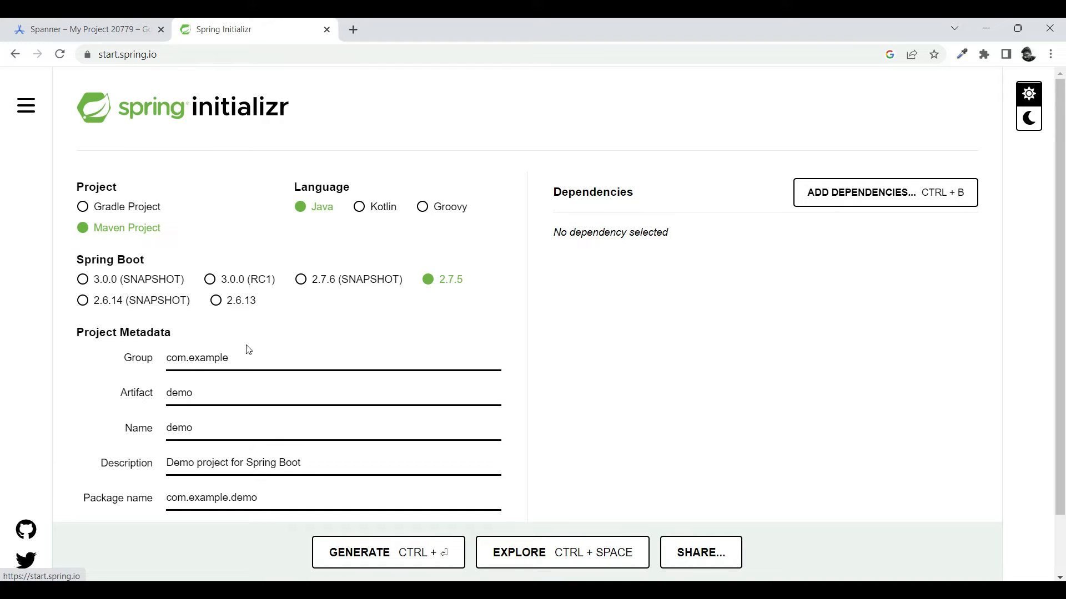
pyautogui.doubleClick(211, 358)
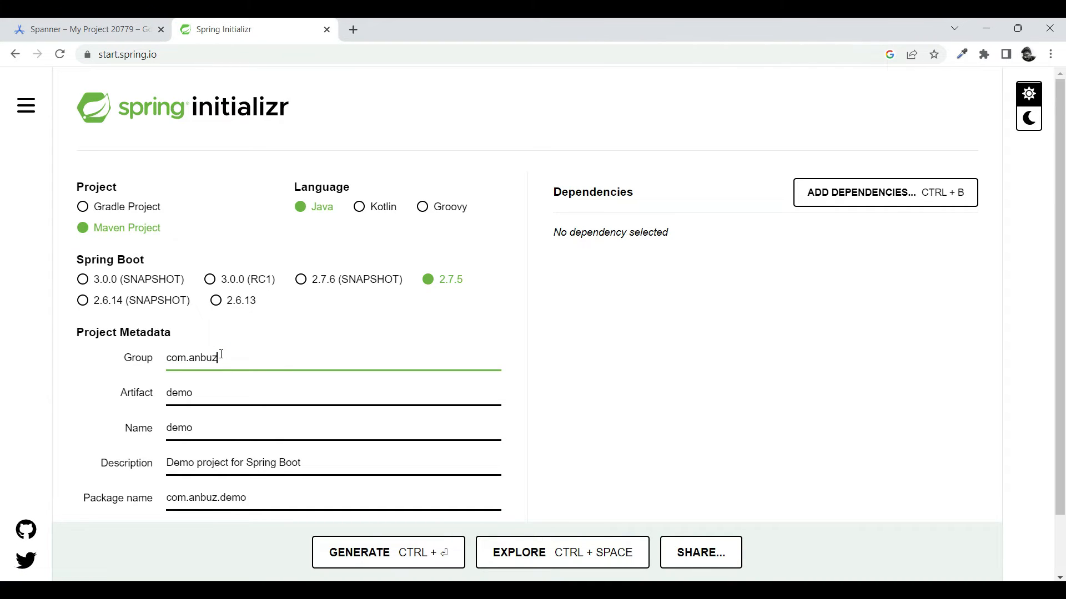
pyautogui.write('hobbie')
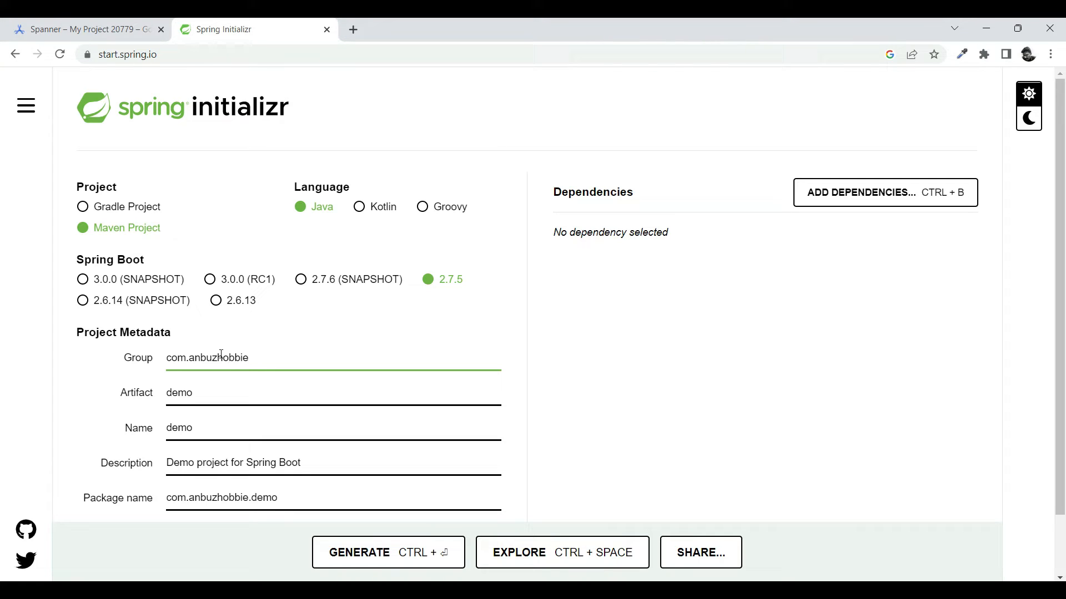
pyautogui.write('z')
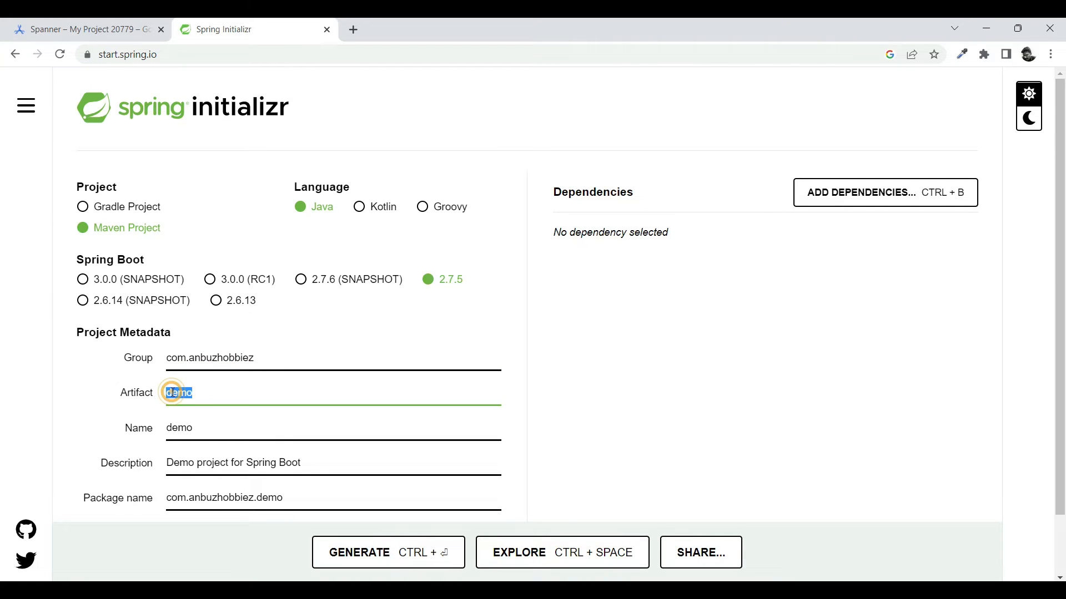
pyautogui.write('spanner')
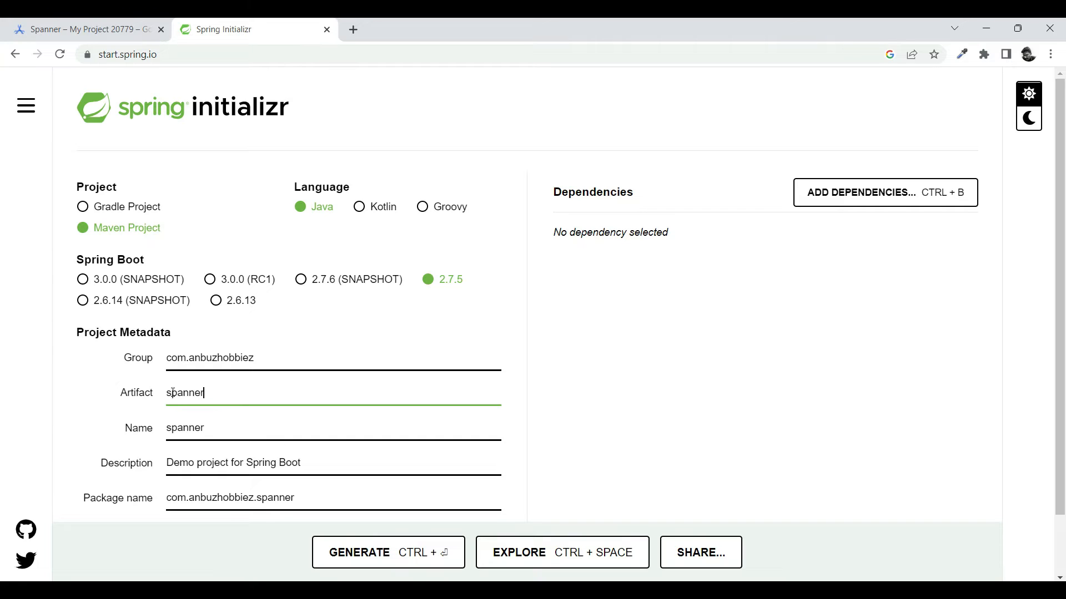
pyautogui.write('demo')
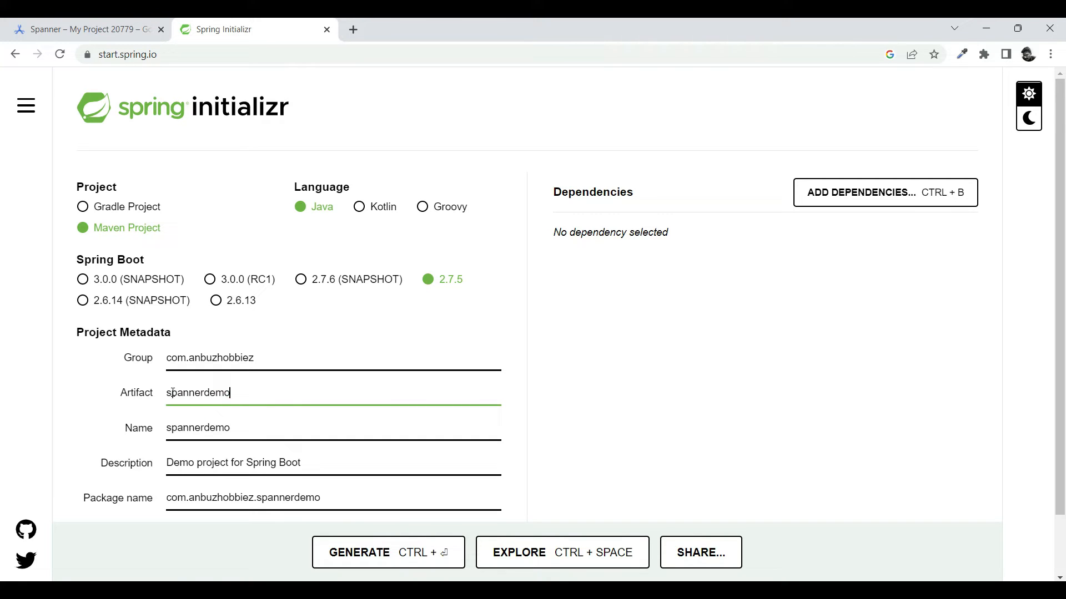
pyautogui.click(326, 468)
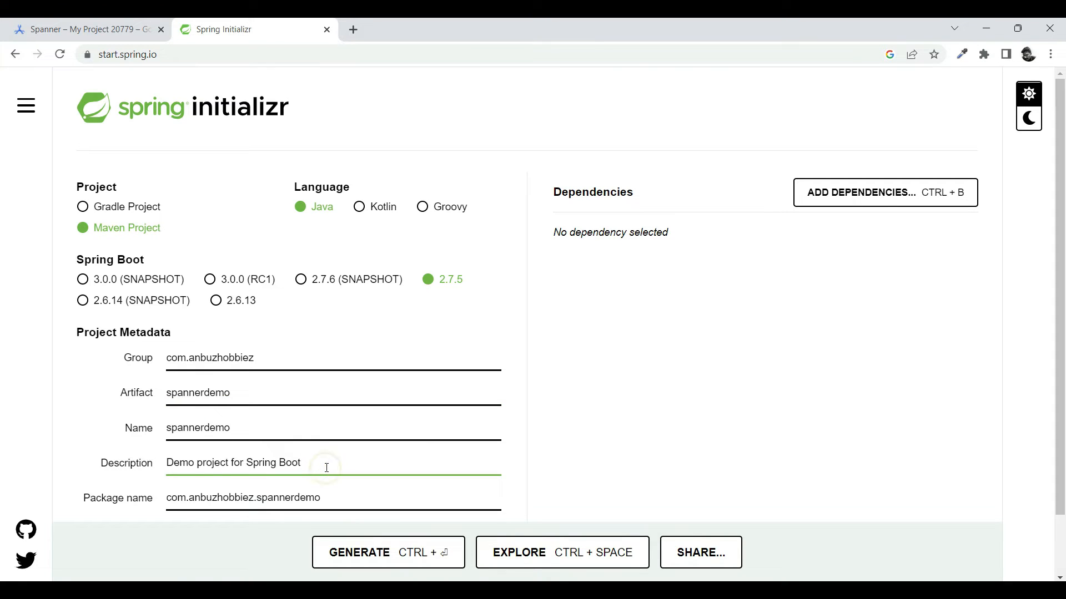
pyautogui.write('GCP')
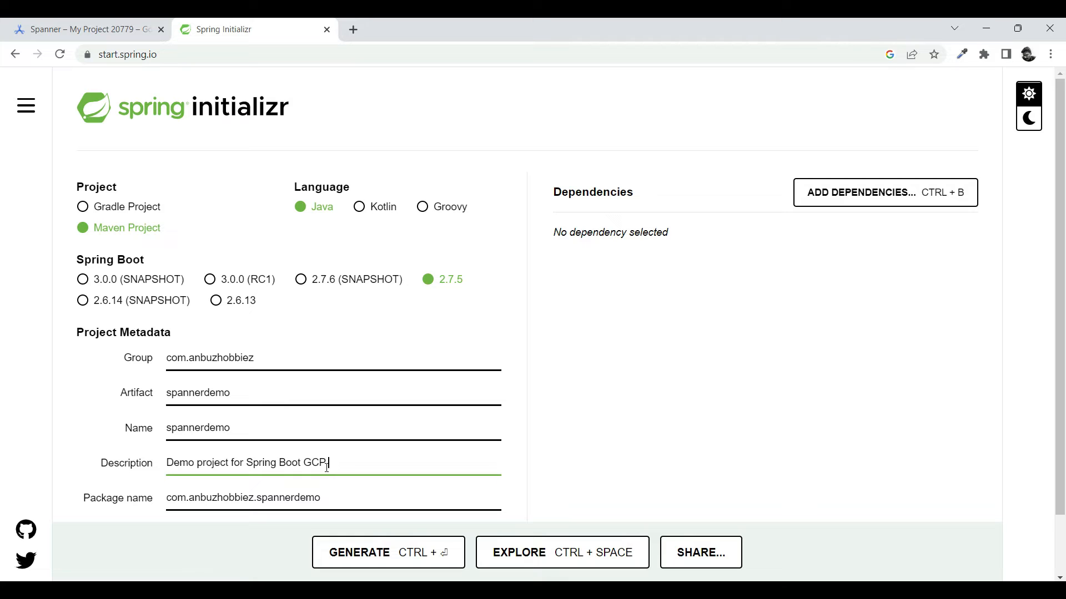
pyautogui.write('Spanner Demo')
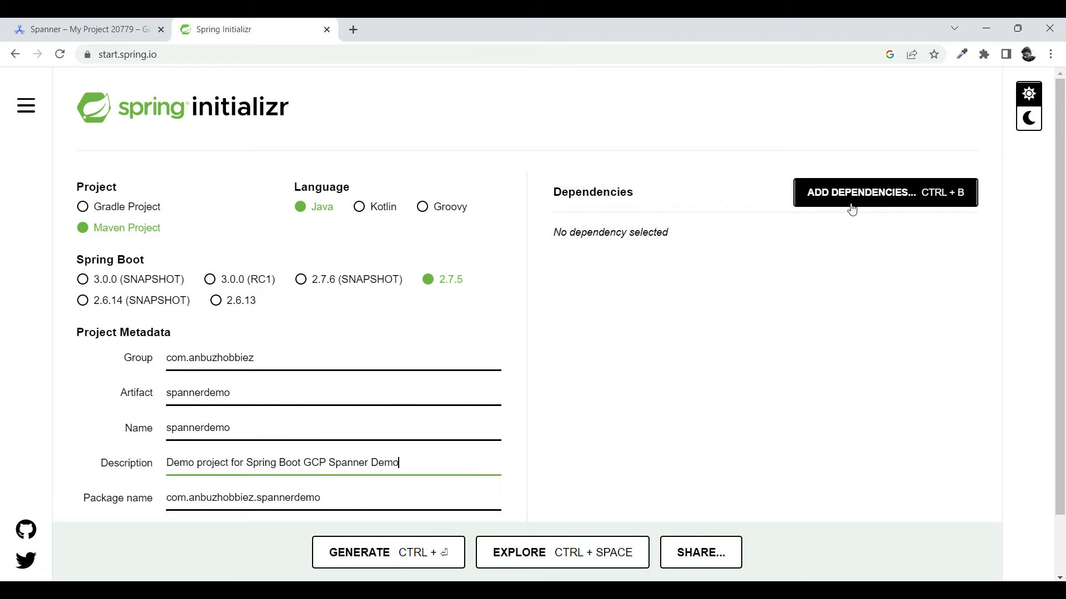
# Add Spring Web, GCP Support, Rest Repositories and Spring Boot DevTools dependencies.
pyautogui.click(884, 193)
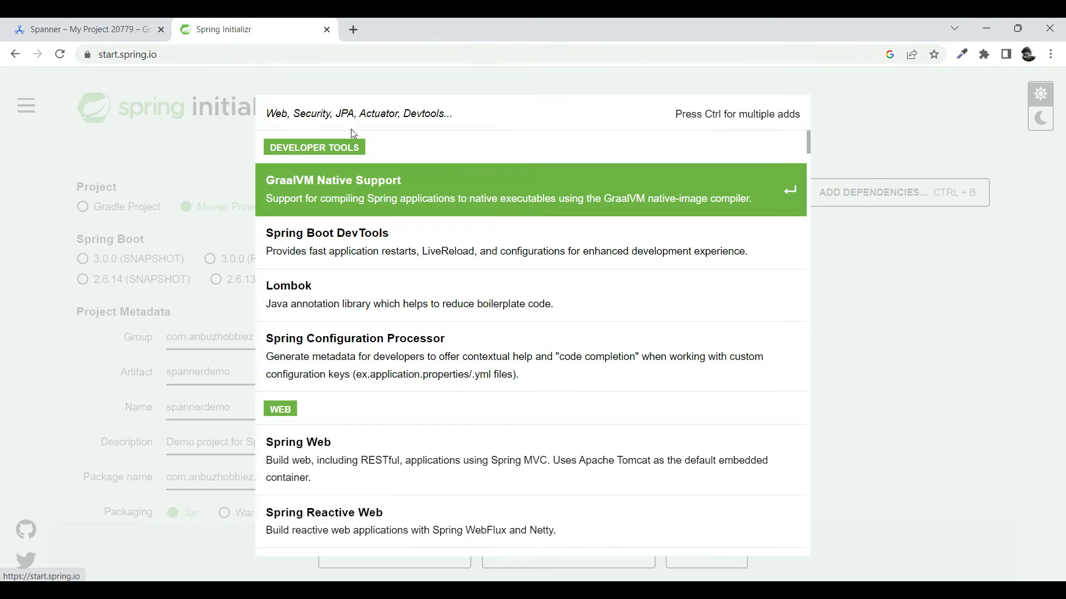
pyautogui.write('w')
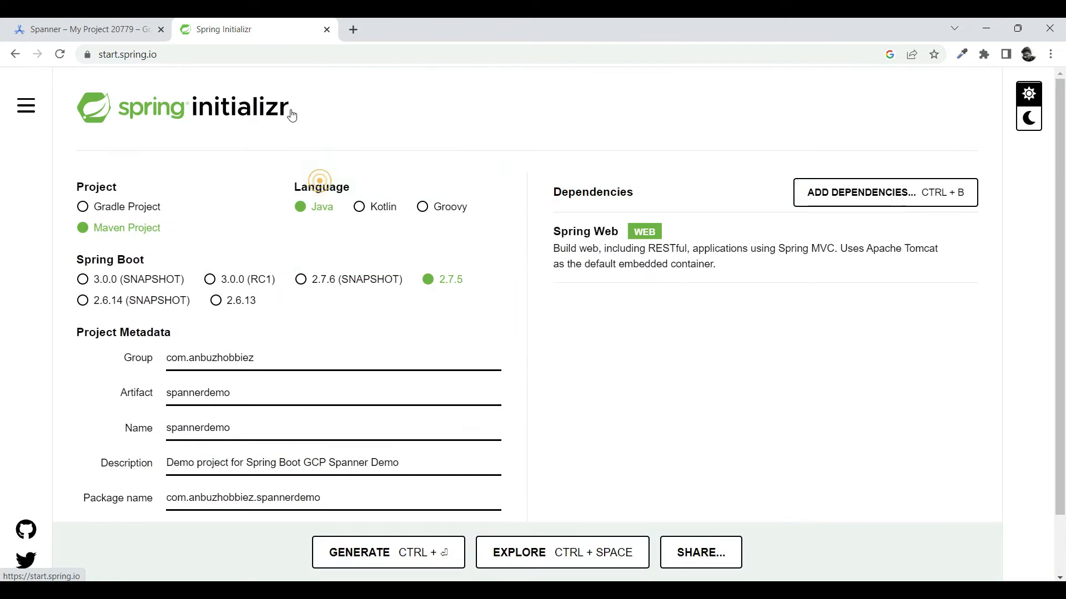
pyautogui.click(883, 192)
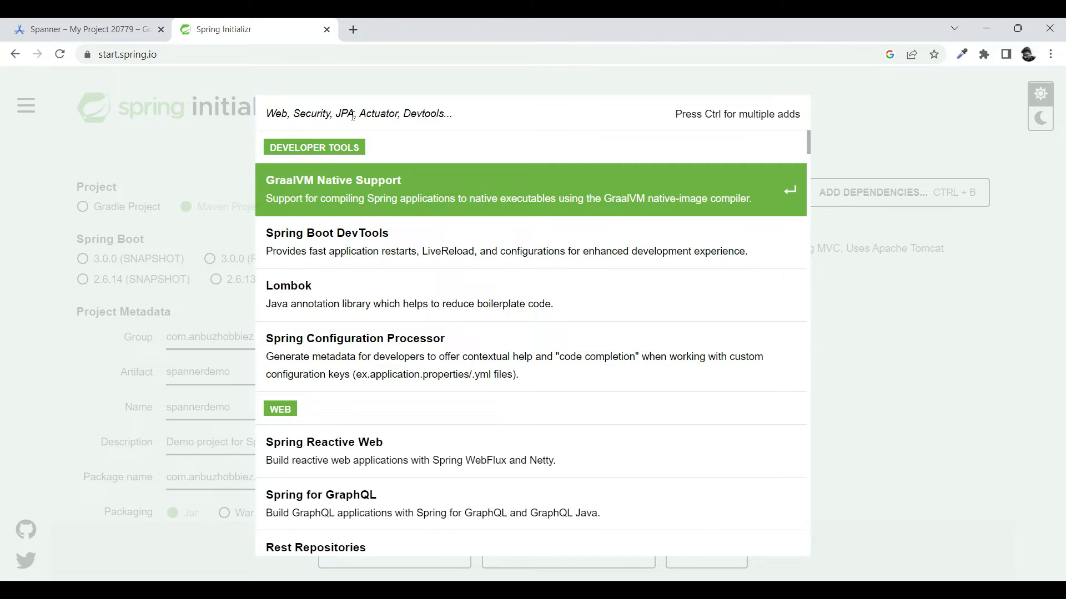
pyautogui.write('GCP')
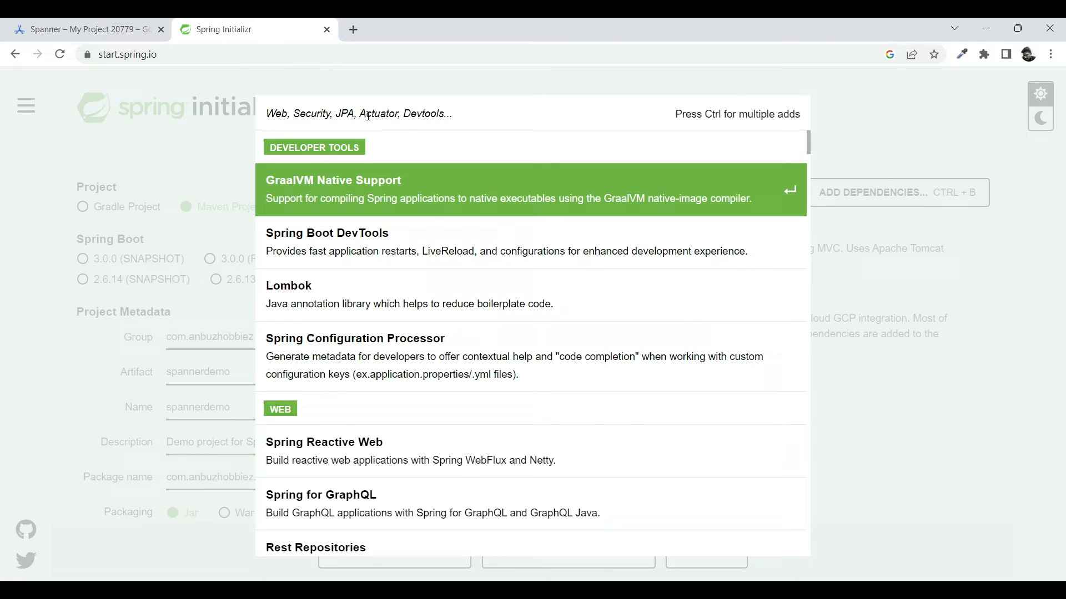
pyautogui.write('Rest')
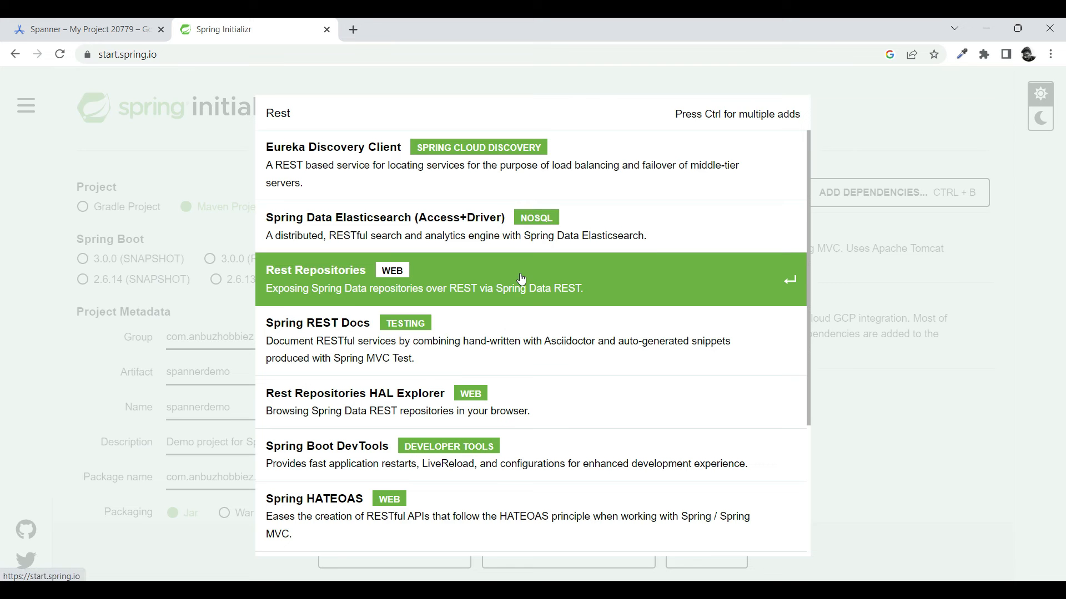
pyautogui.moveTo(309, 285)
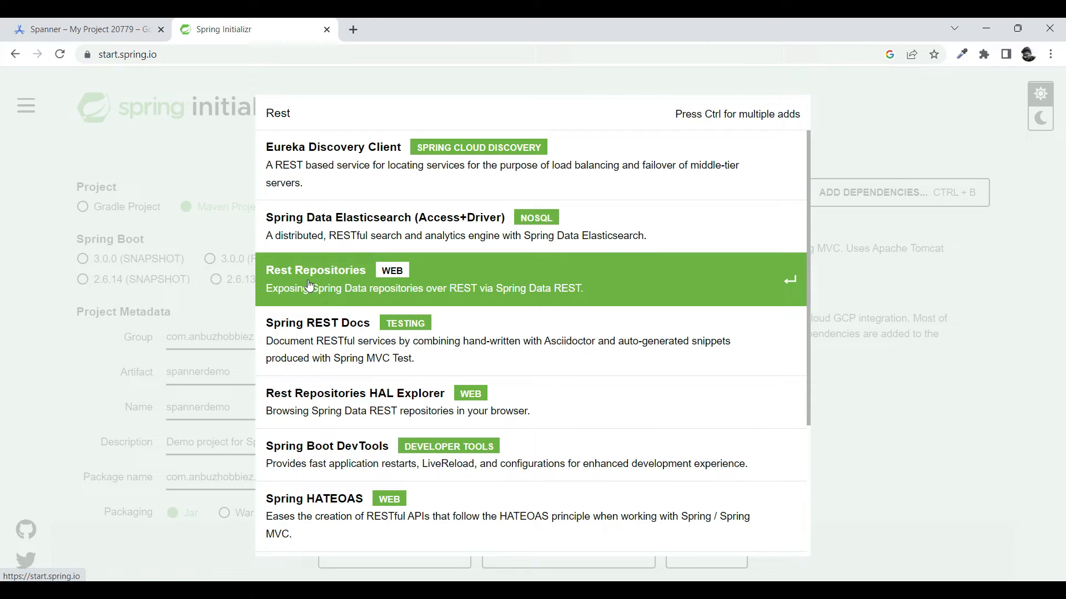
pyautogui.click(315, 279)
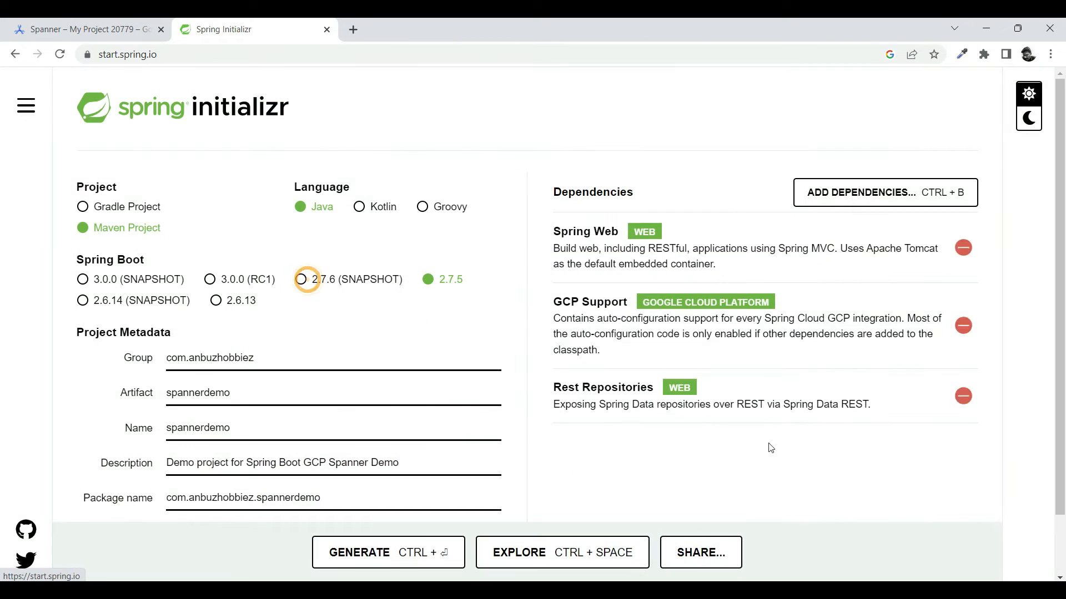
pyautogui.click(883, 193)
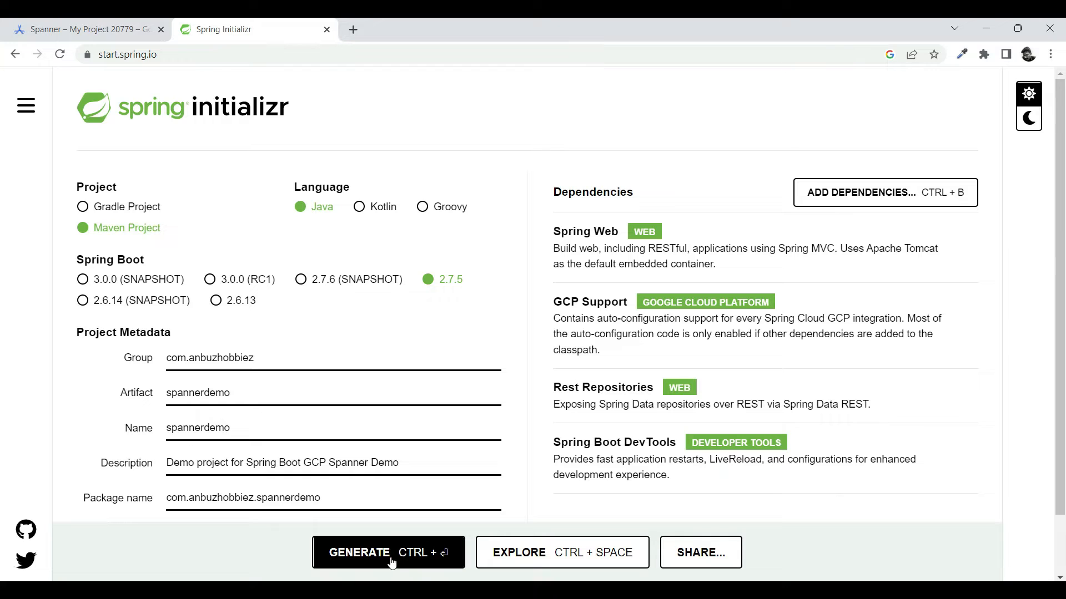
# Generate and download the spannerdemo project zip from Spring Initializr.
pyautogui.click(388, 552)
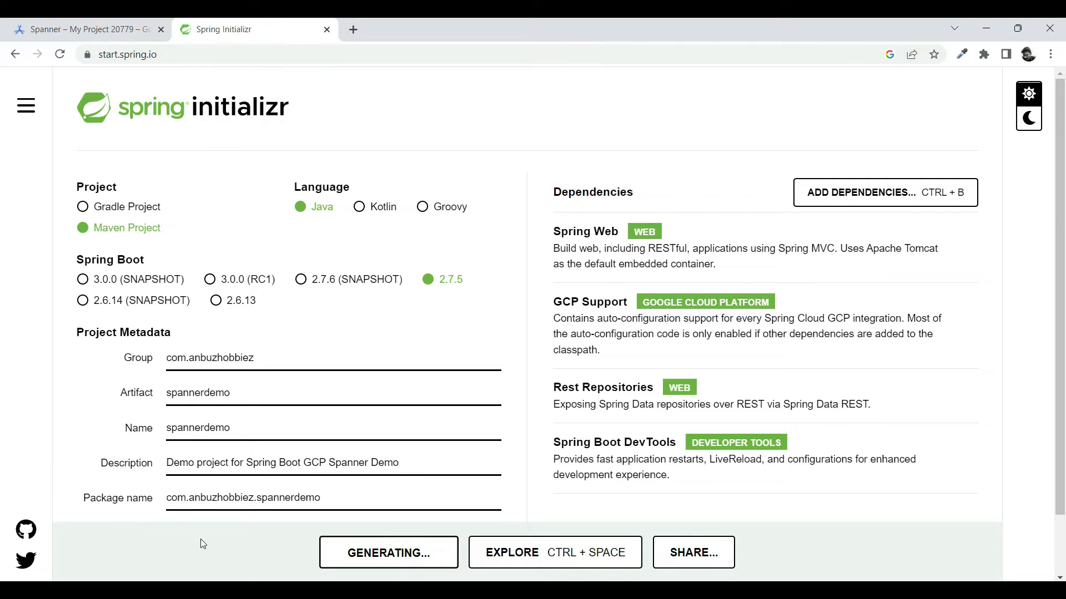
pyautogui.click(388, 552)
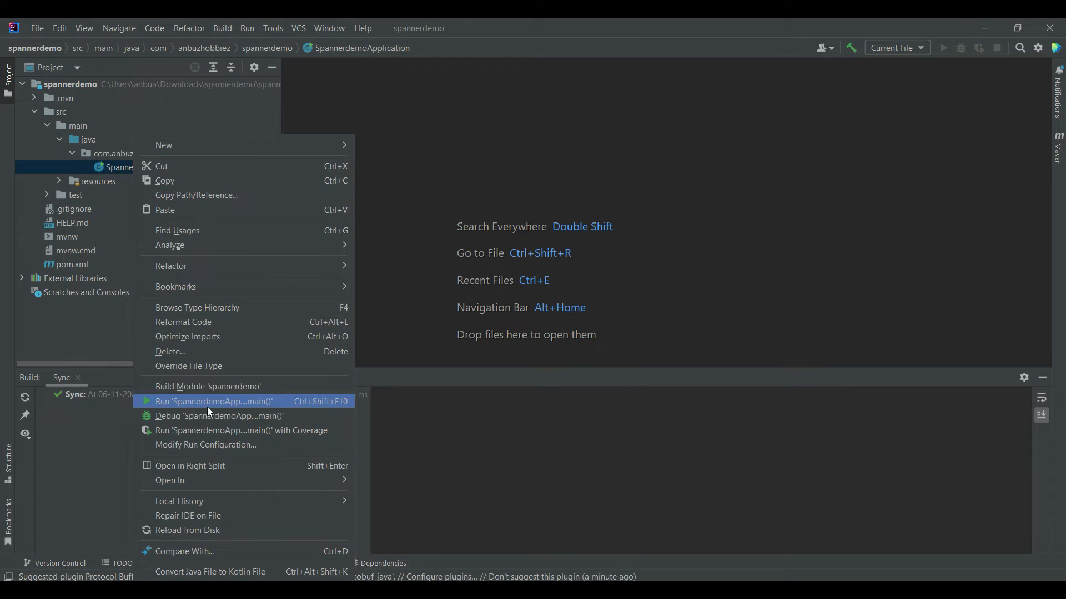
# Run SpannerdemoApplication and scroll its log to the missing Google credentials exception.
pyautogui.click(213, 400)
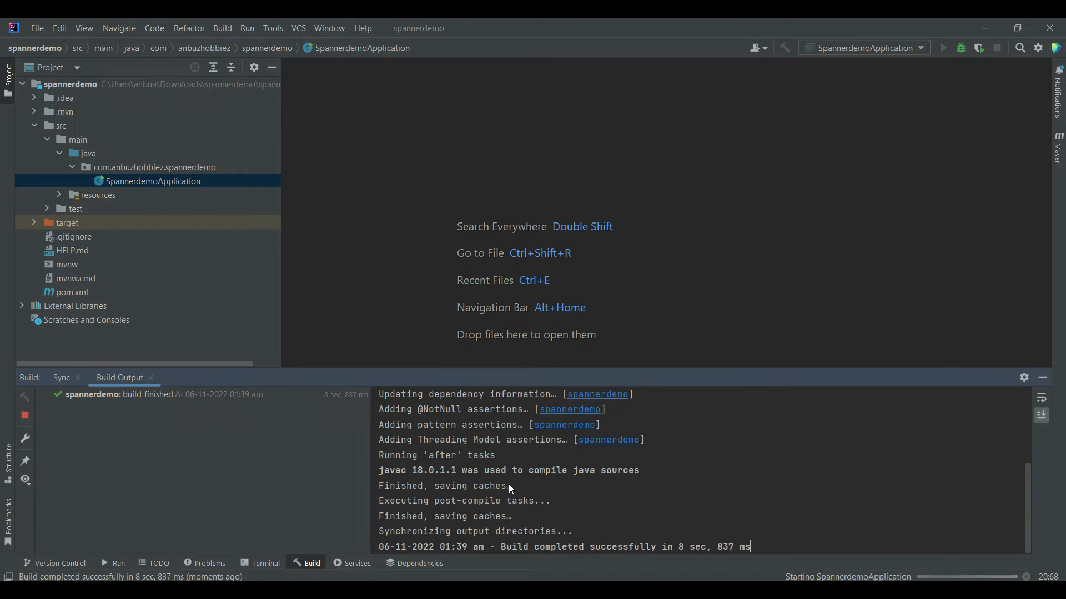
pyautogui.click(943, 48)
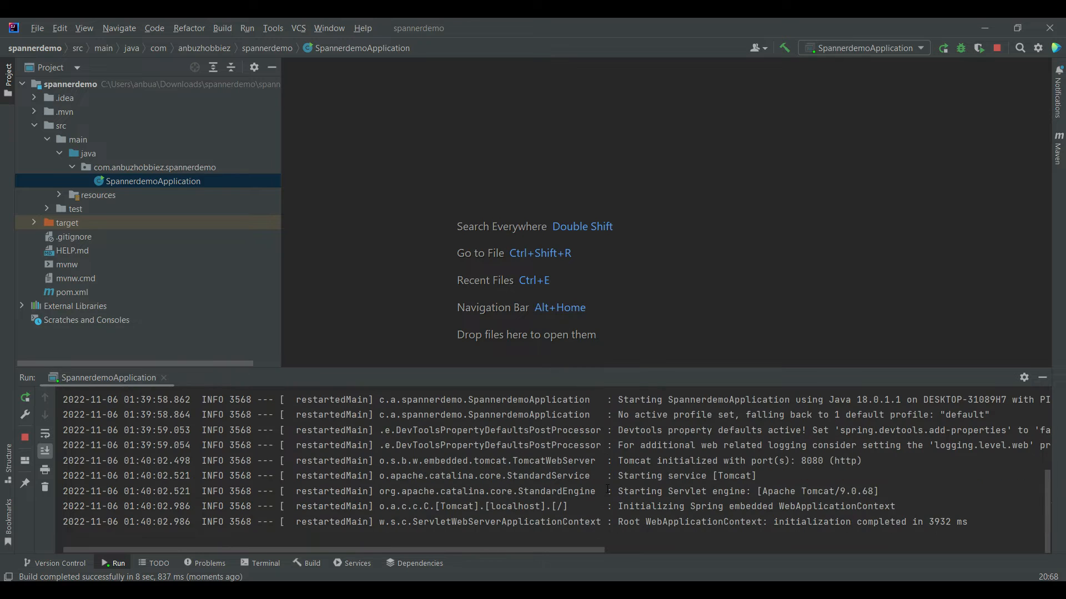
pyautogui.scroll(-3)
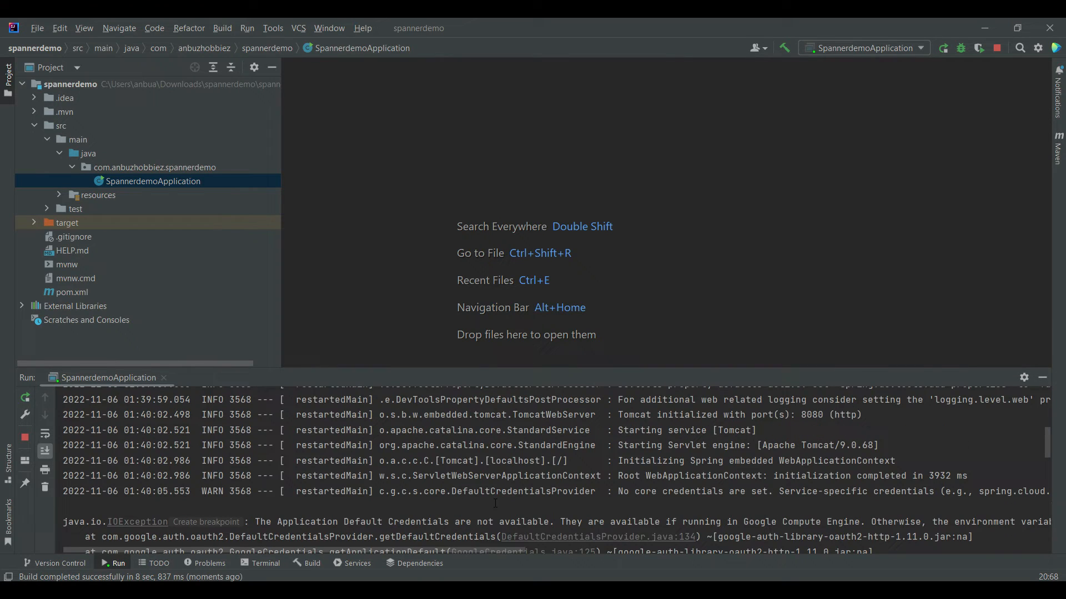
pyautogui.scroll(-3)
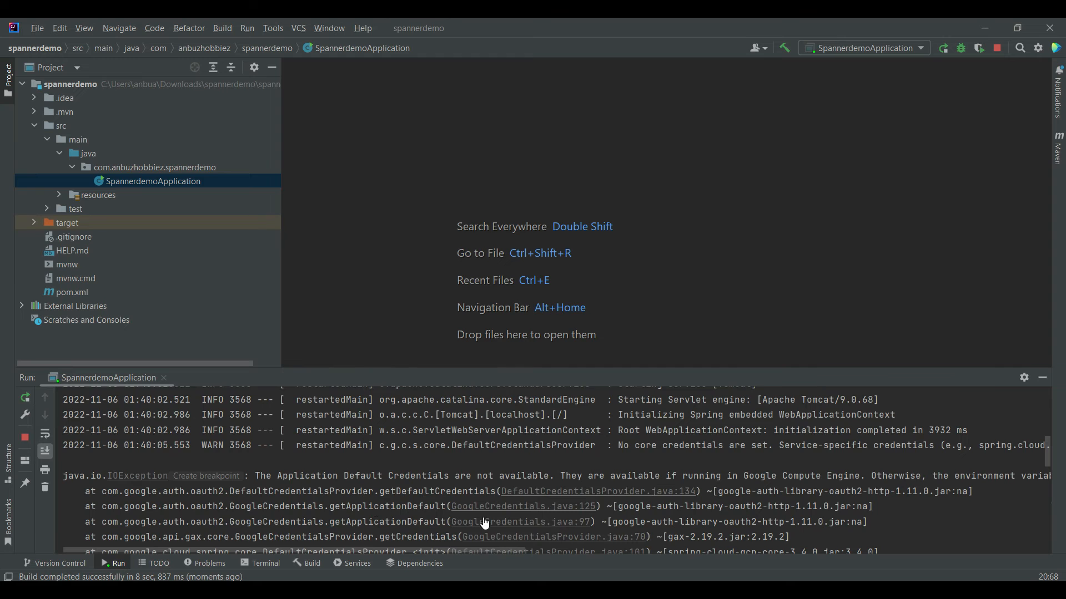
pyautogui.scroll(-3)
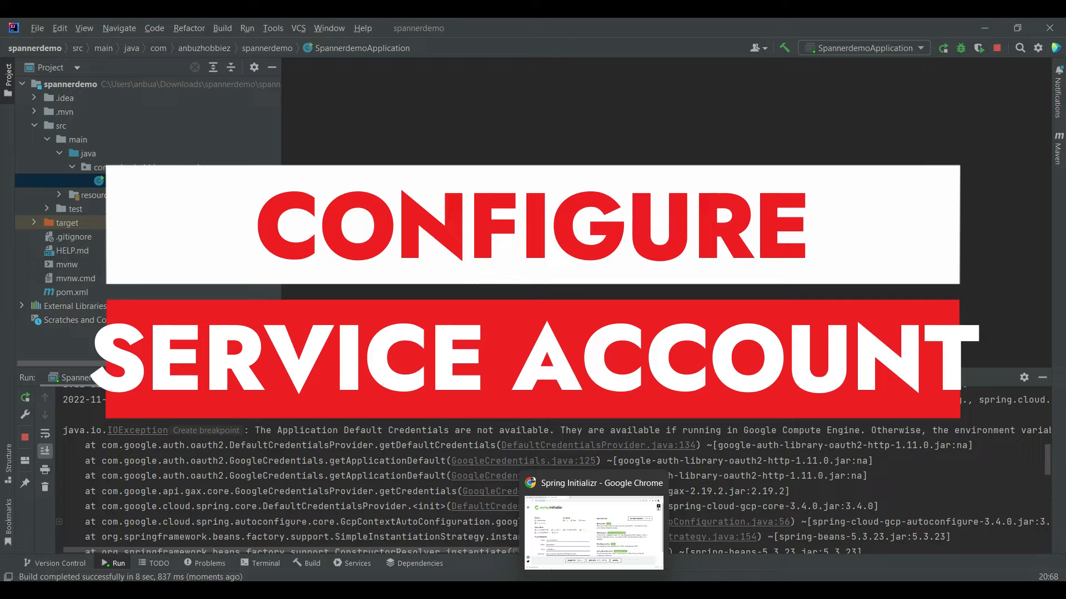
# Go to My Project 20779's Service Accounts in Cloud Console and start creating one.
pyautogui.click(592, 534)
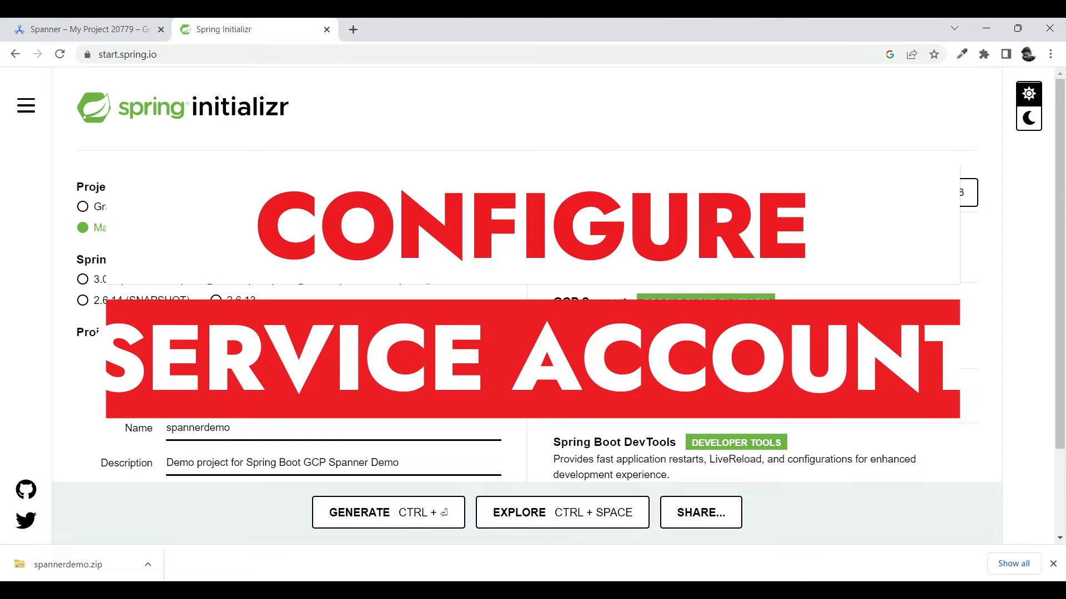
pyautogui.click(88, 29)
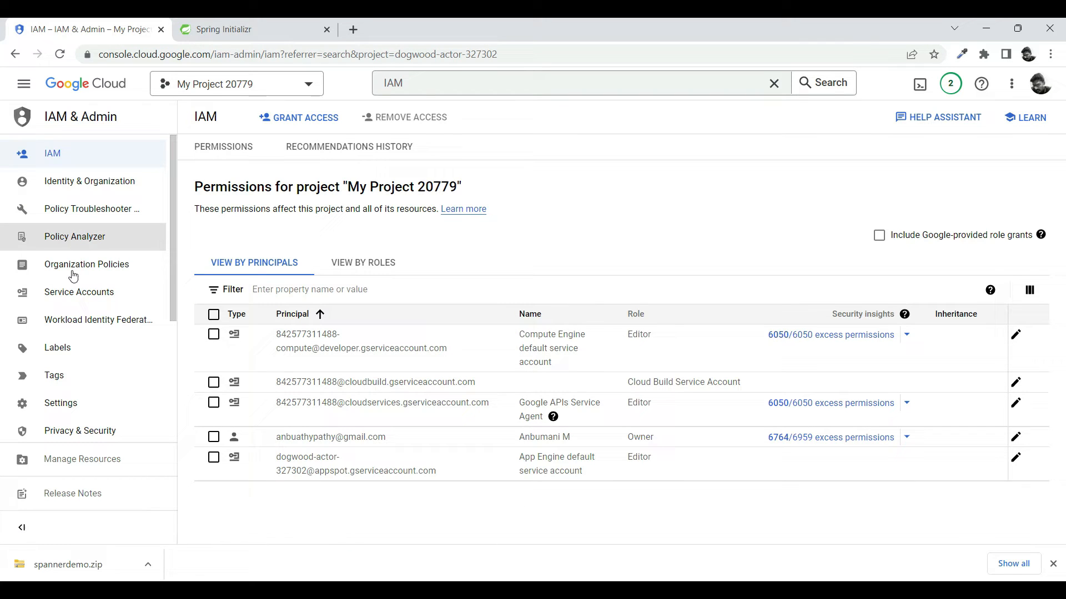
pyautogui.click(78, 293)
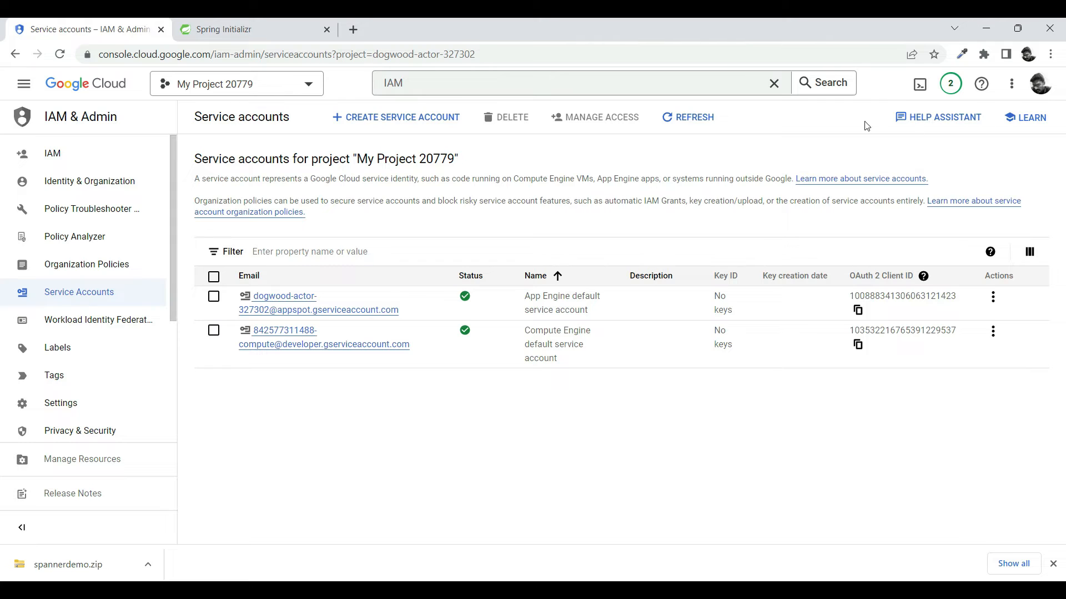
pyautogui.click(395, 117)
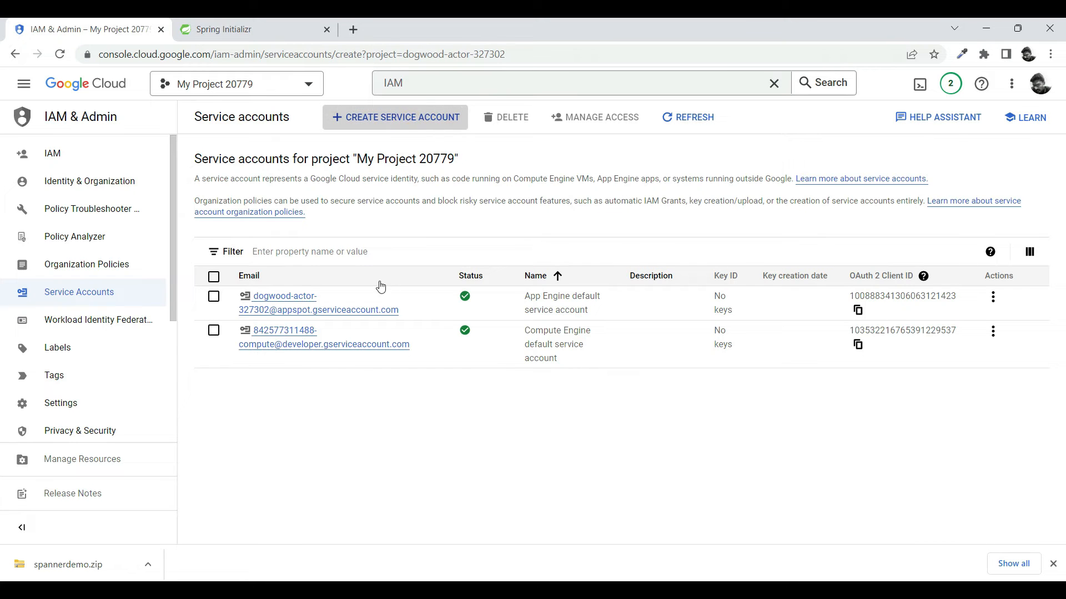
# Create service account 'youtube-spanner-demo' with description 'To access Spanner yt-demo DB'.
pyautogui.click(394, 117)
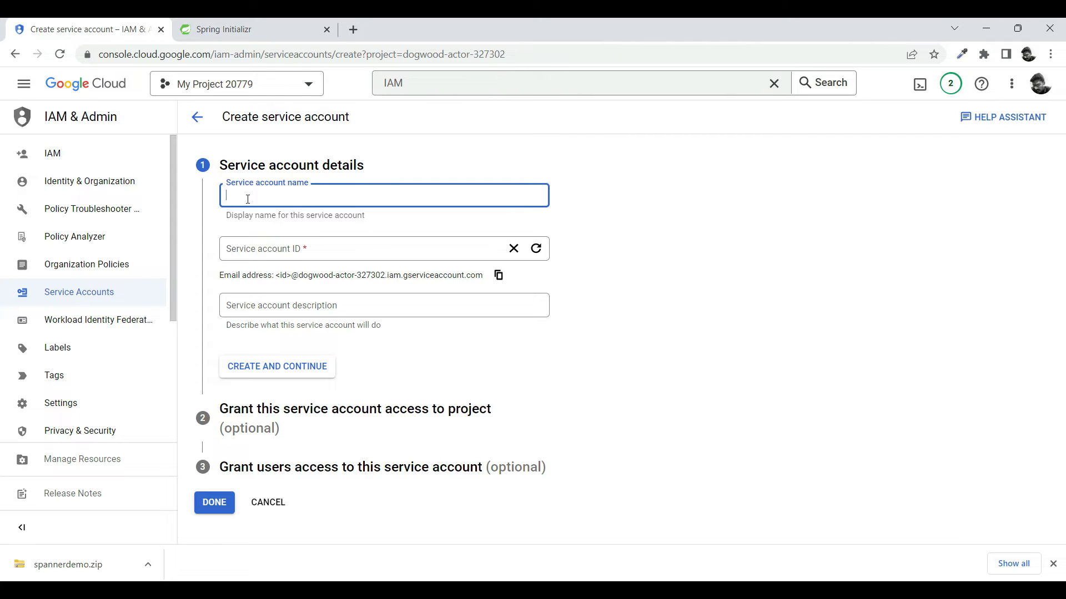
pyautogui.write('youtu')
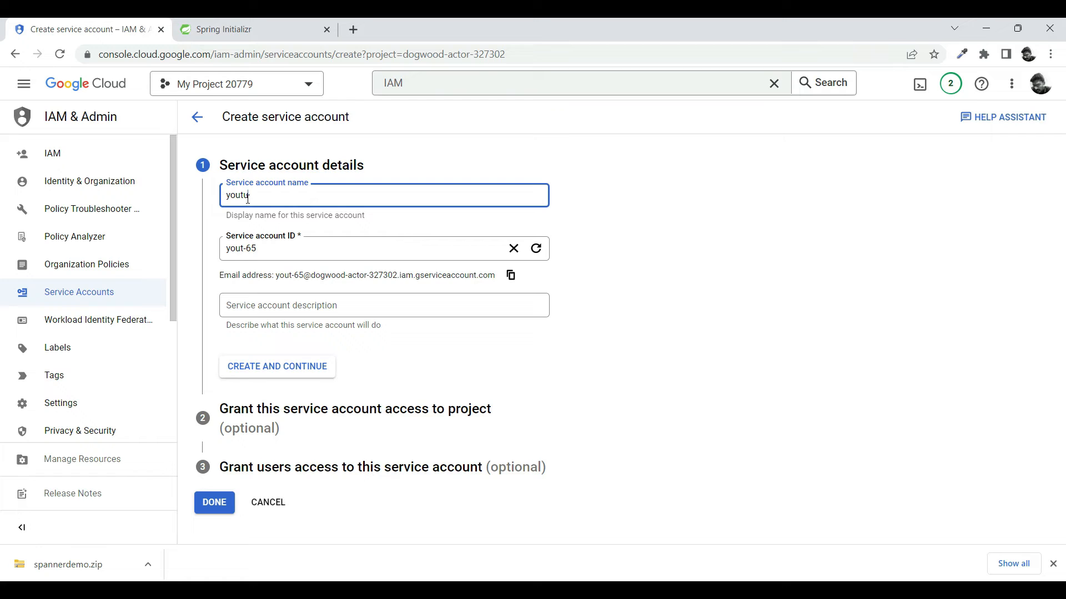
pyautogui.write('be-spaner')
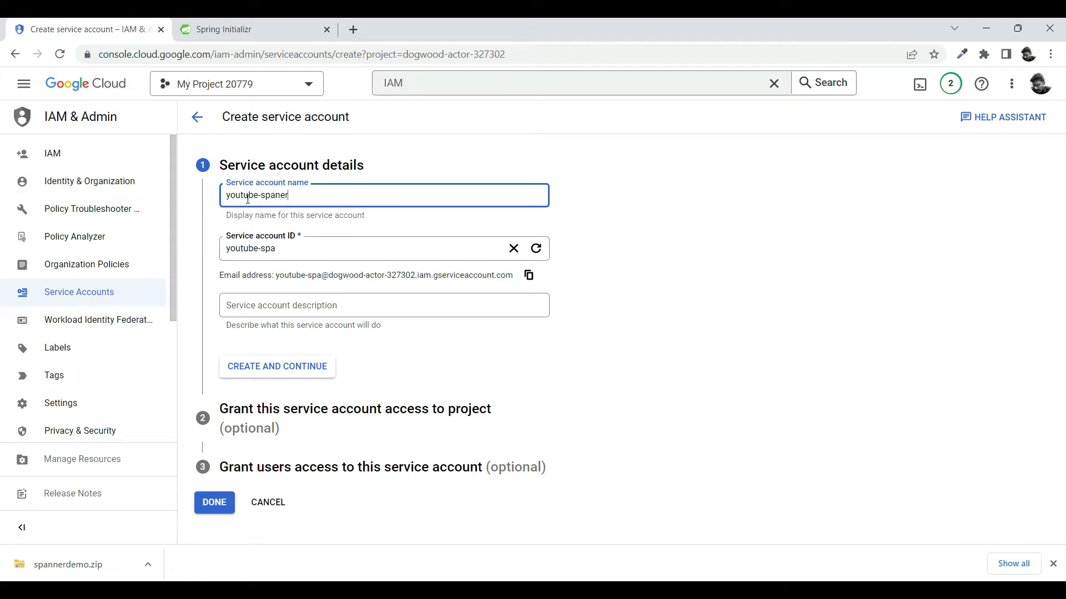
pyautogui.write('n')
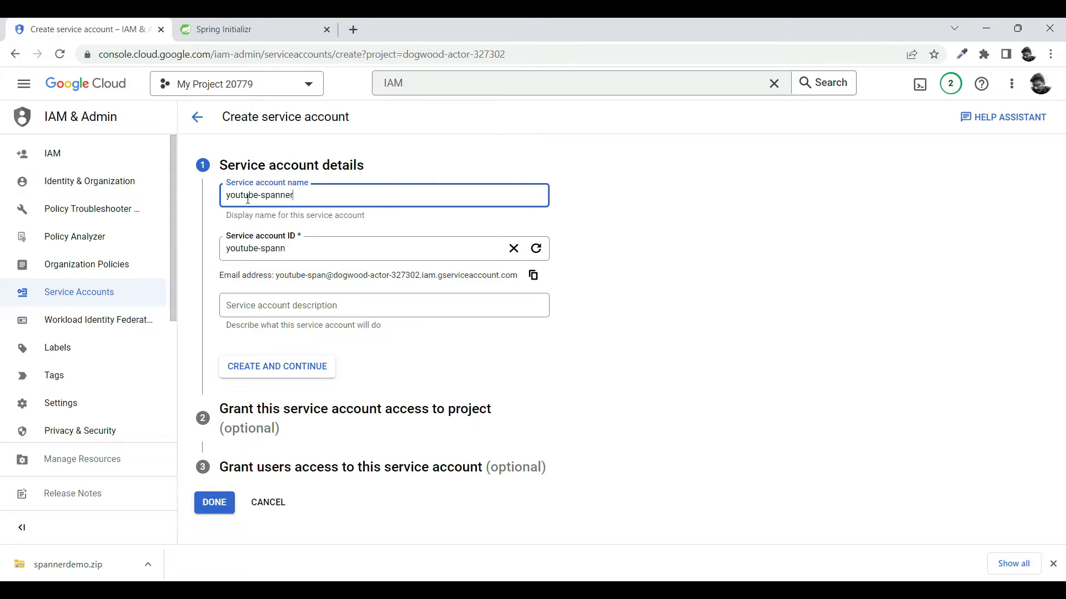
pyautogui.write('-demo')
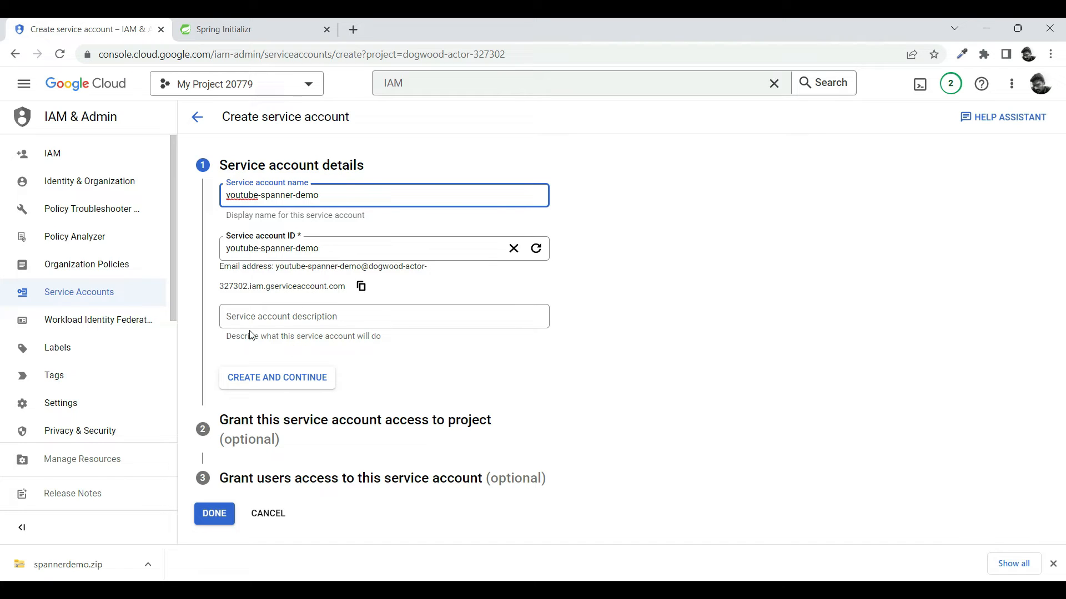
pyautogui.click(383, 315)
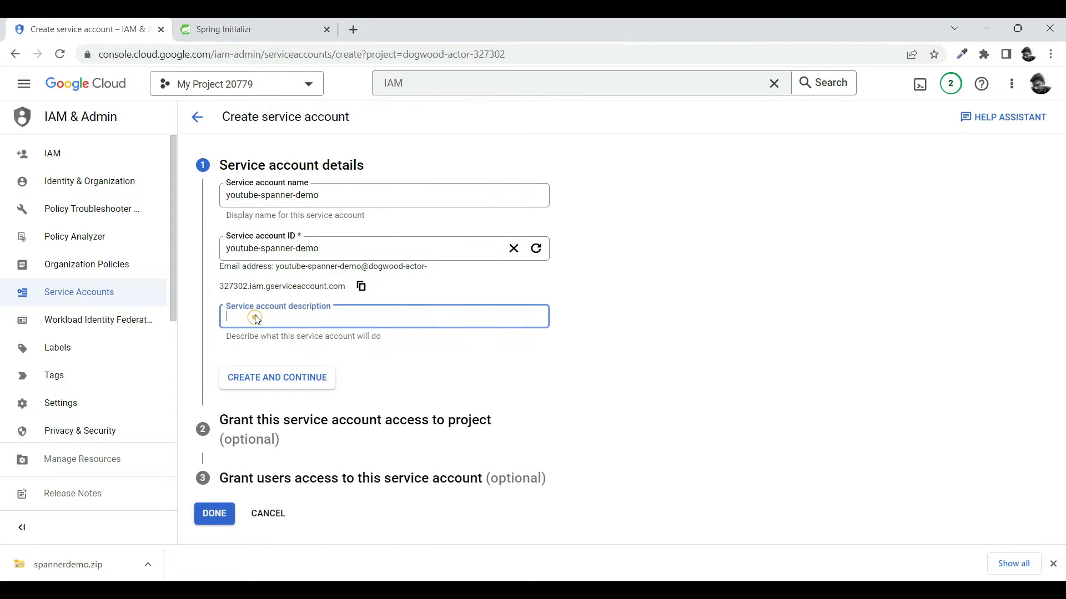
pyautogui.write('To acc')
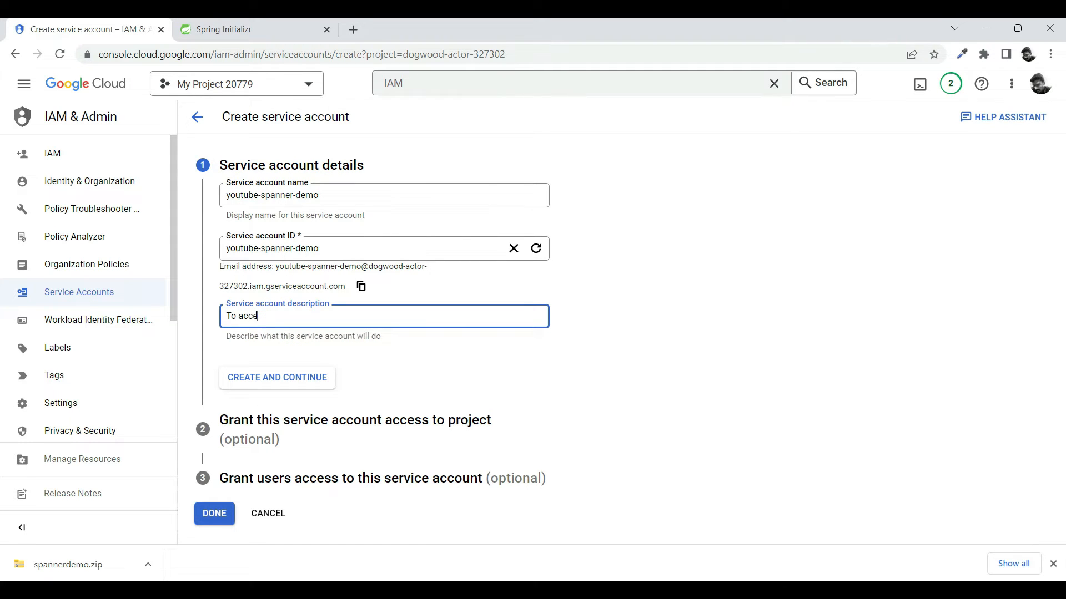
pyautogui.write('ess Sp')
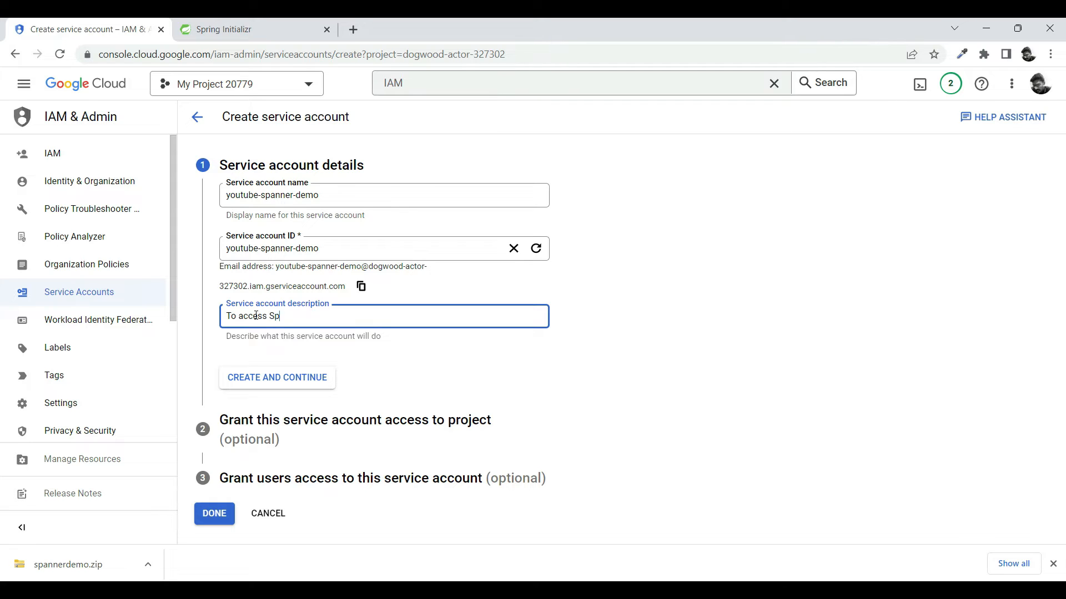
pyautogui.write('anner y')
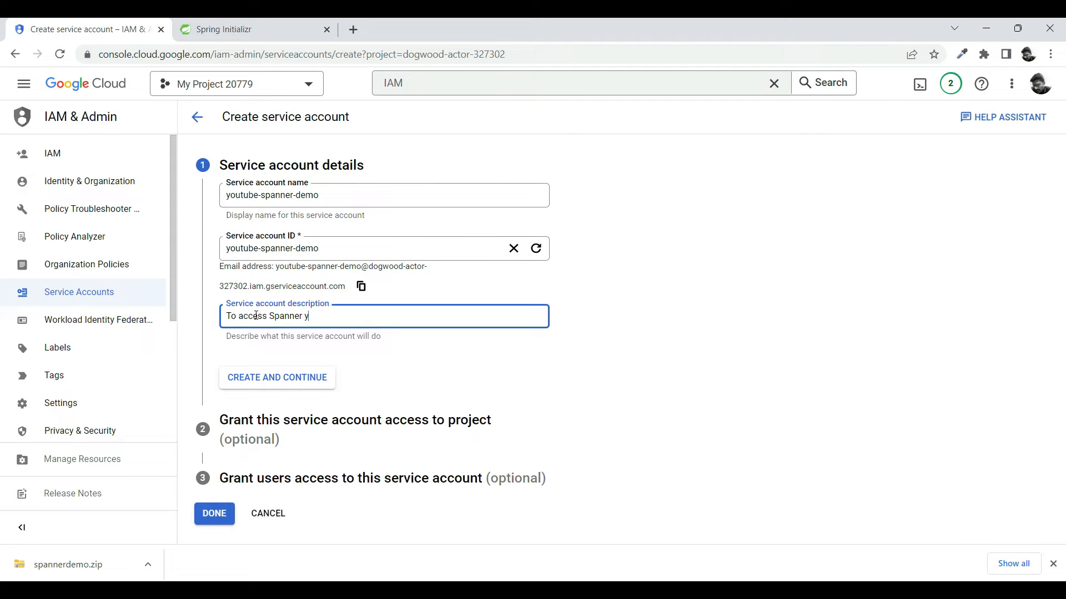
pyautogui.write('t-demo DB')
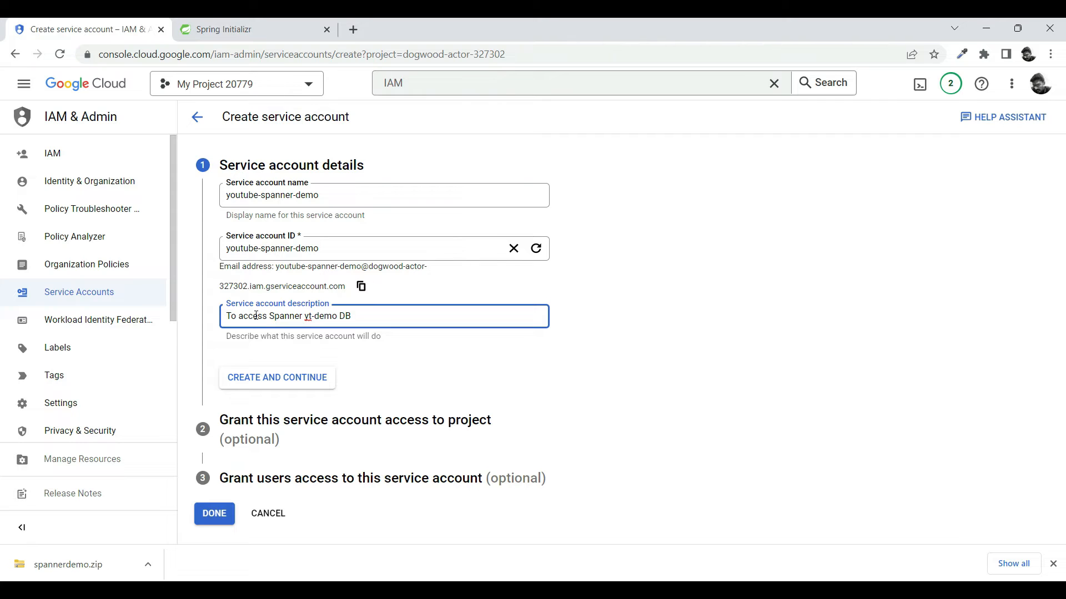
pyautogui.click(277, 377)
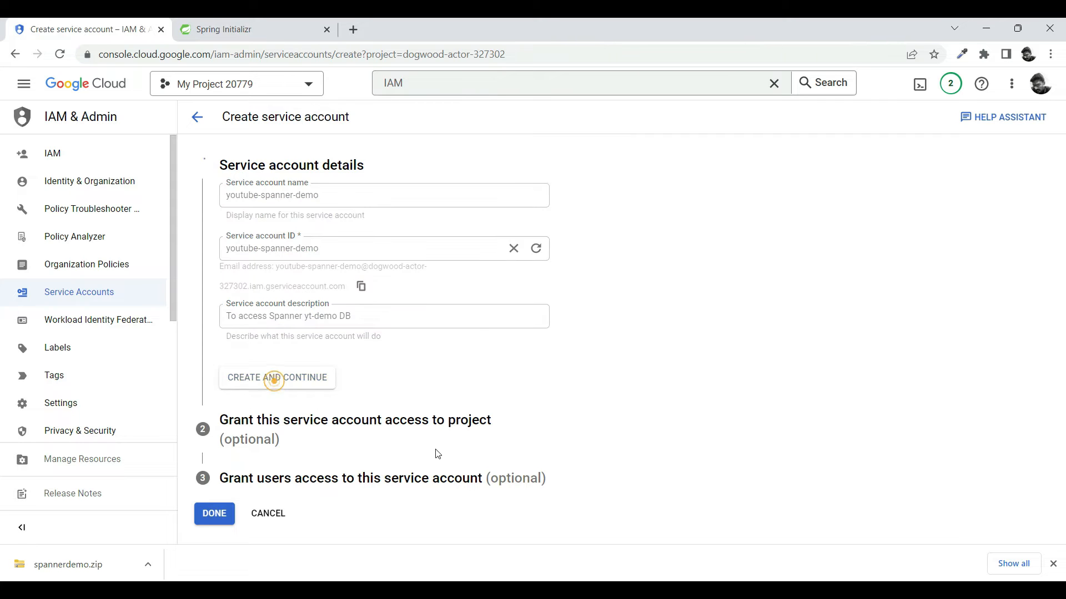
# Filter roles by 'Spanner' and grant the Cloud Spanner Database User role.
pyautogui.click(276, 378)
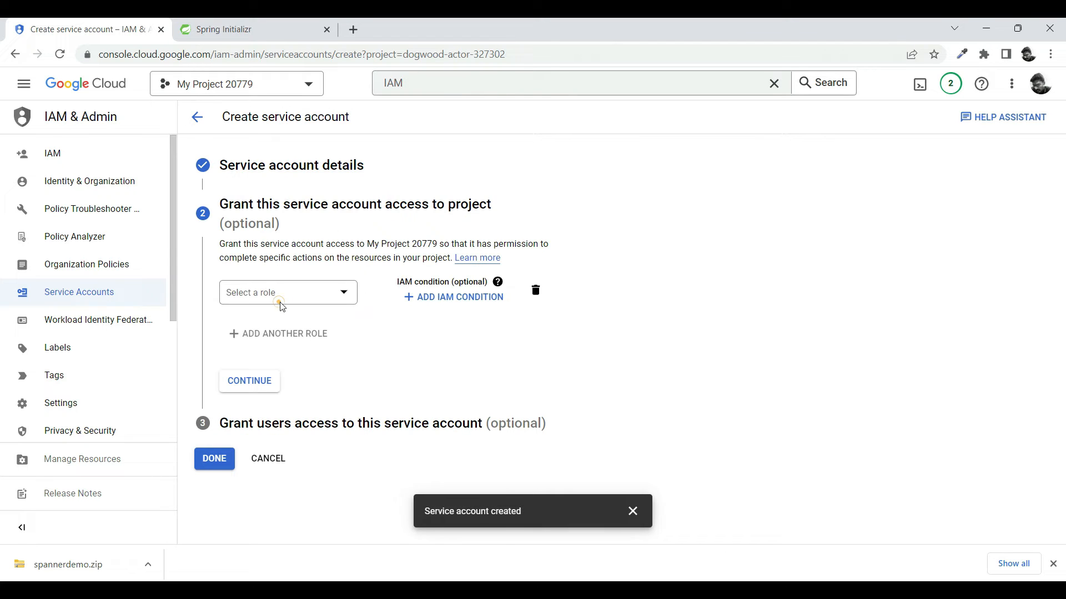
pyautogui.click(287, 292)
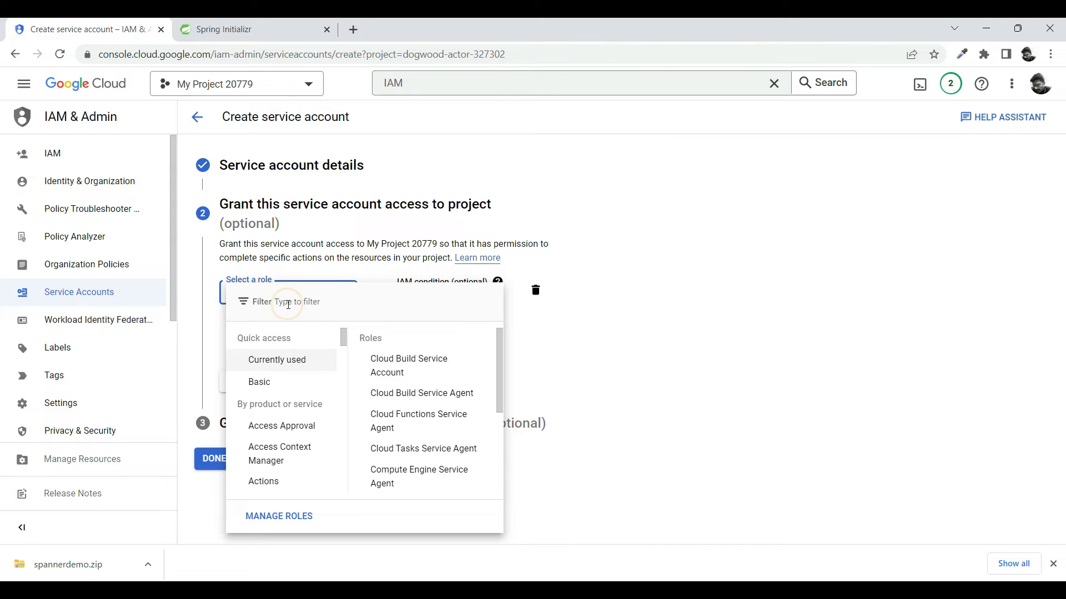
pyautogui.write('Spanner')
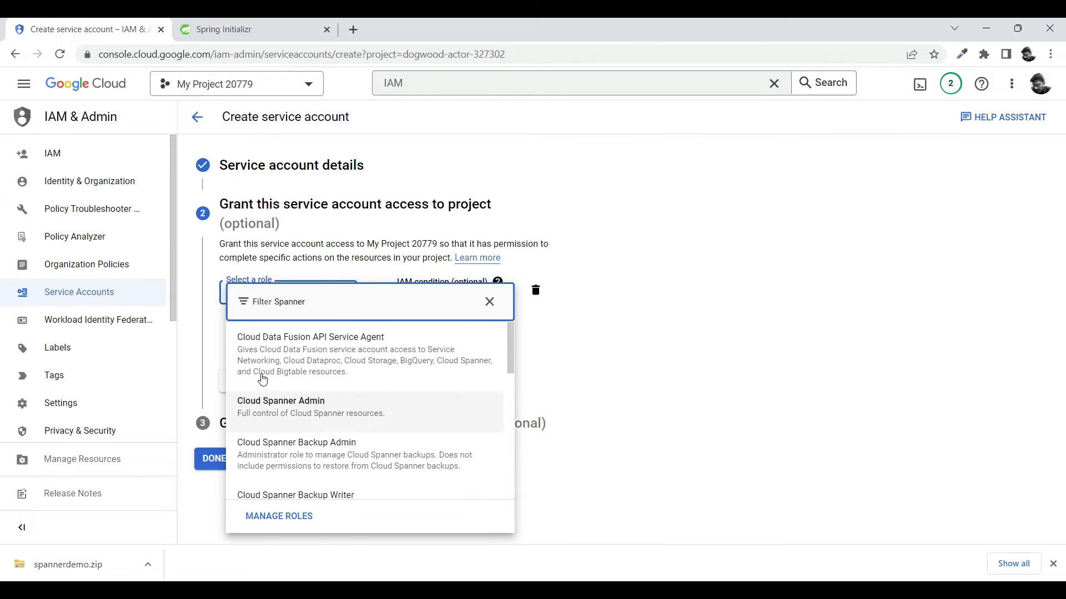
pyautogui.moveTo(339, 417)
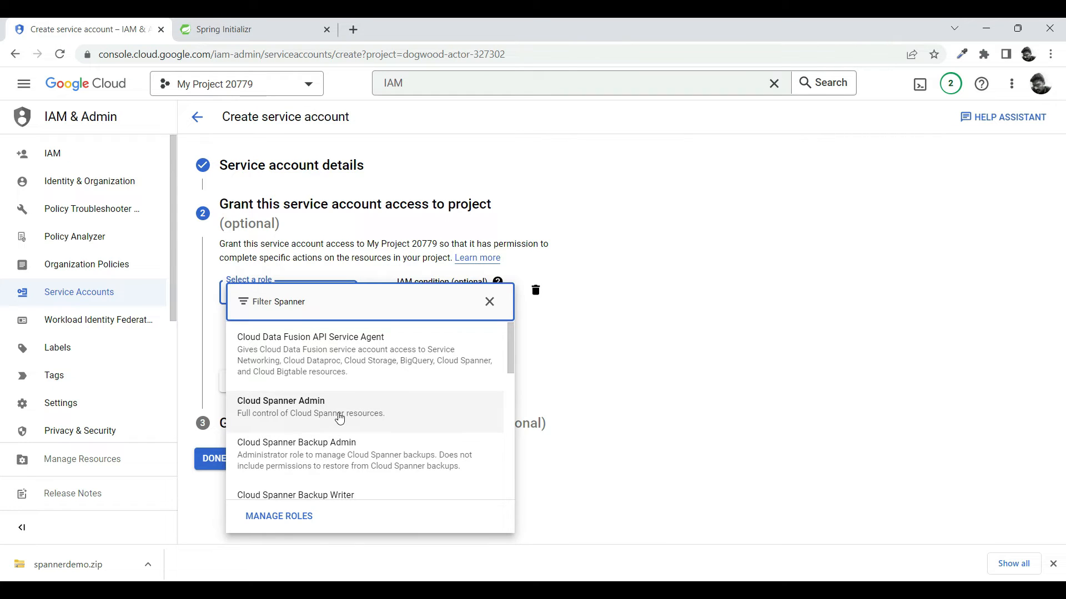
pyautogui.scroll(-3)
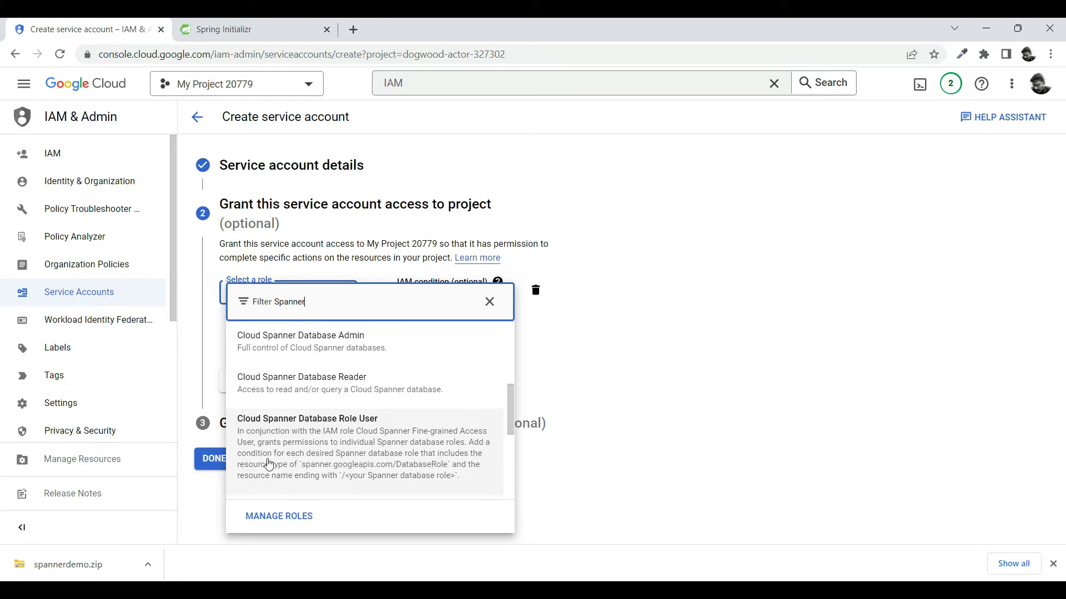
pyautogui.scroll(-3)
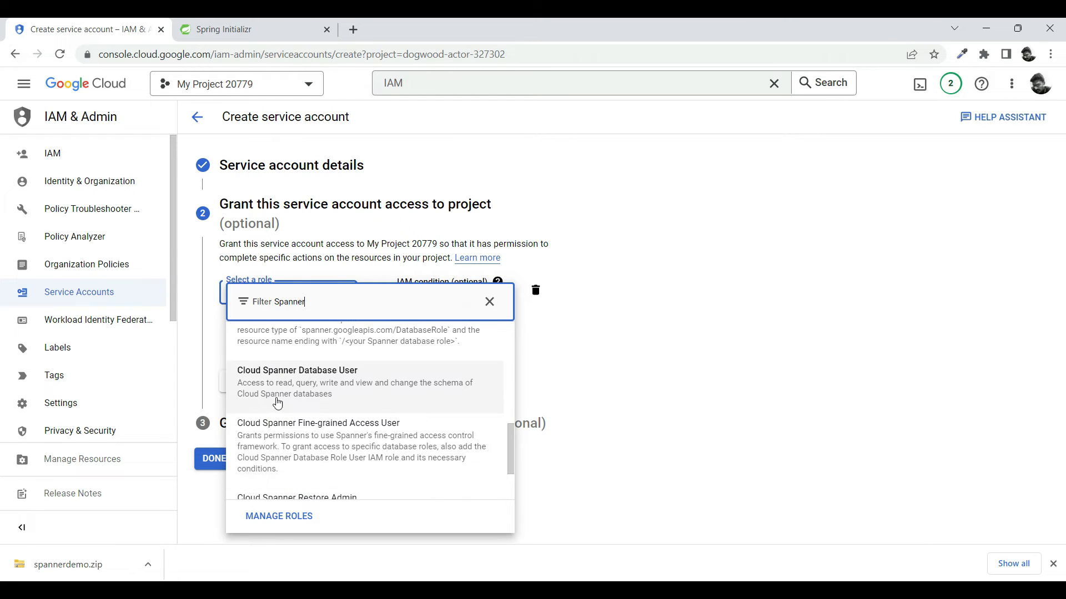
pyautogui.moveTo(369, 401)
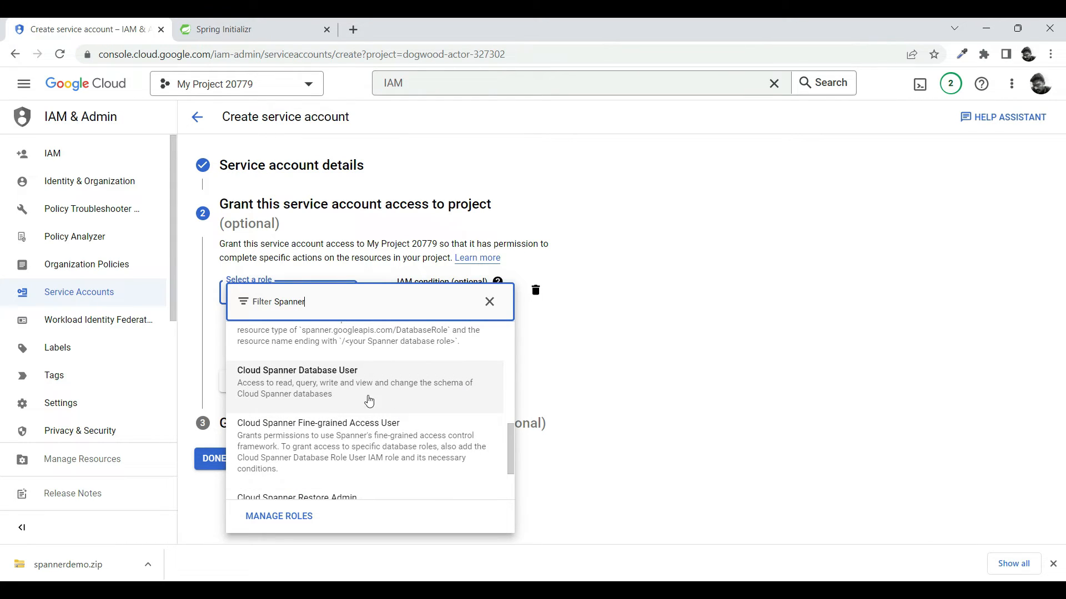
pyautogui.moveTo(249, 403)
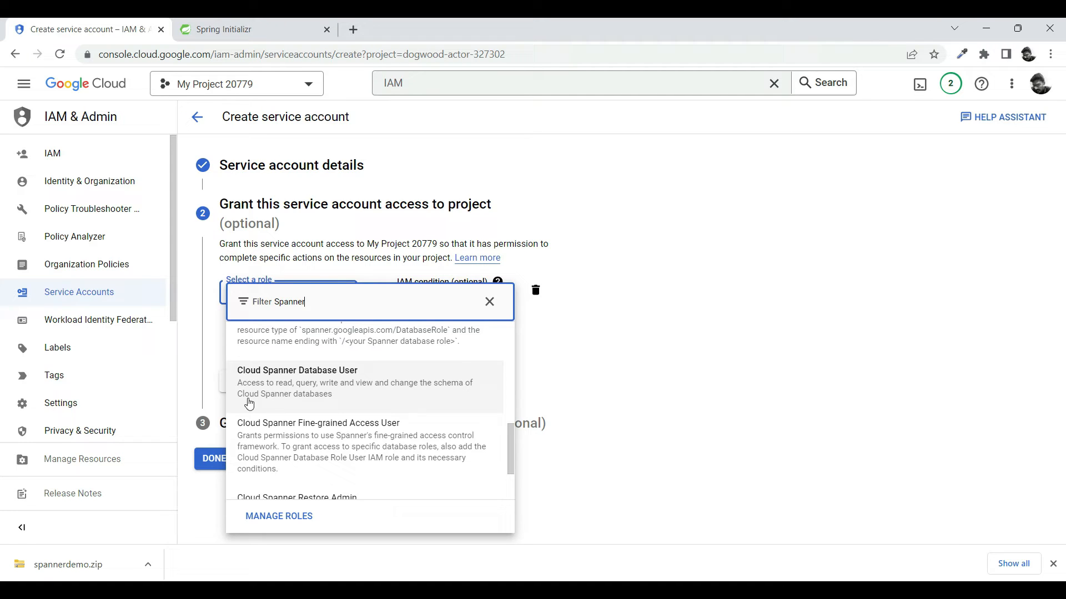
pyautogui.moveTo(292, 393)
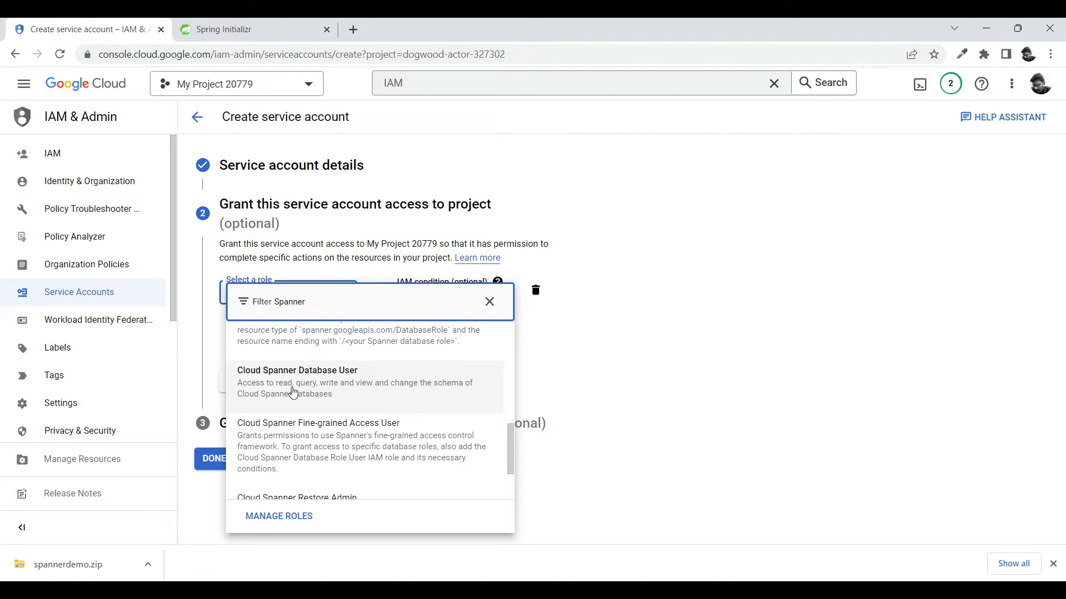
pyautogui.moveTo(467, 396)
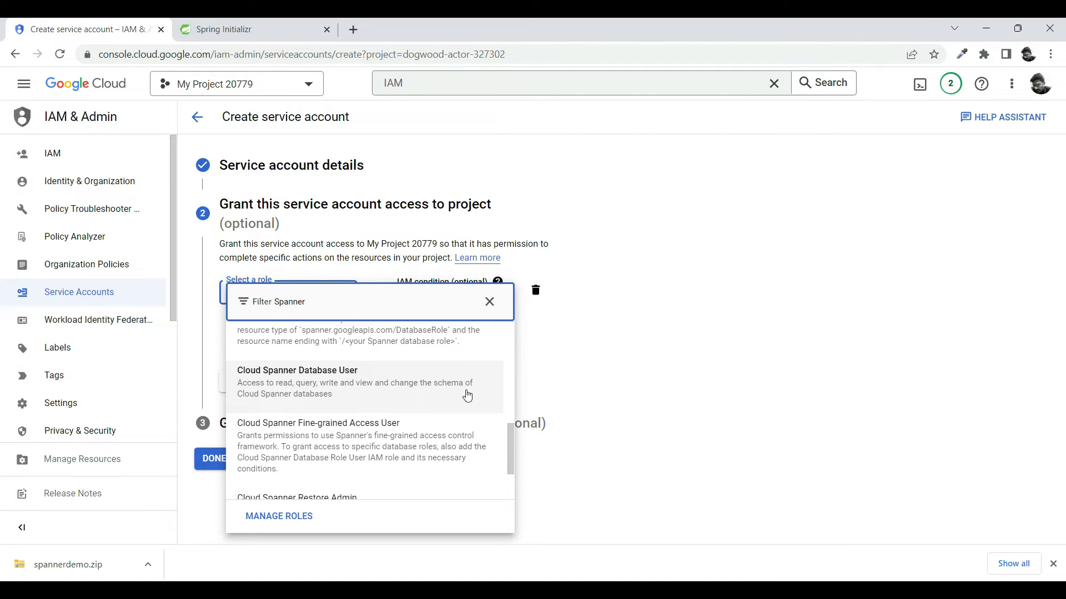
pyautogui.click(297, 382)
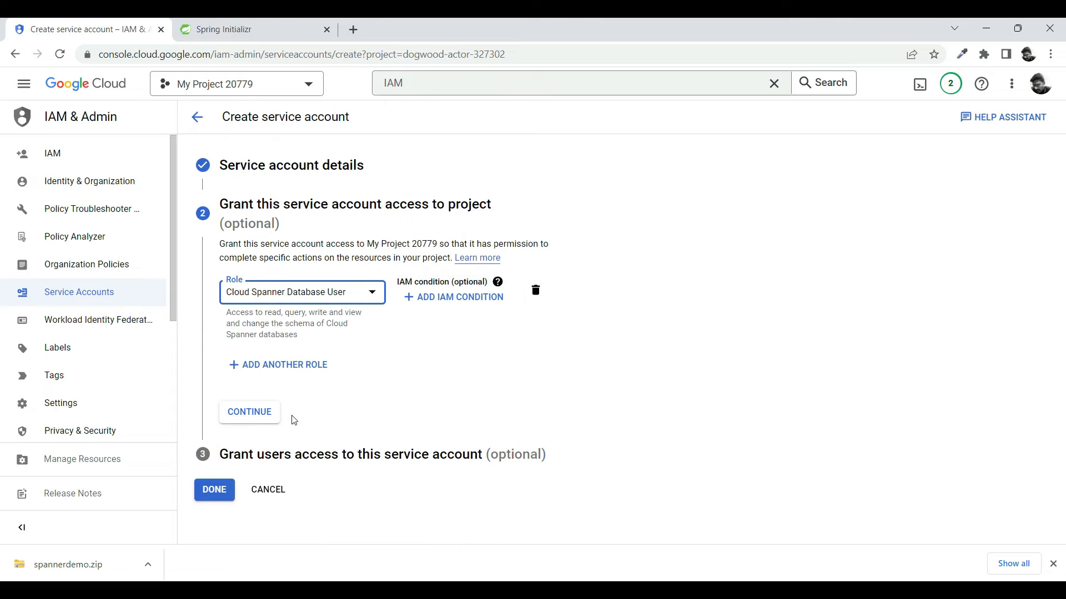
# Skip the user access step and finish creating youtube-spanner-demo.
pyautogui.click(249, 412)
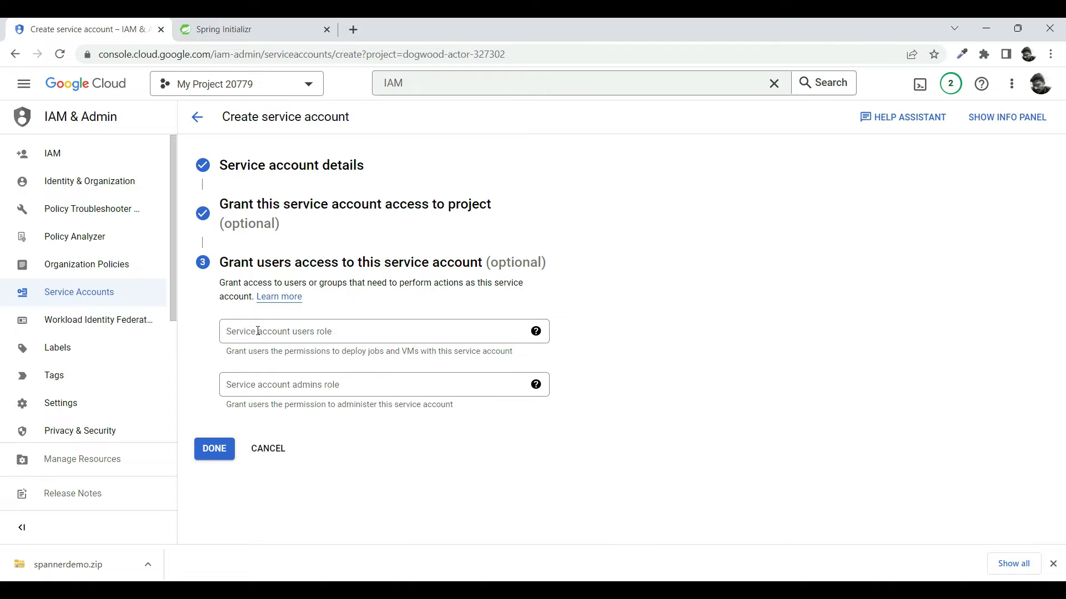
pyautogui.click(374, 331)
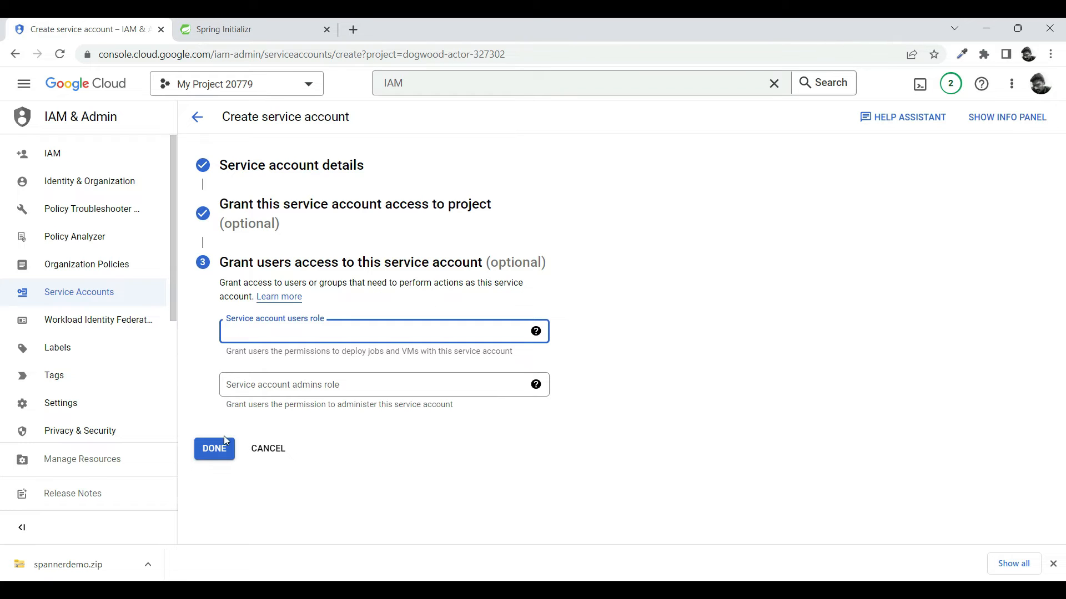
pyautogui.moveTo(214, 448)
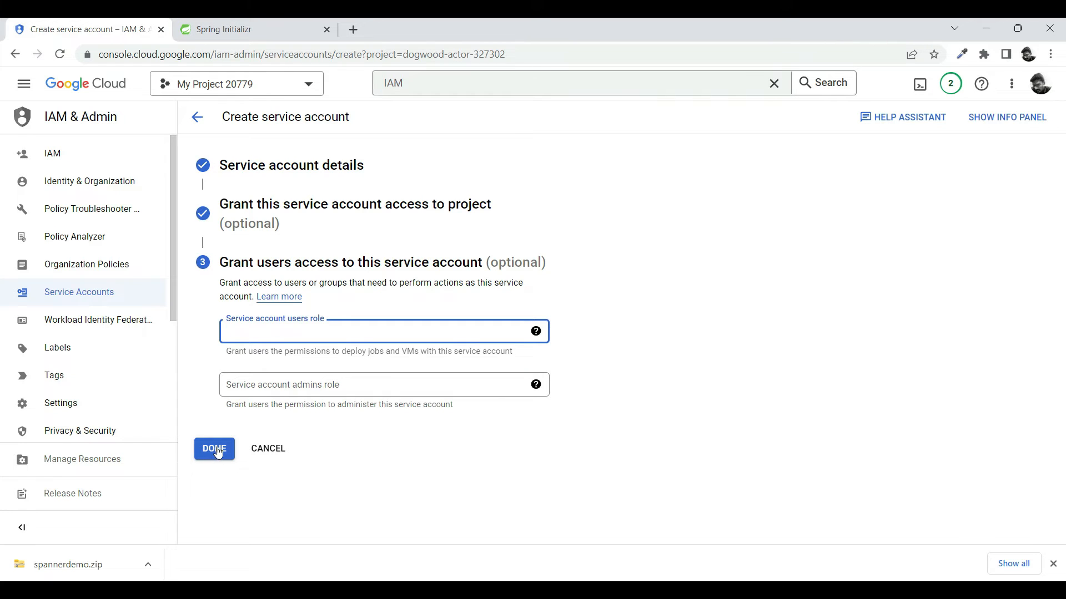
pyautogui.click(214, 448)
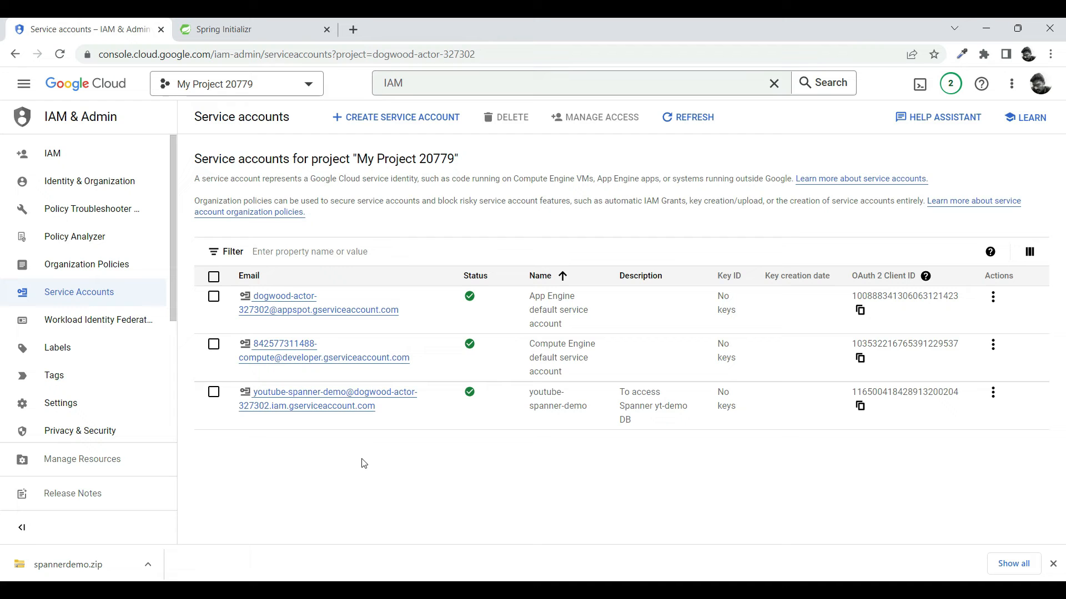
pyautogui.moveTo(334, 399)
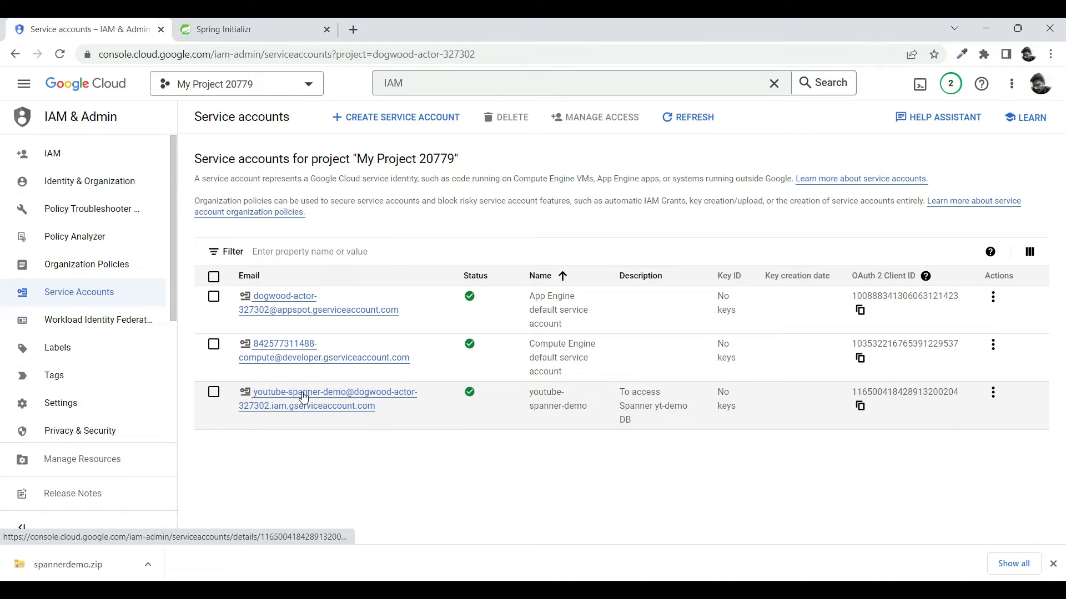
# Create and download a new JSON key from youtube-spanner-demo's Keys tab.
pyautogui.click(328, 399)
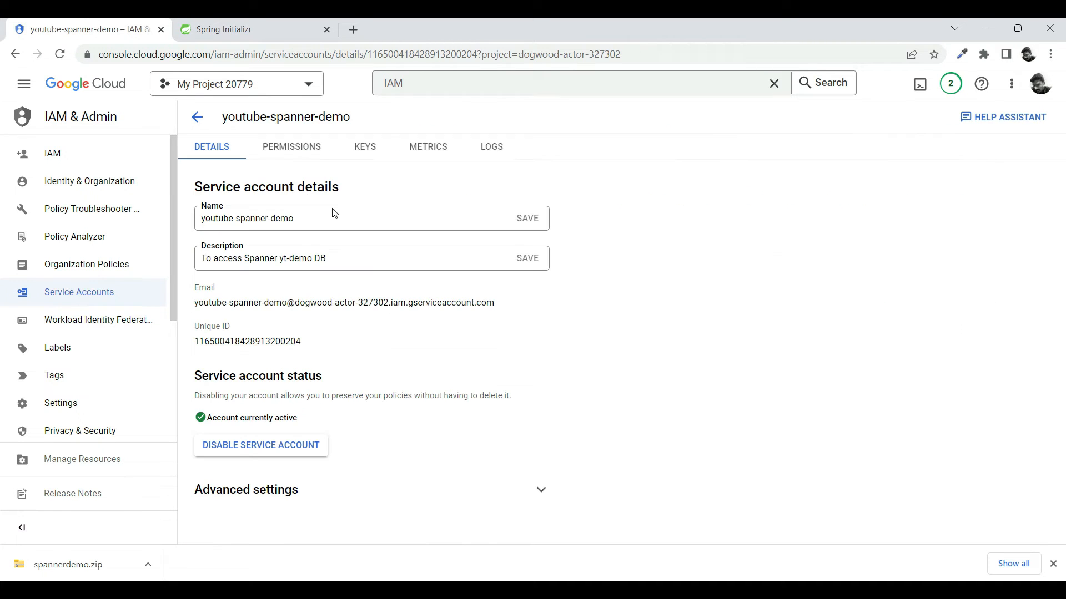
pyautogui.click(366, 146)
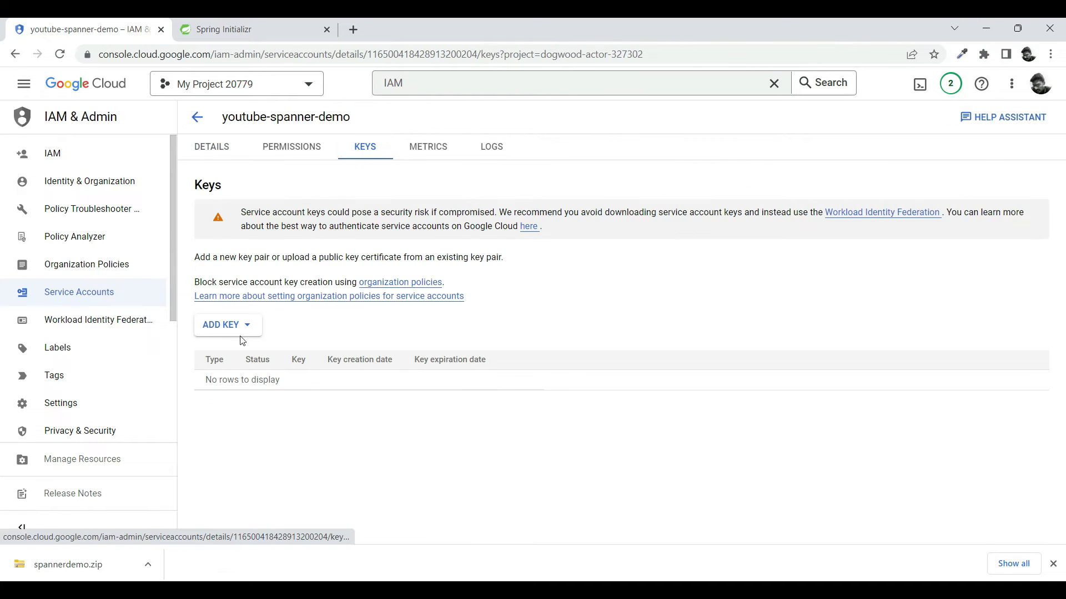
pyautogui.click(221, 324)
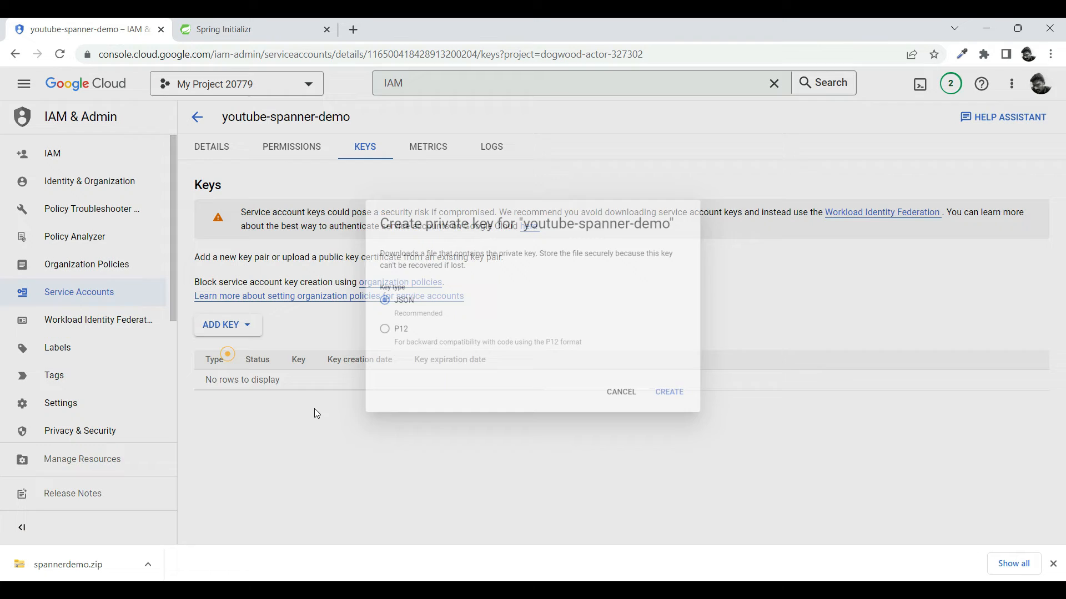
pyautogui.click(669, 391)
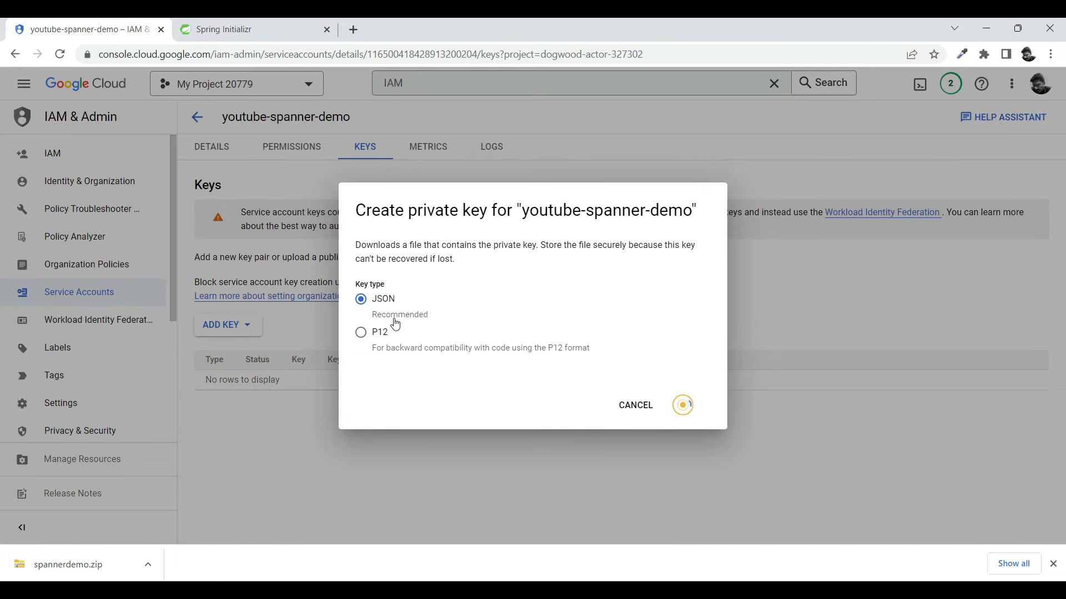
pyautogui.click(682, 405)
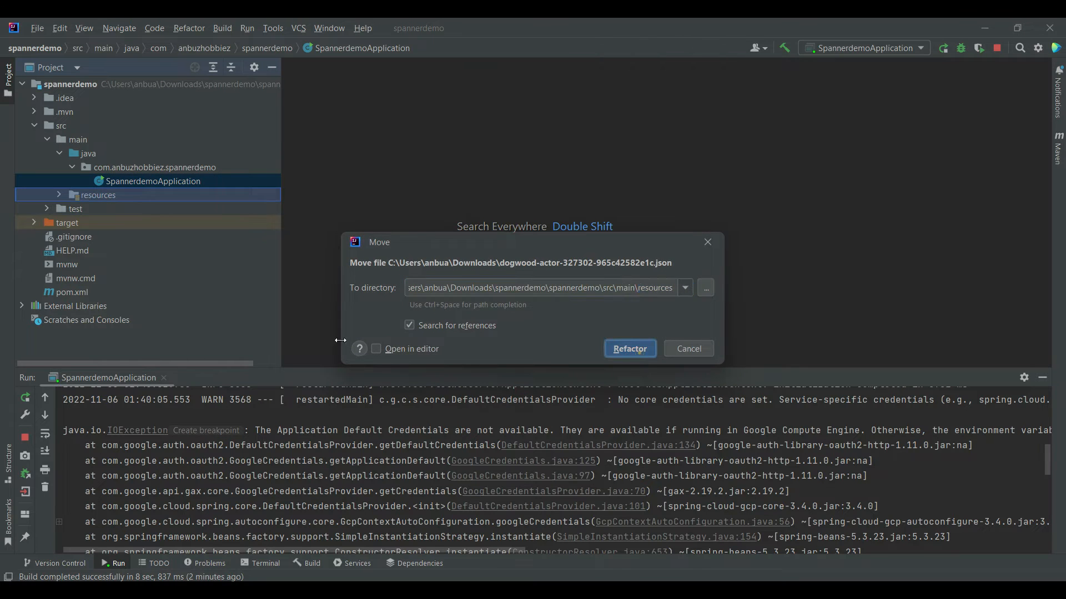
# Move the JSON key into src/main/resources and open application.properties.
pyautogui.click(629, 349)
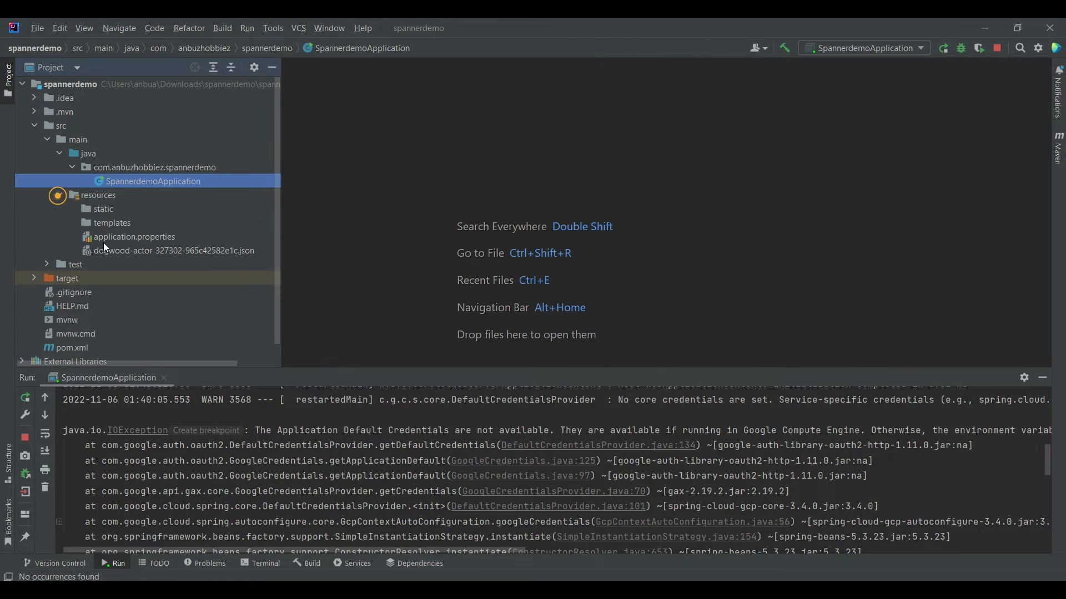
pyautogui.click(134, 237)
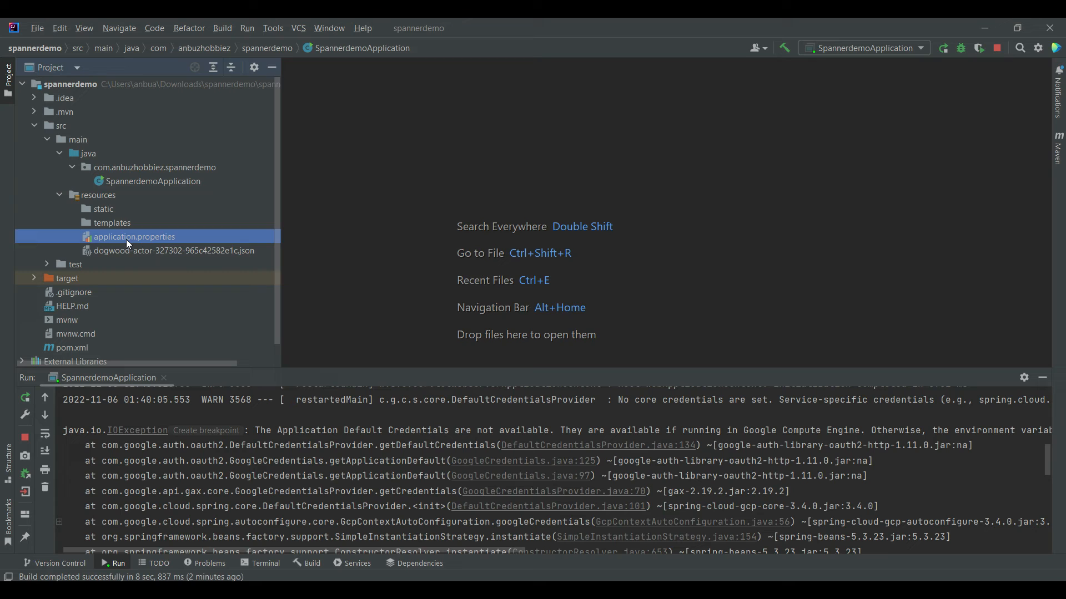
pyautogui.doubleClick(134, 237)
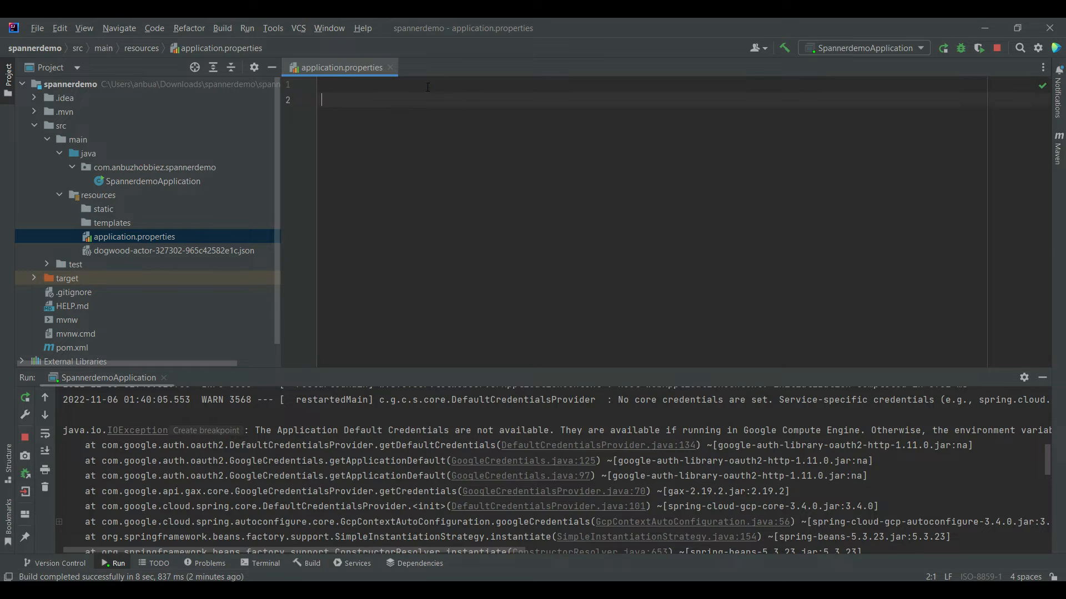
# Type 'spring.cloud.gcp.project-id =' as the first line of application.properties.
pyautogui.write('sprring')
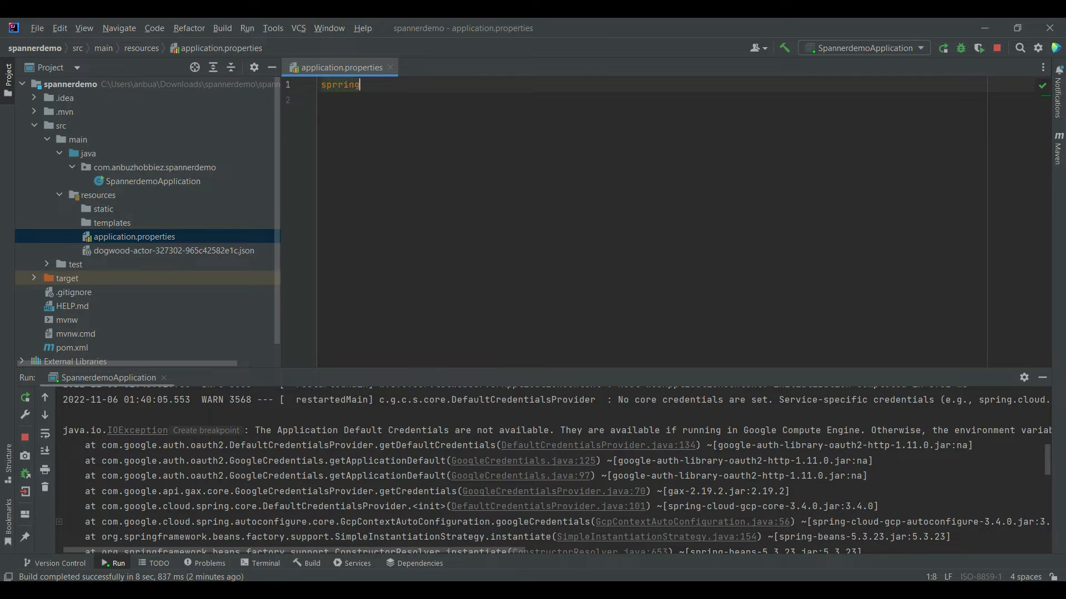
pyautogui.press('BackSpace')
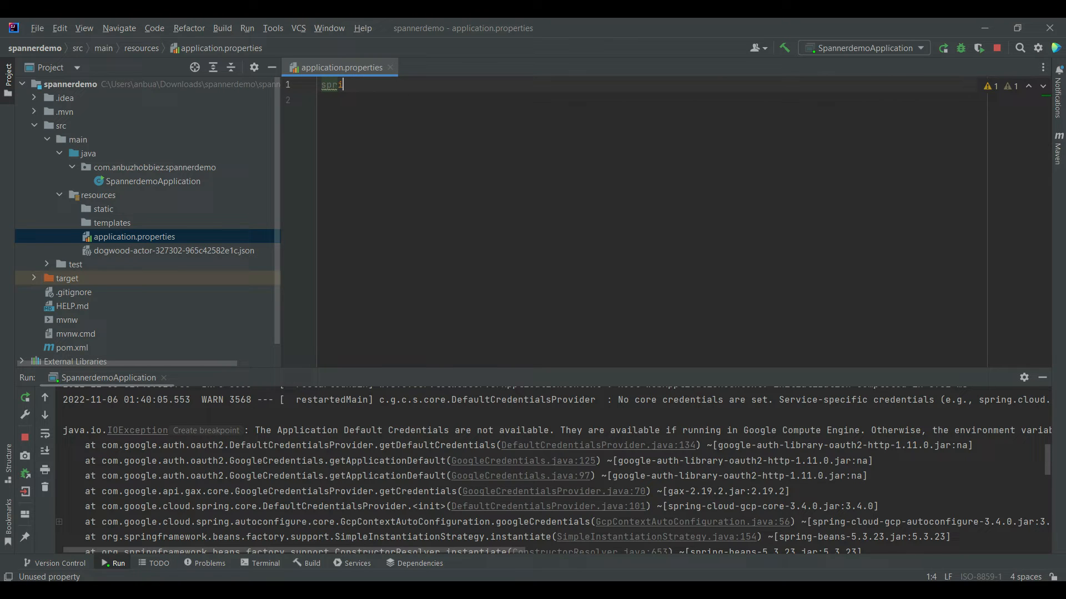
pyautogui.write('ng.')
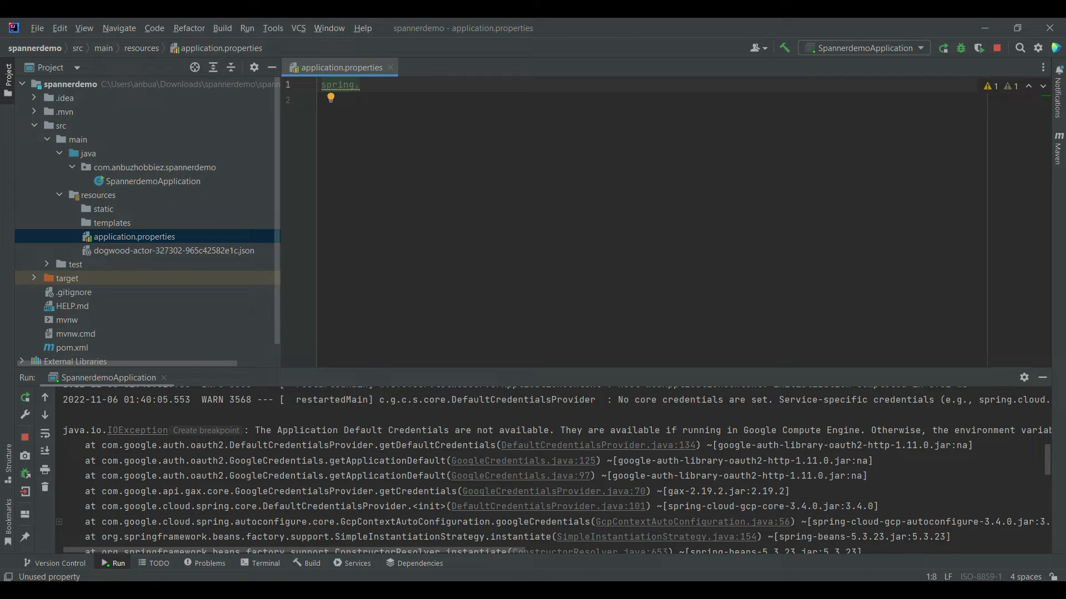
pyautogui.write('cl')
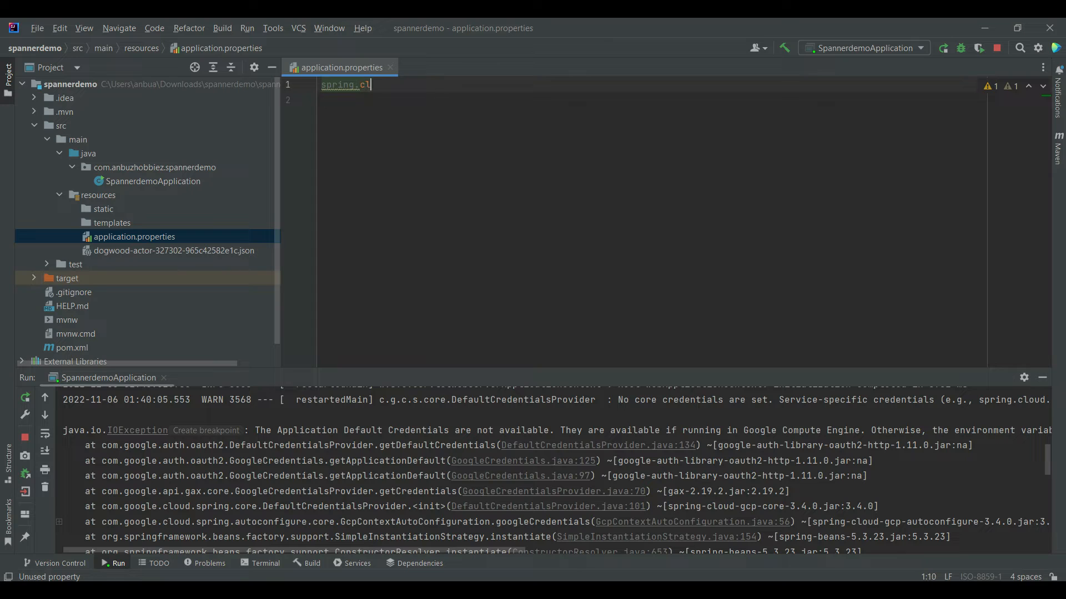
pyautogui.write('oud.')
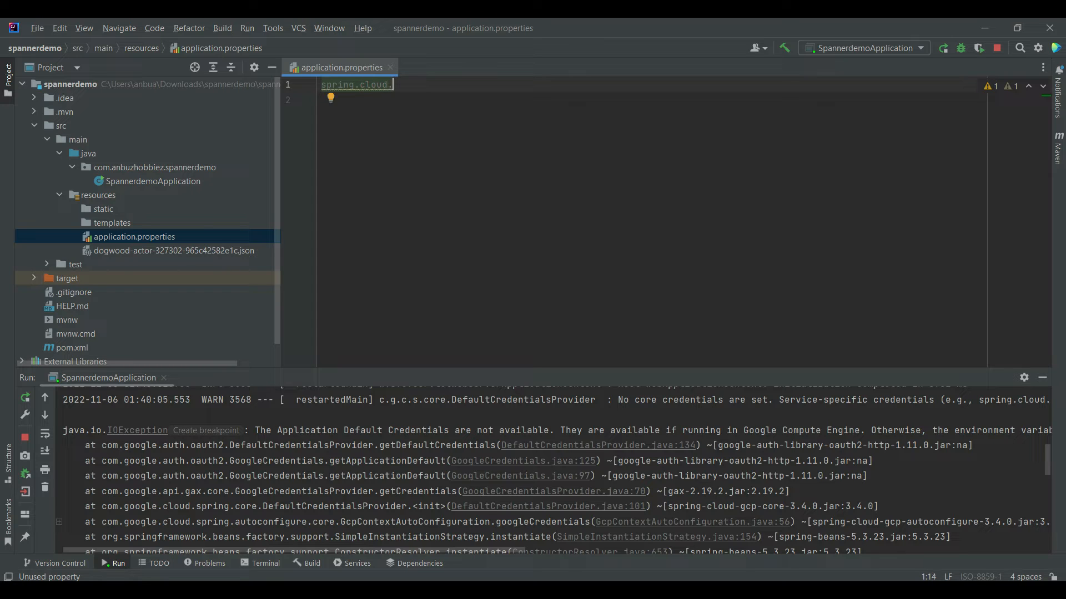
pyautogui.write('gcp.pro')
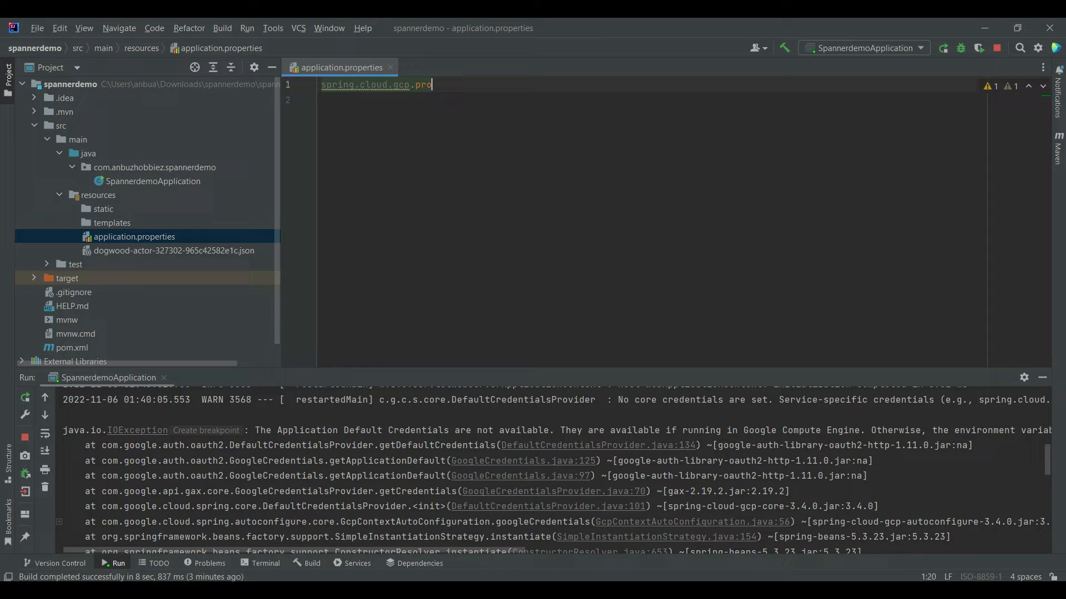
pyautogui.write('ject-id')
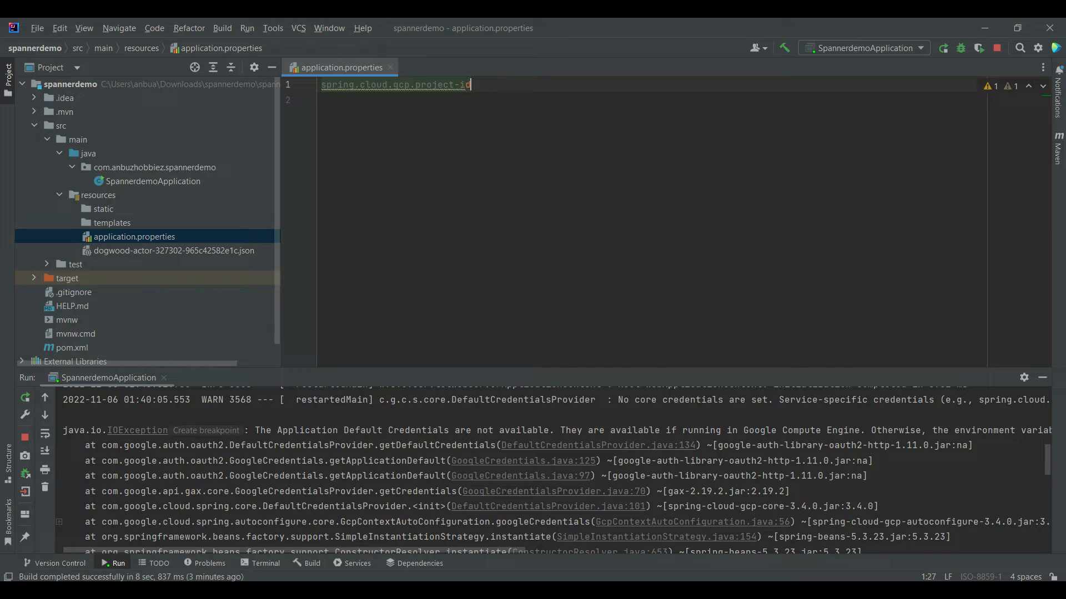
pyautogui.write('=')
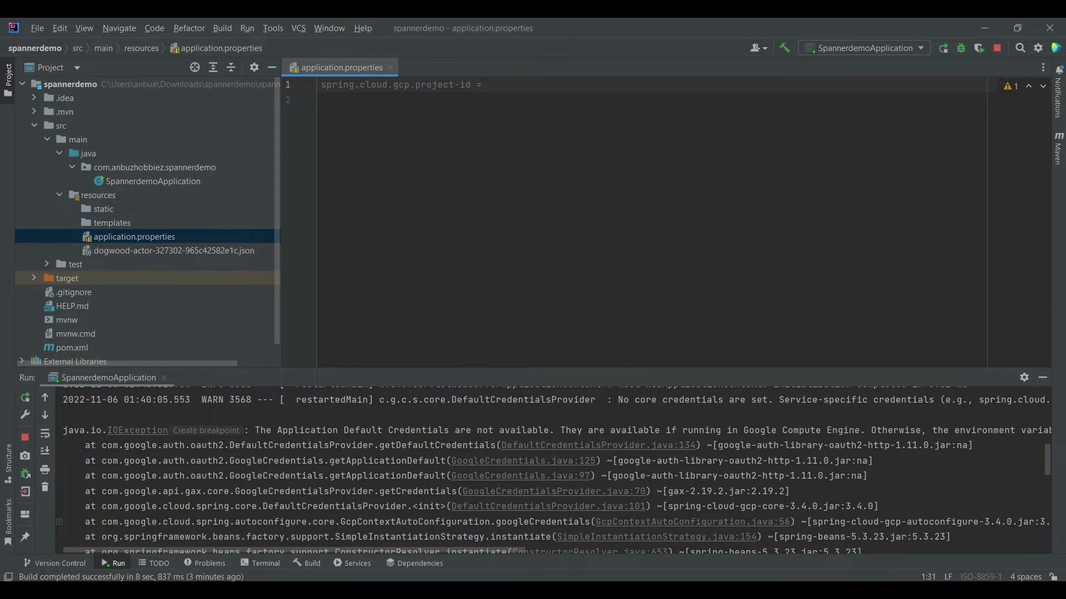
pyautogui.moveTo(543, 553)
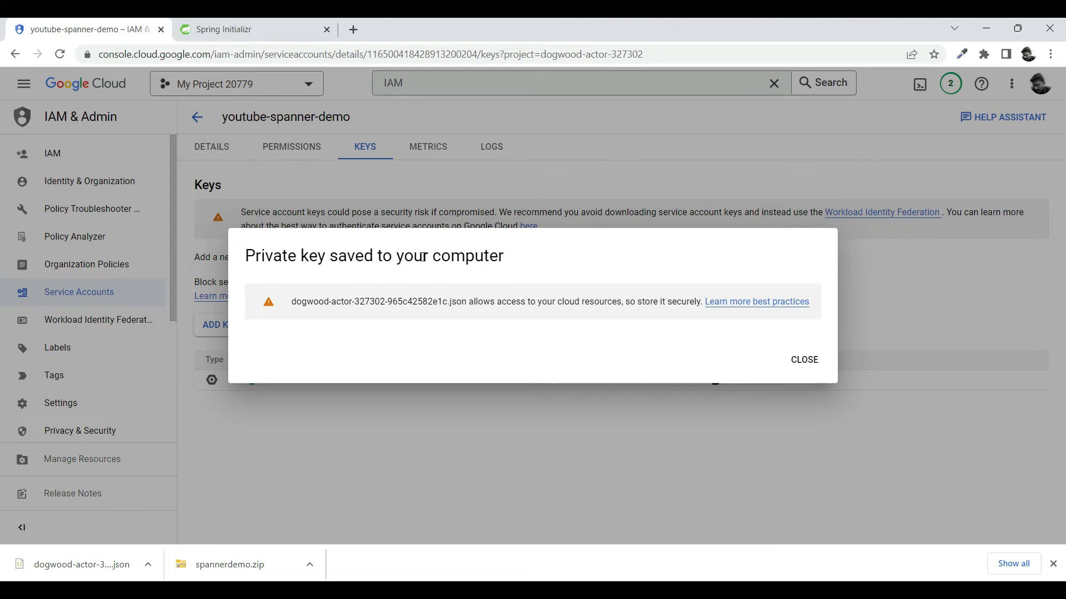
# Check the service account's active key, then return to application.properties.
pyautogui.click(803, 360)
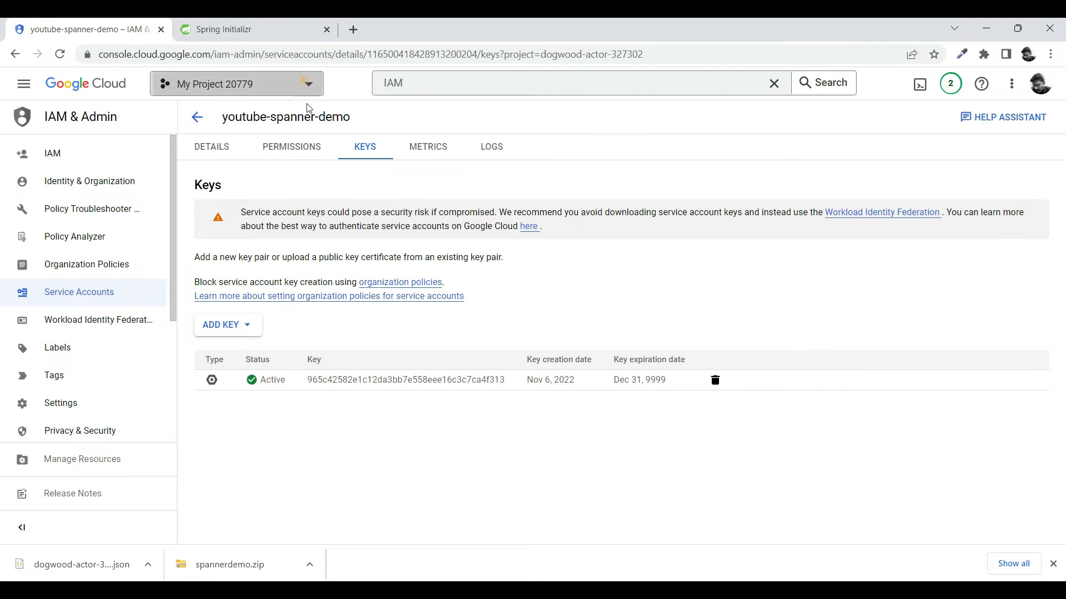
pyautogui.click(236, 84)
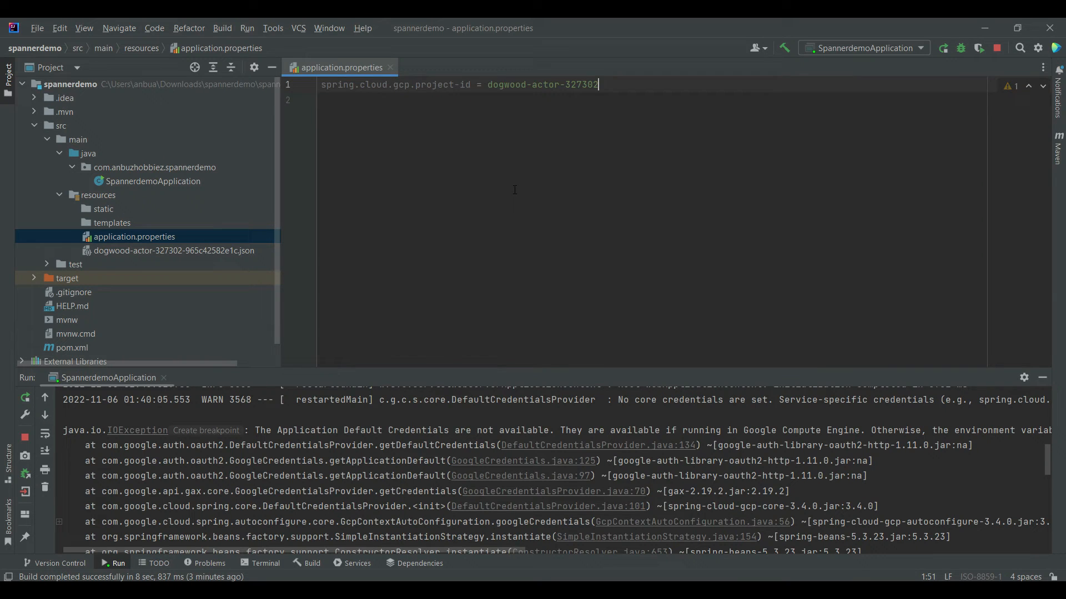
# Set spring.cloud.gcp.credentials.location=classpath:dogwood-actor-327302-965c42582e1c.json and restart the app.
pyautogui.write('spring.cl')
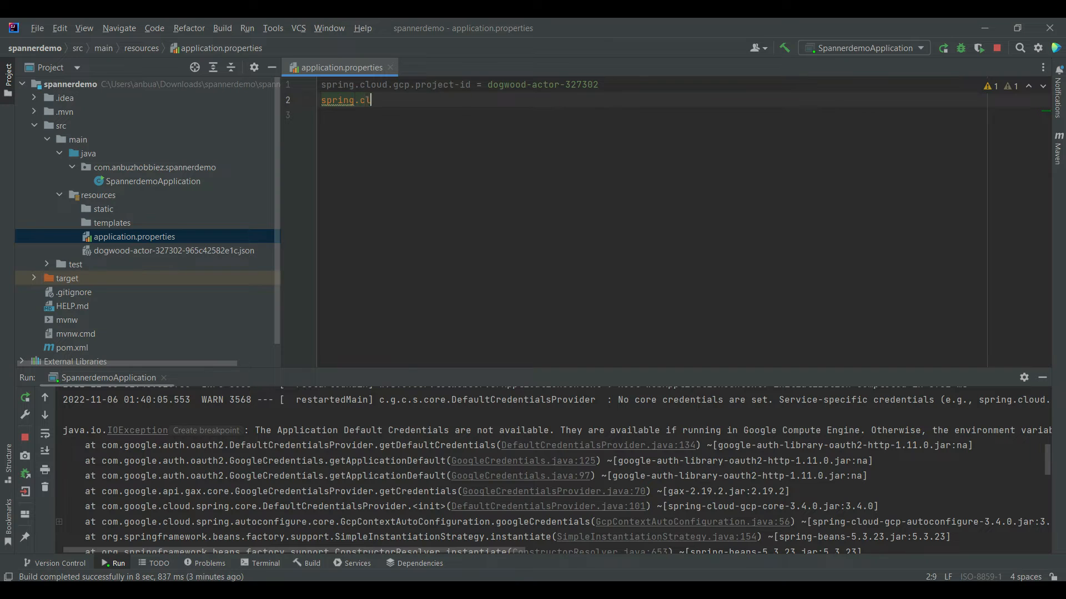
pyautogui.write('oud.gcp')
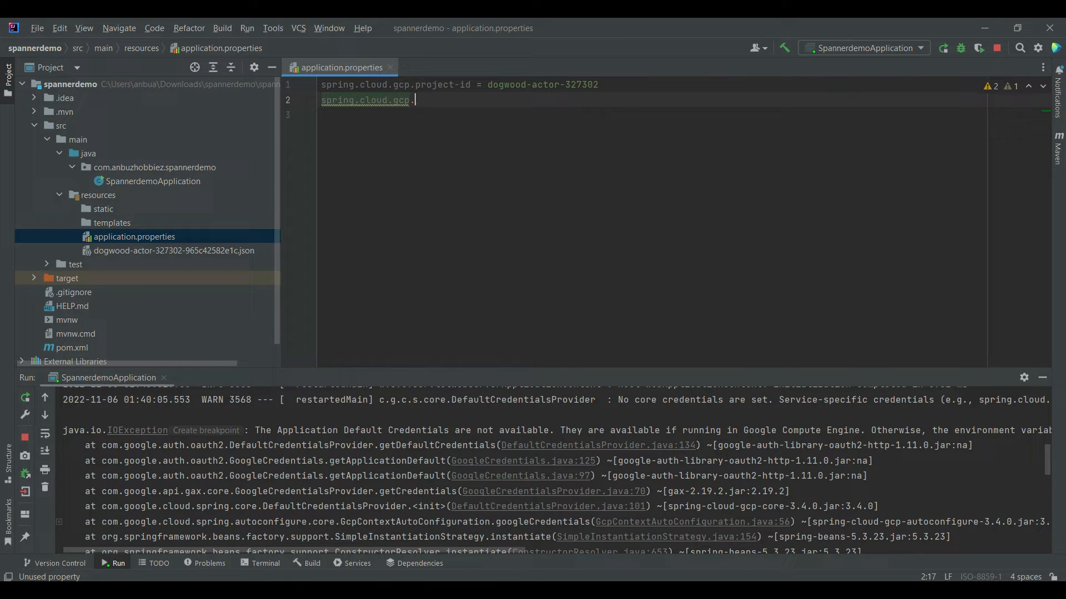
pyautogui.write('.credentials.l')
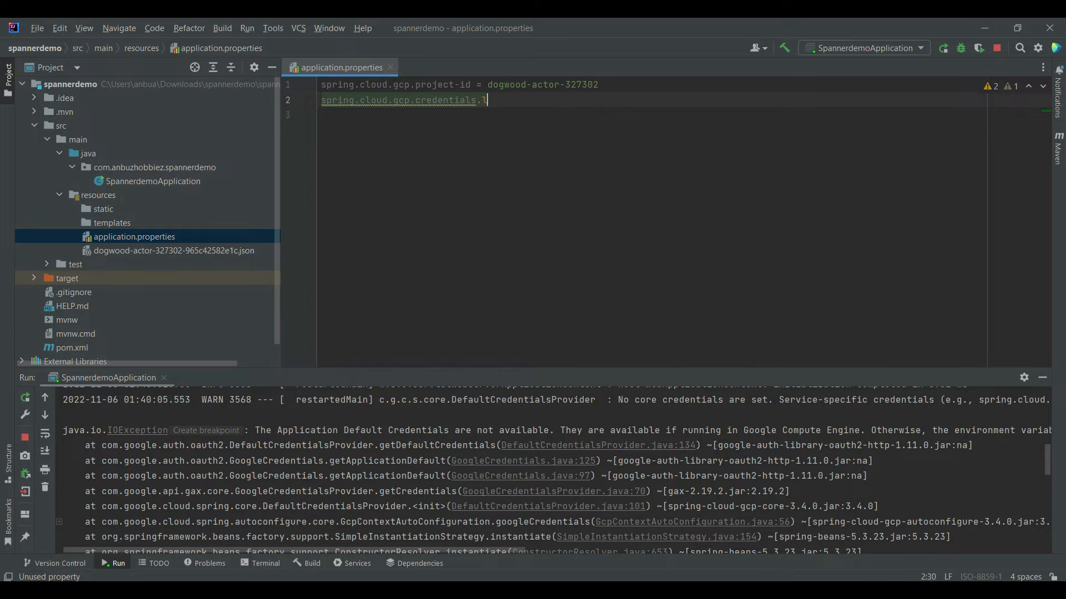
pyautogui.write('ocation=')
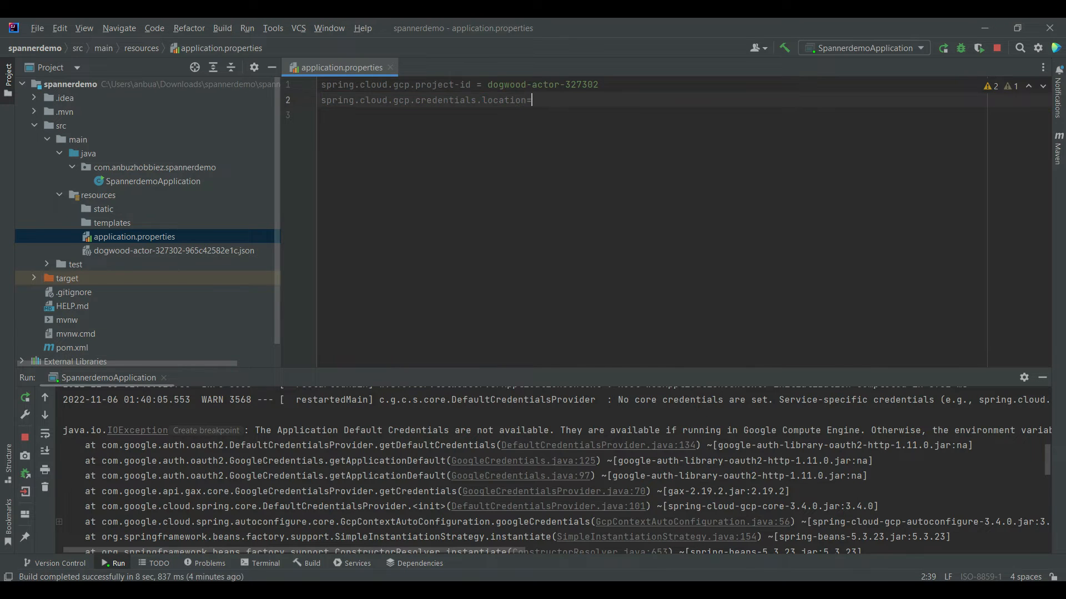
pyautogui.write('classp')
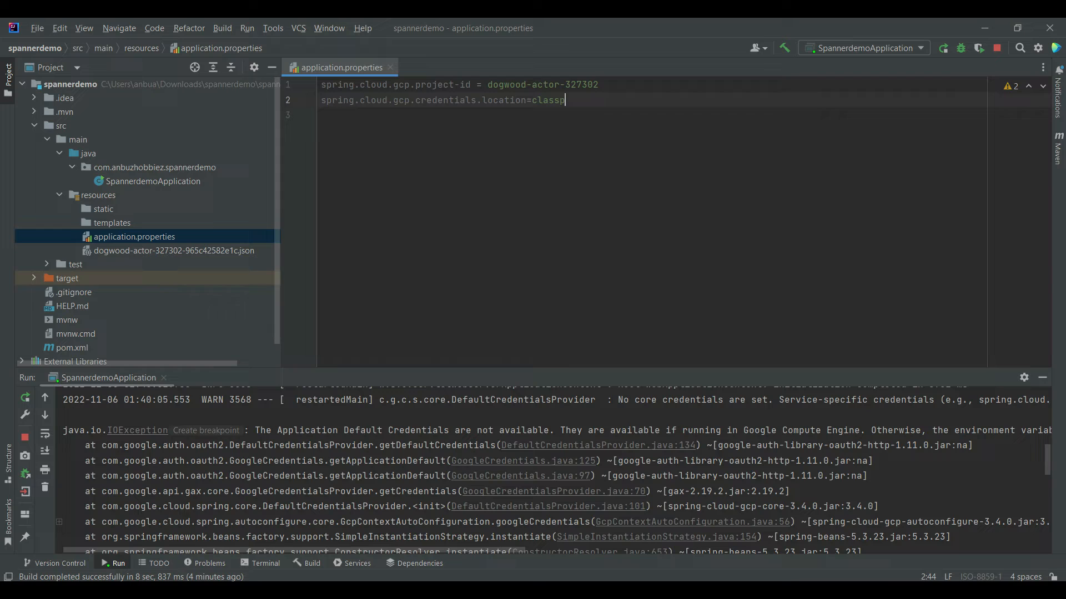
pyautogui.write('ath:')
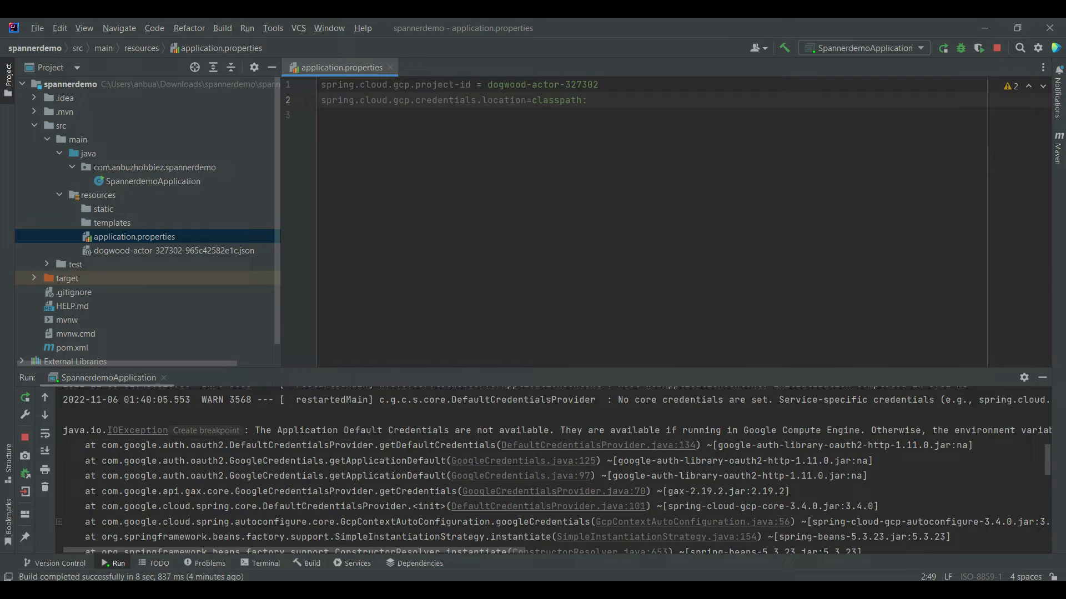
pyautogui.click(173, 251)
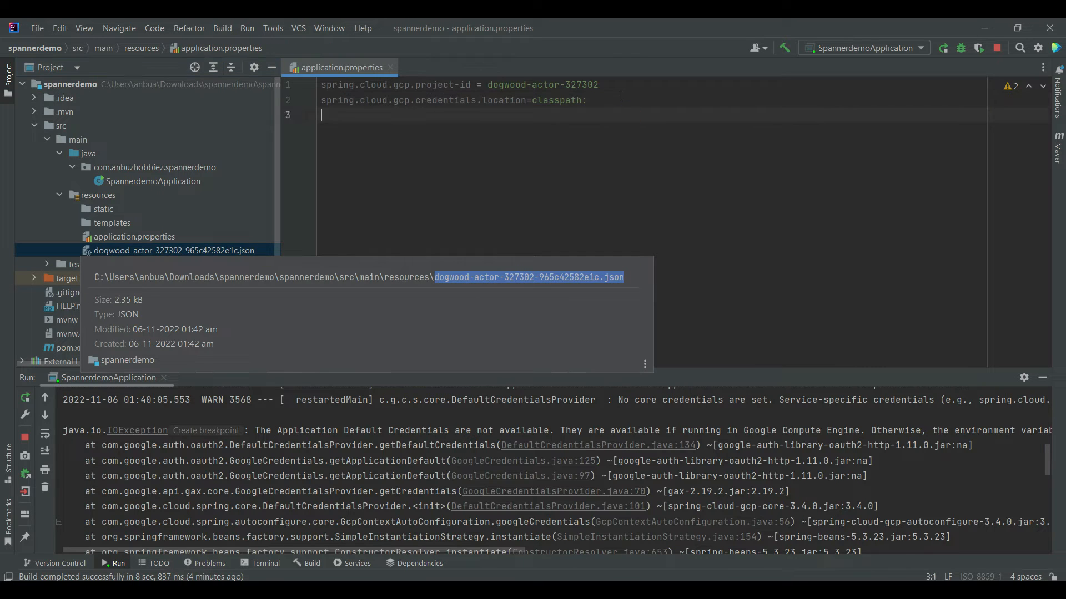
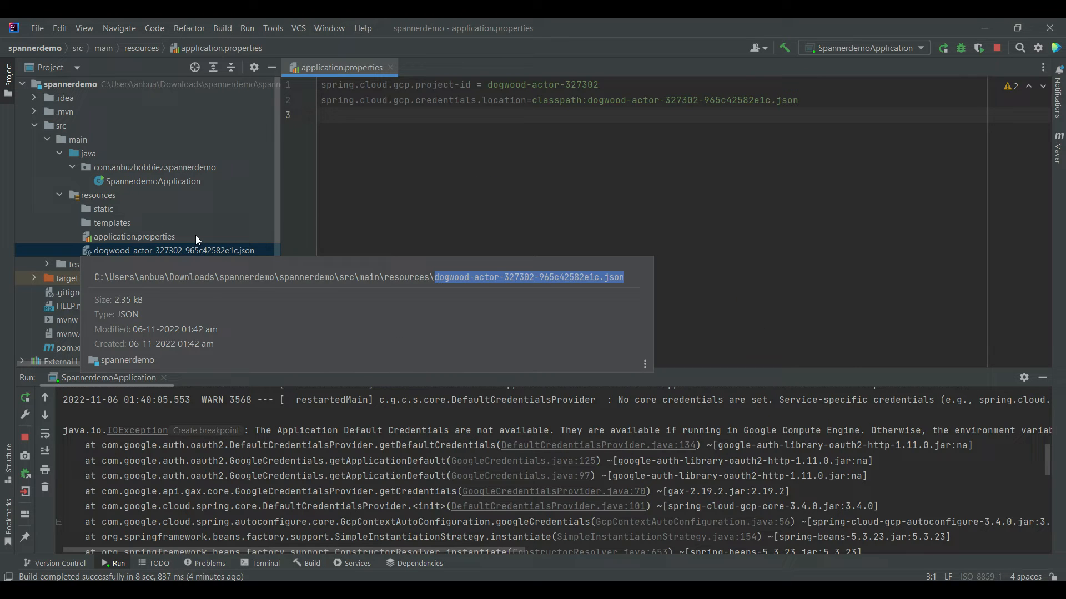
pyautogui.click(174, 250)
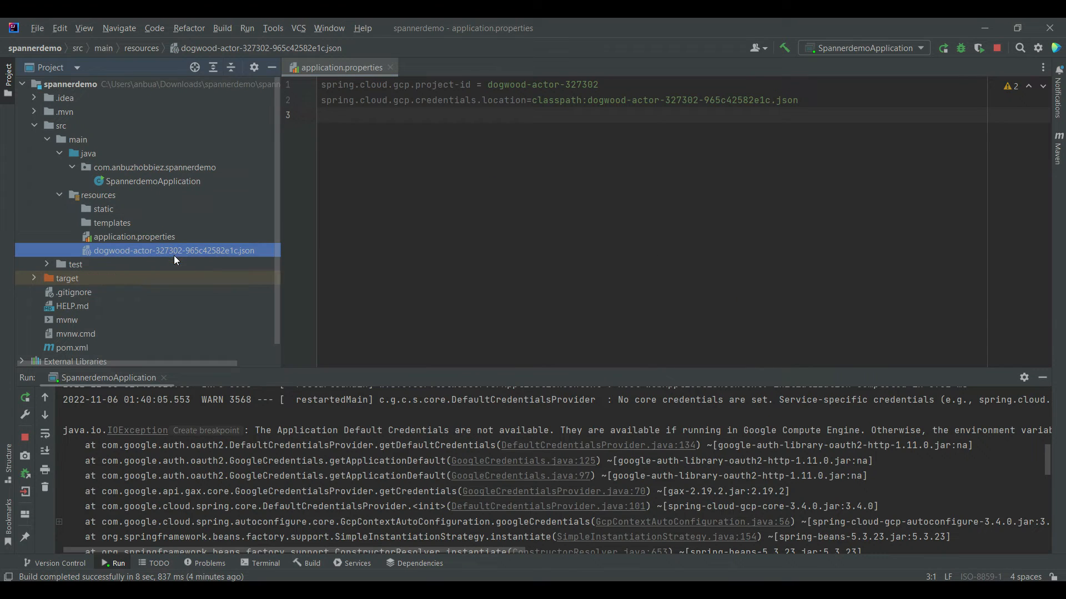
pyautogui.rightClick(174, 250)
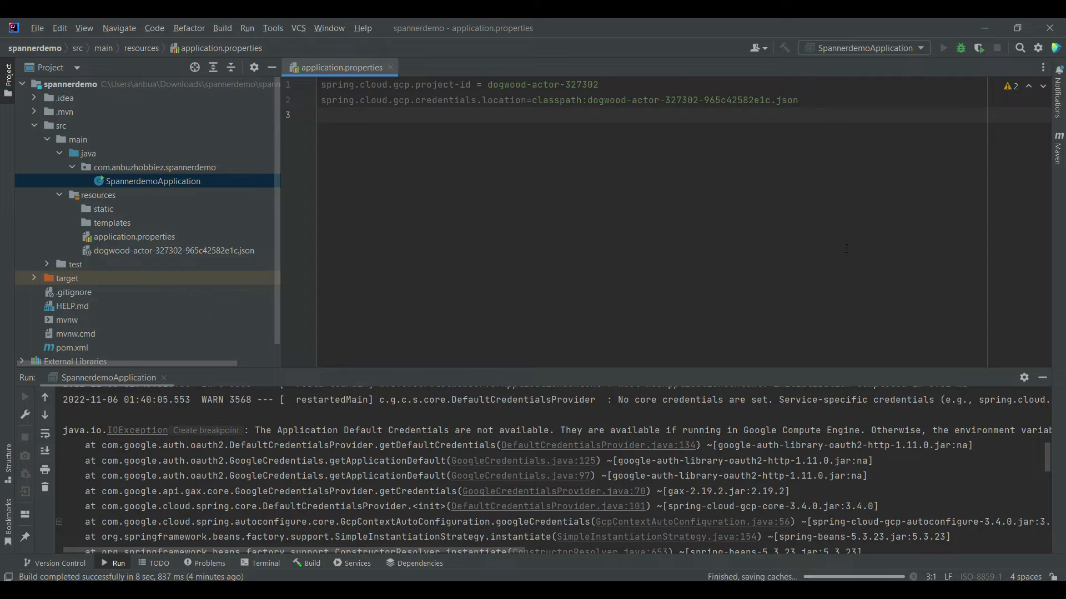
# Follow the Run console as SpannerdemoApplication starts with service account credentials on port 8080.
pyautogui.click(942, 47)
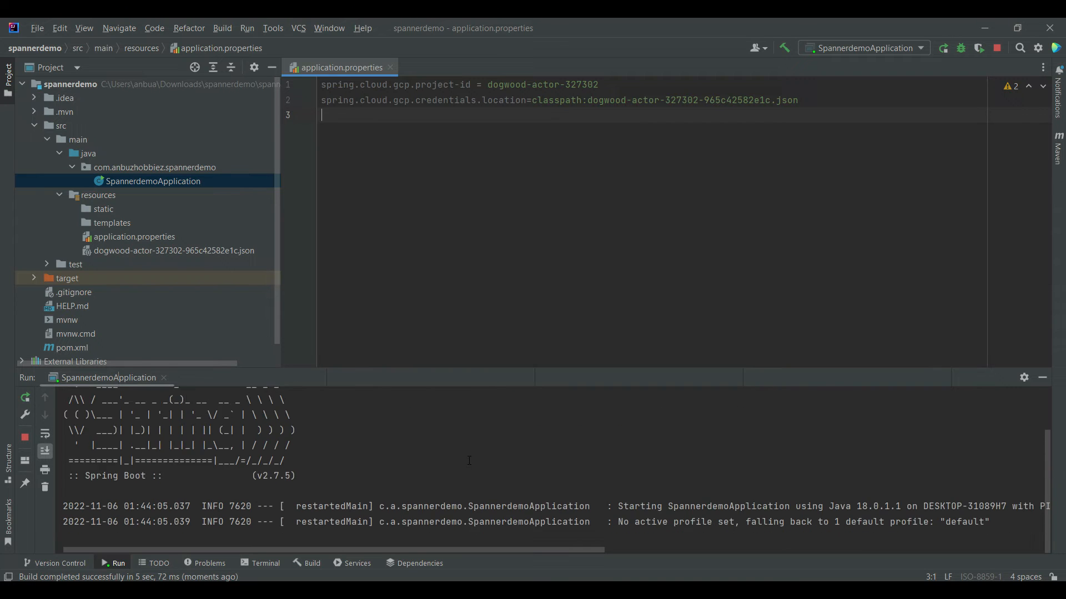
pyautogui.scroll(-3)
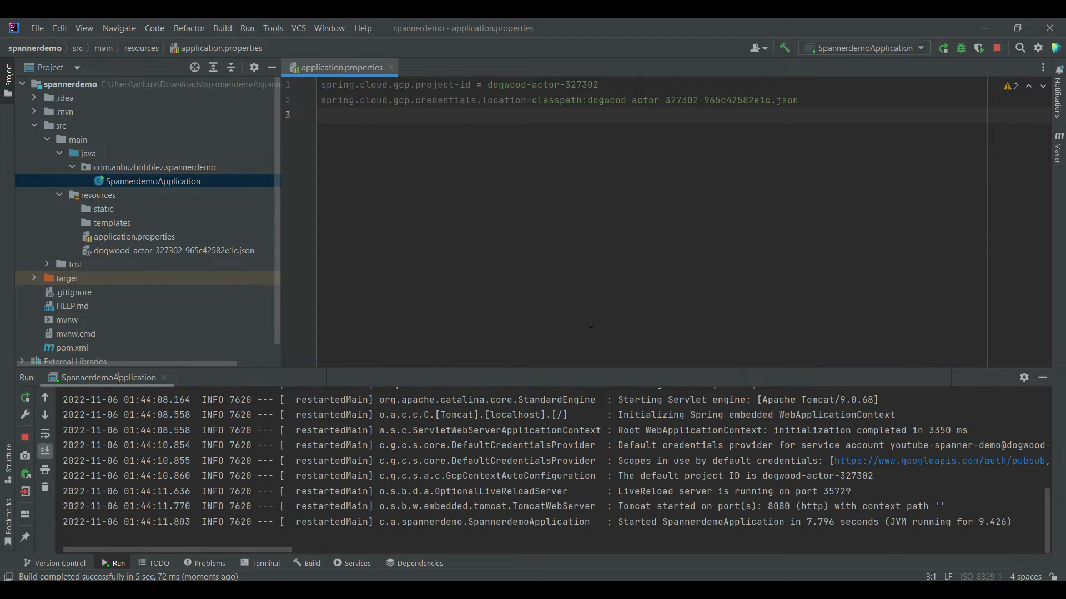
pyautogui.moveTo(111, 261)
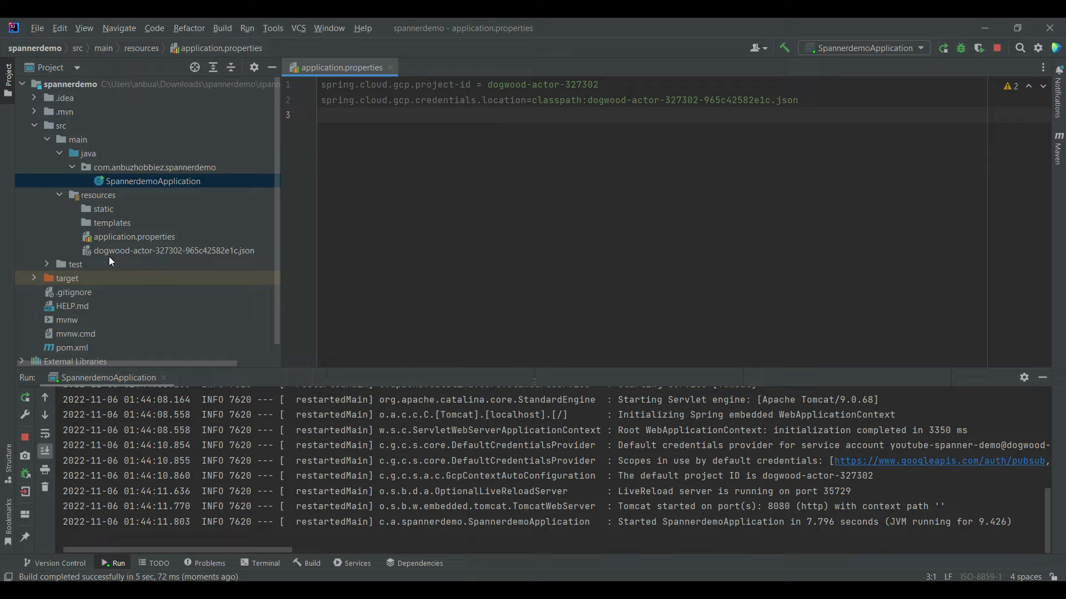
pyautogui.moveTo(113, 192)
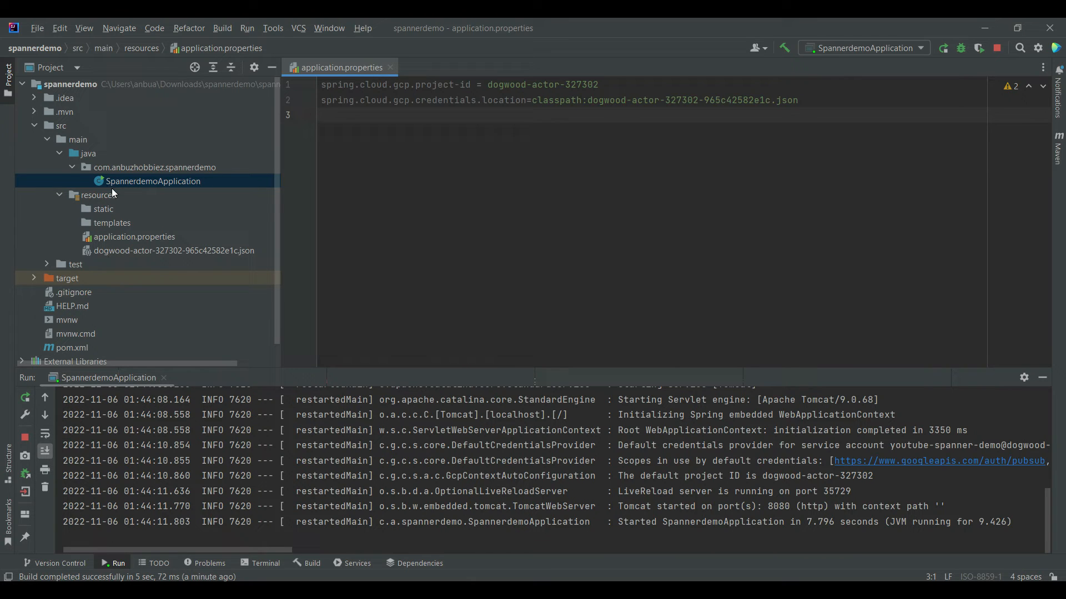
pyautogui.moveTo(99, 172)
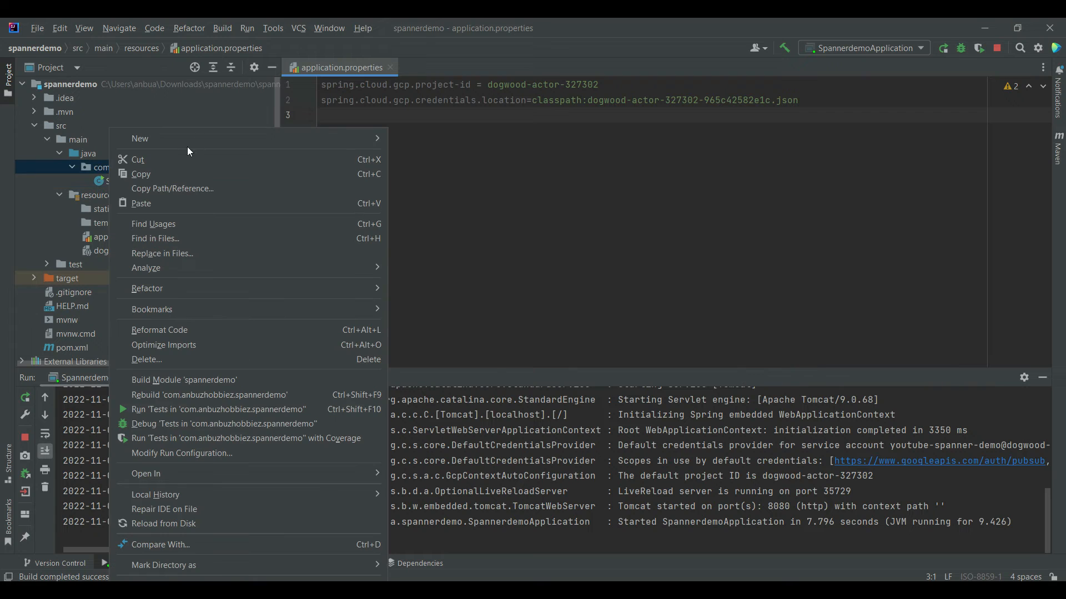
# Create a controller package under com.anbuzhobbiez.spannerdemo.
pyautogui.click(139, 139)
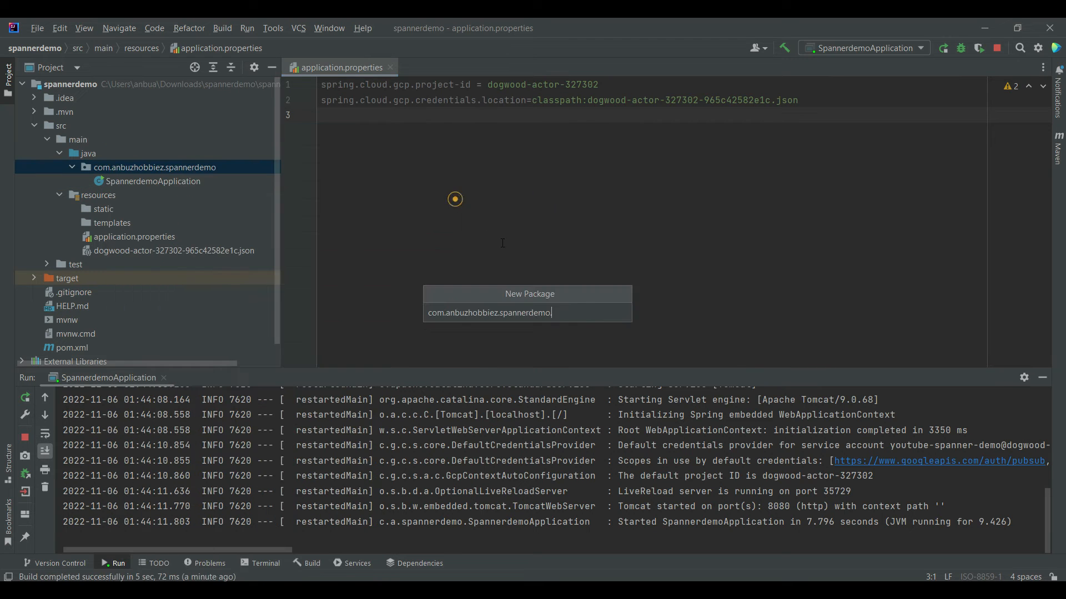
pyautogui.write('.con')
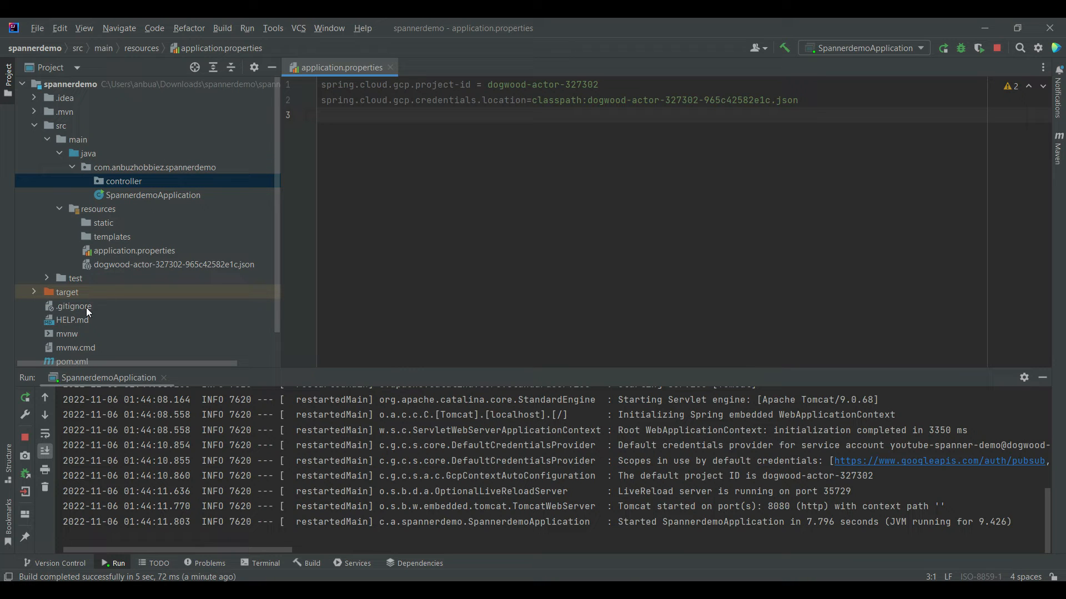
pyautogui.click(134, 250)
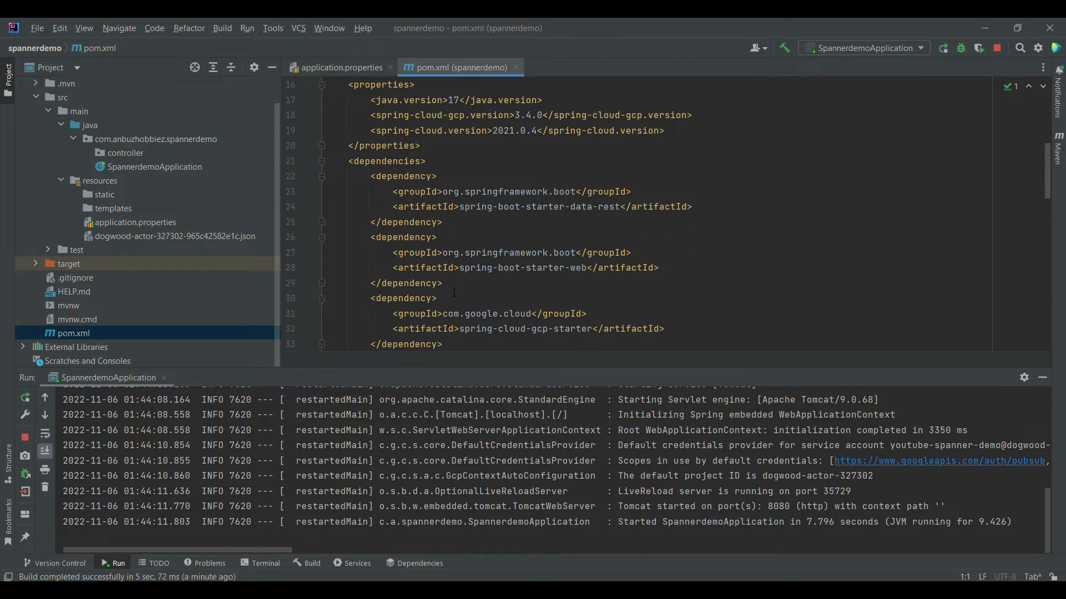
# Add the org.projectlombok:lombok dependency to pom.xml via completion.
pyautogui.write('lom')
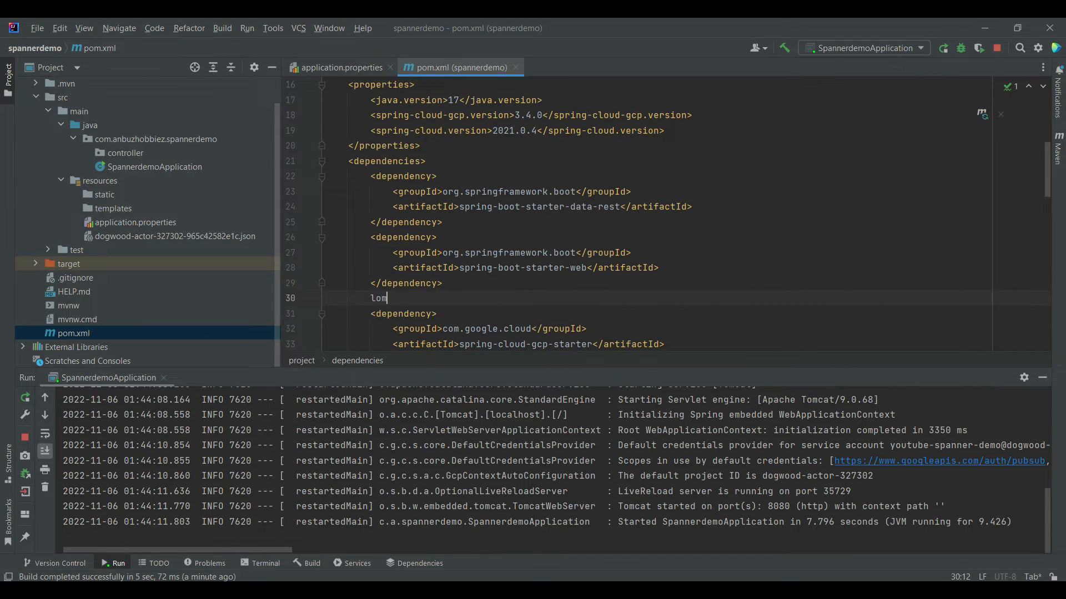
pyautogui.write('lom')
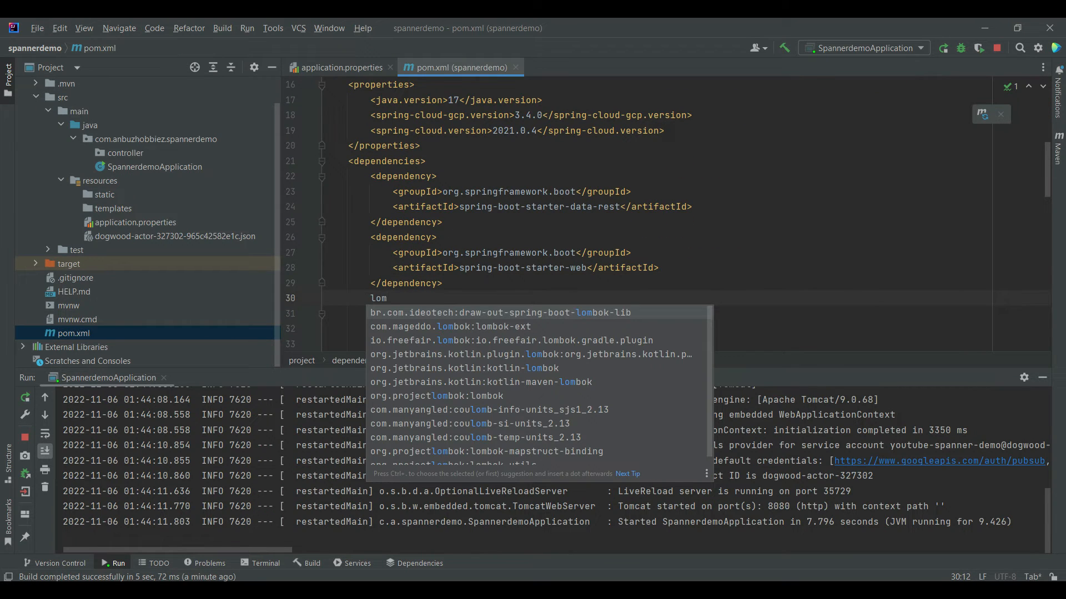
pyautogui.write('bo')
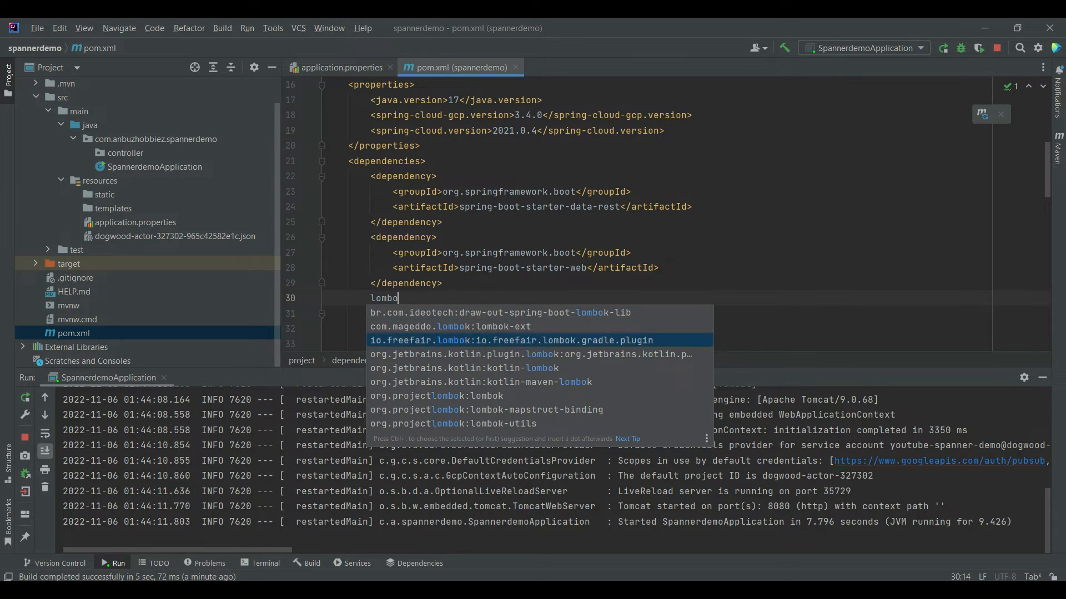
pyautogui.click(437, 396)
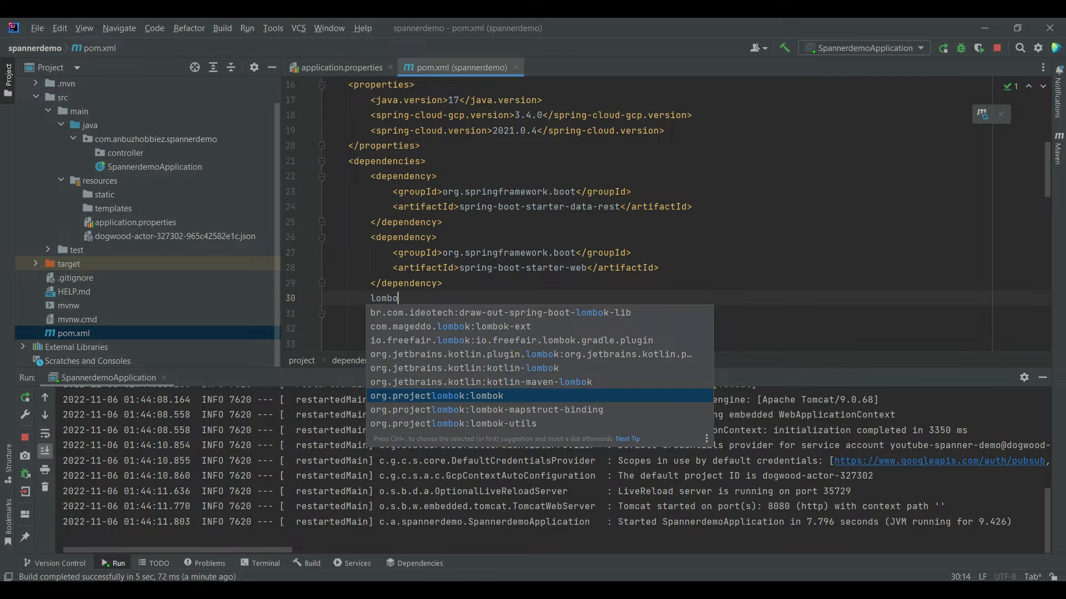
pyautogui.click(436, 396)
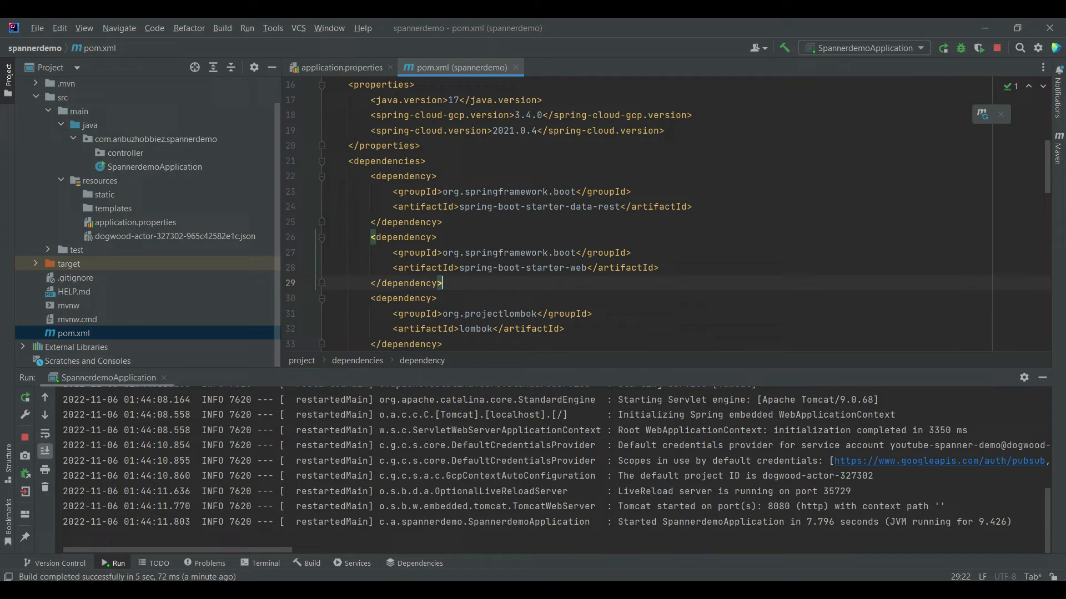
# Add the spring-cloud-gcp-starter-data-spanner 3.4.0 dependency after the GCP starter.
pyautogui.scroll(-3)
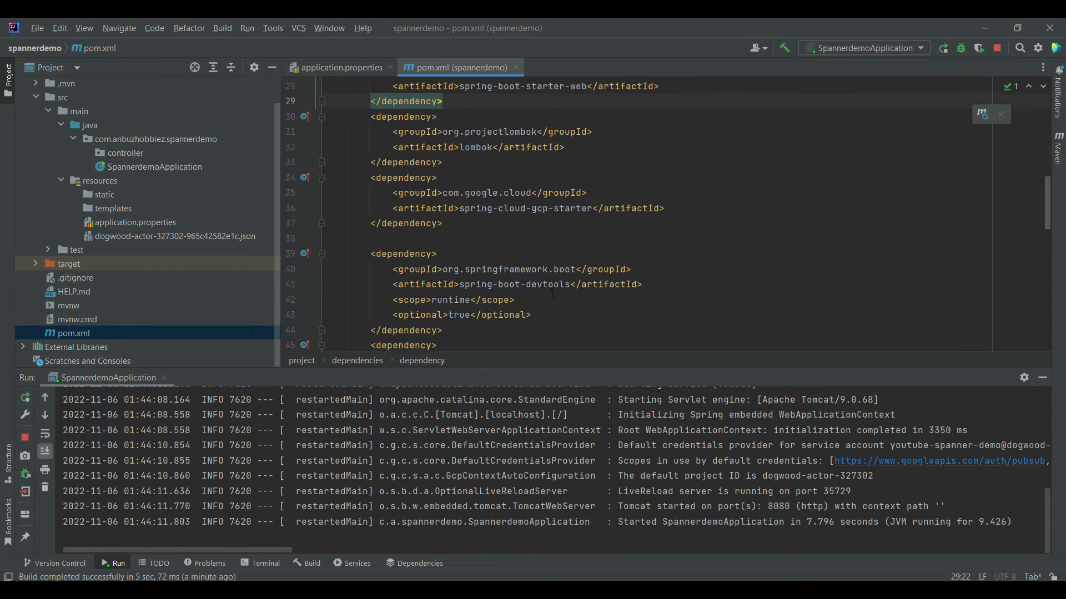
pyautogui.click(442, 237)
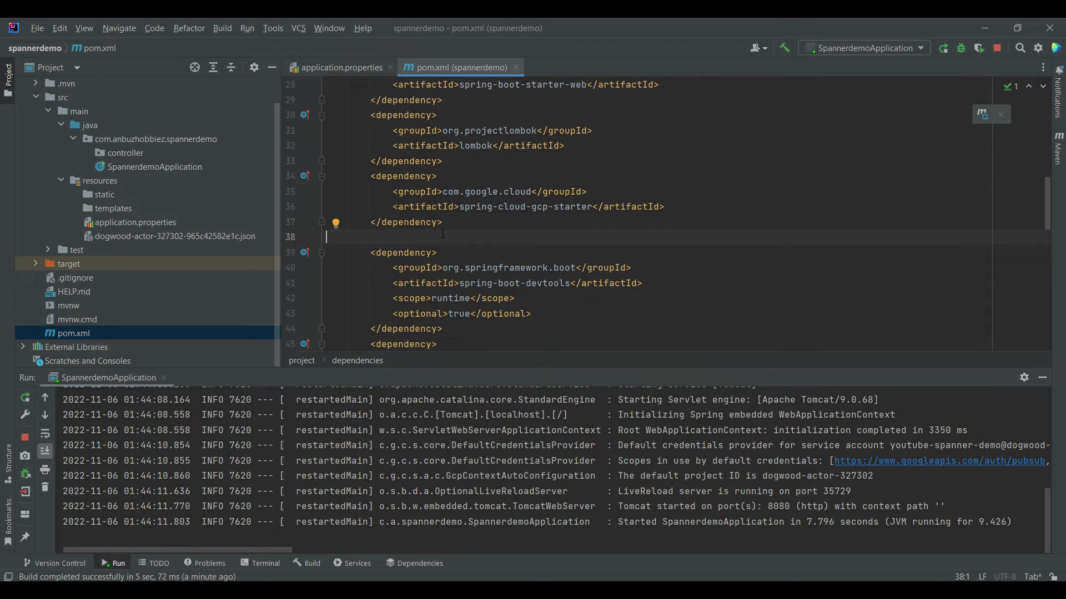
pyautogui.write('spanner</artifactId>')
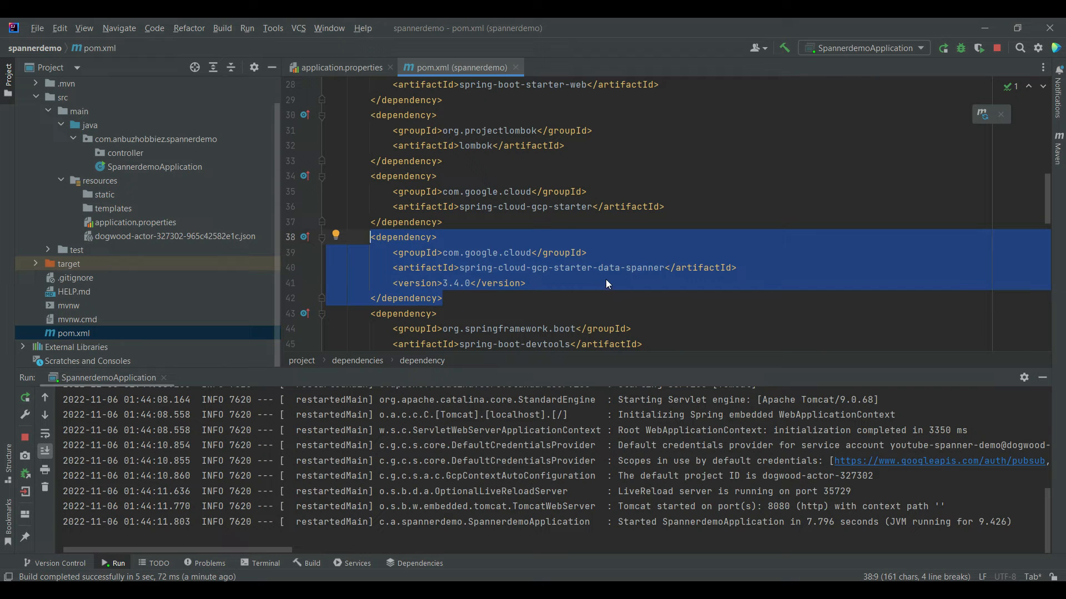
pyautogui.click(570, 298)
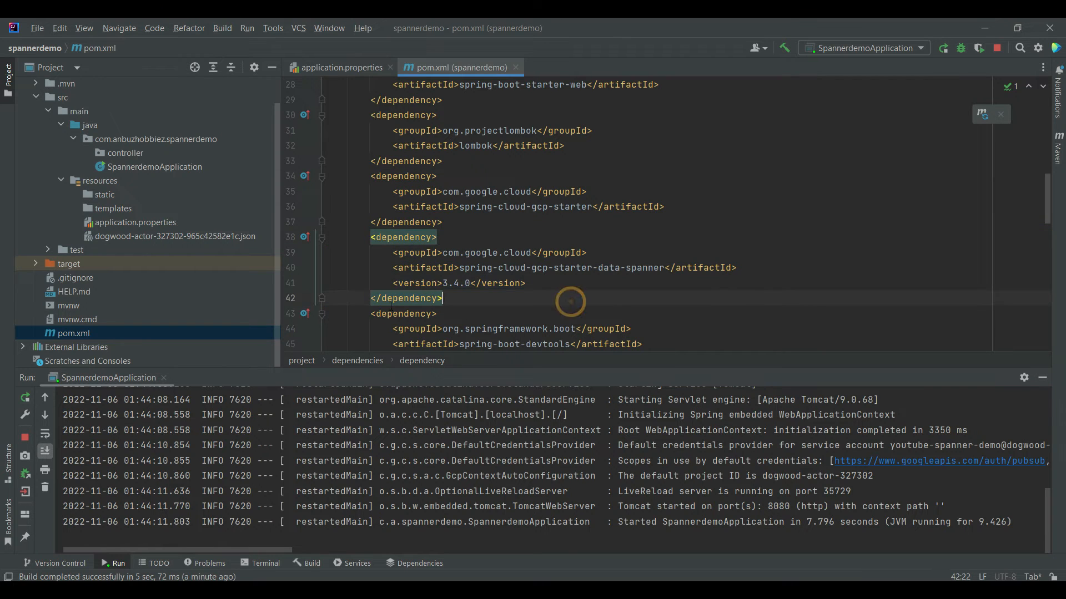
pyautogui.moveTo(471, 291)
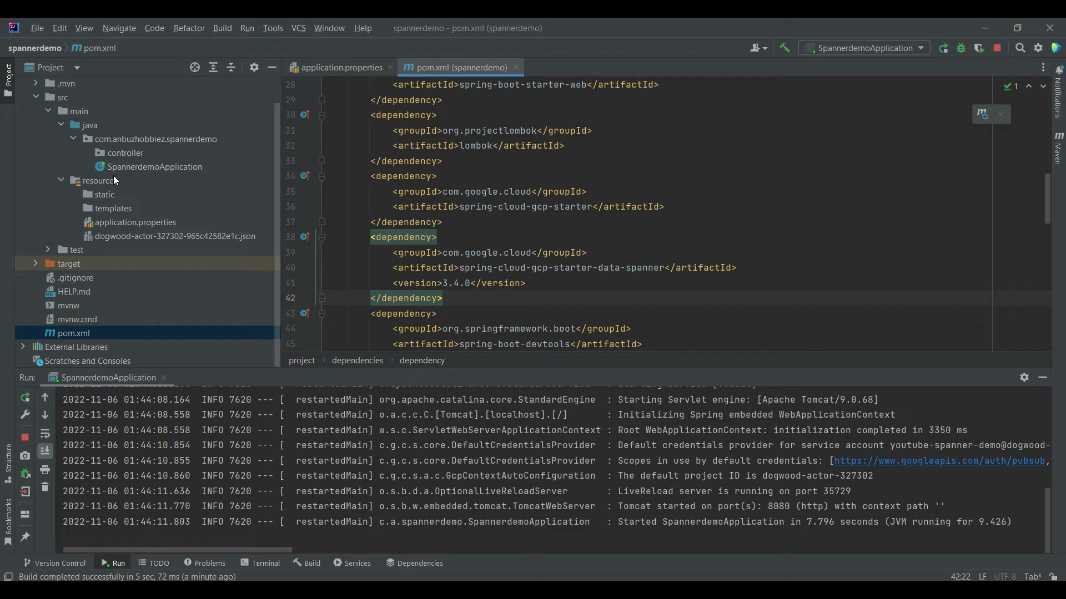
pyautogui.rightClick(125, 152)
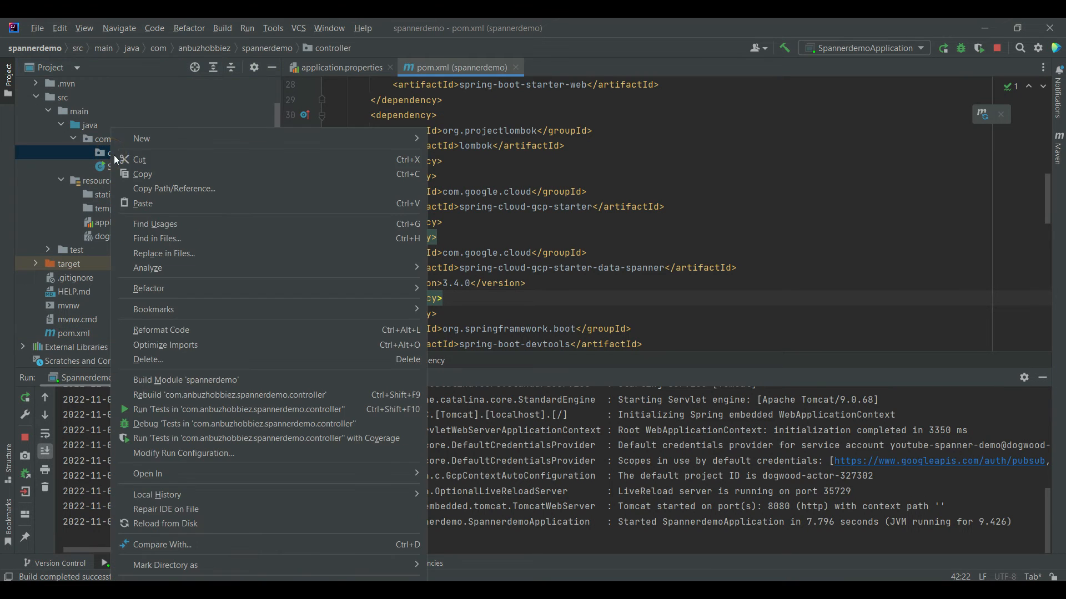
pyautogui.click(141, 139)
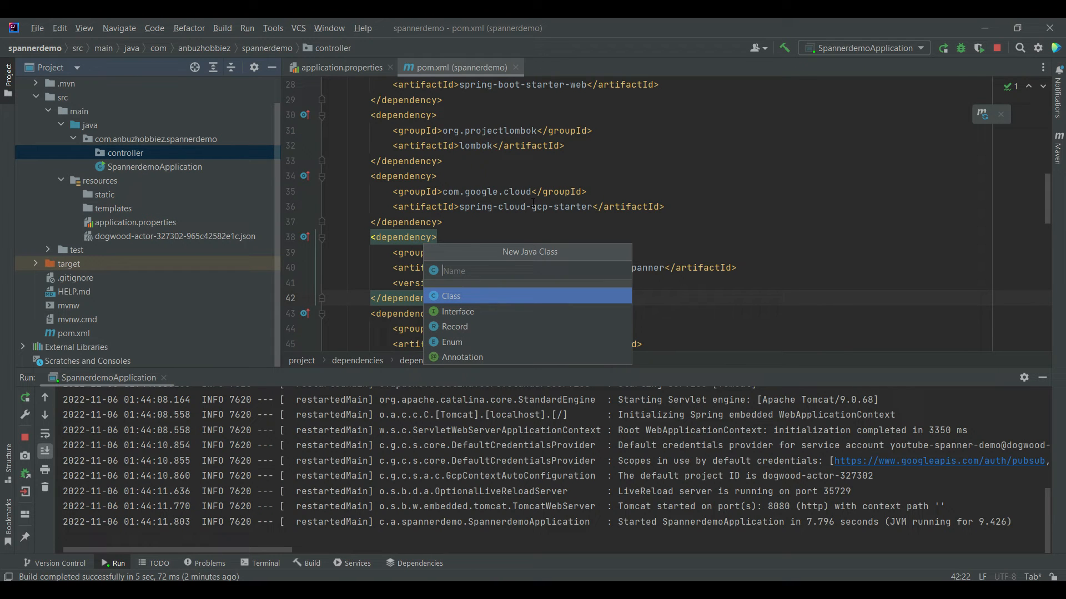
pyautogui.write('Dem,o')
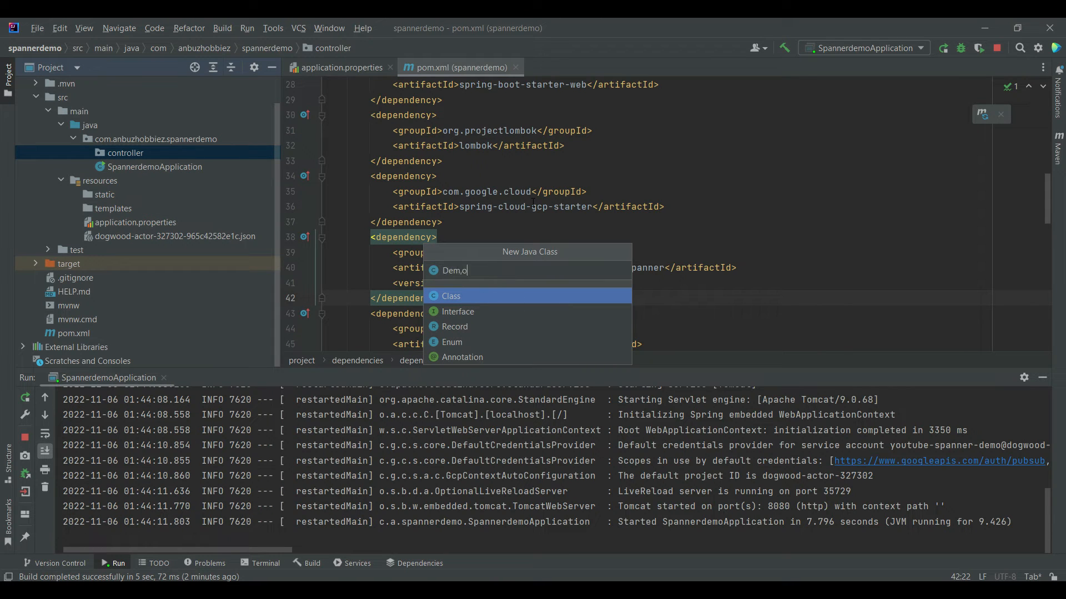
pyautogui.write('DemoControll')
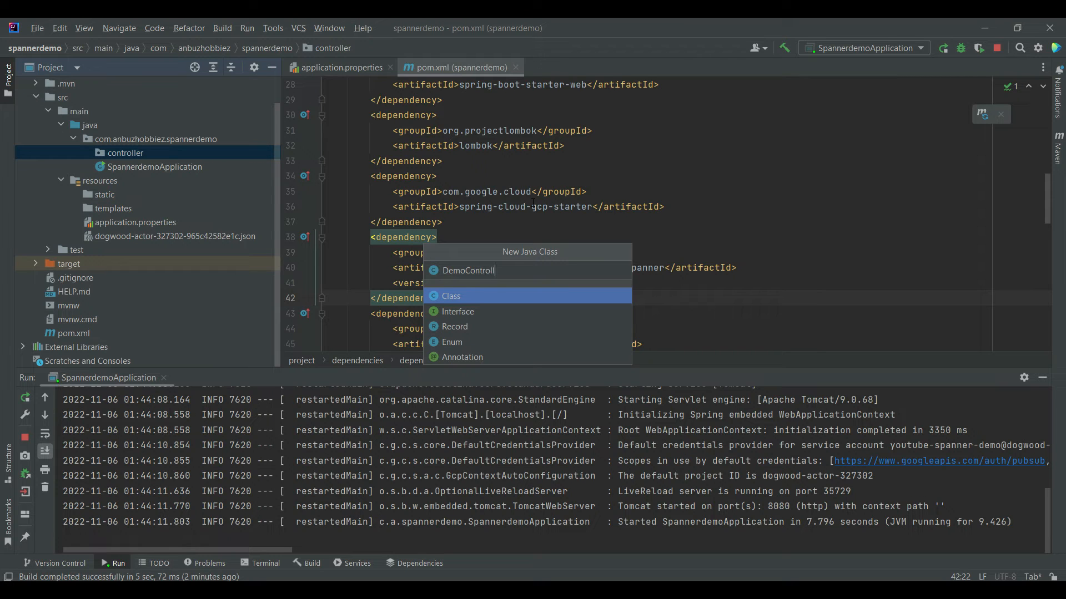
pyautogui.press('Escape')
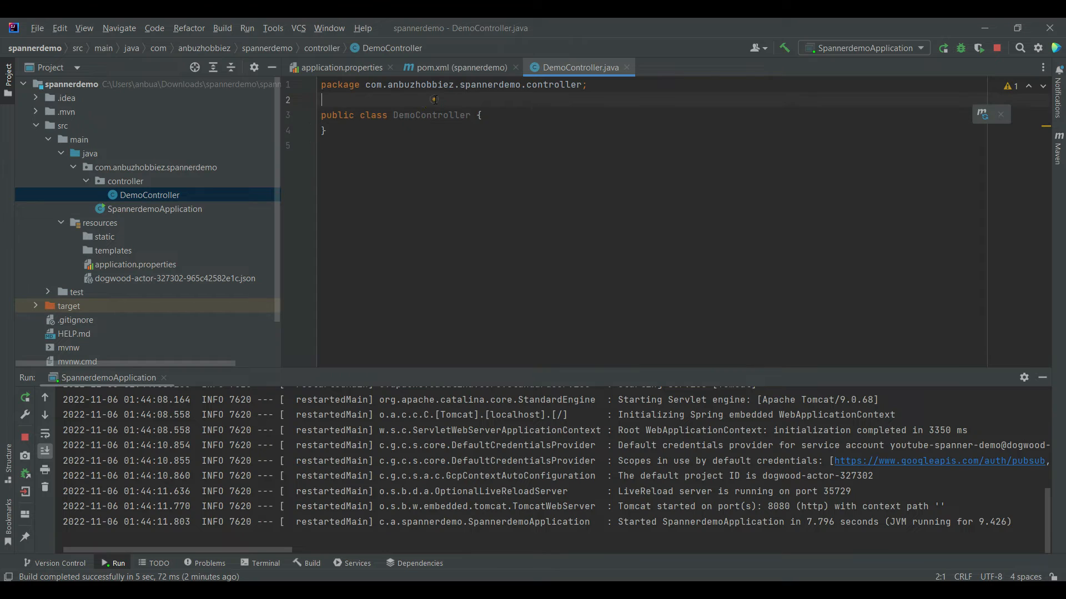
pyautogui.write('@T')
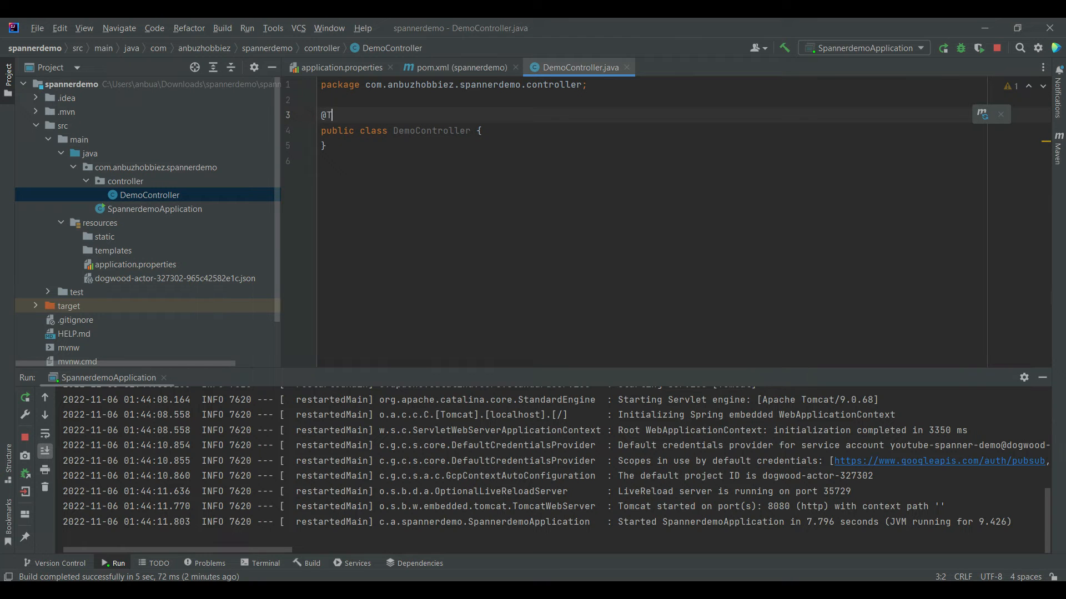
pyautogui.write('REs')
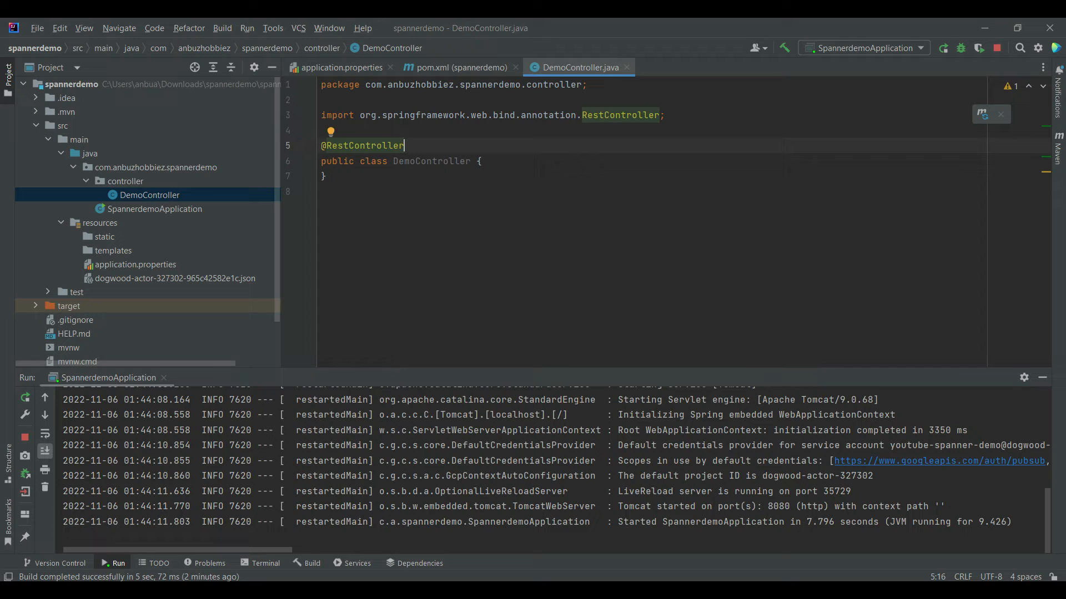
pyautogui.click(482, 161)
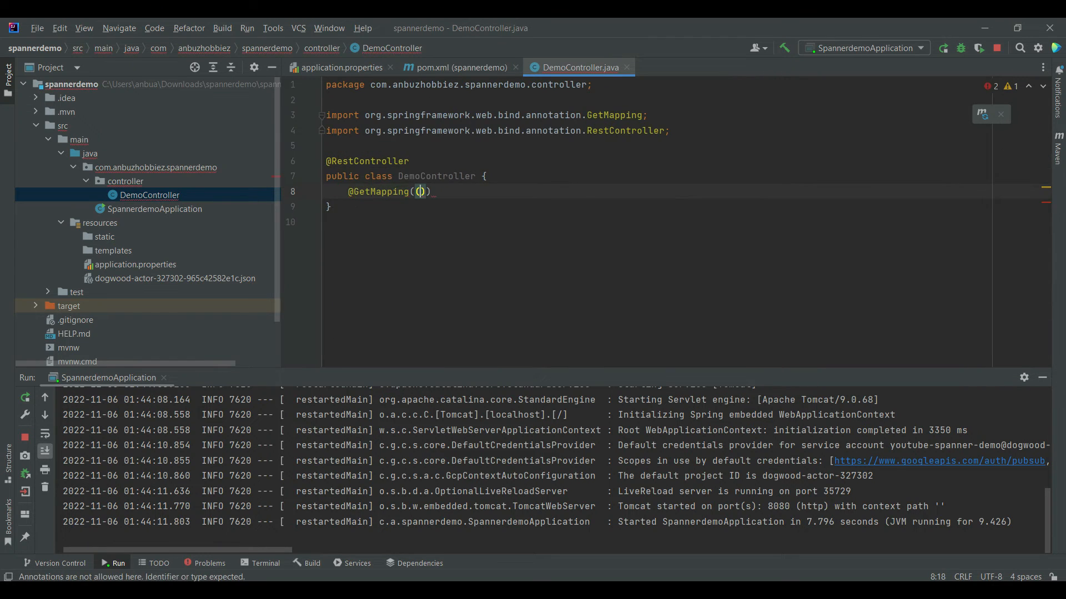
pyautogui.write('"/"')
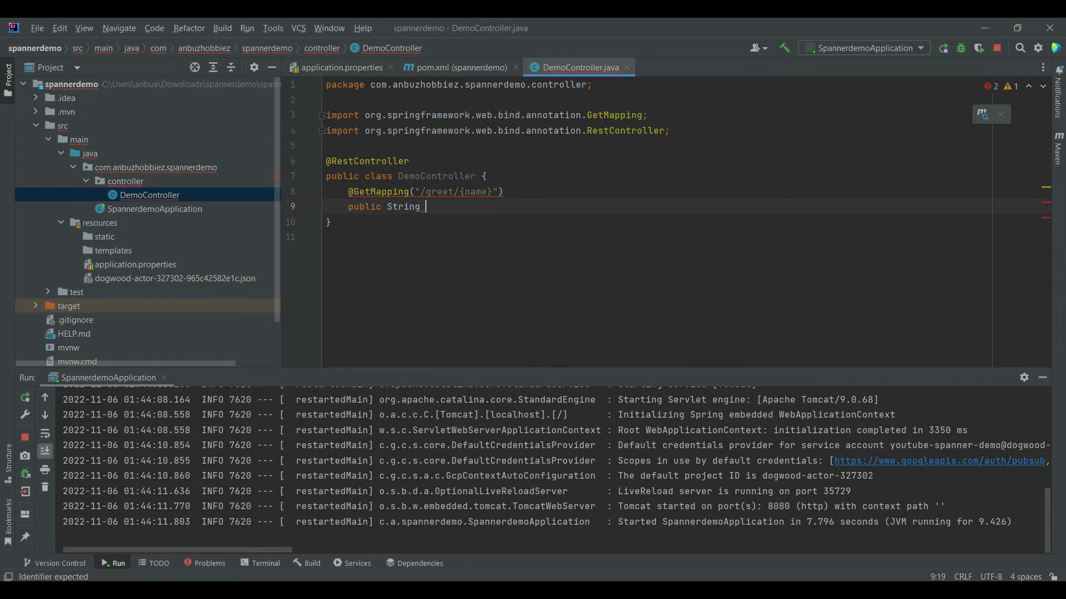
pyautogui.write('greet(@PathVariable')
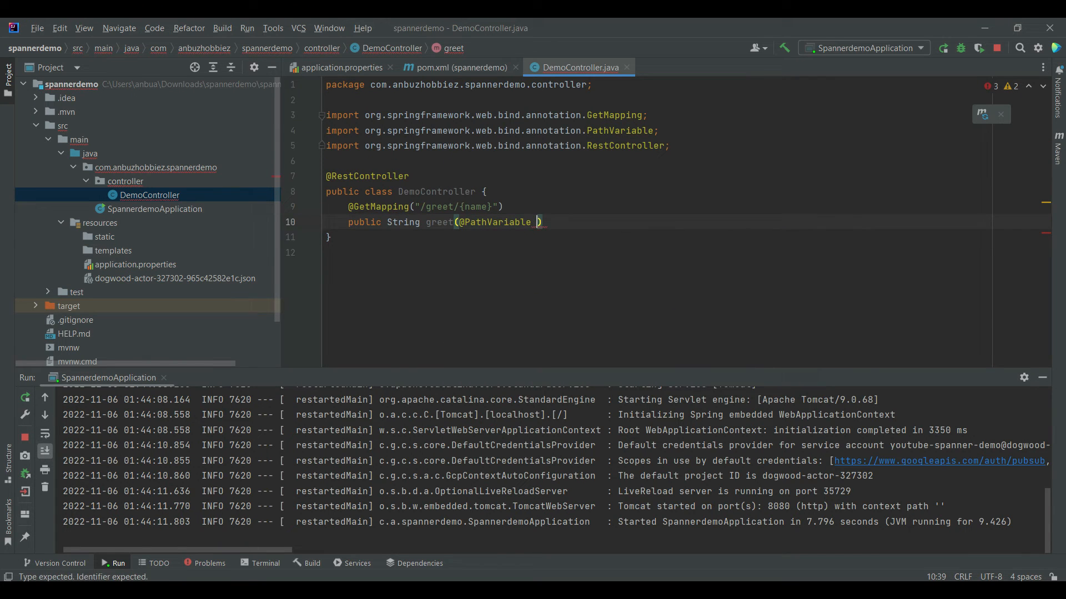
pyautogui.write('String name){')
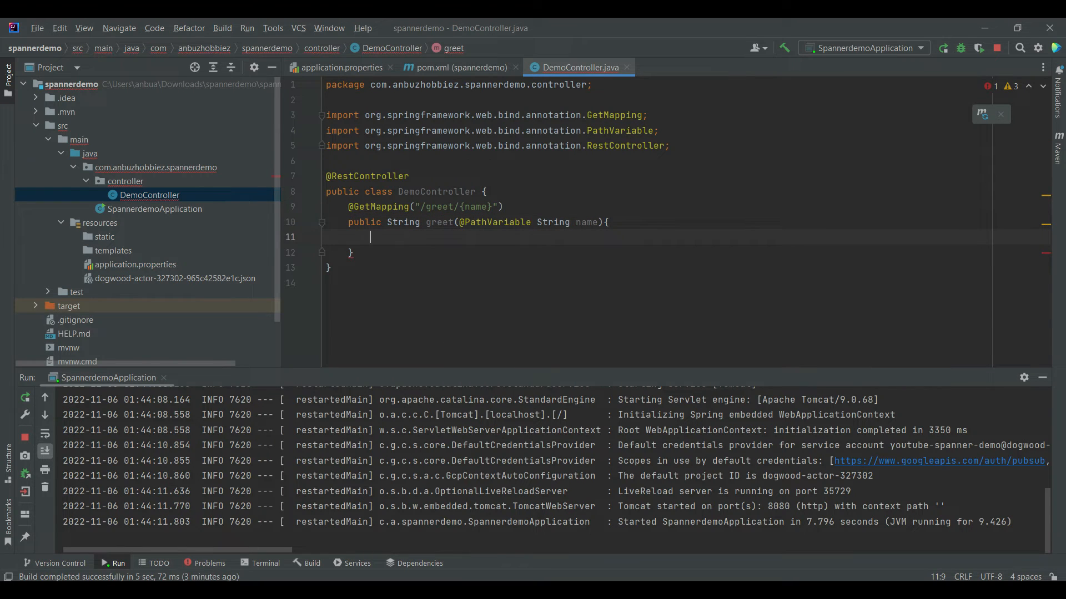
pyautogui.write('return "Hello "+n')
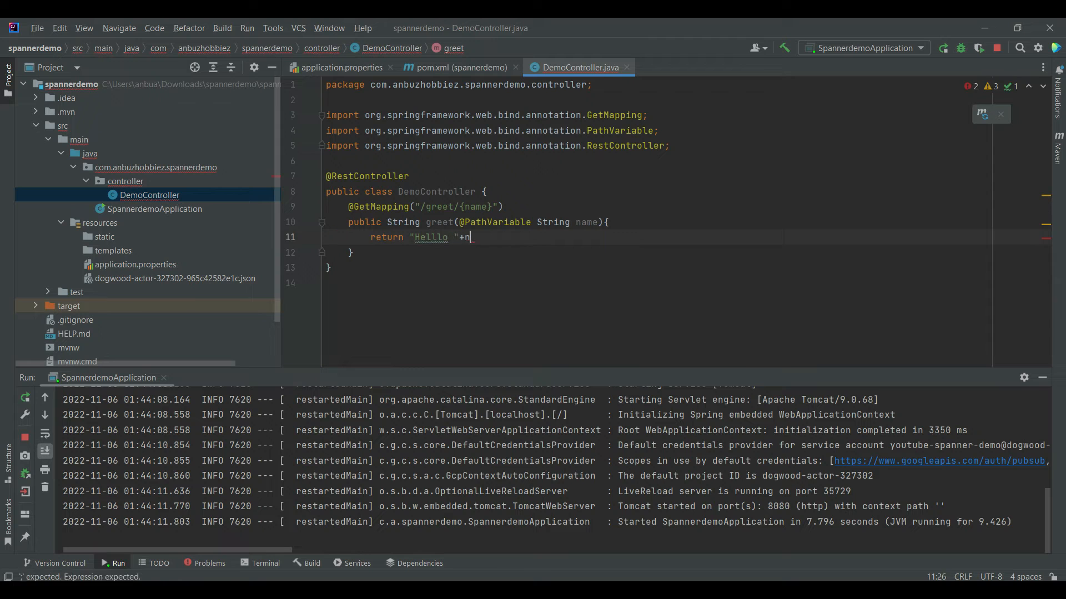
pyautogui.write('ame;')
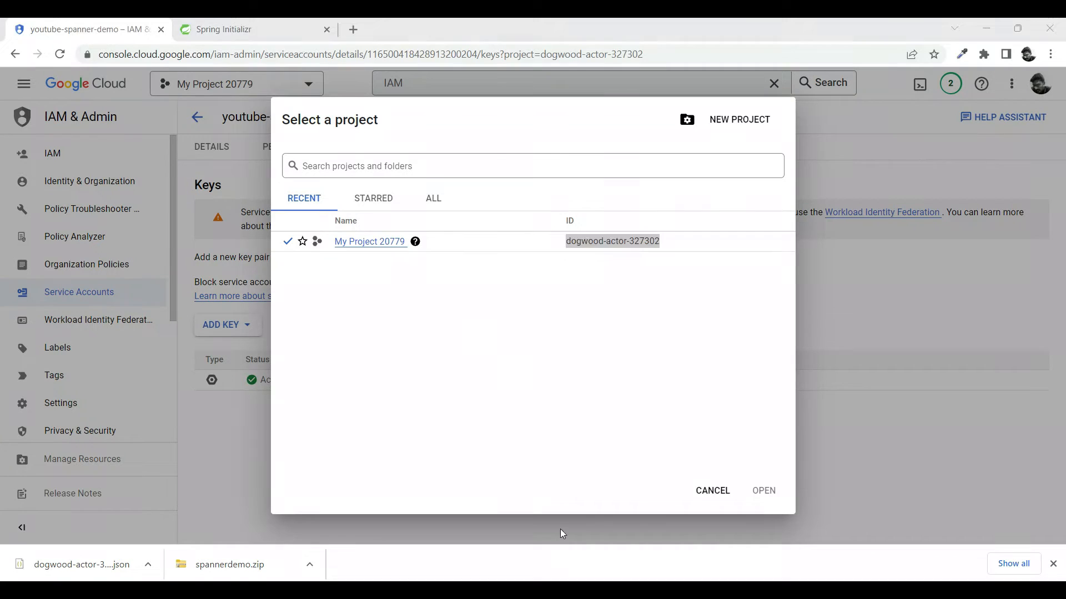
# Browse to localhost:8080/greet in a new Chrome tab, then stop the running app.
pyautogui.click(518, 29)
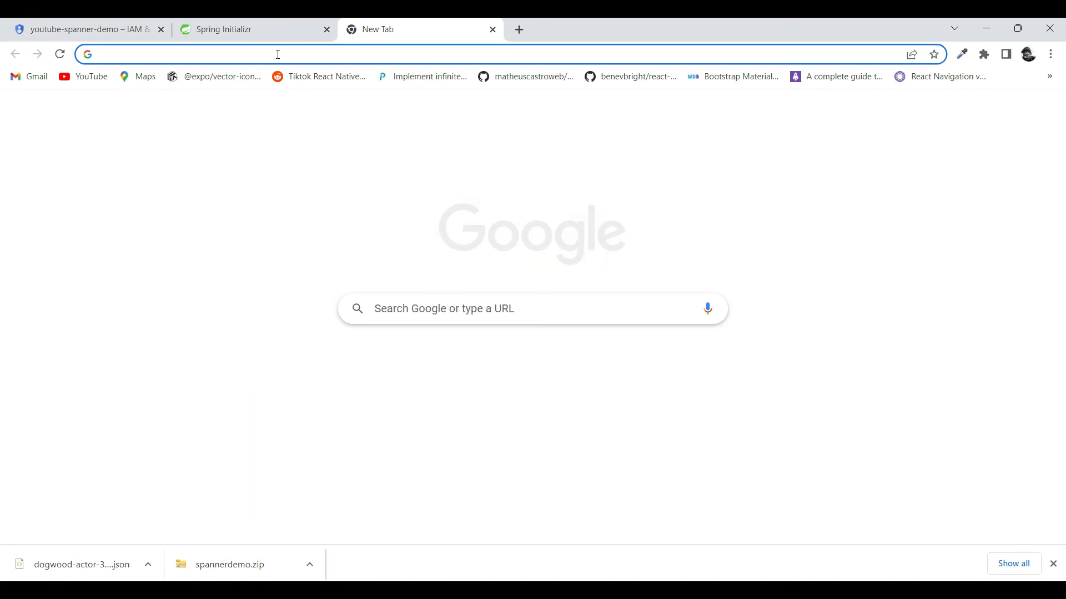
pyautogui.write('localhost:8080')
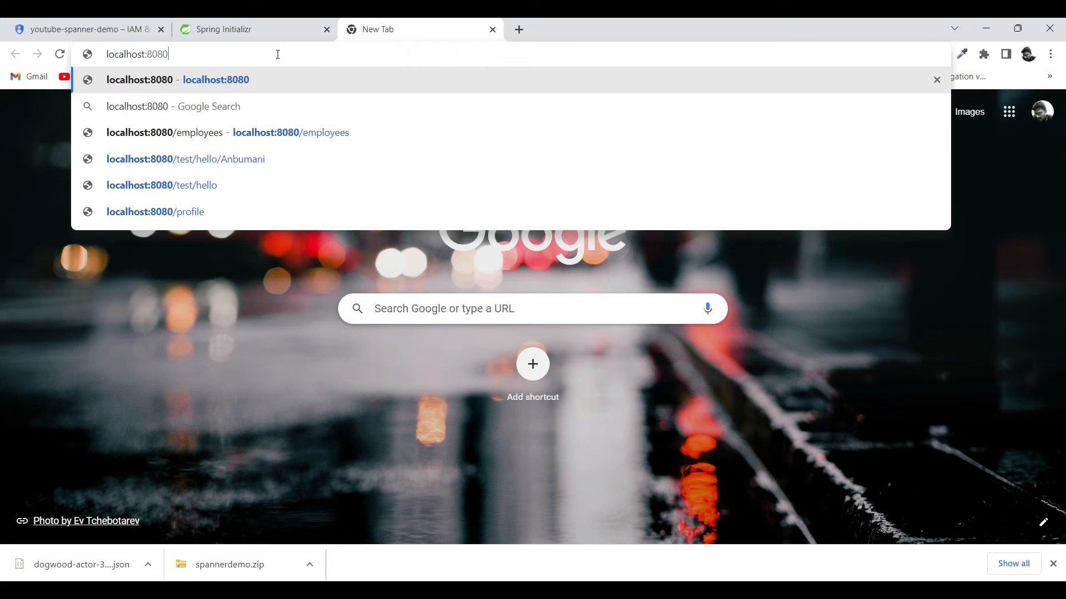
pyautogui.write('/gree')
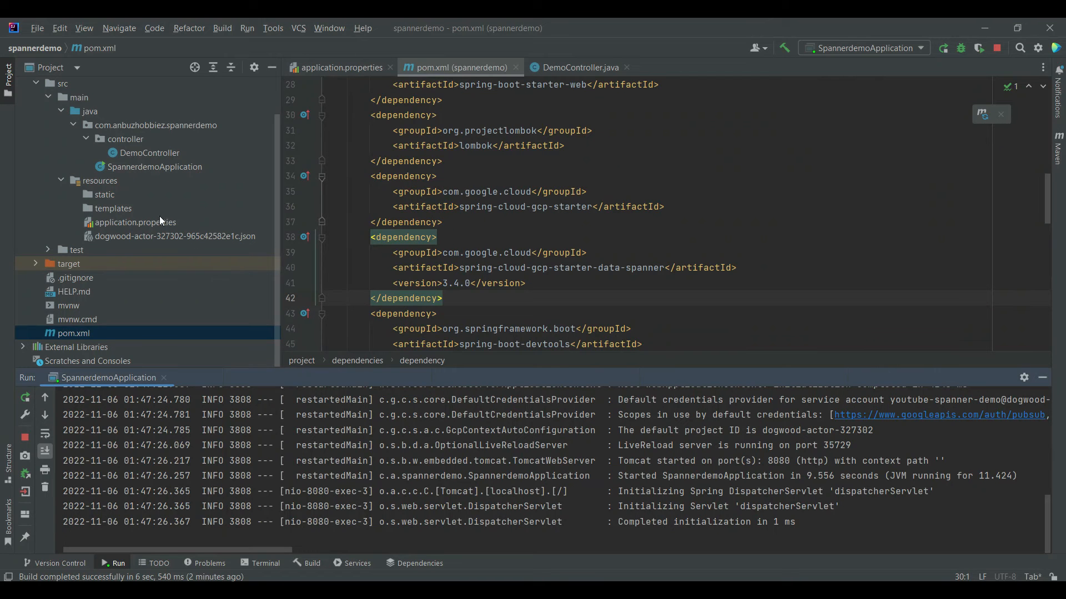
pyautogui.click(579, 68)
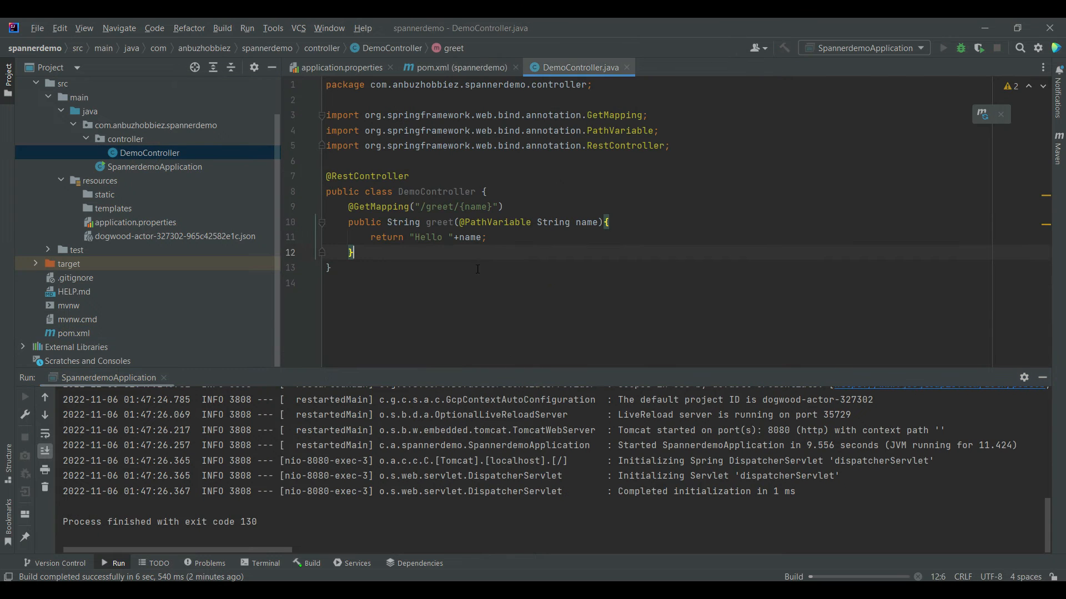
pyautogui.click(155, 124)
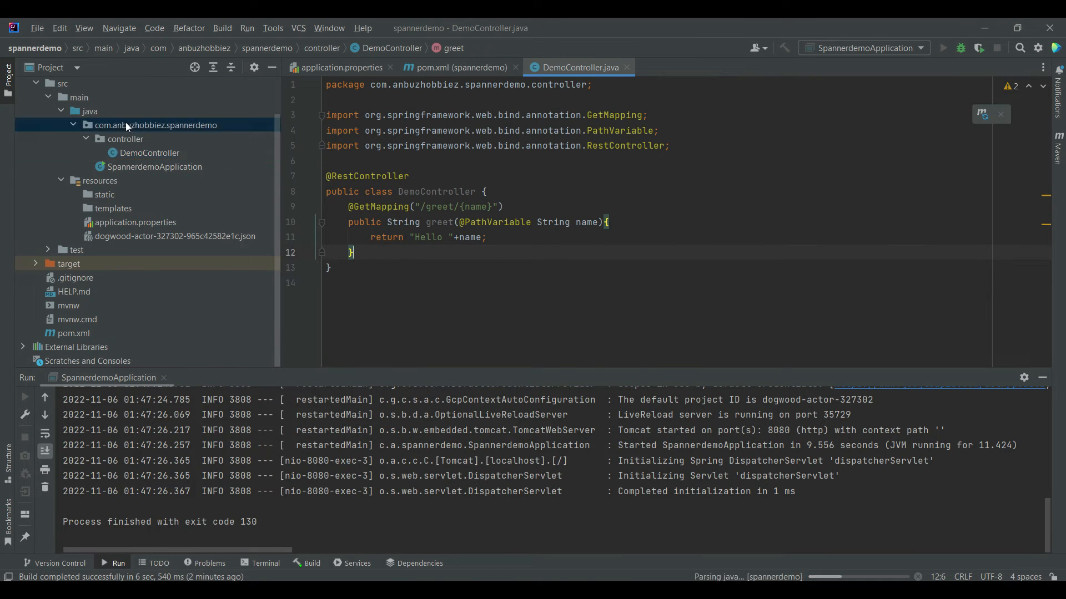
pyautogui.rightClick(125, 139)
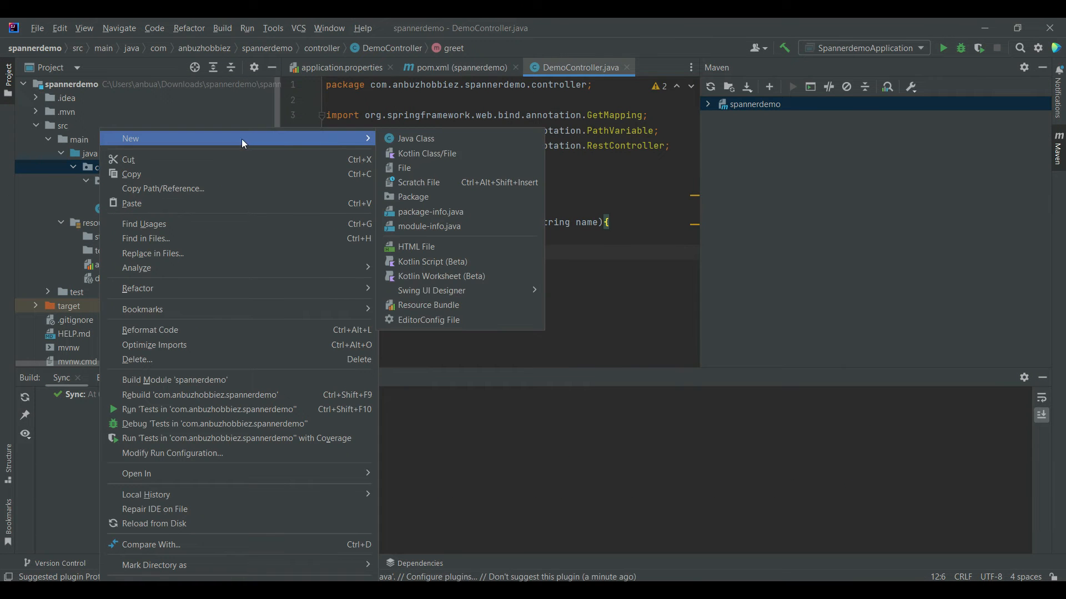
pyautogui.click(413, 196)
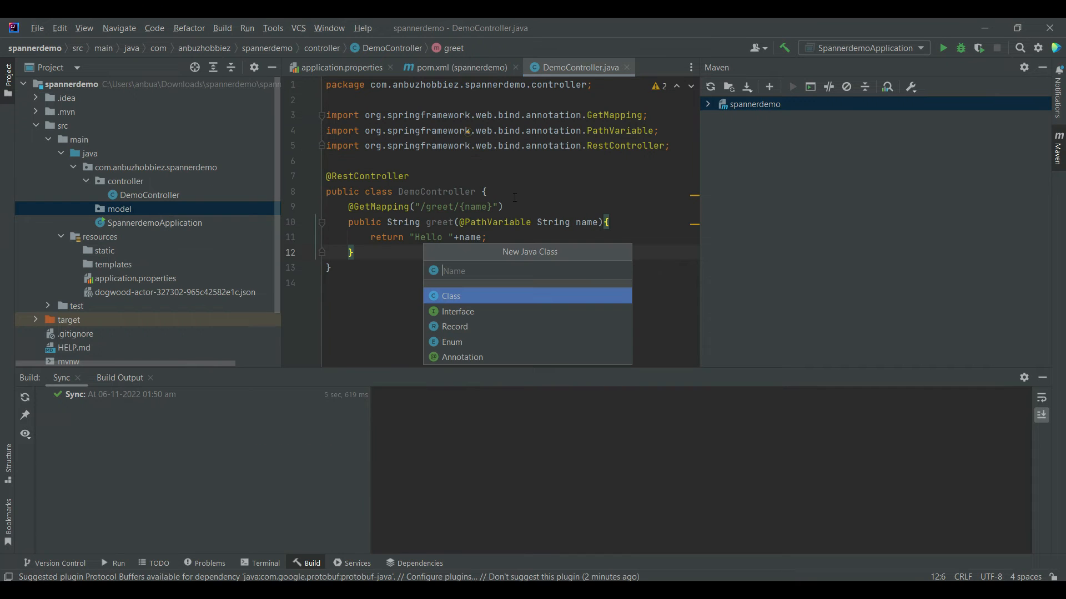
pyautogui.write('Emplou')
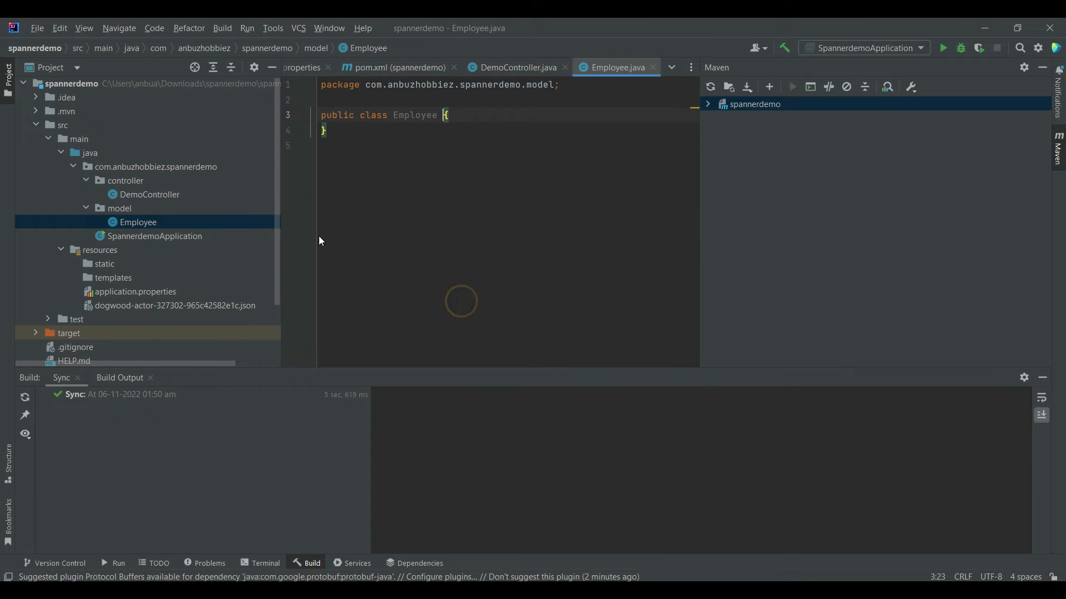
pyautogui.write('@')
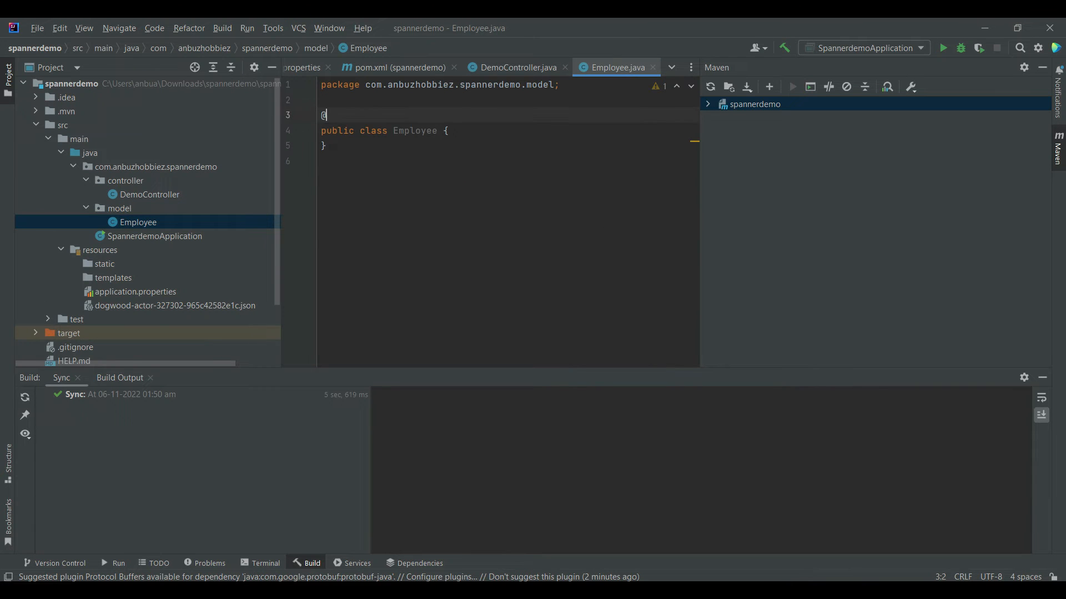
pyautogui.write('Tan')
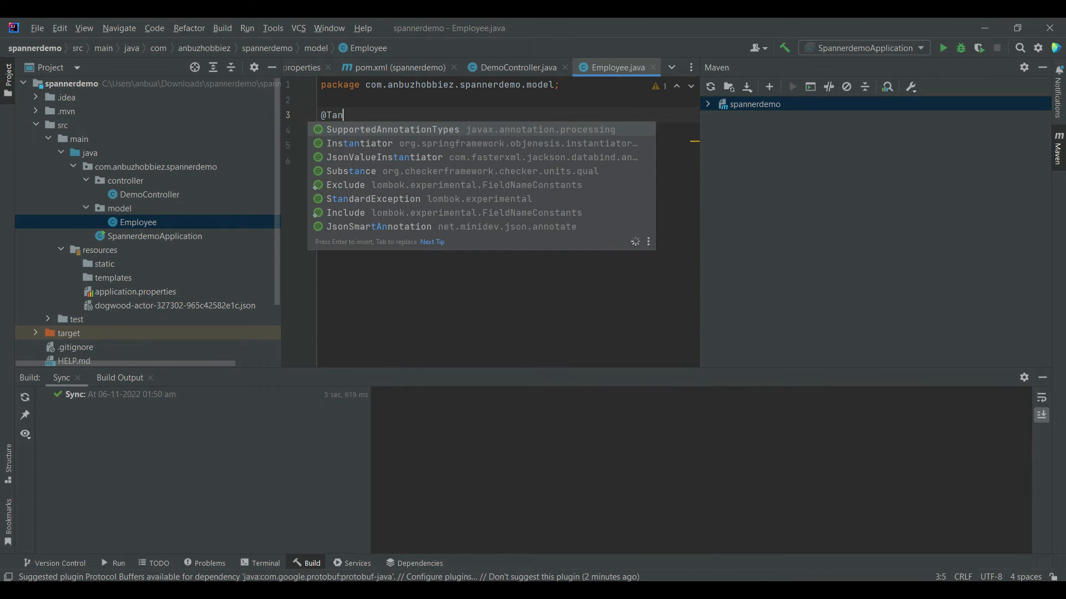
pyautogui.write('b')
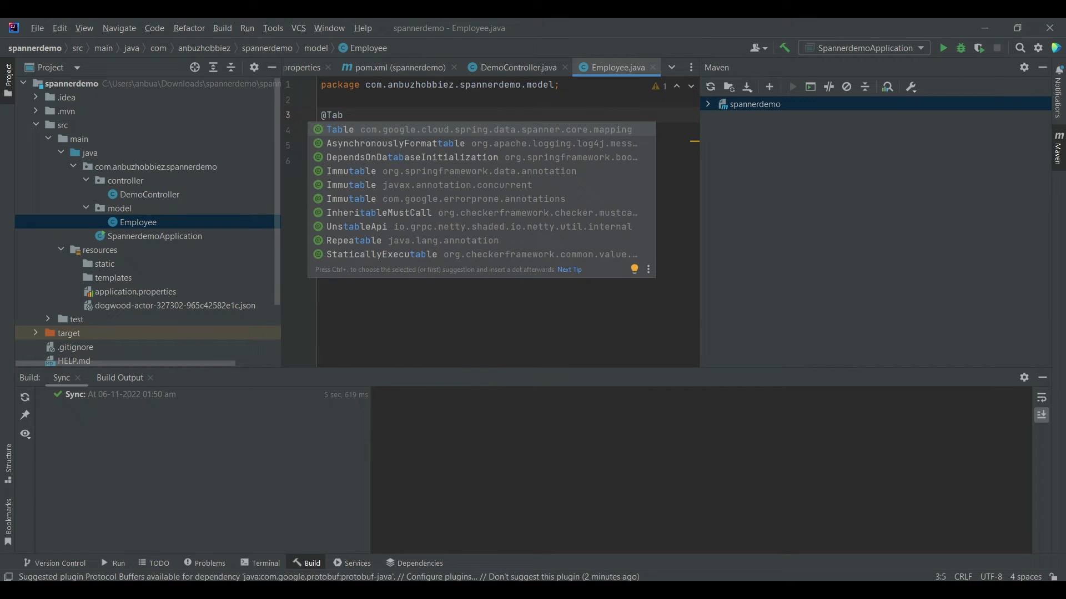
pyautogui.click(339, 129)
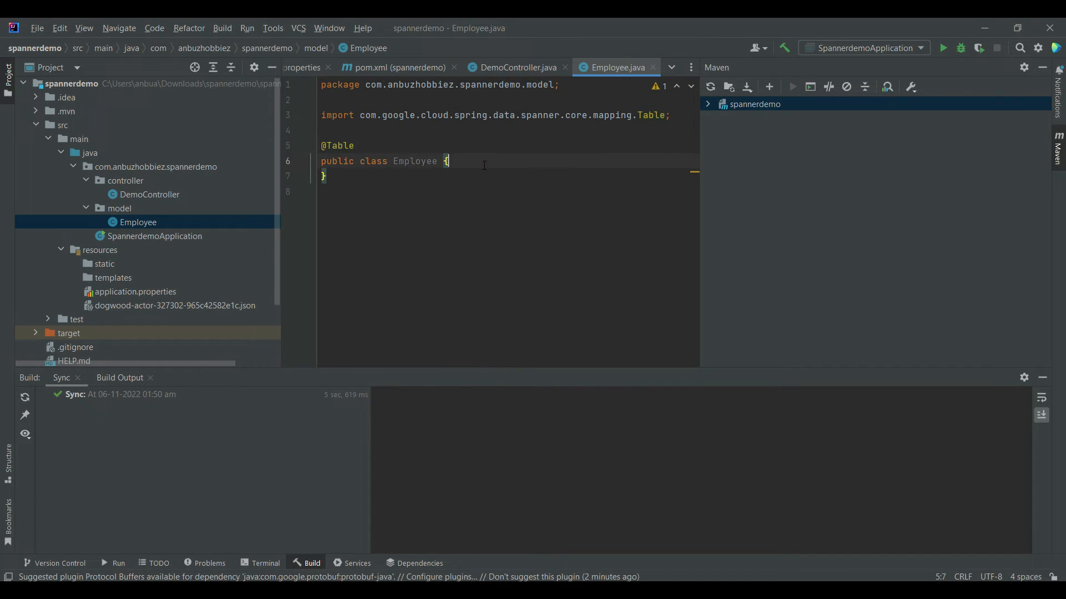
pyautogui.write('@PrimaryKey')
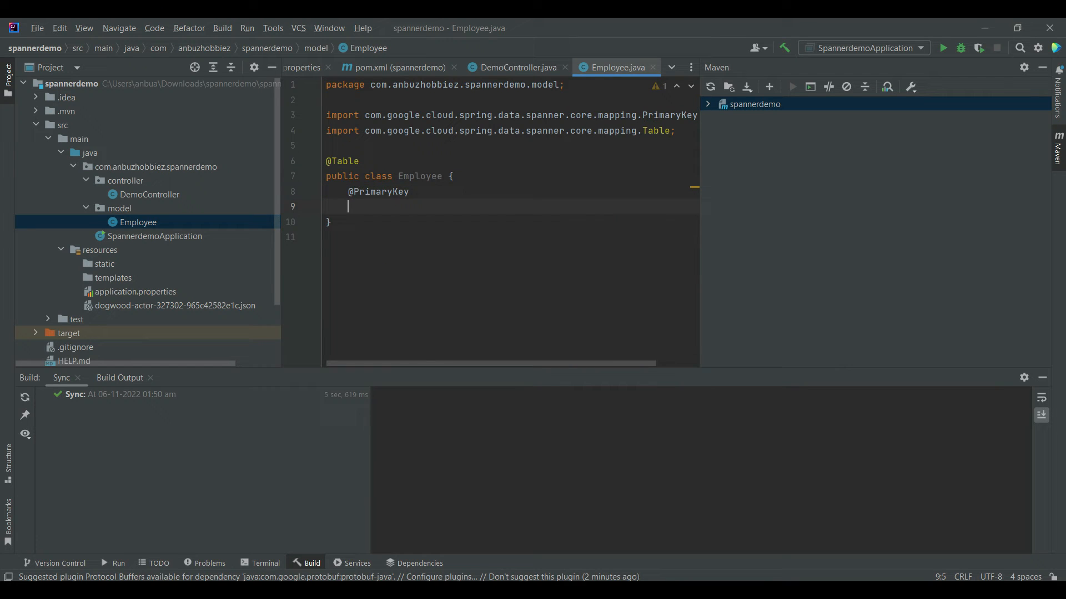
pyautogui.write('private String')
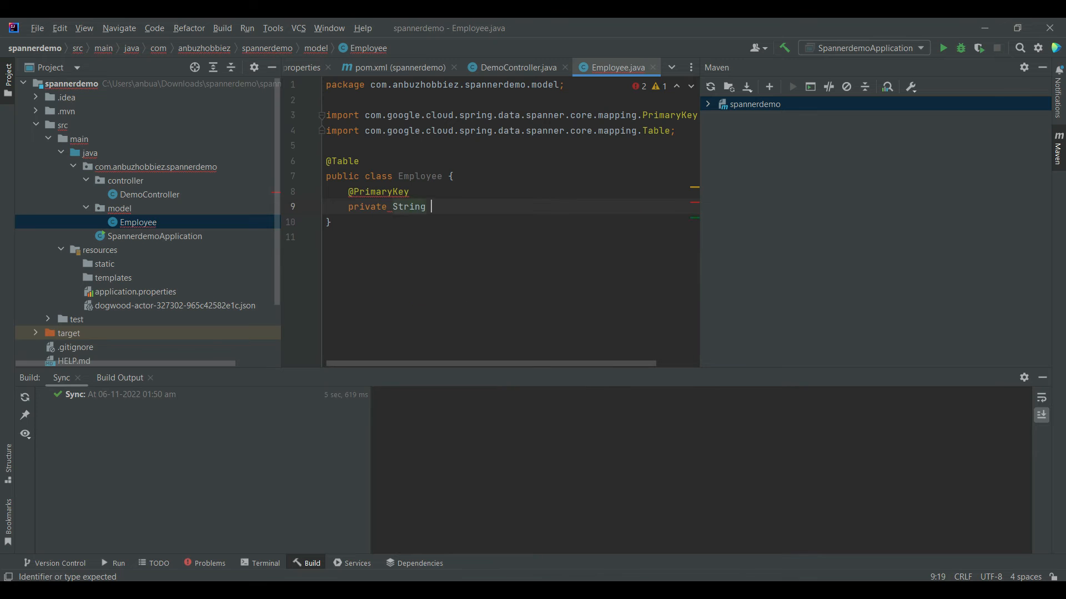
pyautogui.write('id;')
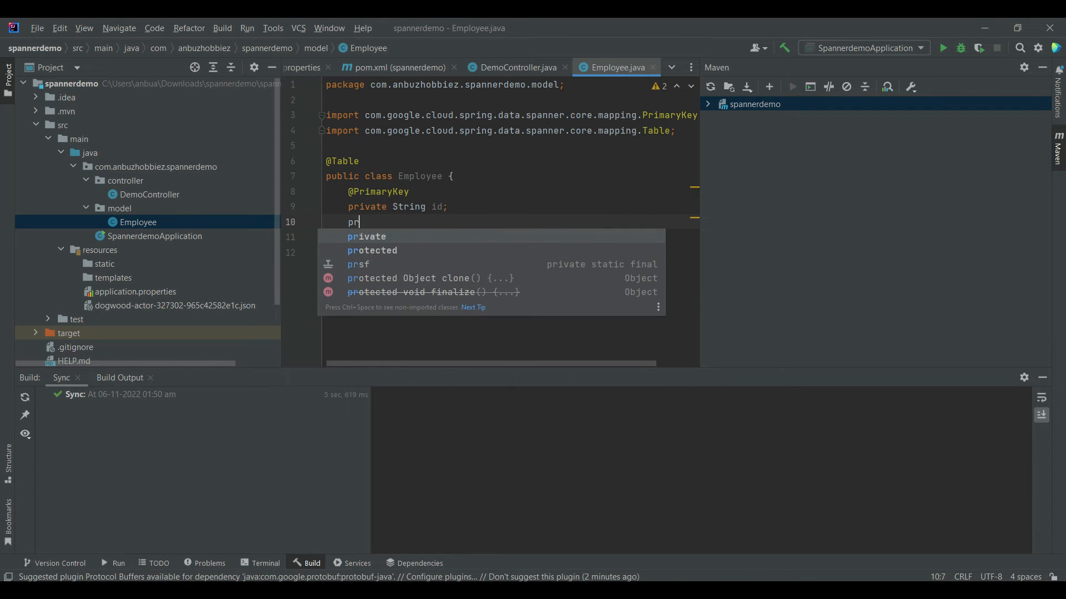
pyautogui.write('ivate Stttring name;')
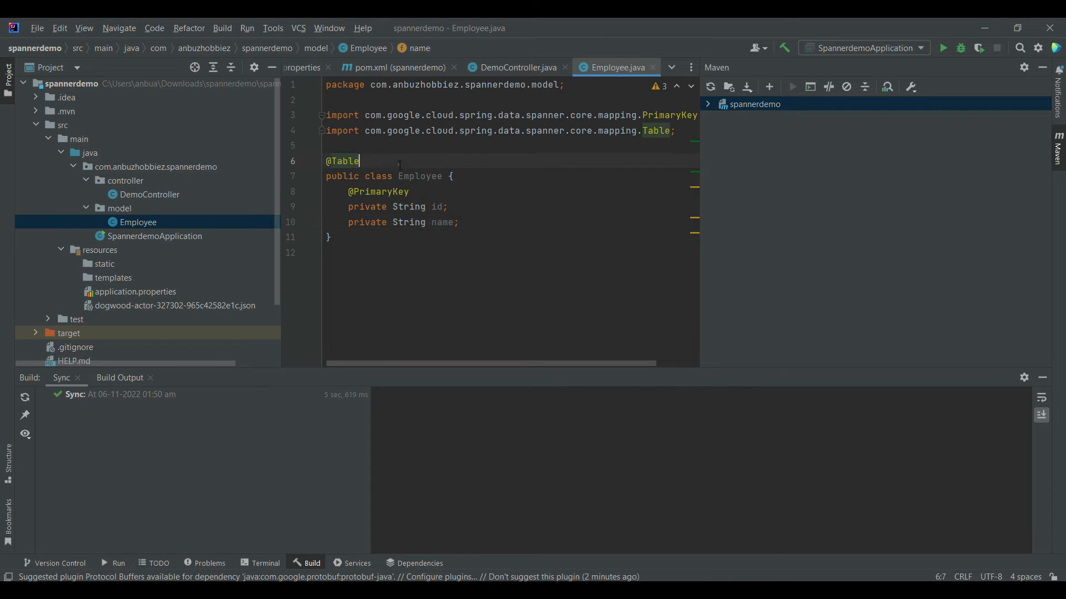
pyautogui.write('@')
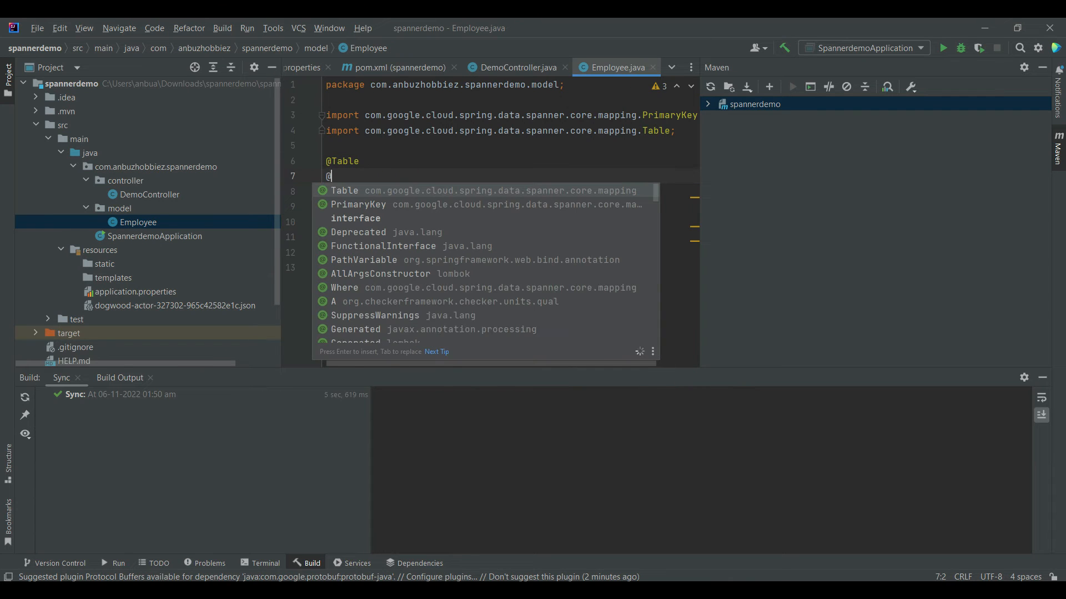
pyautogui.write('D')
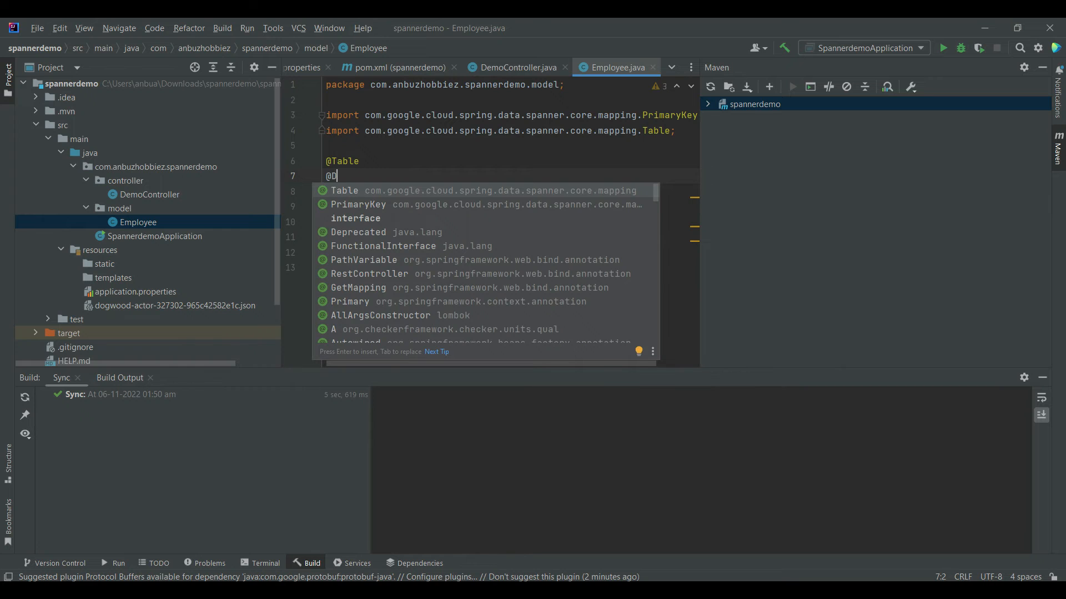
pyautogui.write('ata')
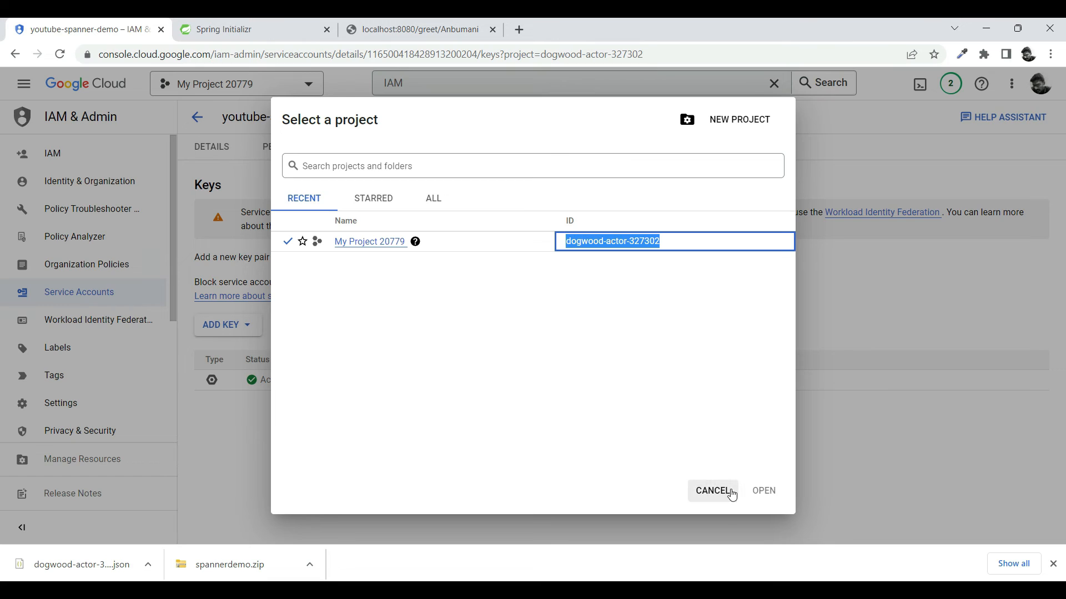
# Search the console for Spanner and open demo-instance's yt-demo database.
pyautogui.click(711, 490)
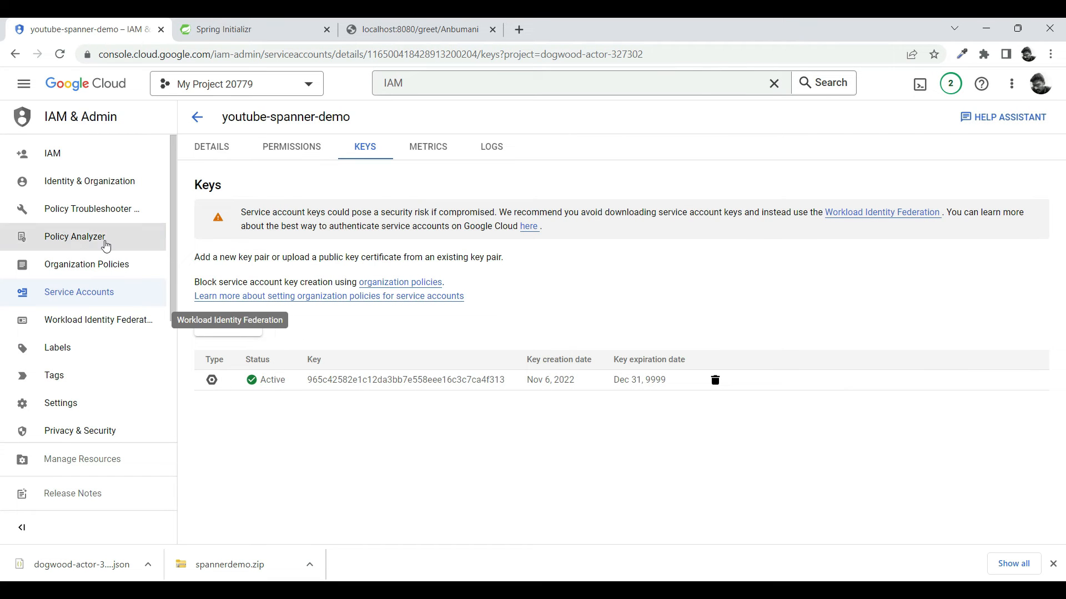
pyautogui.click(578, 82)
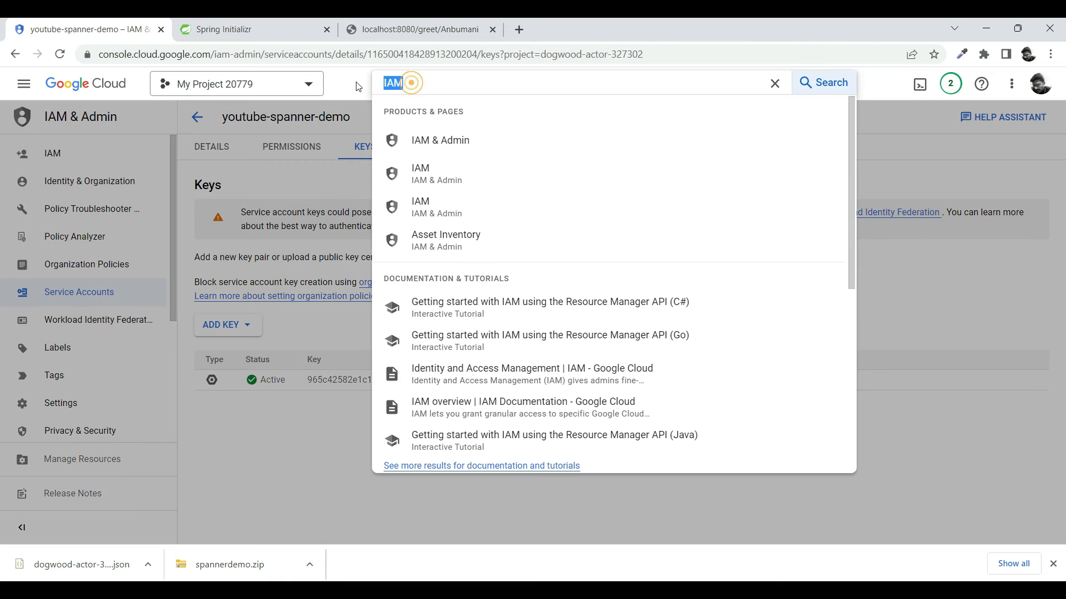
pyautogui.write('Spanner')
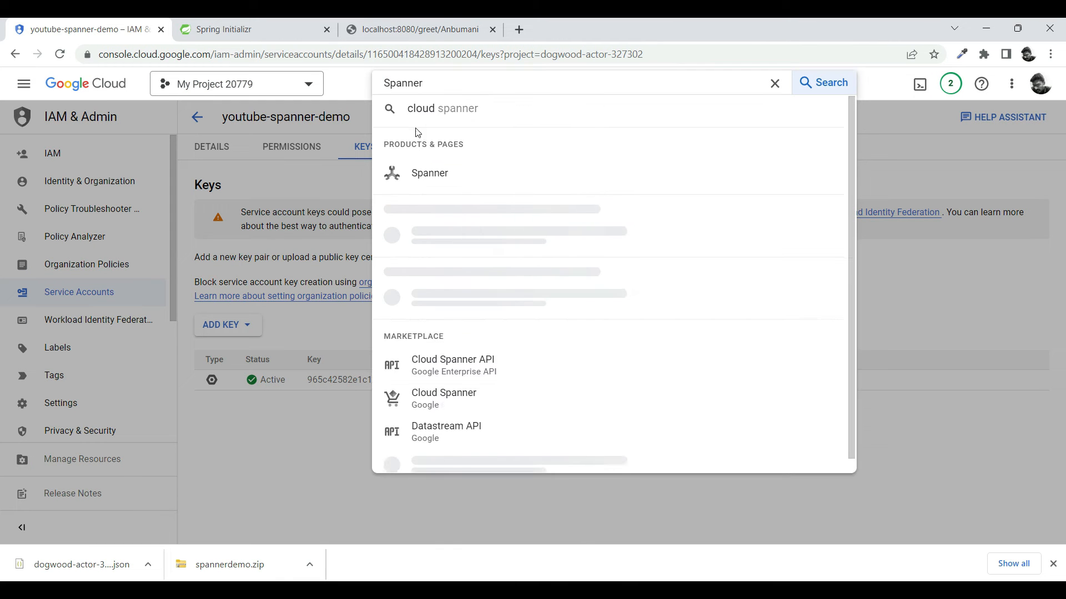
pyautogui.click(429, 172)
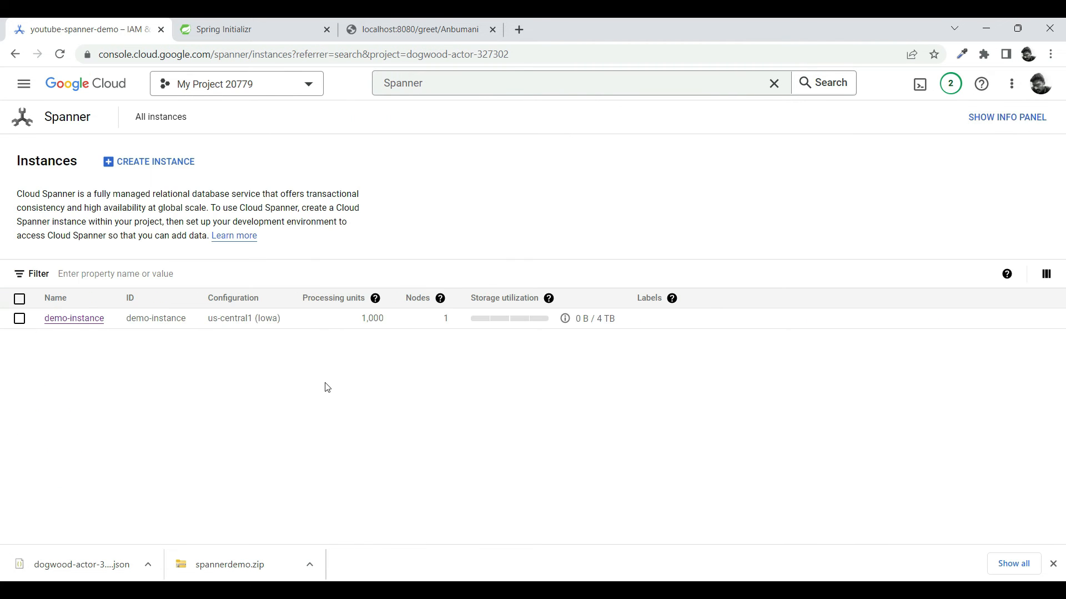
pyautogui.click(73, 318)
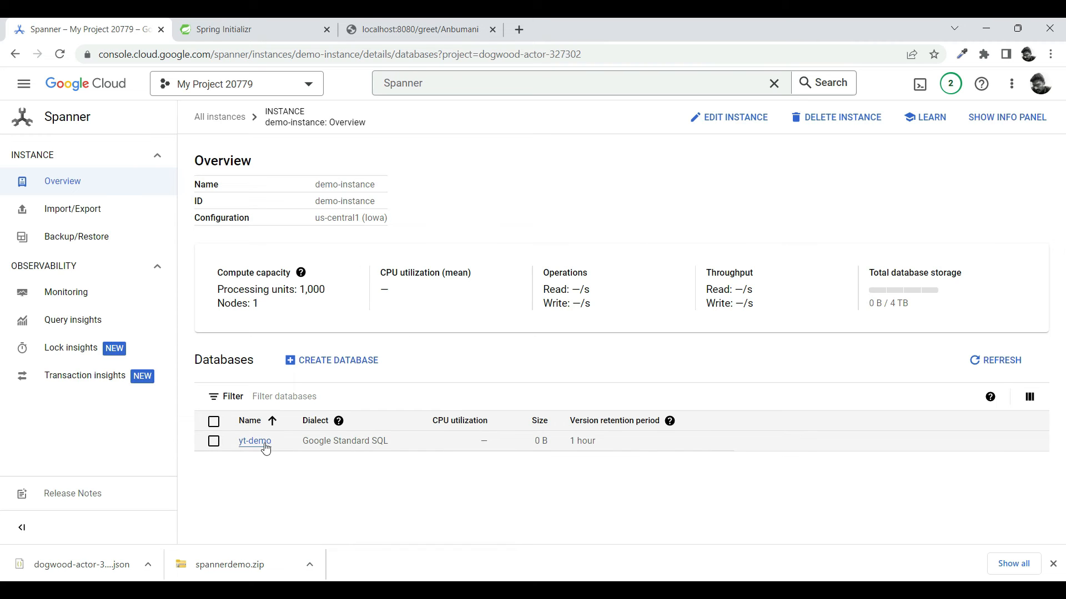
pyautogui.click(255, 440)
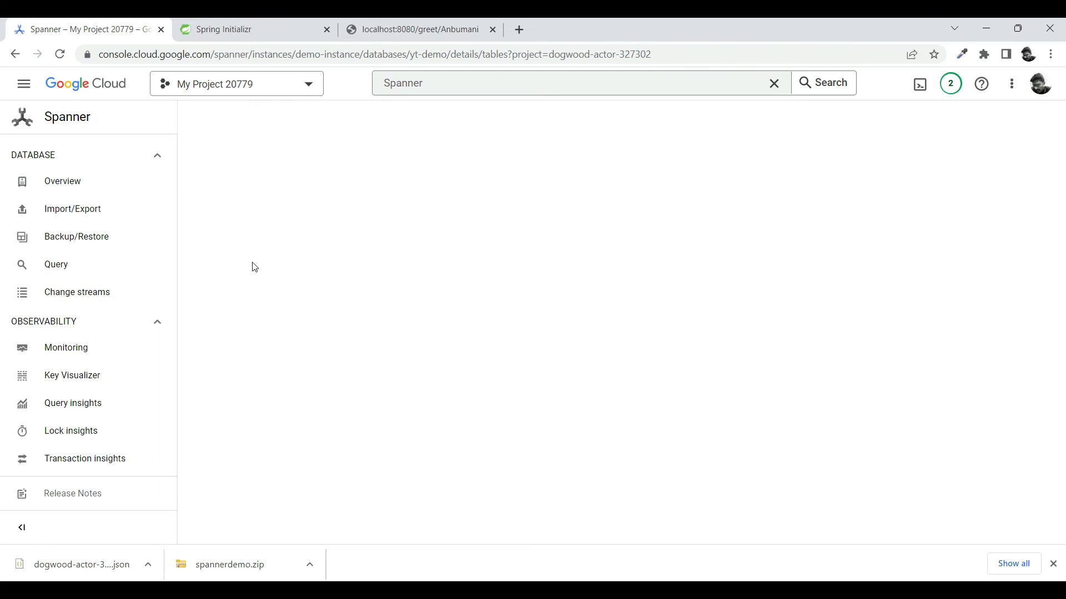
pyautogui.click(62, 181)
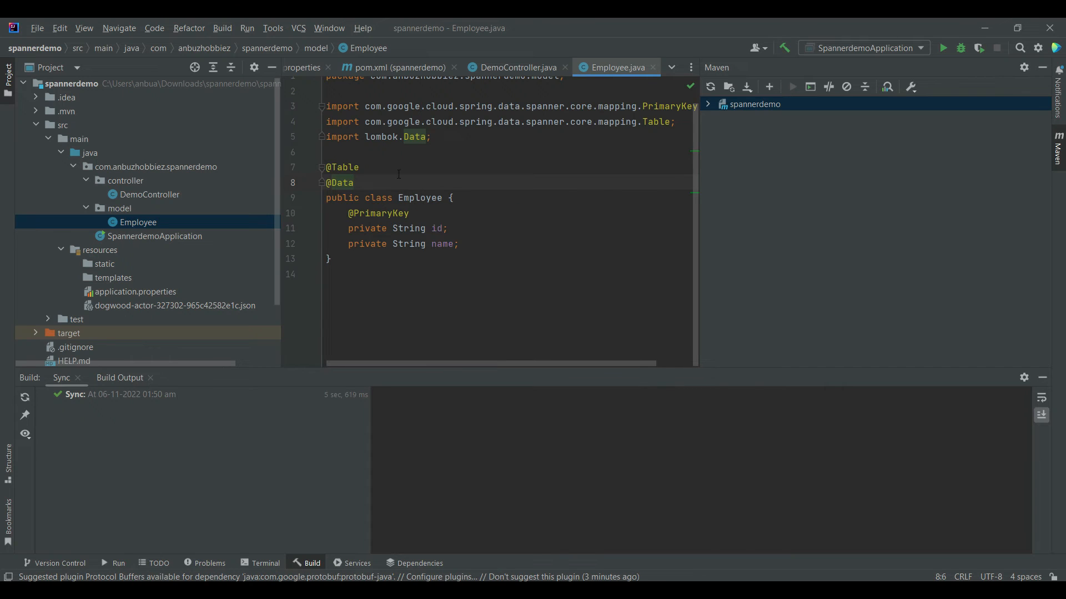
pyautogui.write('(name = "')
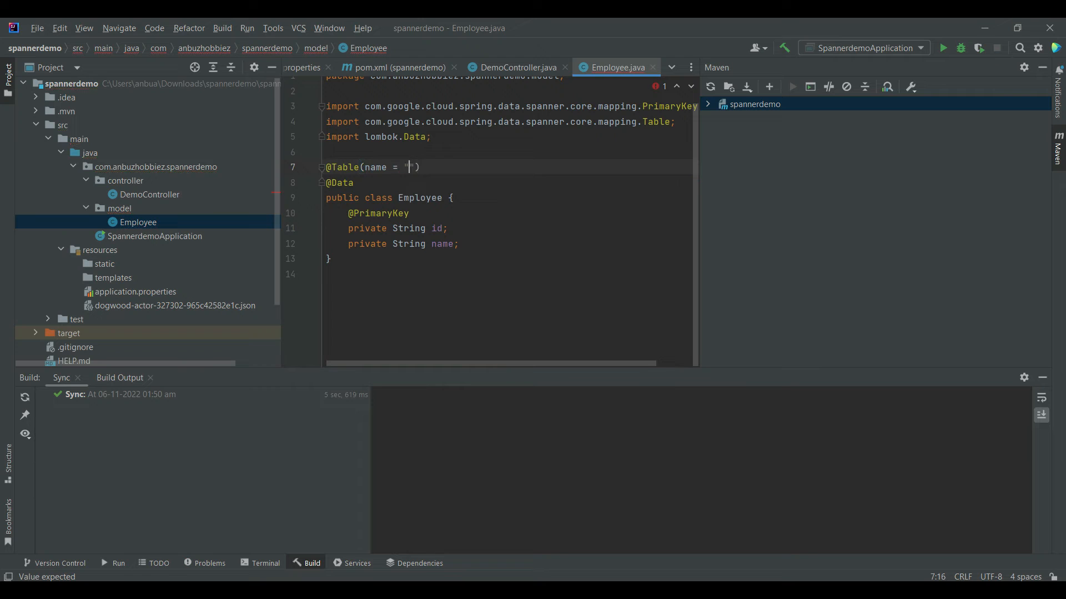
pyautogui.write('employee')
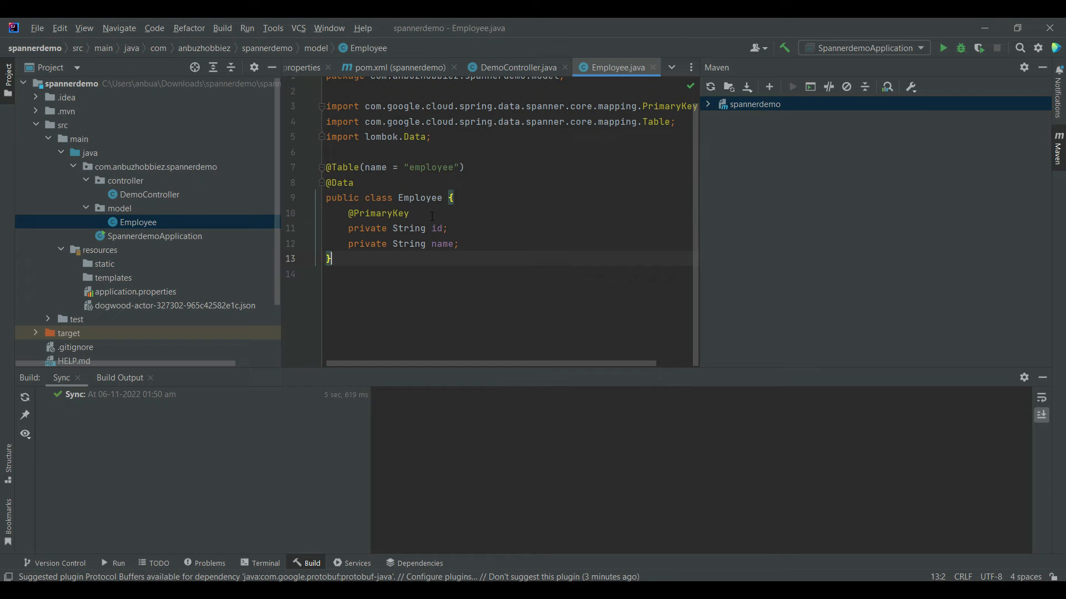
pyautogui.click(410, 212)
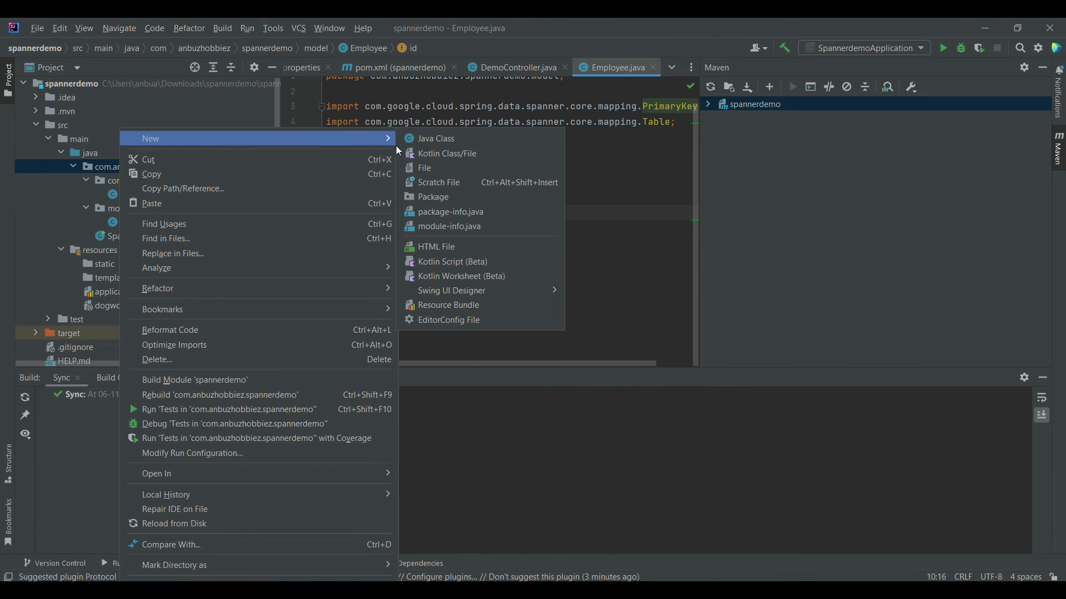
# Create a repo package under the base package.
pyautogui.click(433, 197)
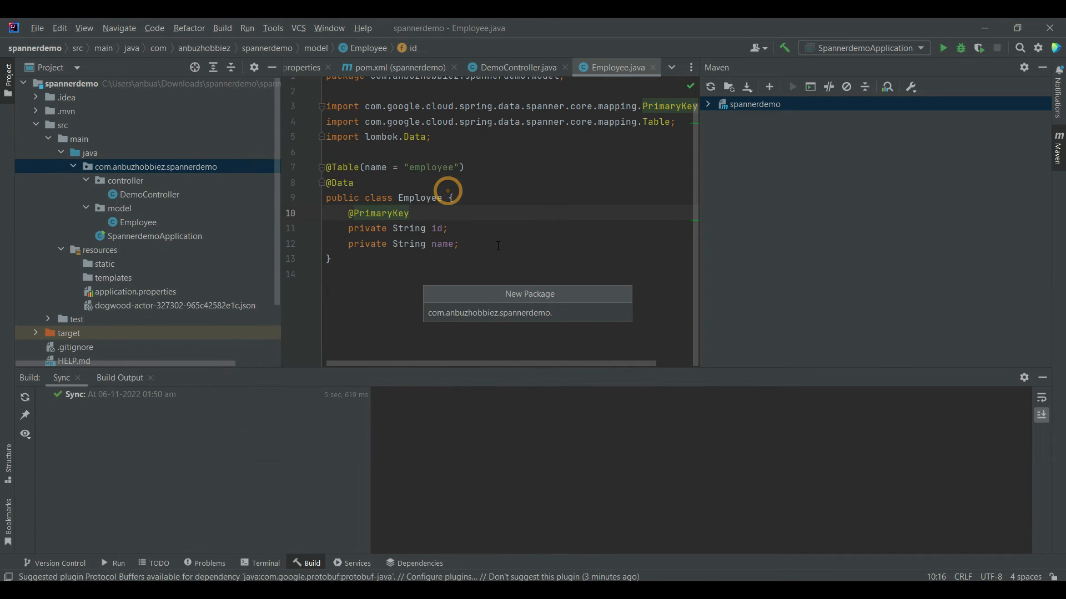
pyautogui.write('reposin')
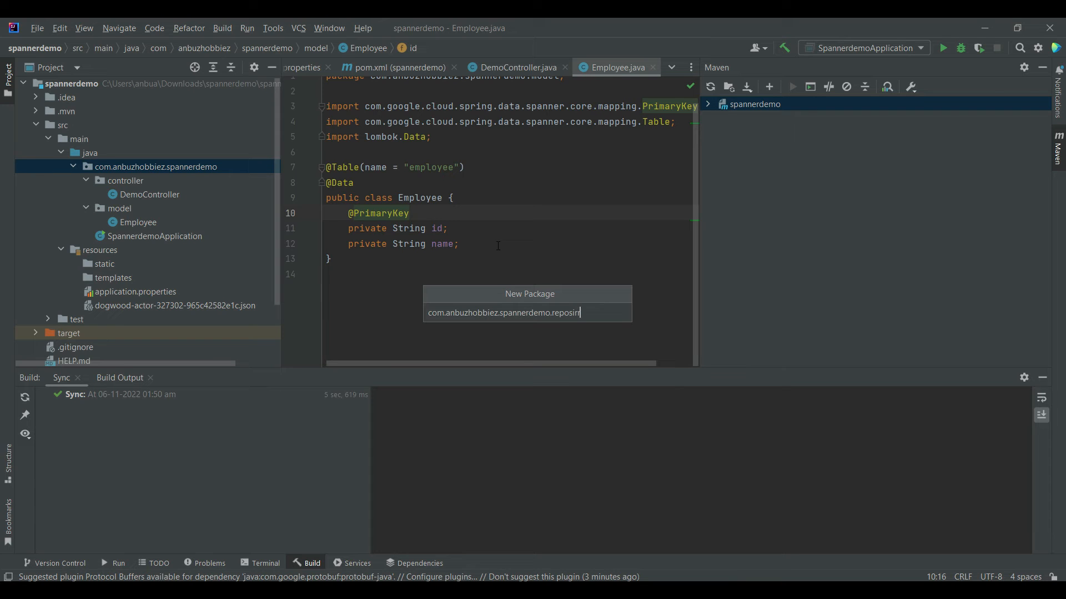
pyautogui.press('Backspace')
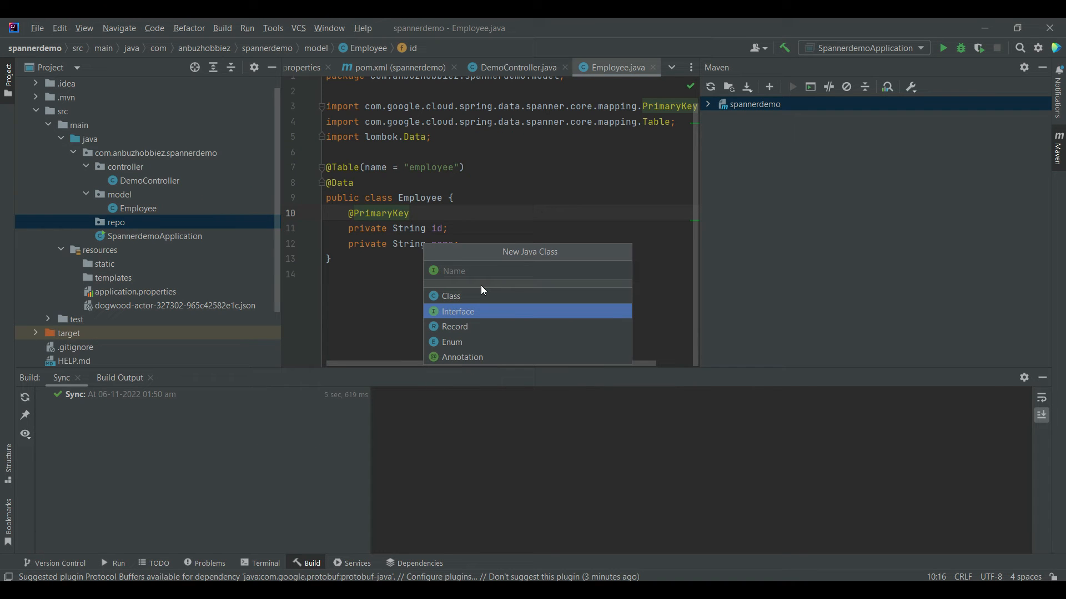
# Add an EmployeeRepository interface to the repo package.
pyautogui.write('Emploty')
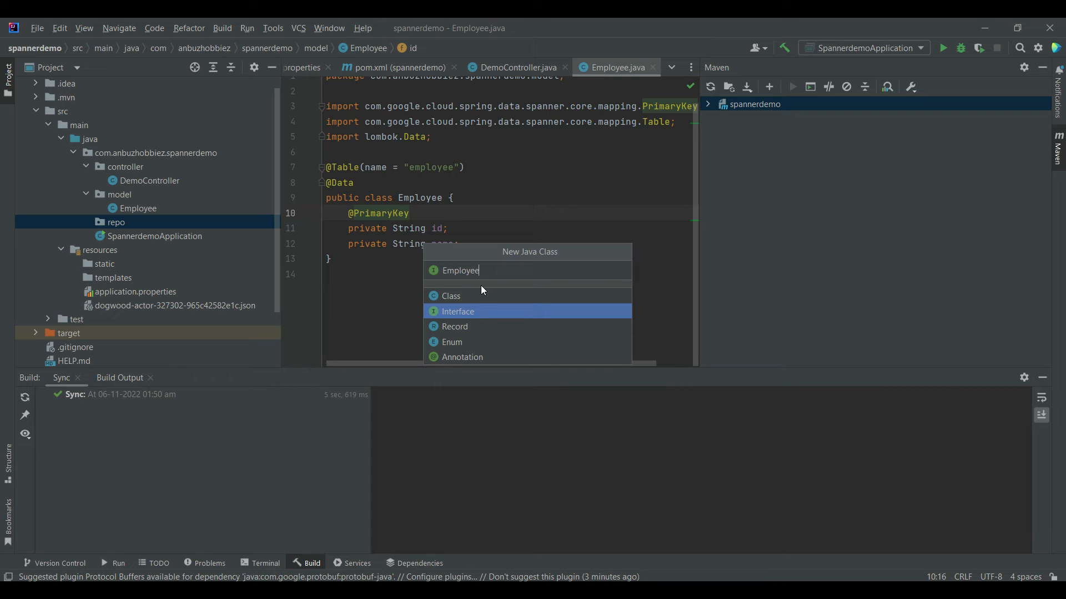
pyautogui.write('Repos')
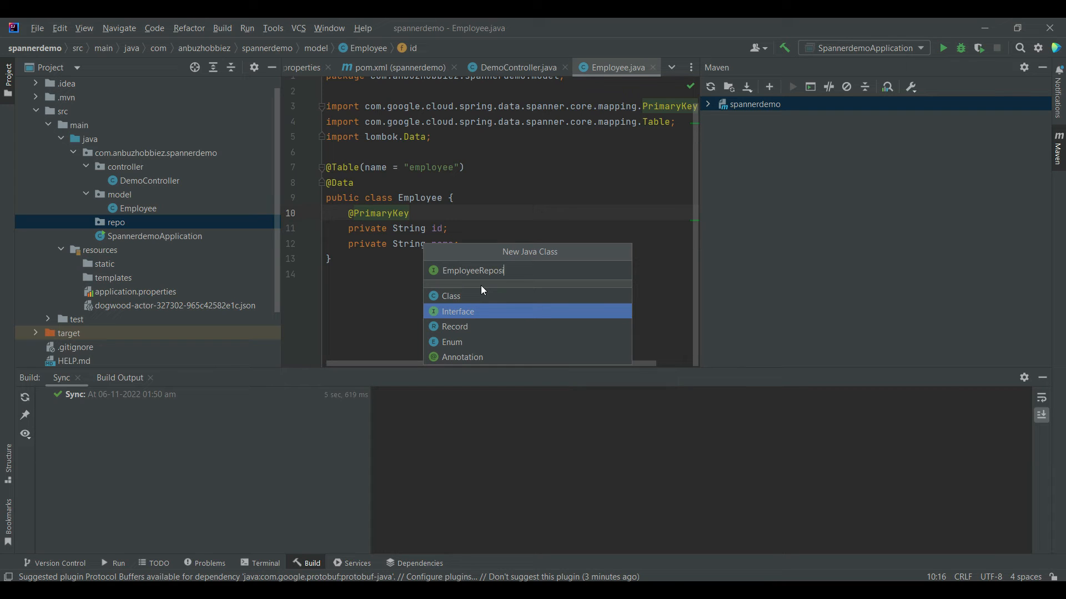
pyautogui.write('itory')
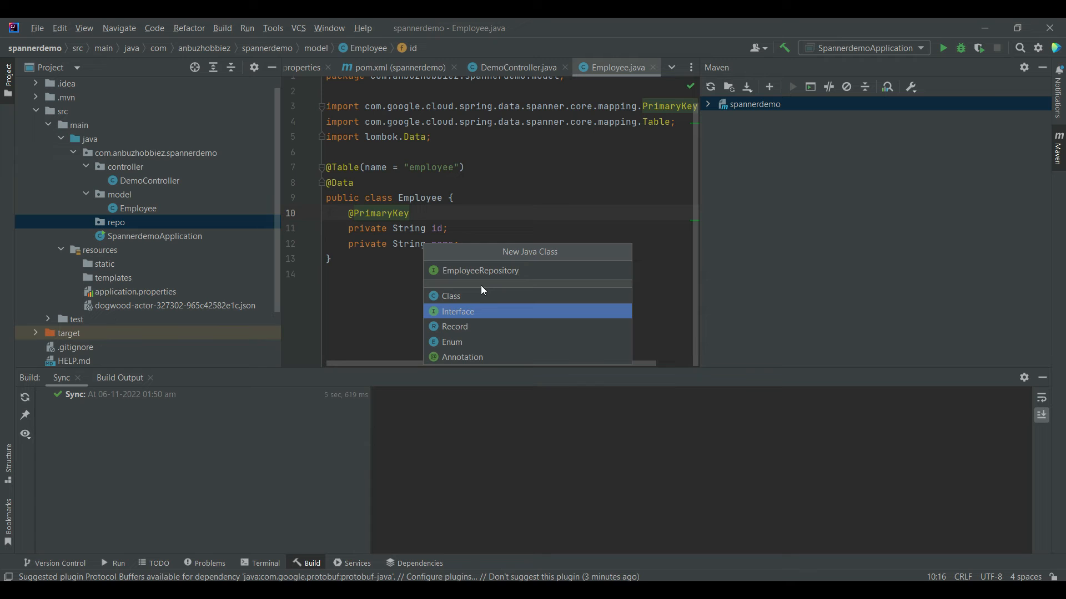
pyautogui.click(458, 312)
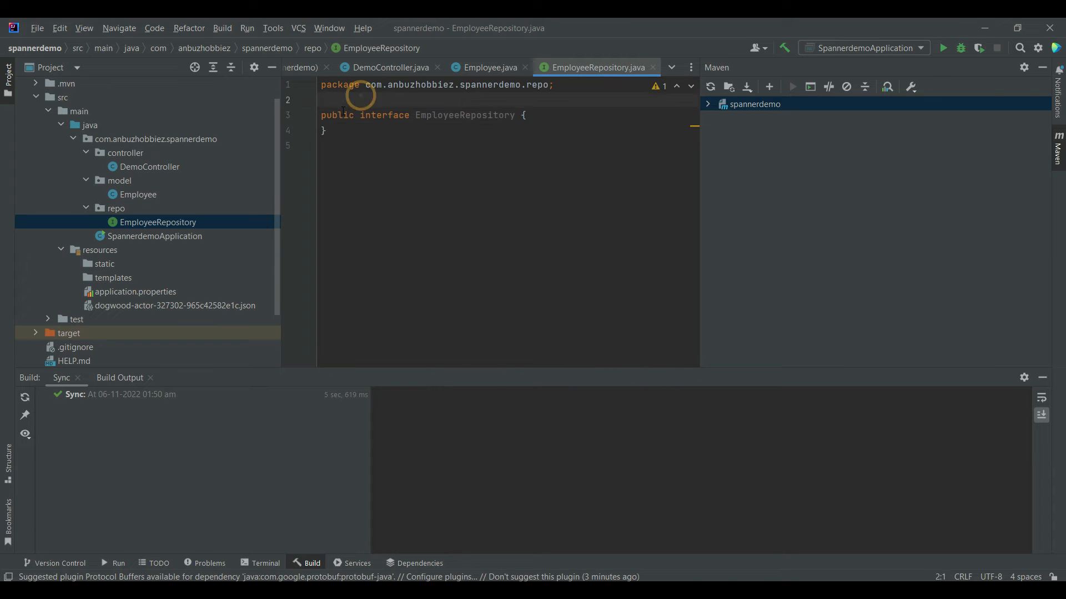
pyautogui.write('@R')
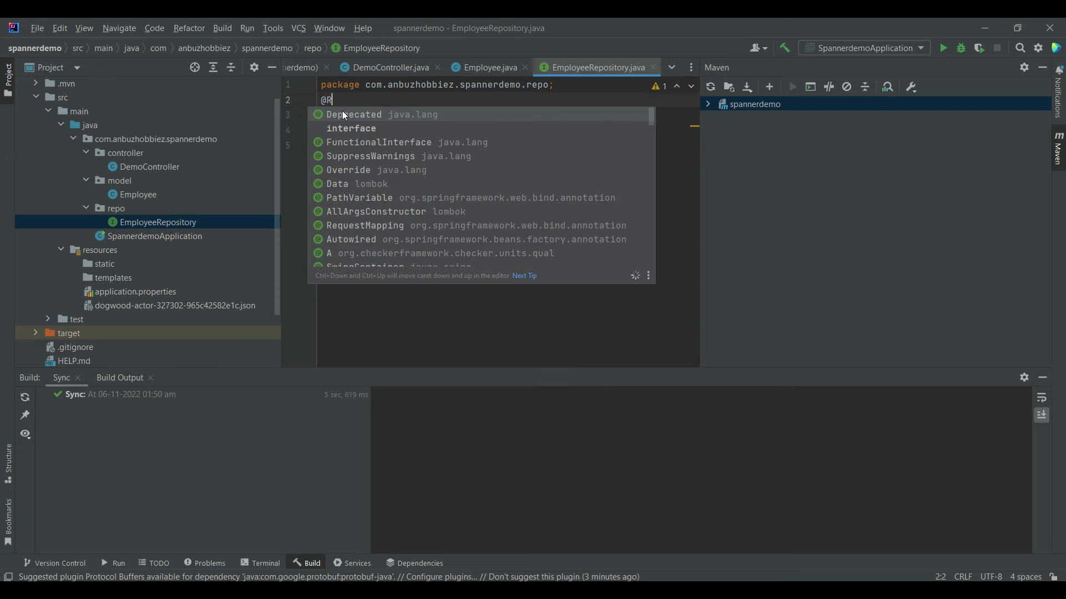
pyautogui.write('es')
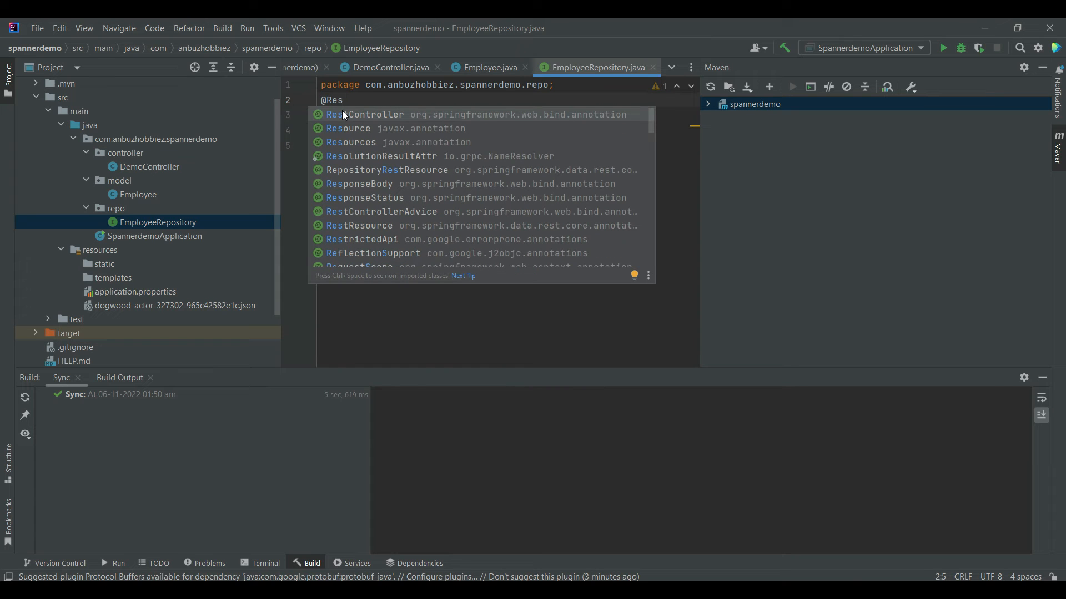
pyautogui.write('t')
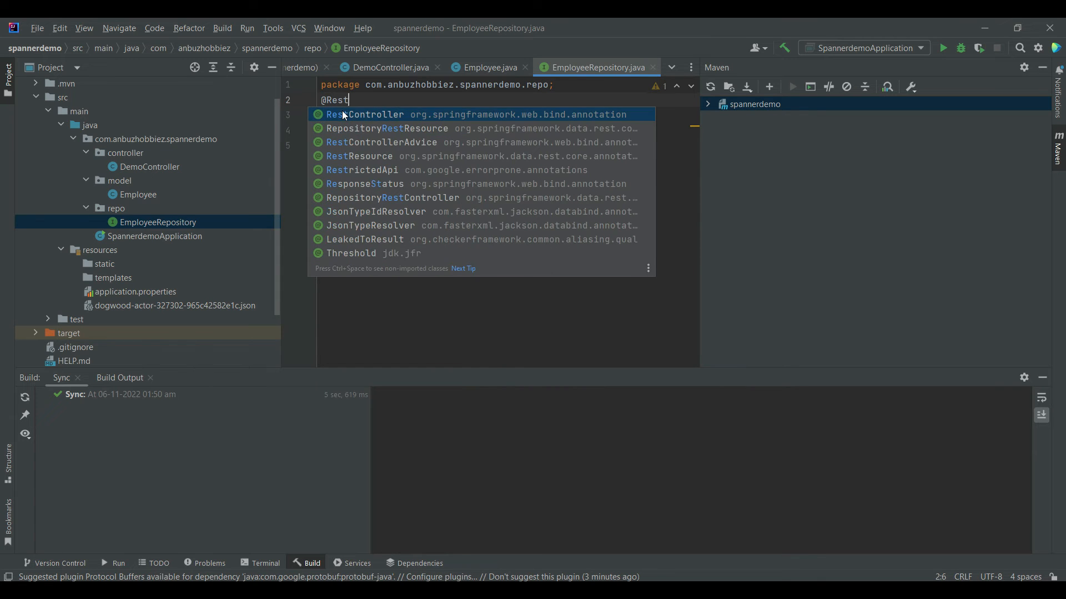
pyautogui.write('Re')
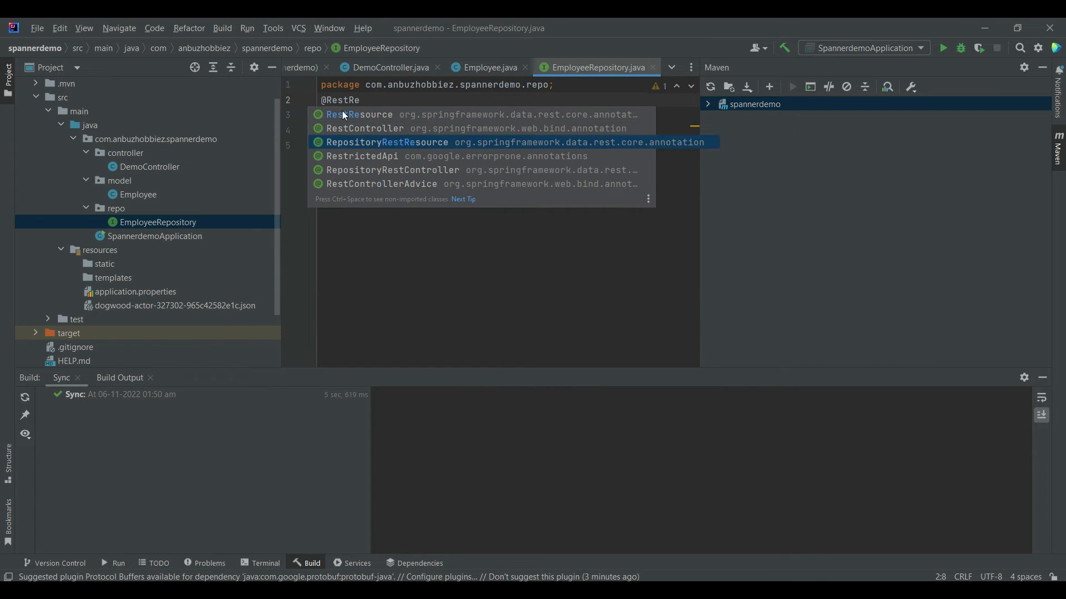
pyautogui.click(387, 142)
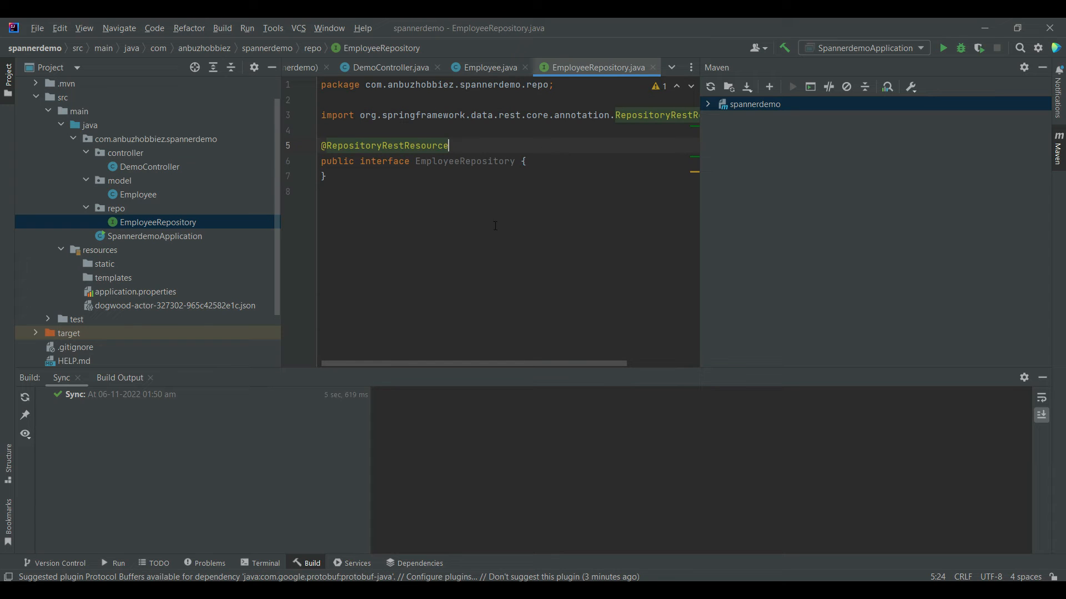
# Make EmployeeRepository extend SpannerRepository<Employee, String>.
pyautogui.click(520, 161)
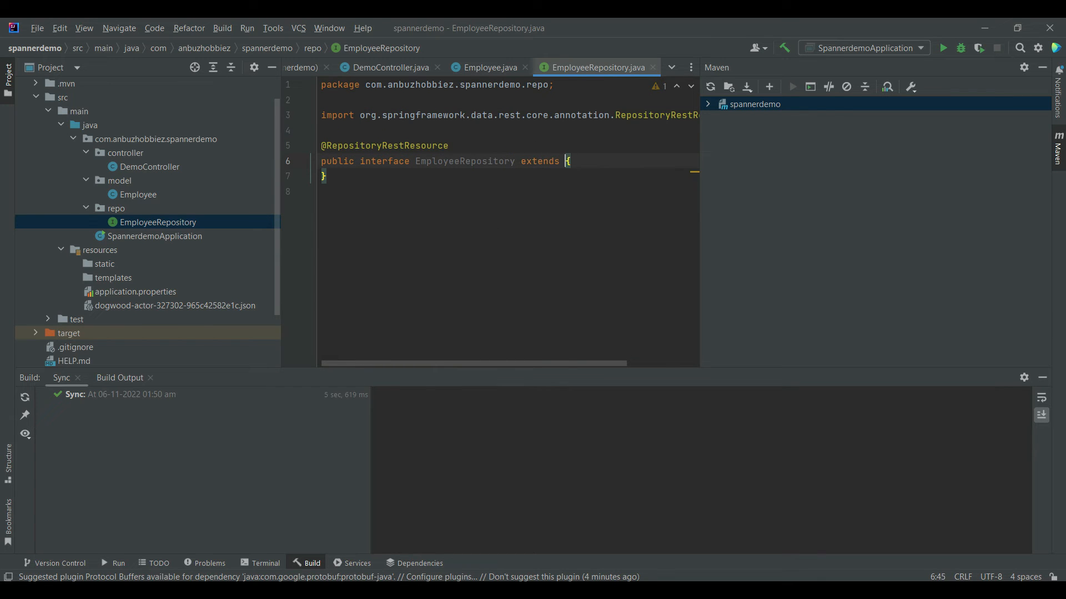
pyautogui.write('SpannerRepository')
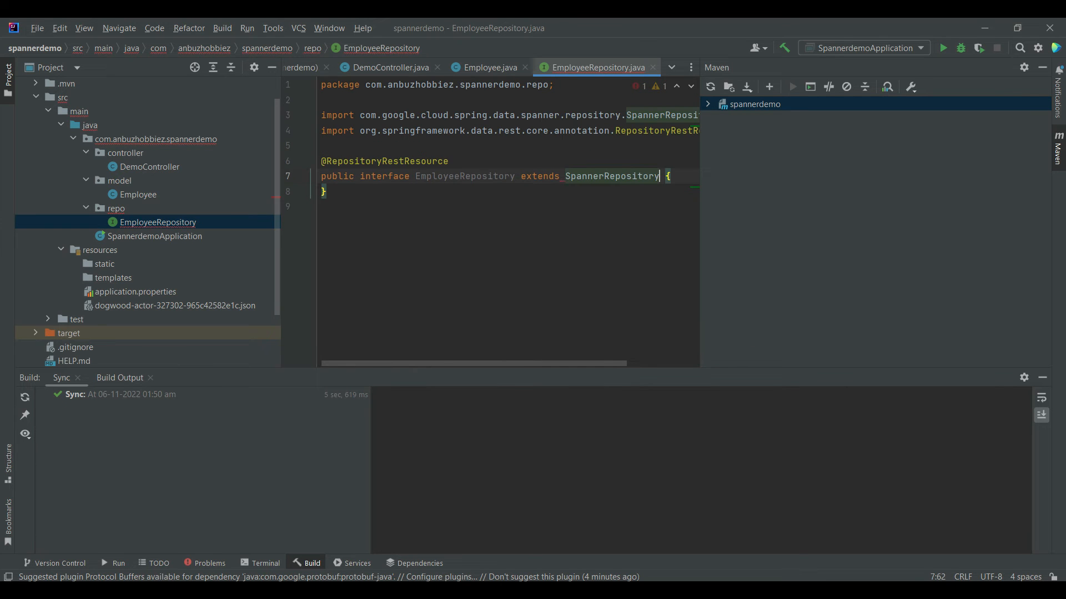
pyautogui.write('<>')
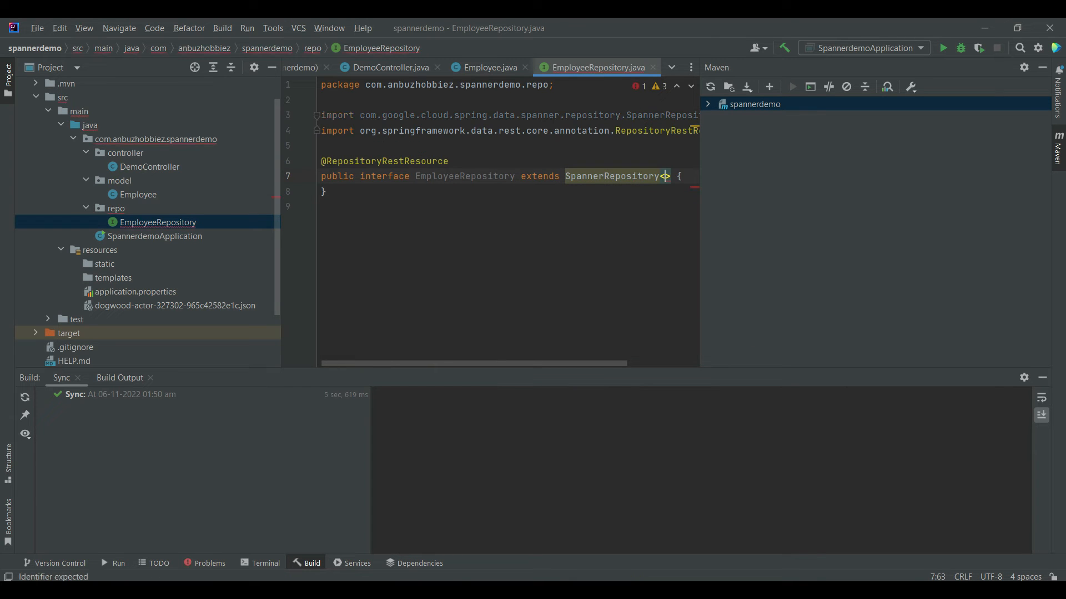
pyautogui.write('<Empo')
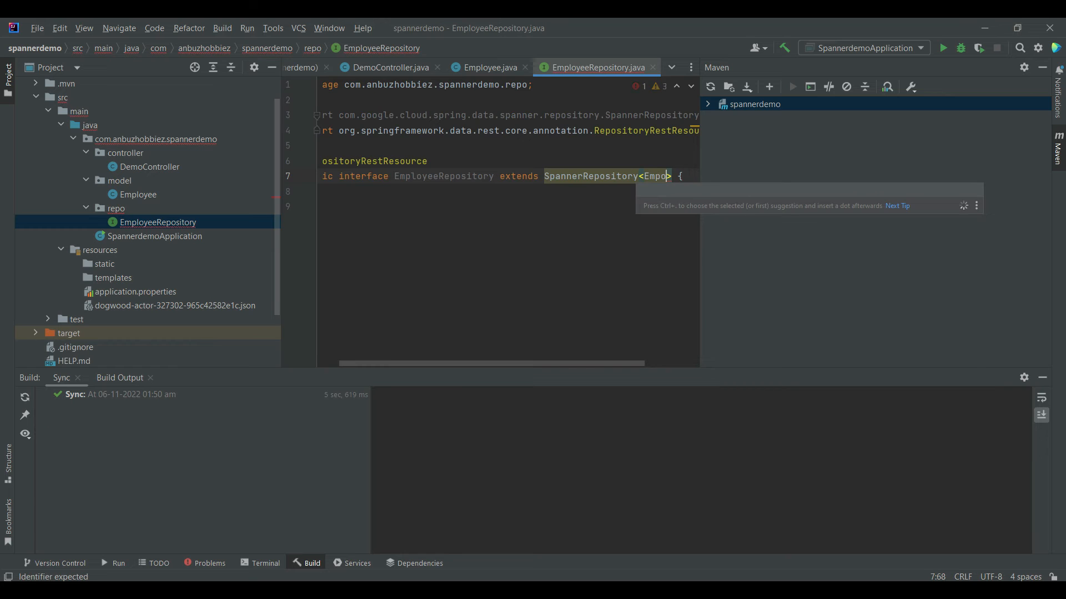
pyautogui.write('Employee')
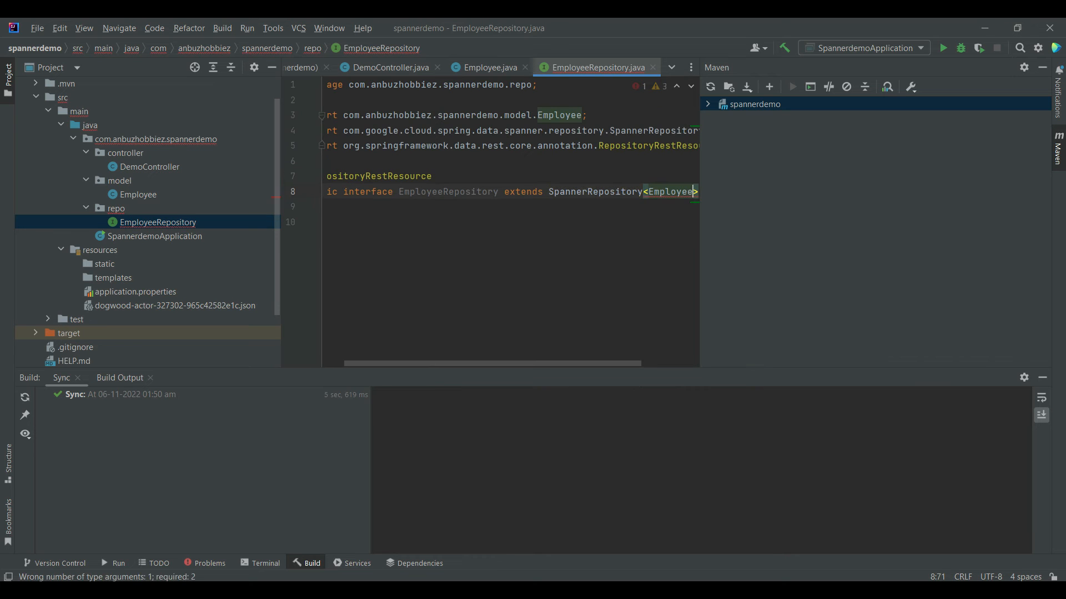
pyautogui.write(', String')
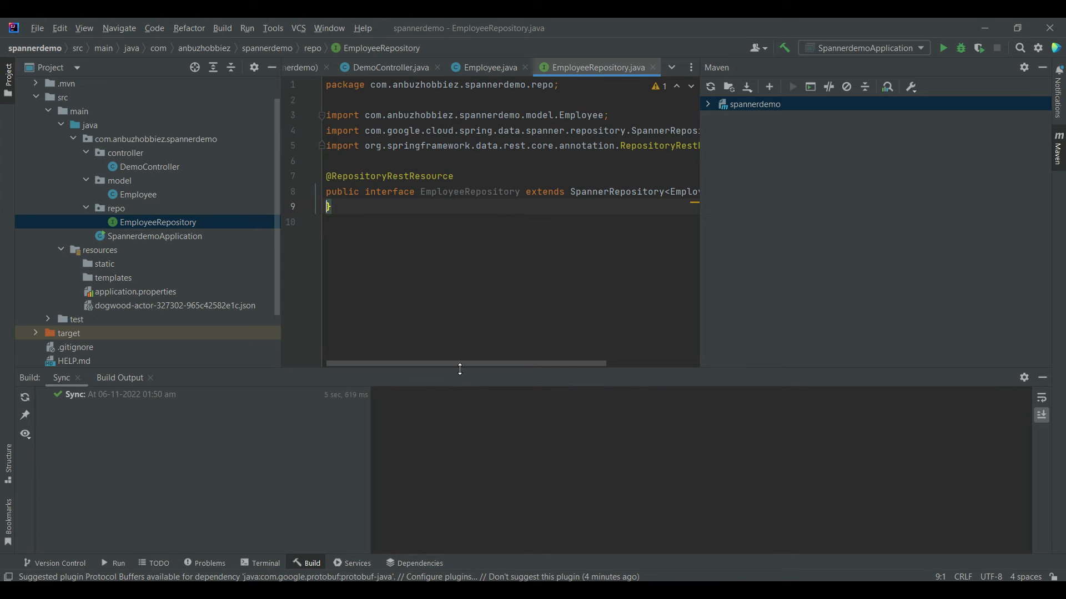
pyautogui.press('enter')
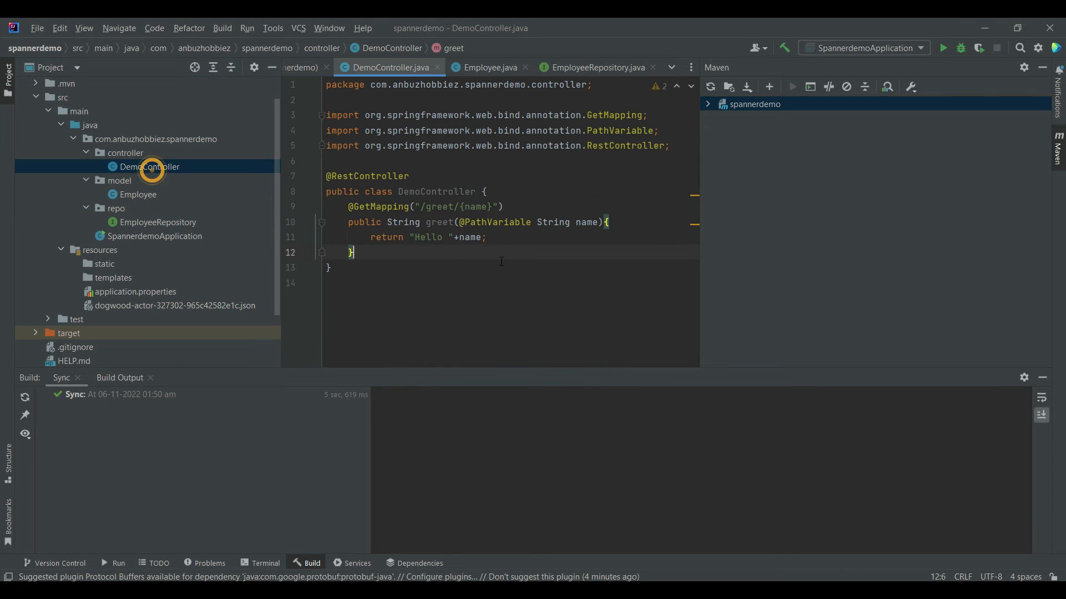
pyautogui.click(607, 222)
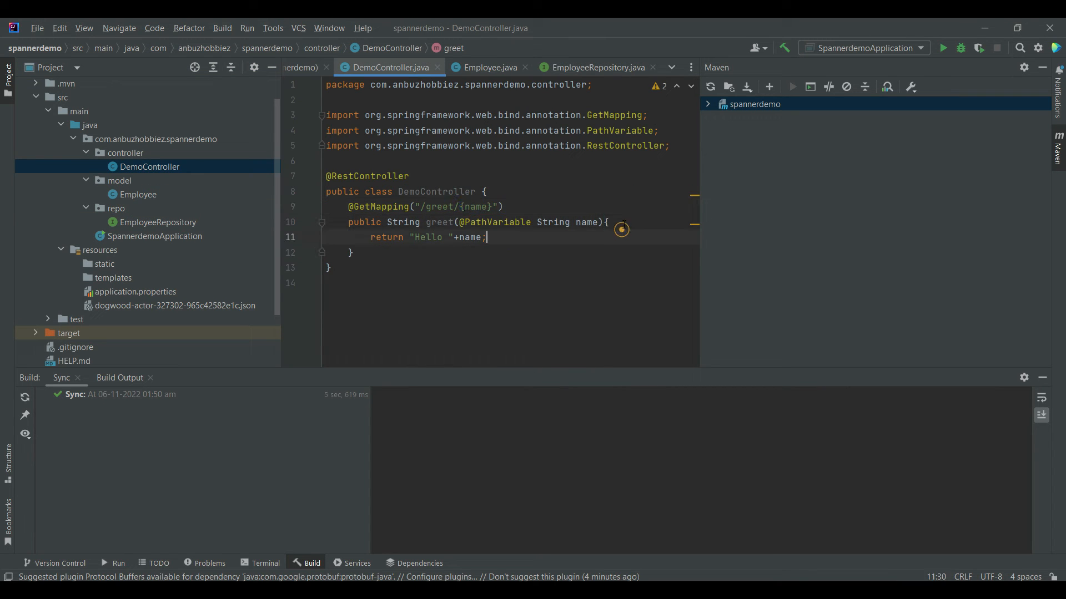
pyautogui.press('Enter')
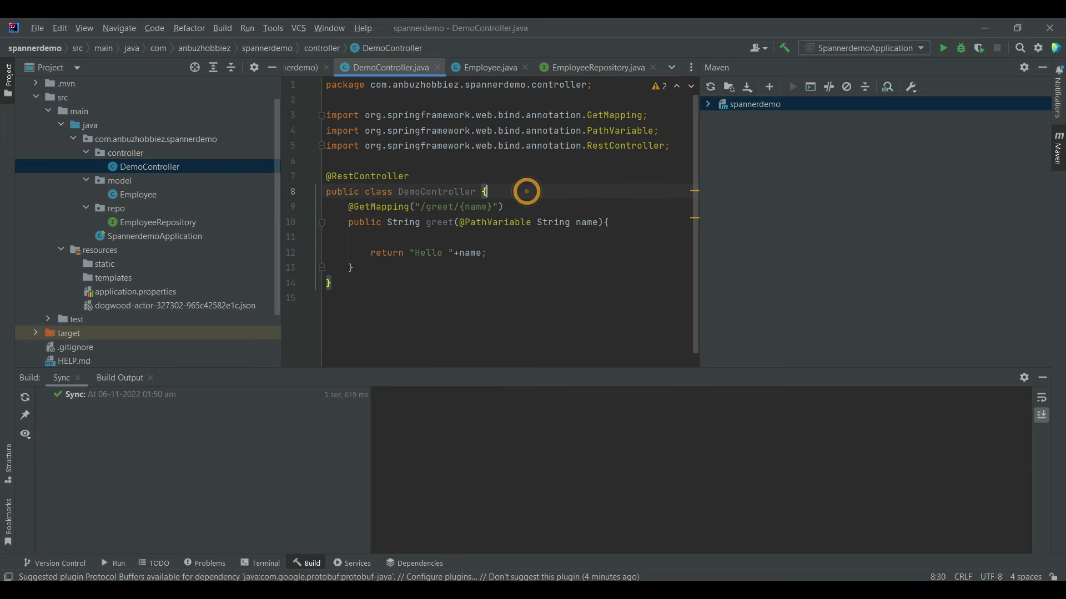
pyautogui.write('@')
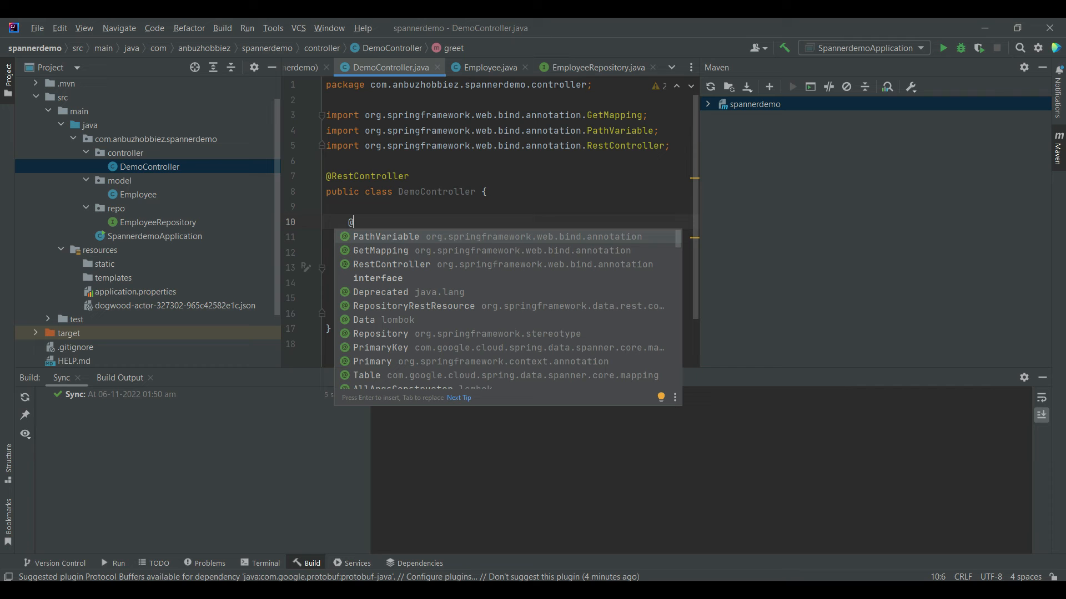
pyautogui.write('Empl')
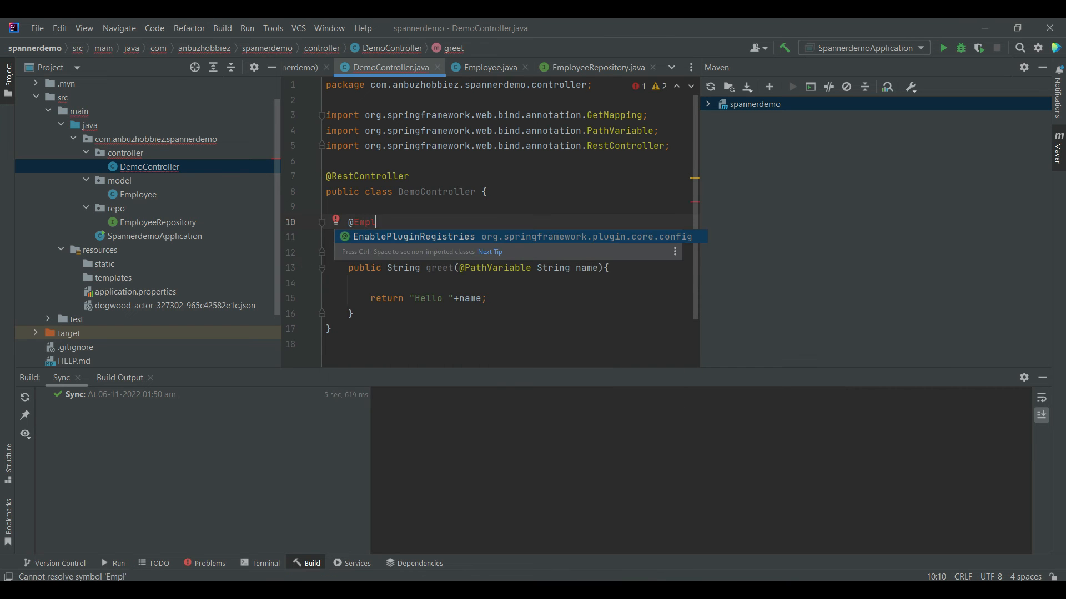
pyautogui.write('@Autowired')
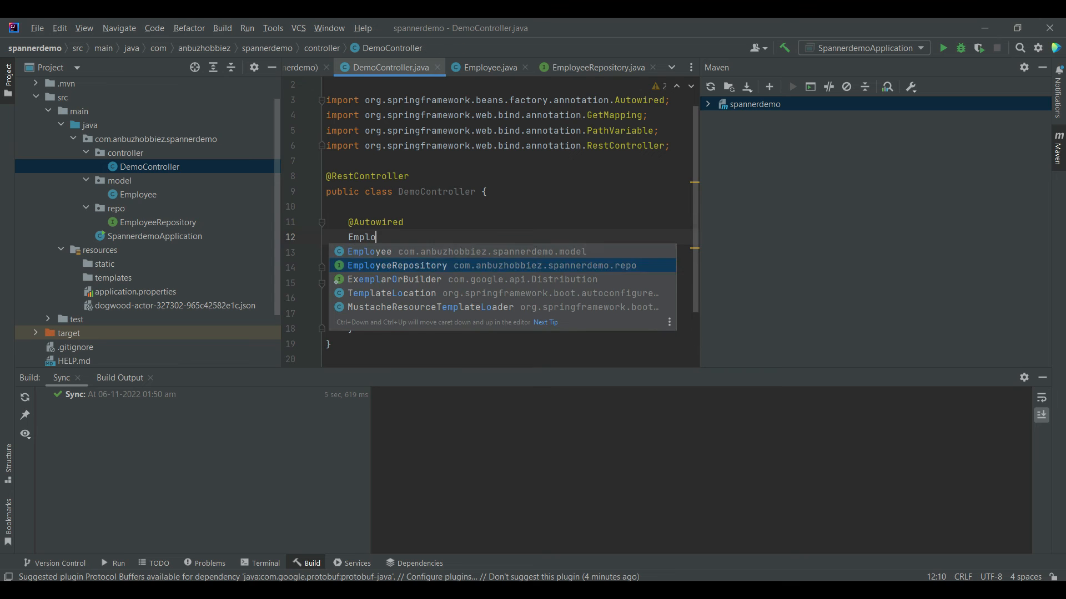
pyautogui.click(396, 265)
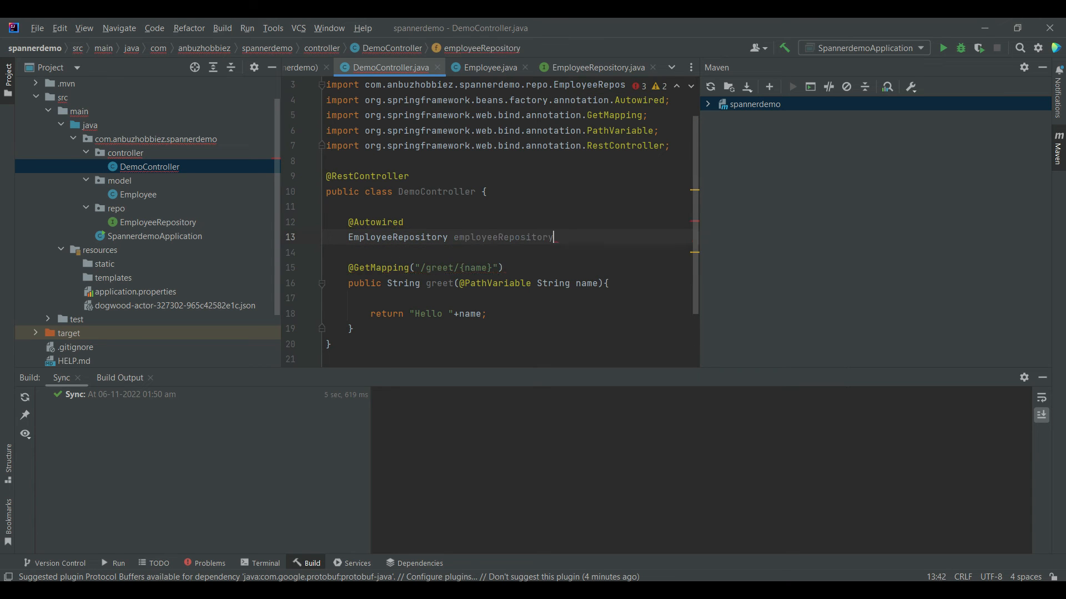
pyautogui.write(';')
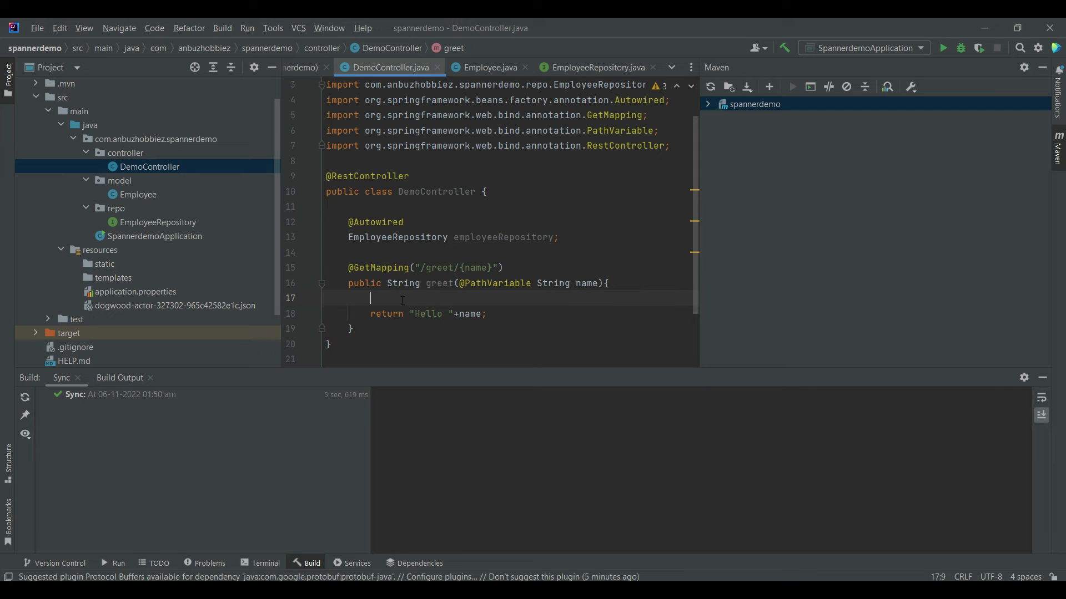
pyautogui.write('employeeRepository.save(')
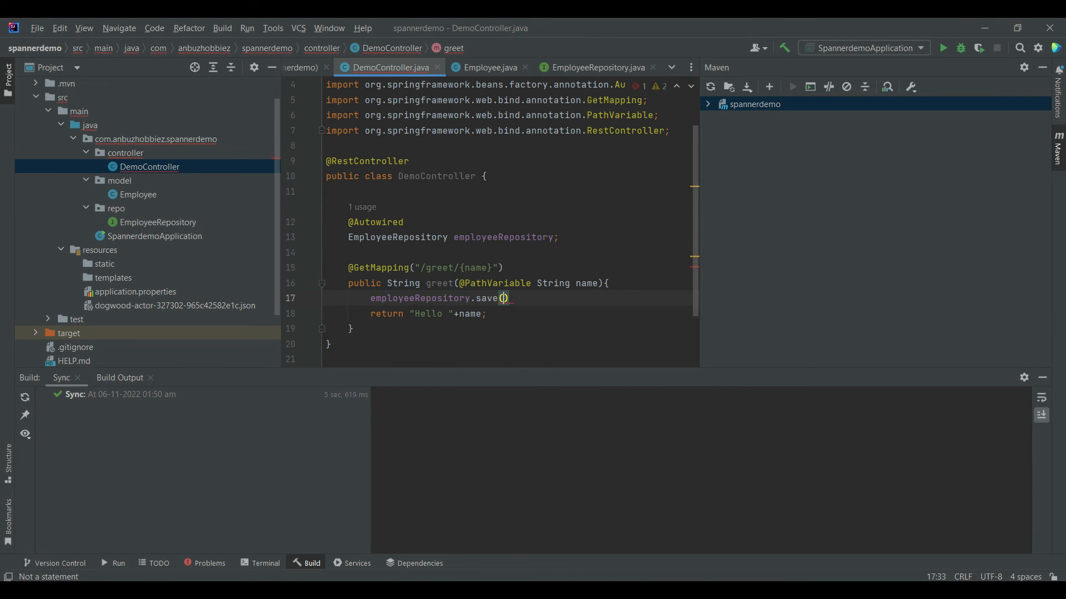
pyautogui.write('new Em')
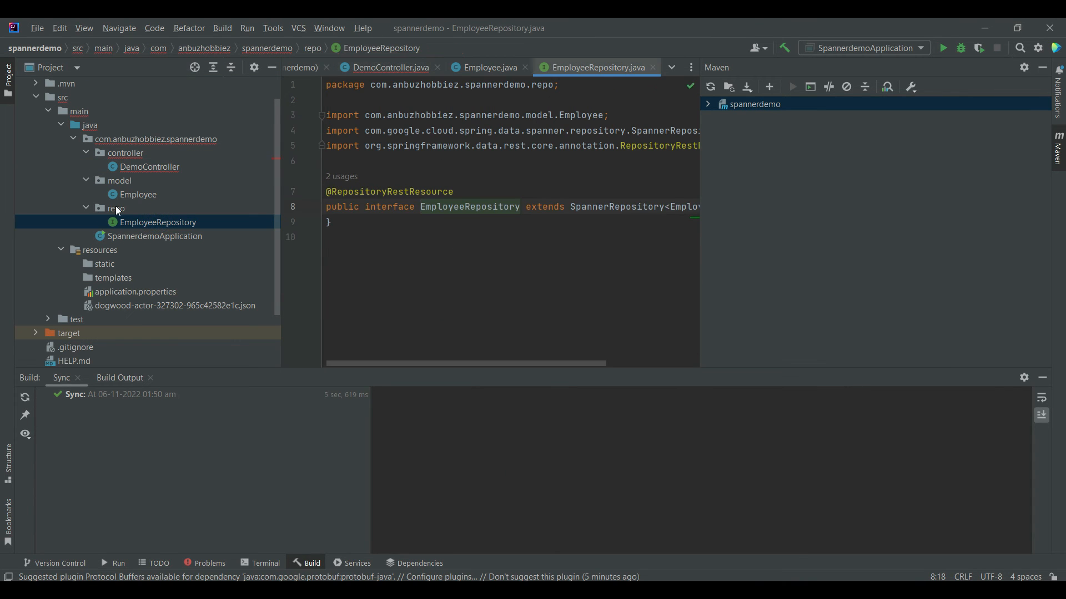
pyautogui.click(487, 67)
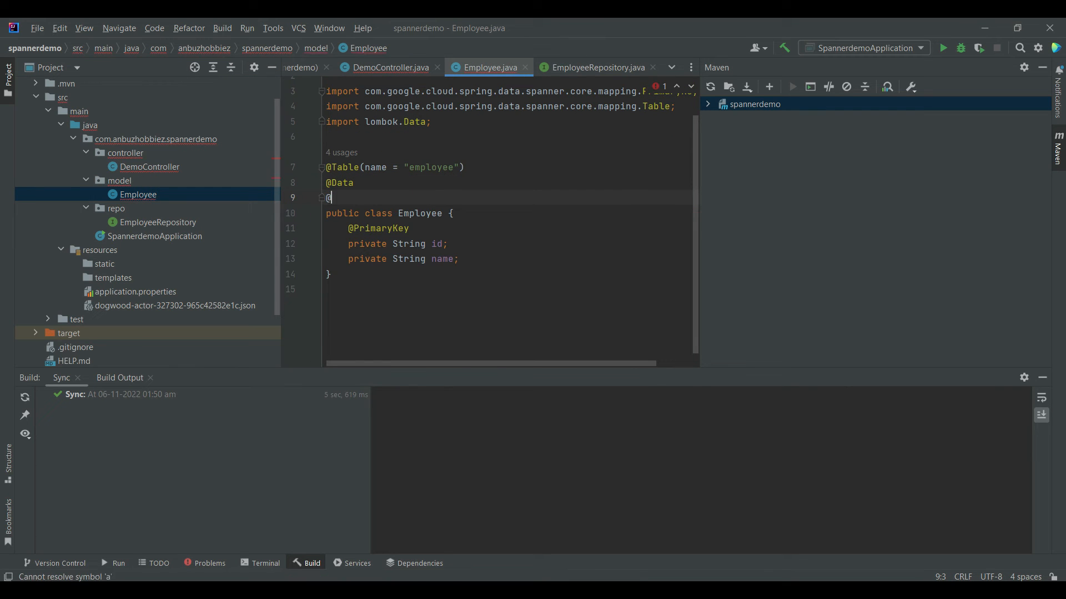
pyautogui.write('AllArgsConstructor')
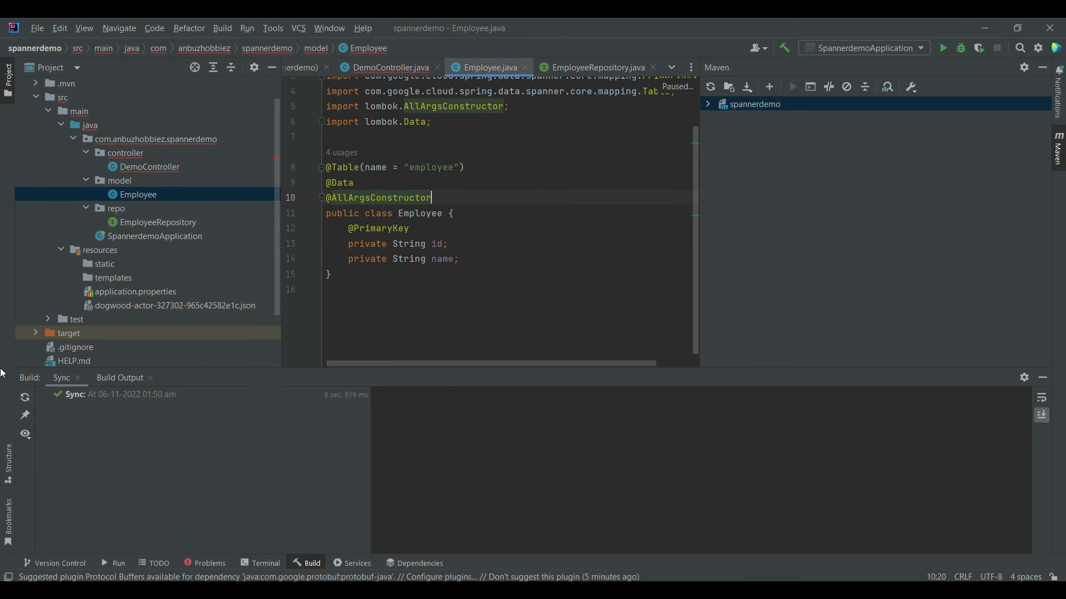
pyautogui.click(119, 181)
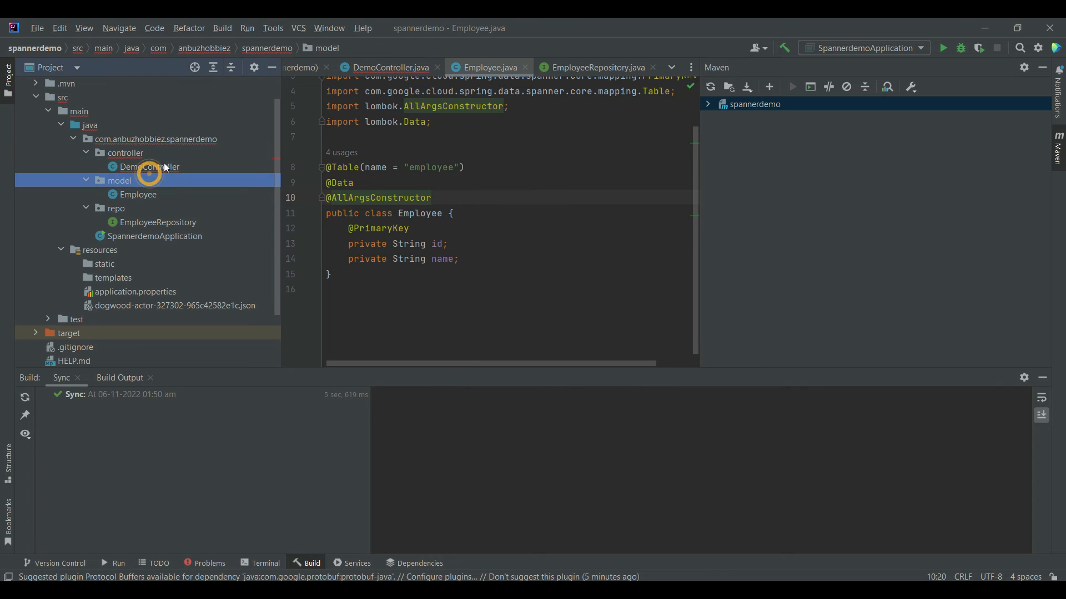
# Finish greet's save call with new Employee(UUID.randomUUID().toString(), name).
pyautogui.click(149, 167)
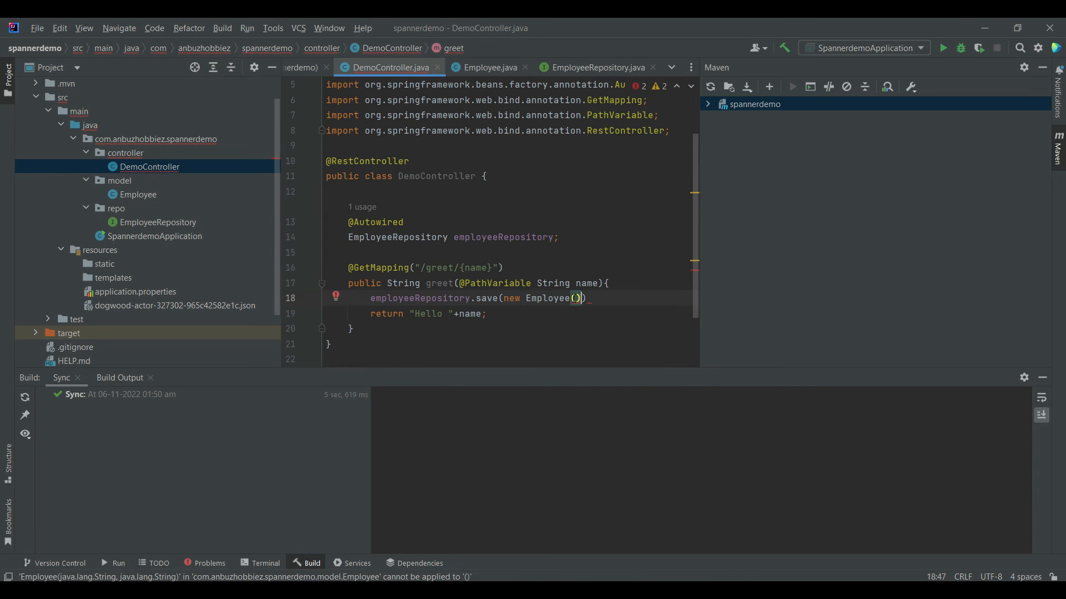
pyautogui.press('Enter')
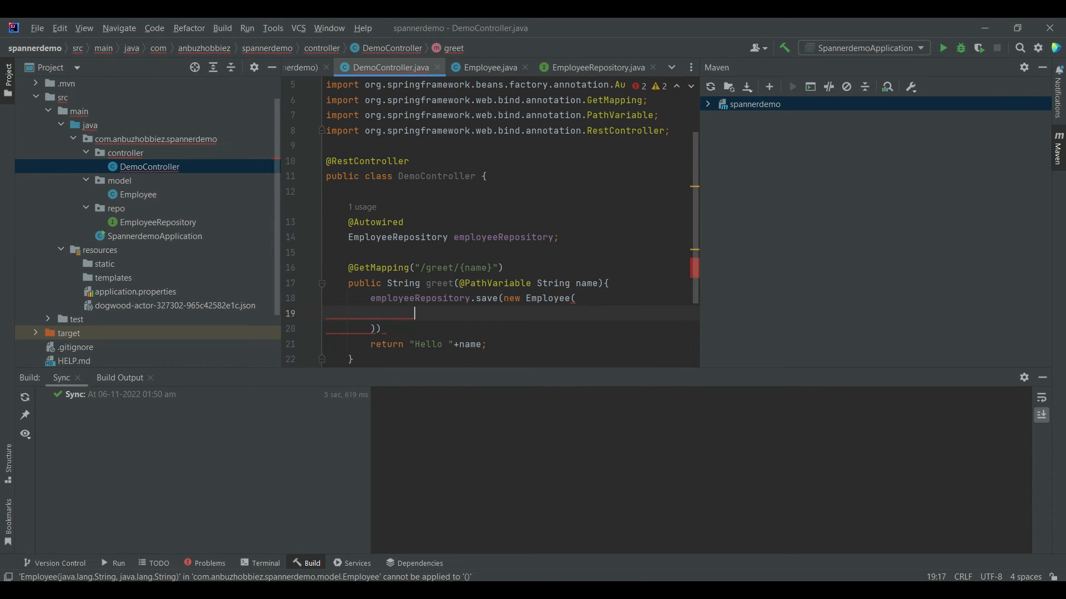
pyautogui.write('UU')
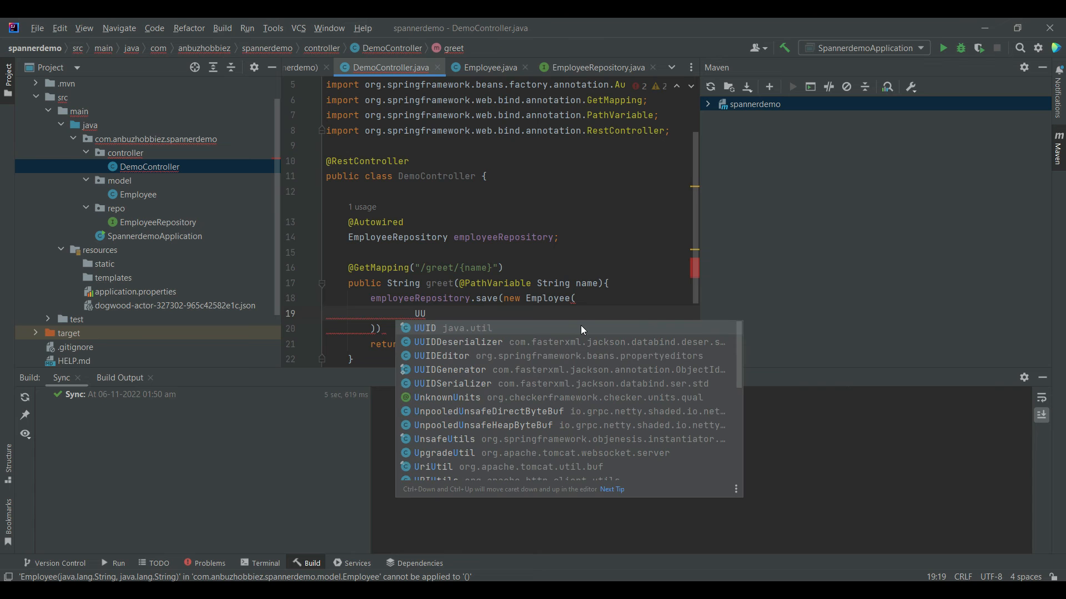
pyautogui.click(423, 329)
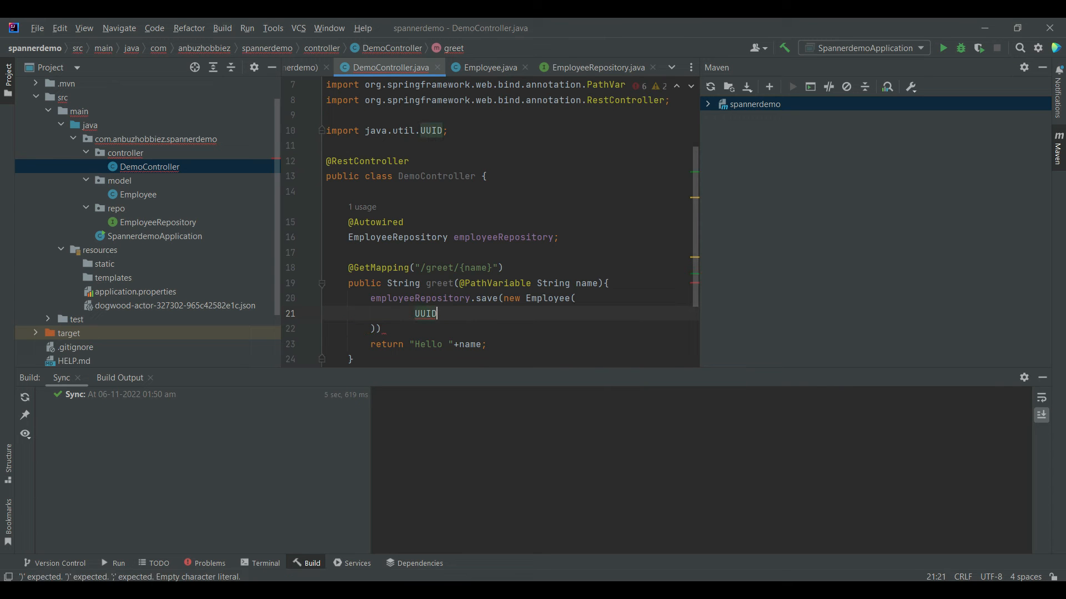
pyautogui.write('.randomUUID()')
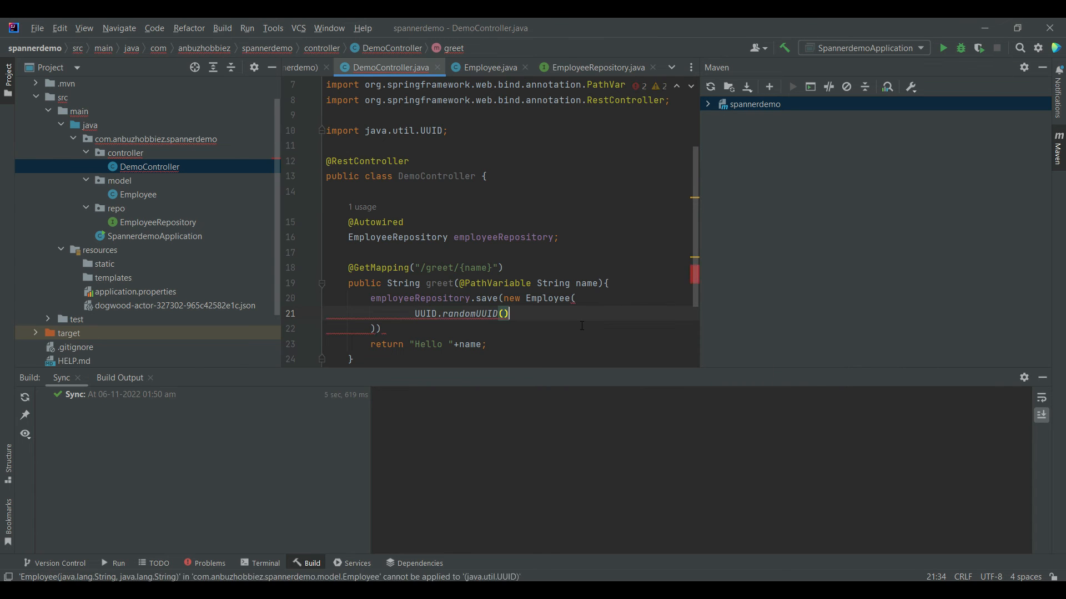
pyautogui.write('.')
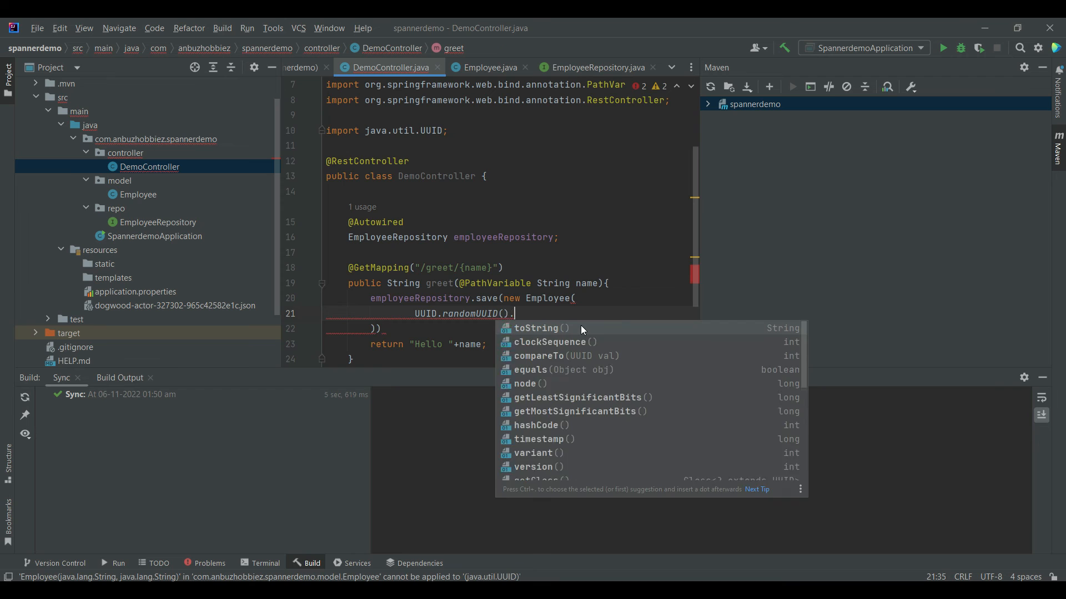
pyautogui.click(540, 328)
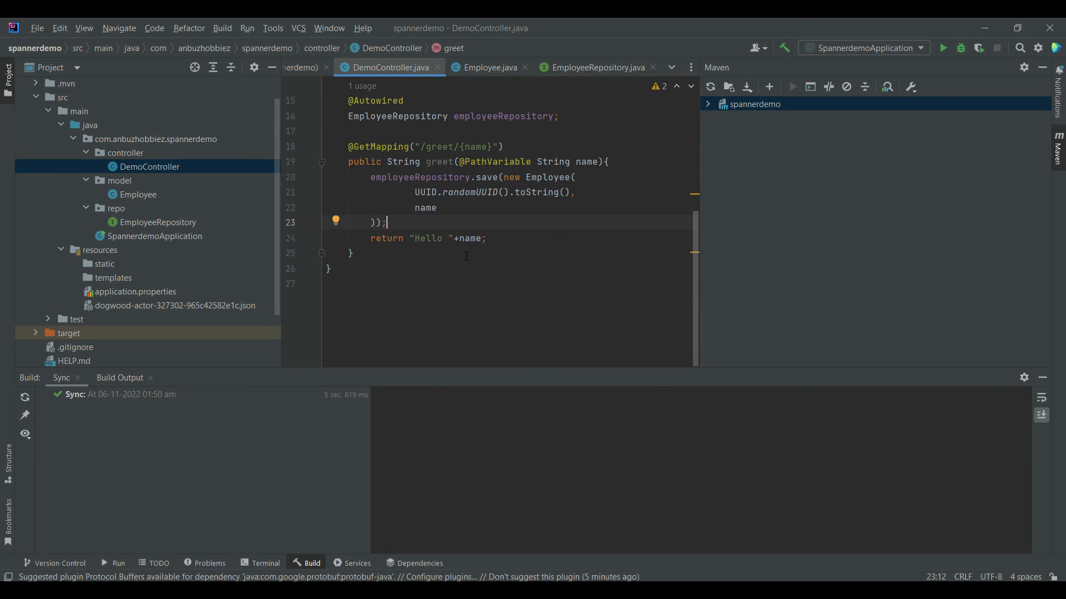
pyautogui.click(487, 238)
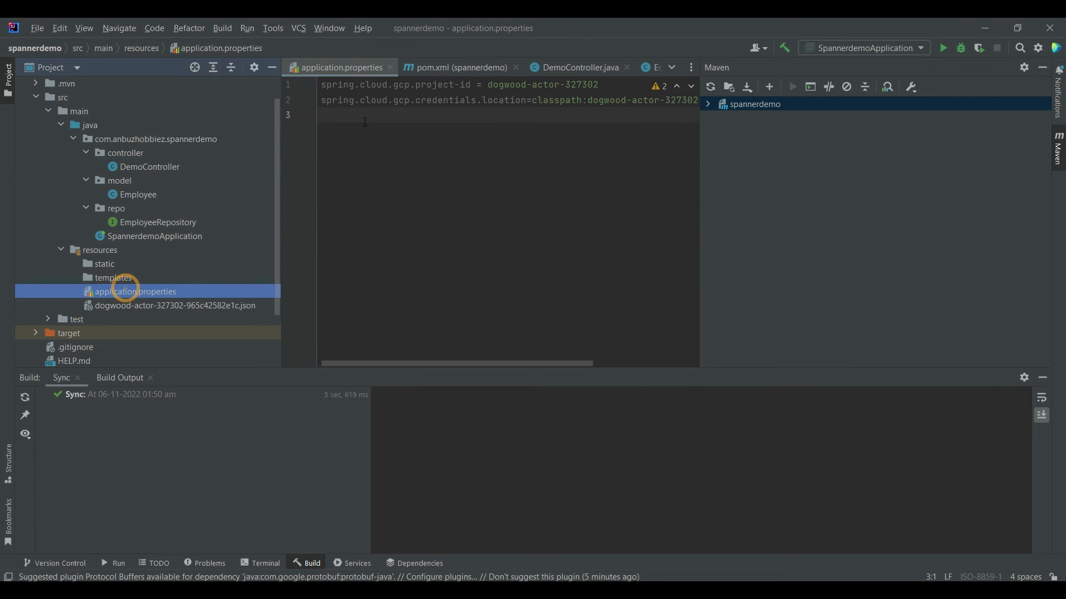
# In application.properties, set spring.cloud.gcp.spanner.instance-id to demo-instance.
pyautogui.write('spring')
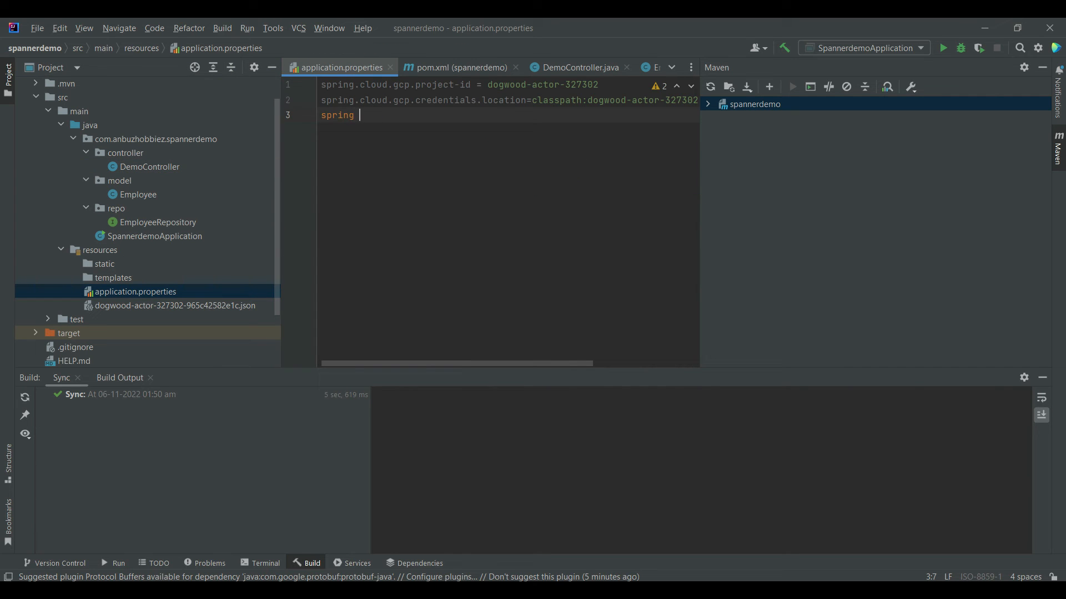
pyautogui.write('.')
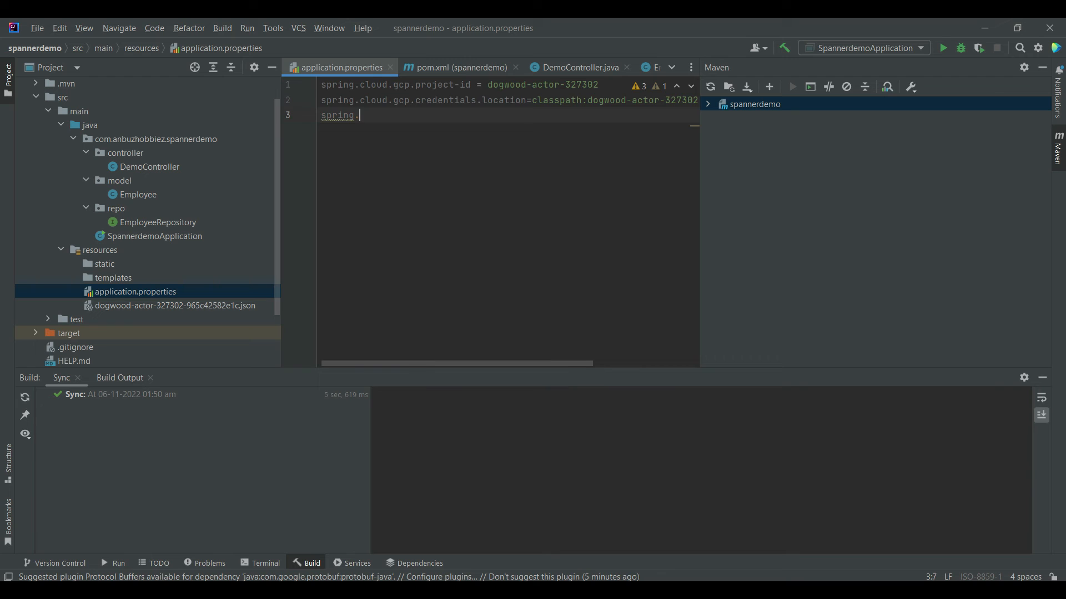
pyautogui.write('cloud.')
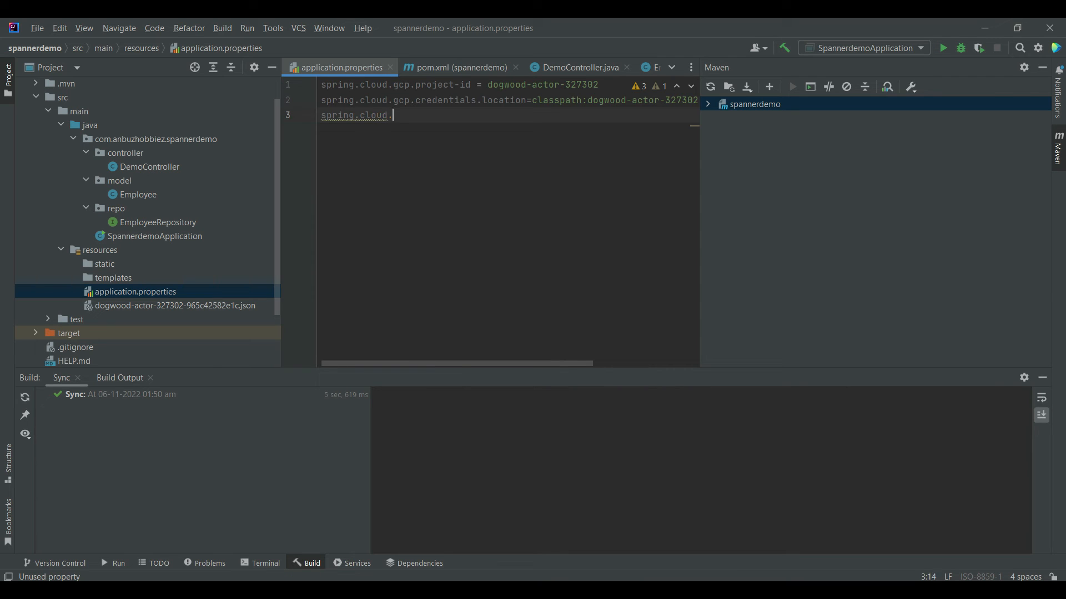
pyautogui.write('gcp.spanner')
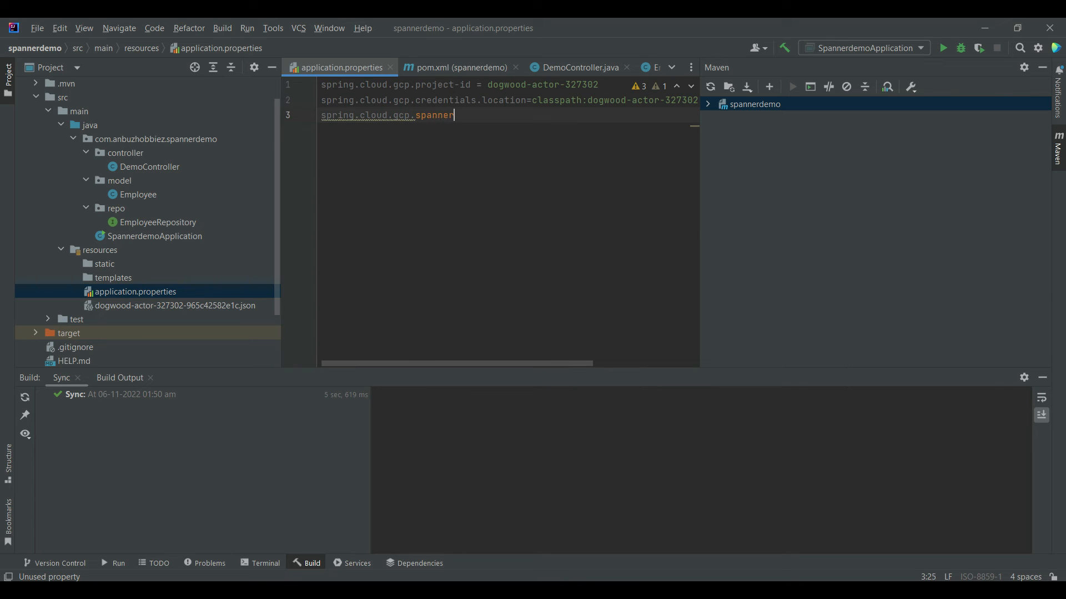
pyautogui.write('.insta')
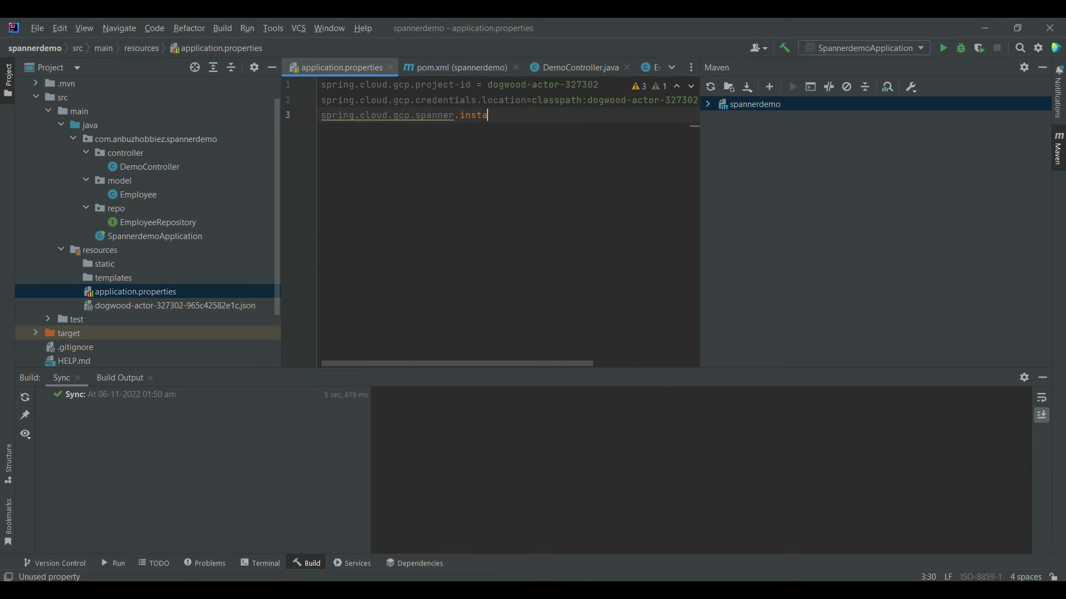
pyautogui.write('nce-')
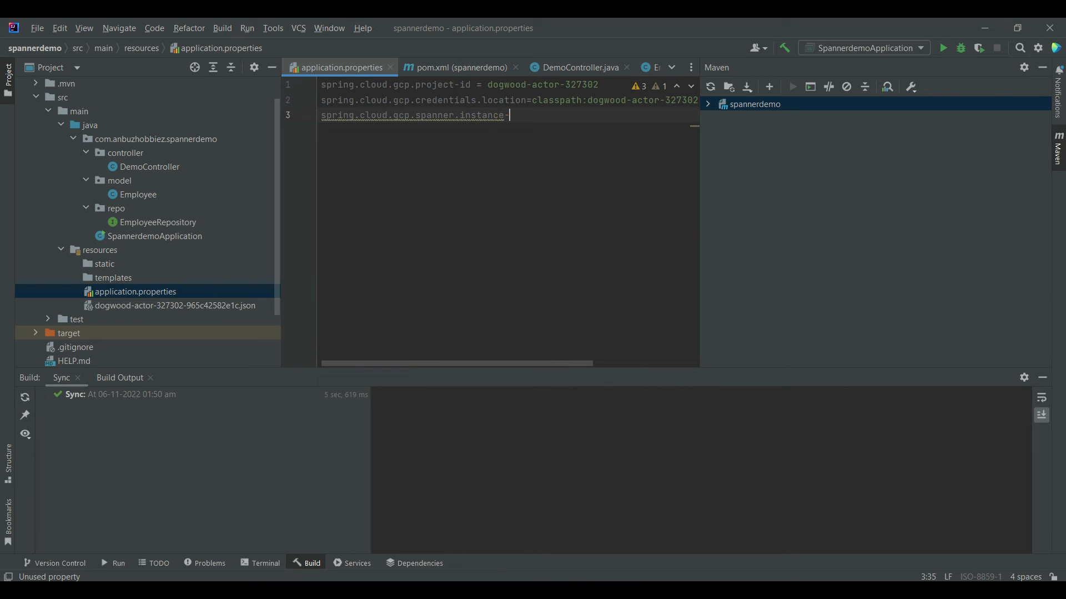
pyautogui.write('id=')
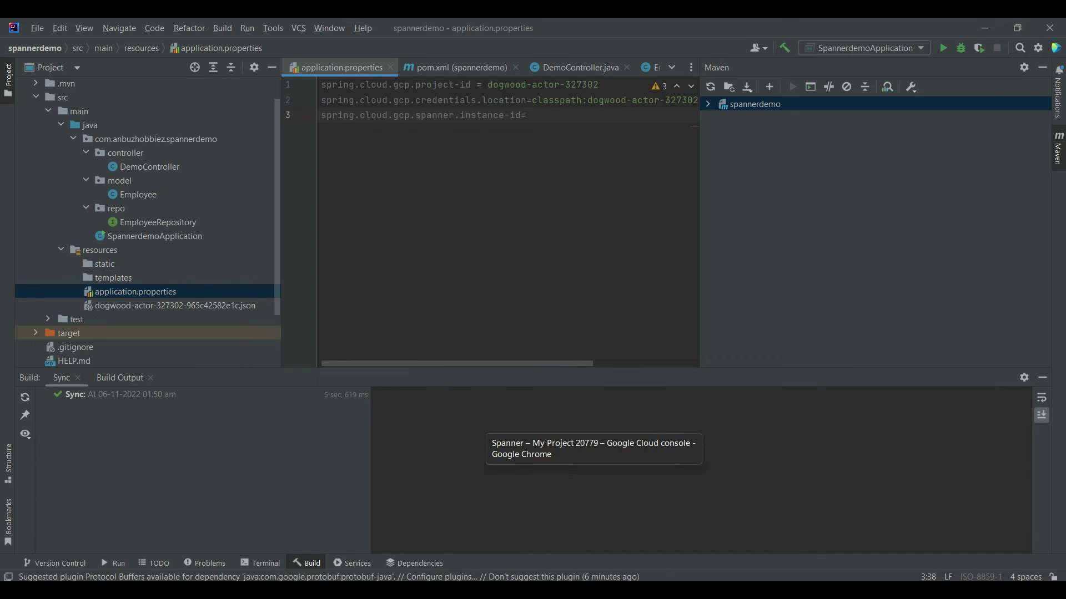
pyautogui.click(592, 448)
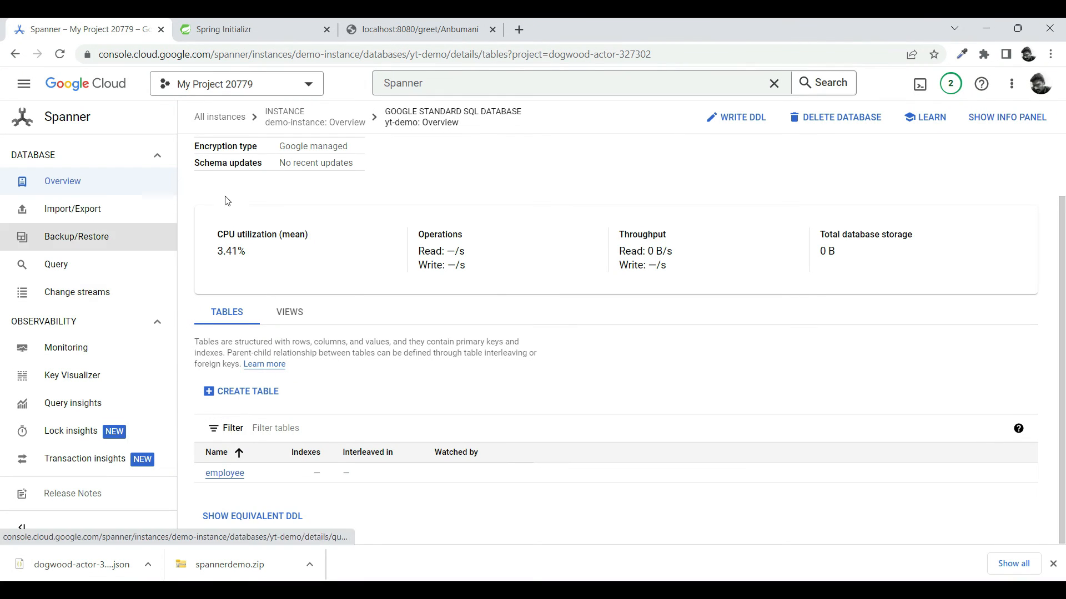
pyautogui.scroll(3)
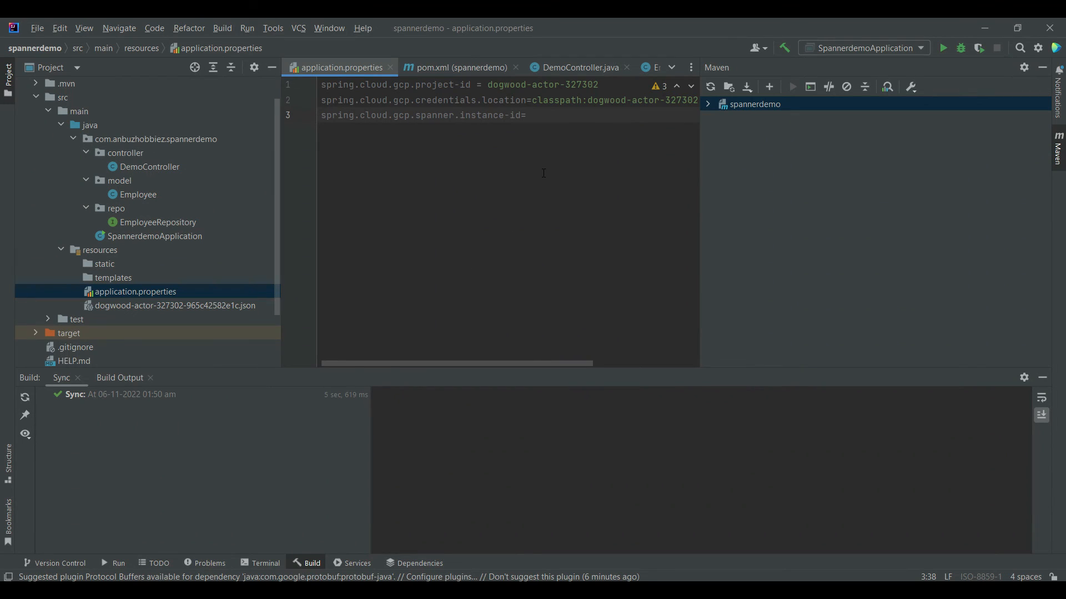
pyautogui.write('demo-instance')
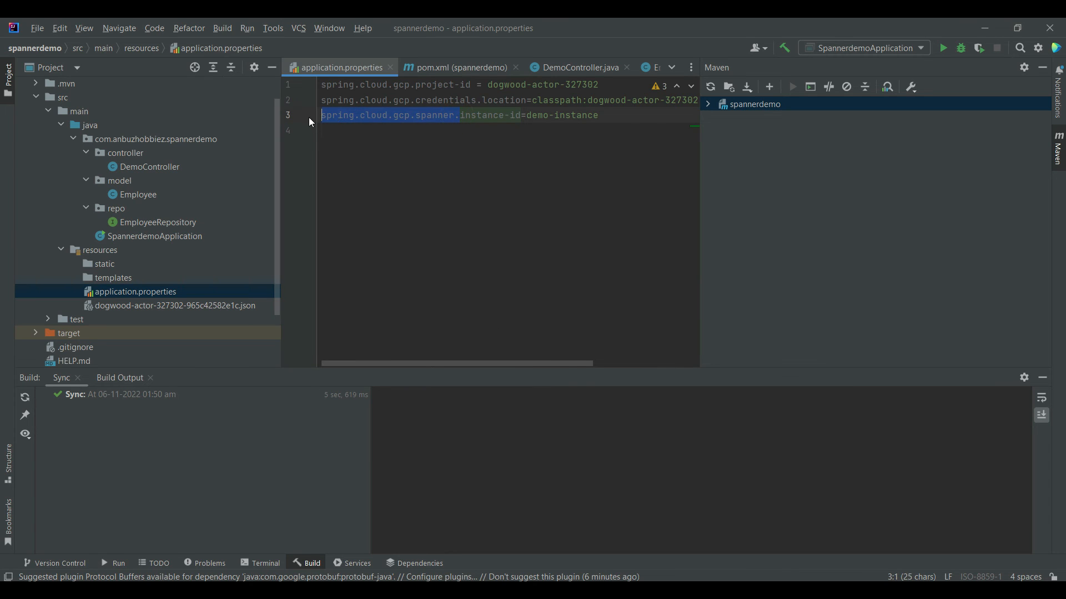
# Set spring.cloud.gcp.spanner.database to yt-demo.
pyautogui.write('spring.cloud.gcp.spanner.')
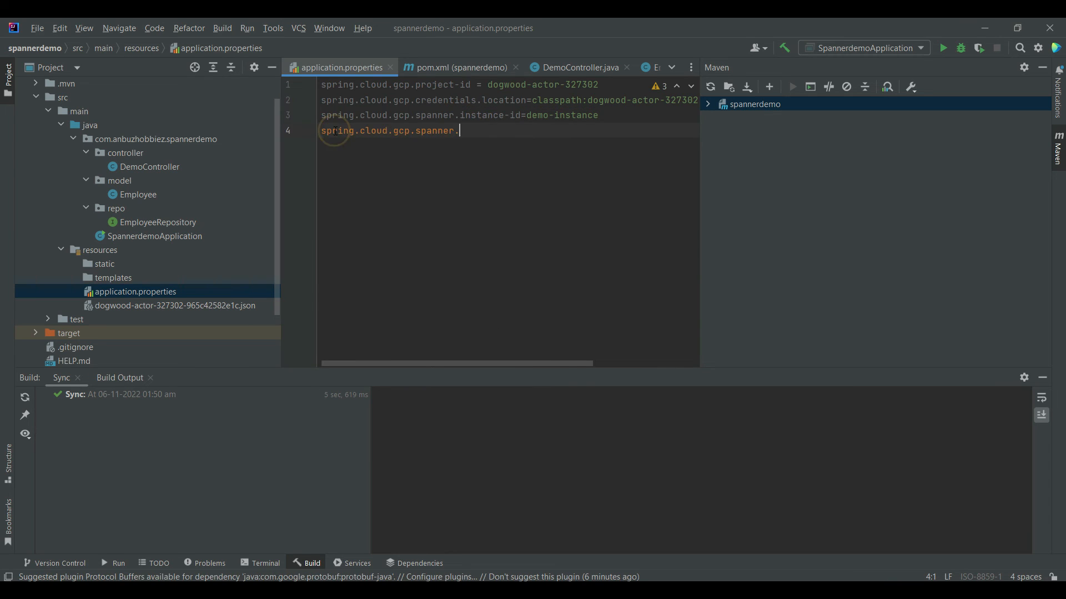
pyautogui.write('data')
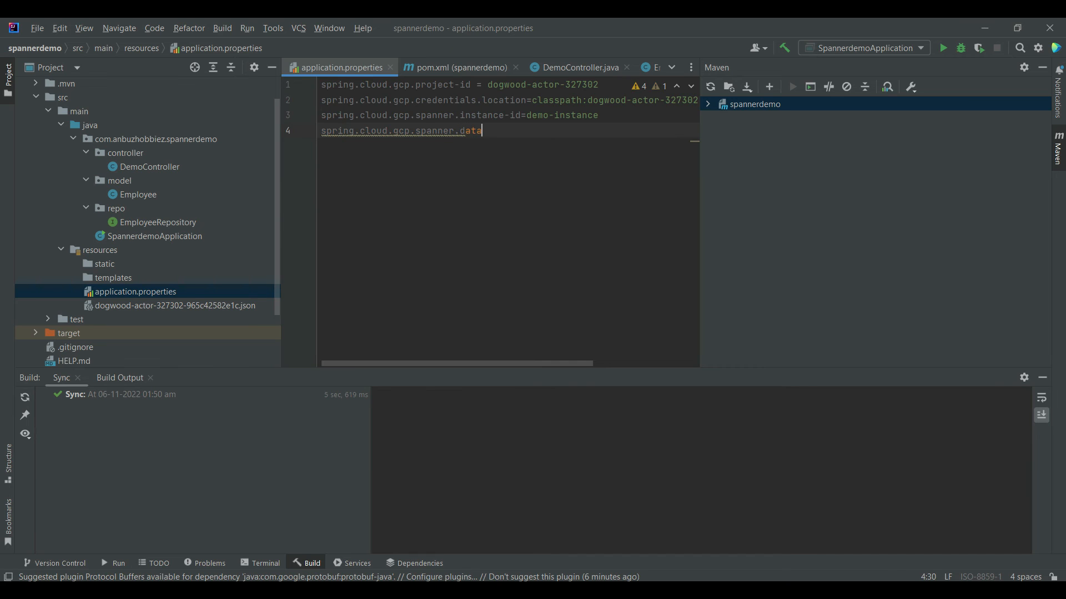
pyautogui.write('base=')
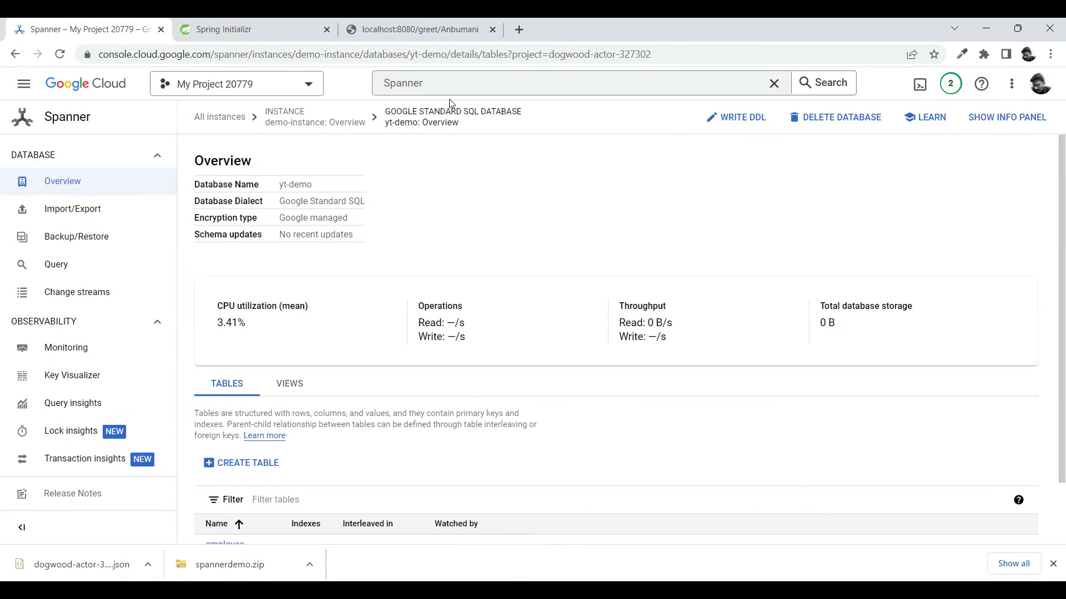
pyautogui.press('alt+tab')
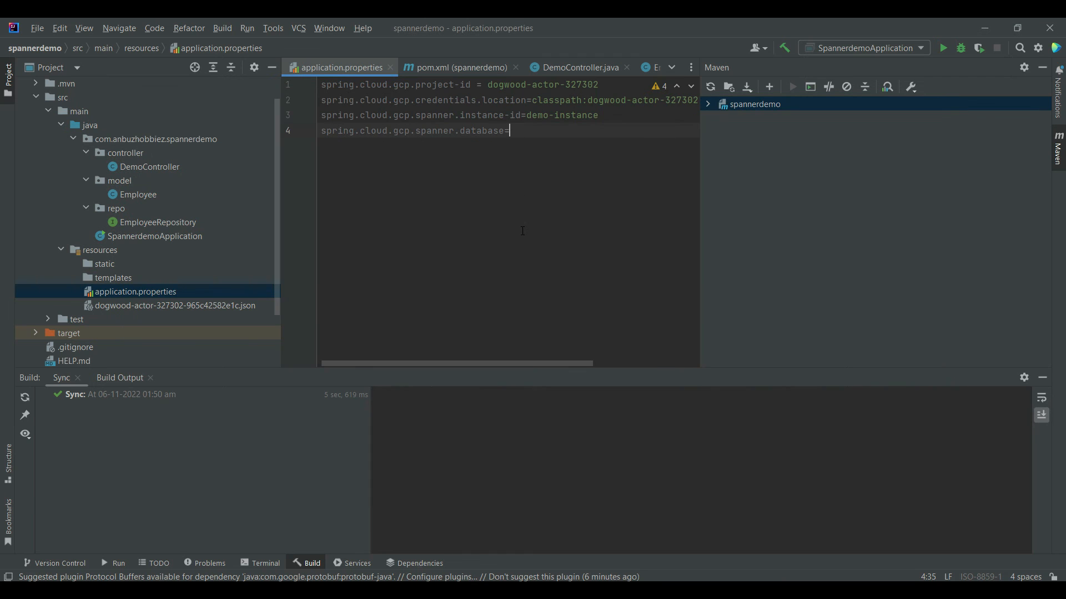
pyautogui.write('yt-demo')
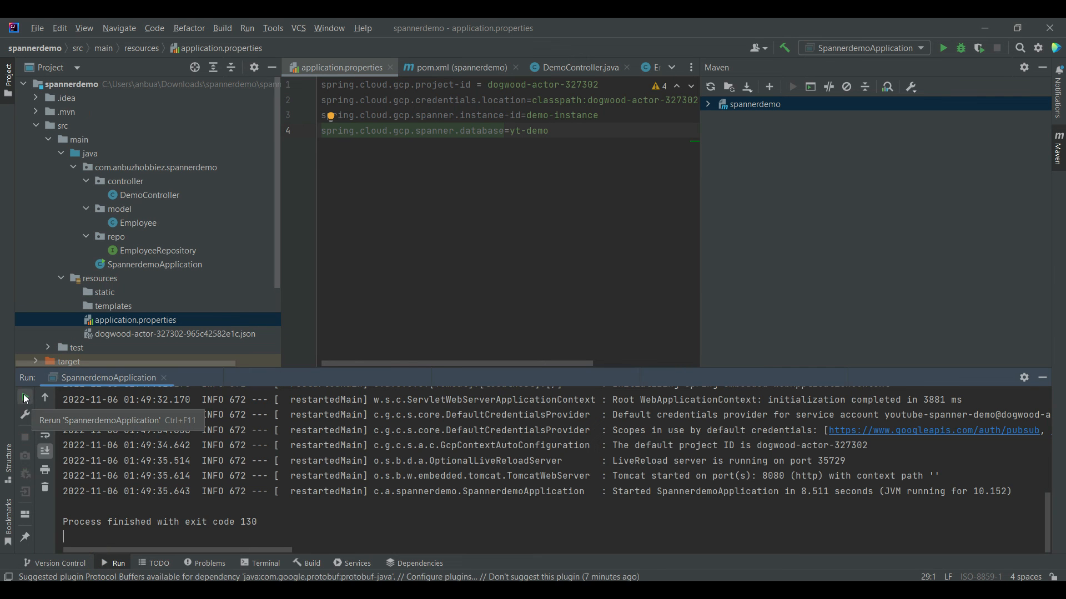
# Rerun SpannerdemoApplication's main() and enable Lombok annotation processing, then view Chrome.
pyautogui.click(154, 264)
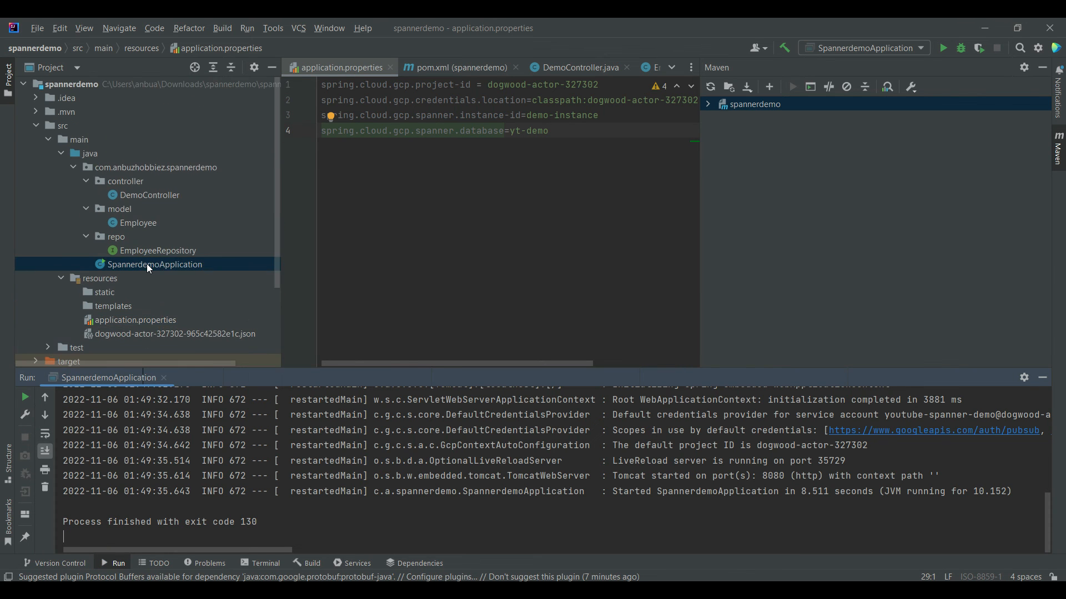
pyautogui.rightClick(155, 264)
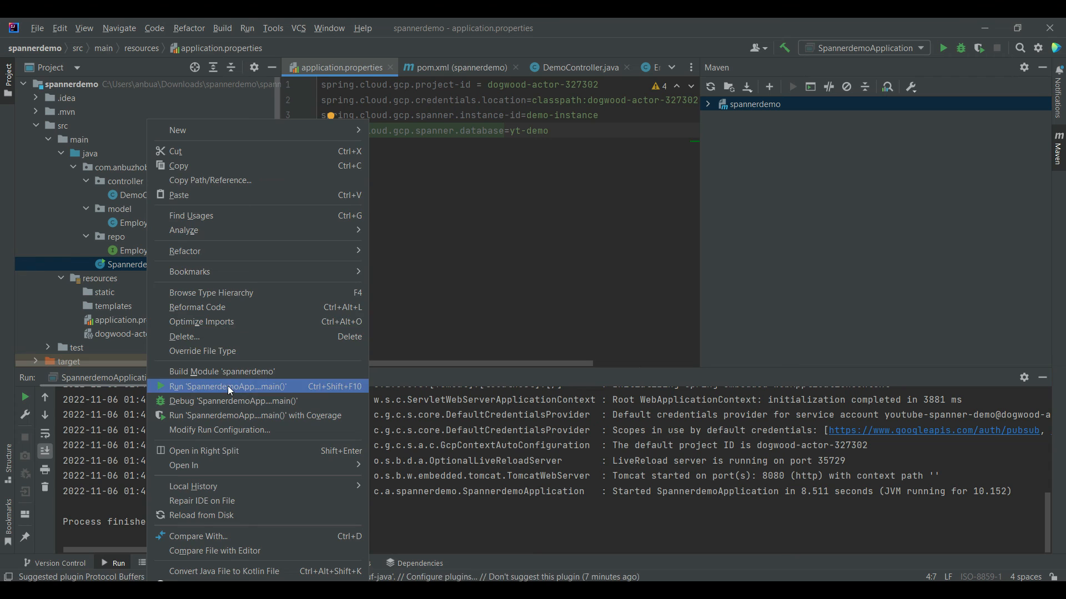
pyautogui.click(227, 386)
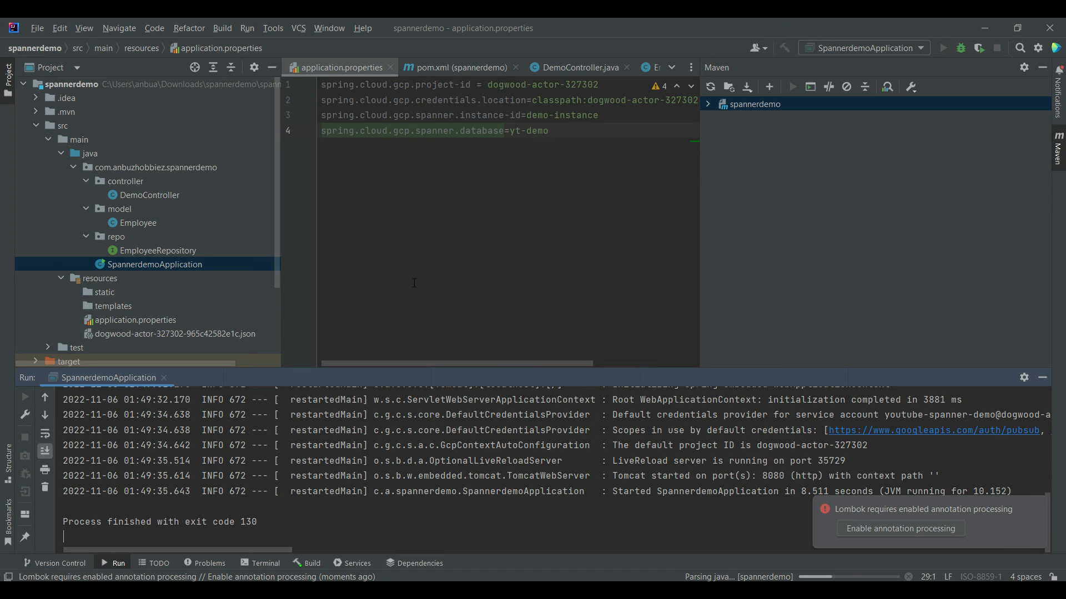
pyautogui.moveTo(932, 530)
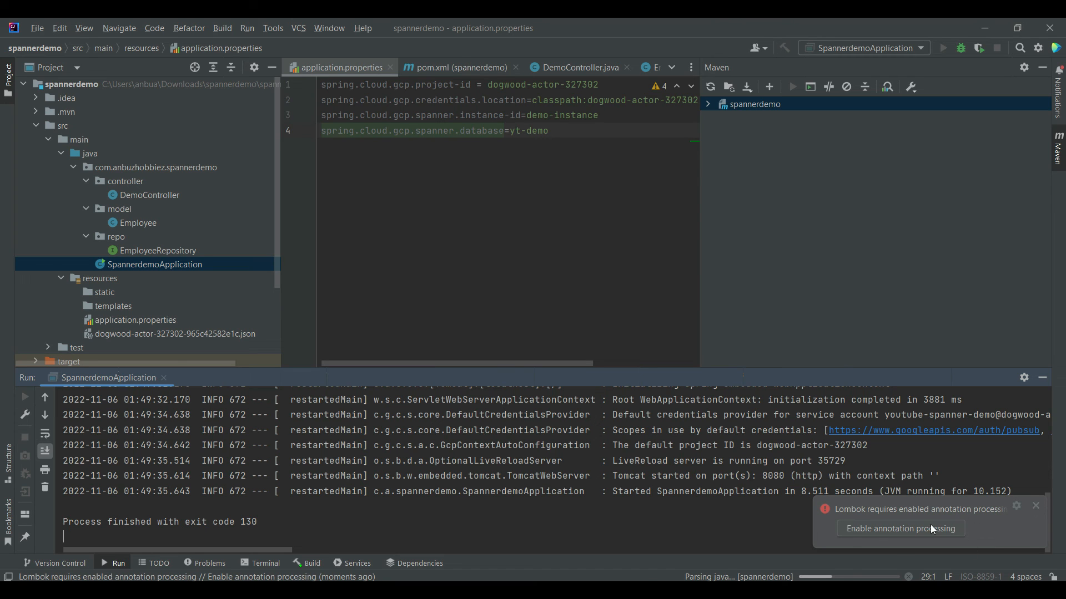
pyautogui.click(900, 528)
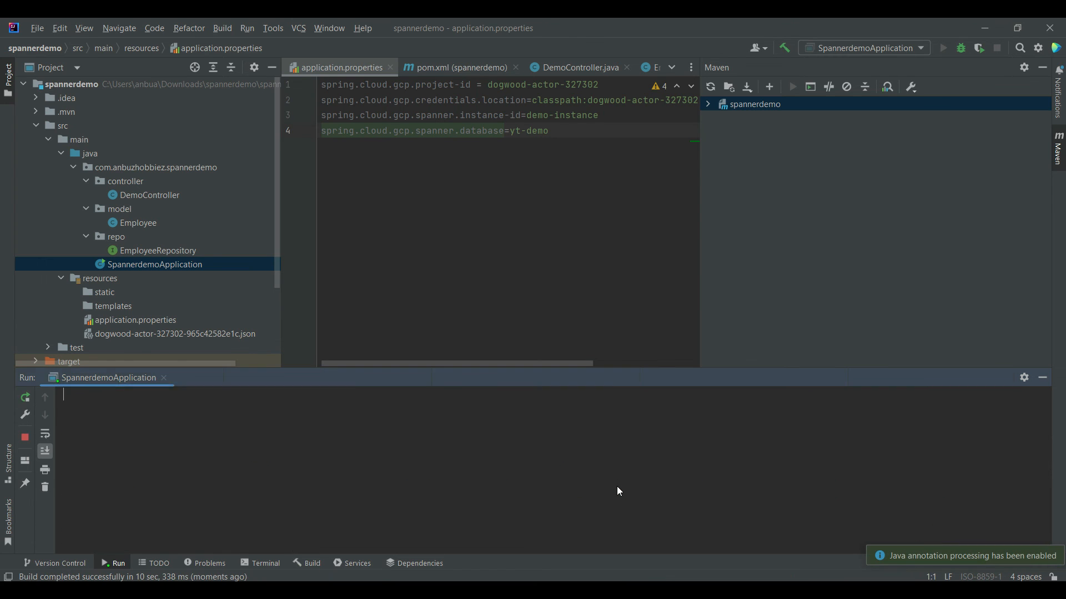
pyautogui.click(943, 47)
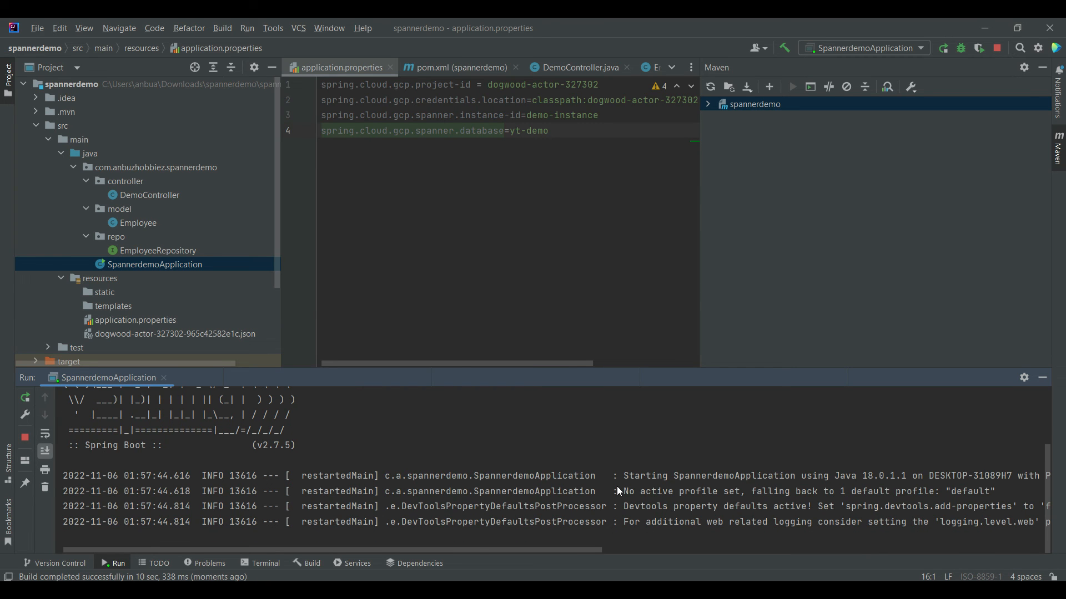
pyautogui.scroll(-3)
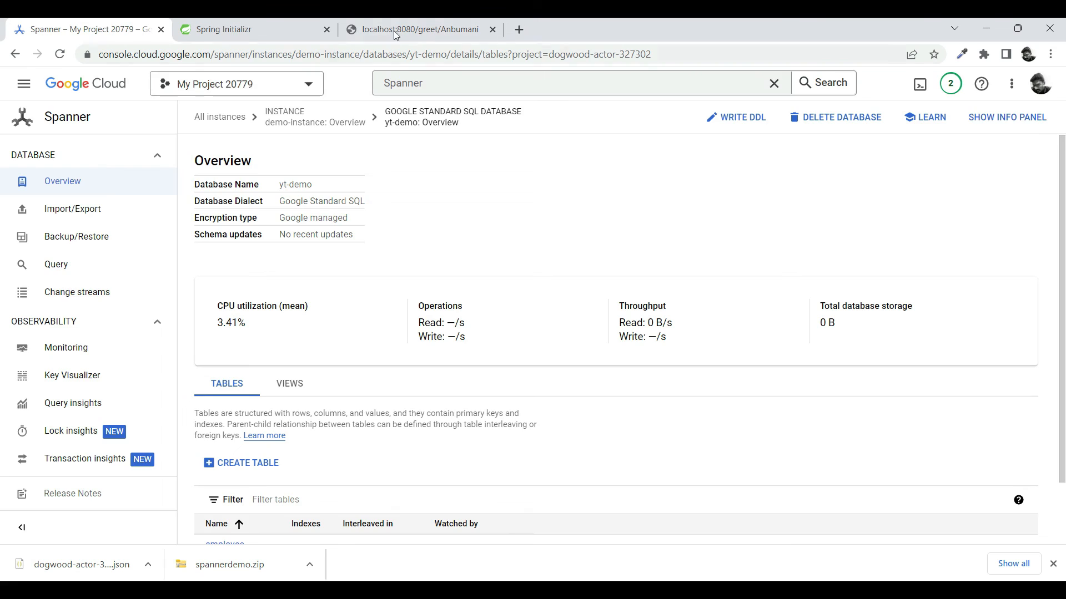
# Check the Spanner employee table's Data view, finding no rows, then view the Anbumani greeting page.
pyautogui.scroll(-3)
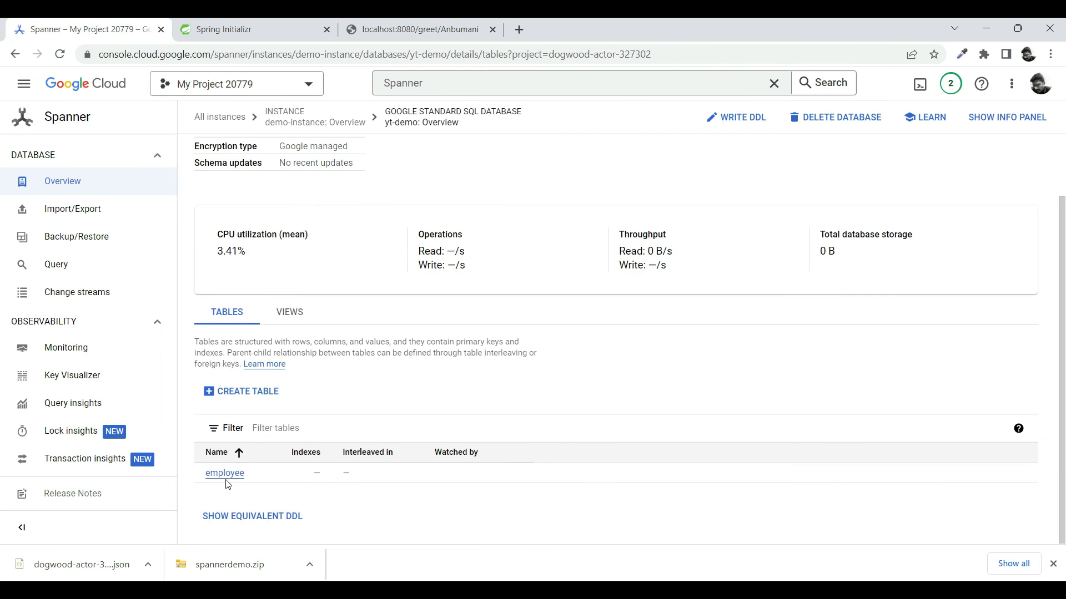
pyautogui.click(225, 473)
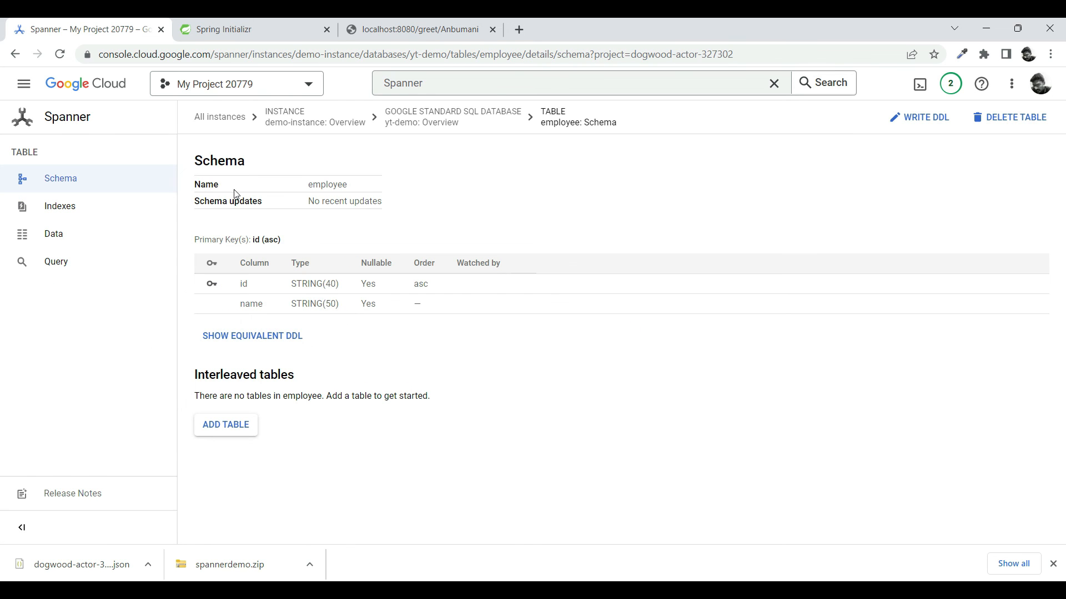
pyautogui.click(53, 234)
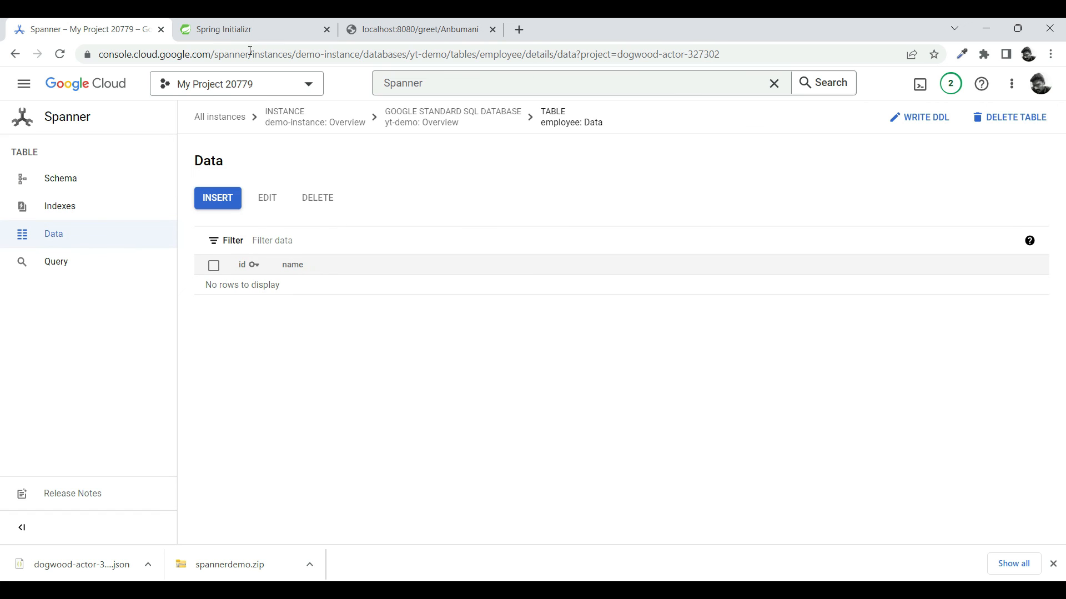
pyautogui.click(420, 29)
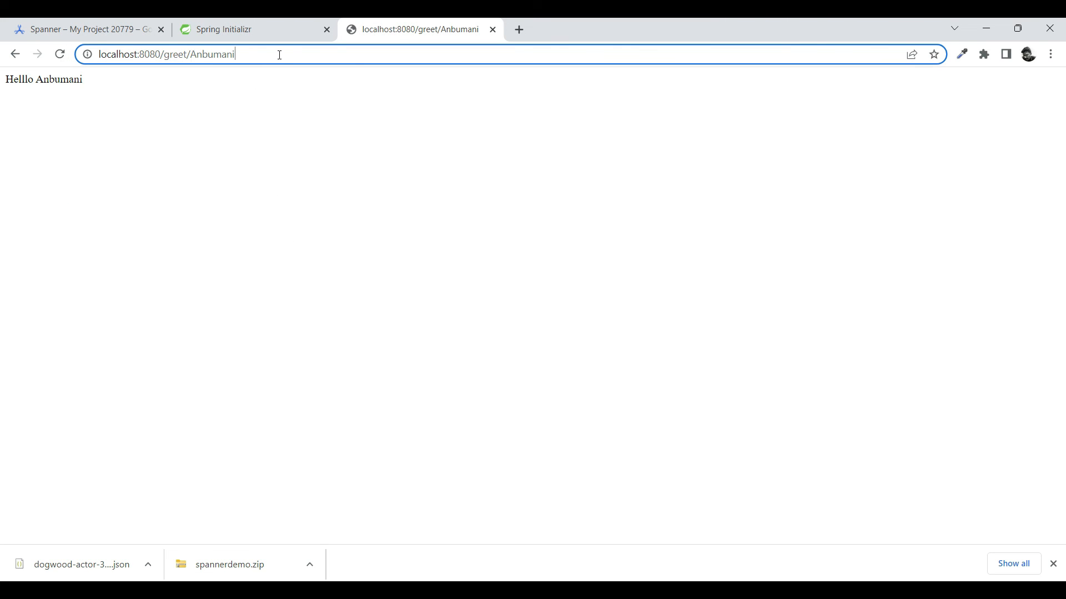
# Reload the Anbumani and Siva greeting pages and recheck the employee table data.
pyautogui.click(888, 54)
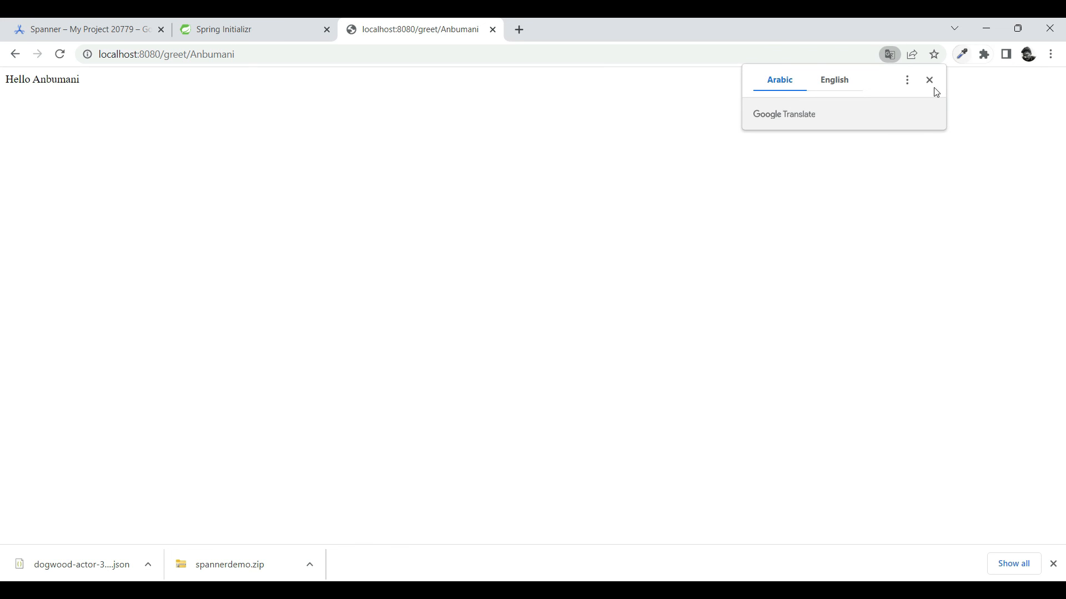
pyautogui.click(81, 30)
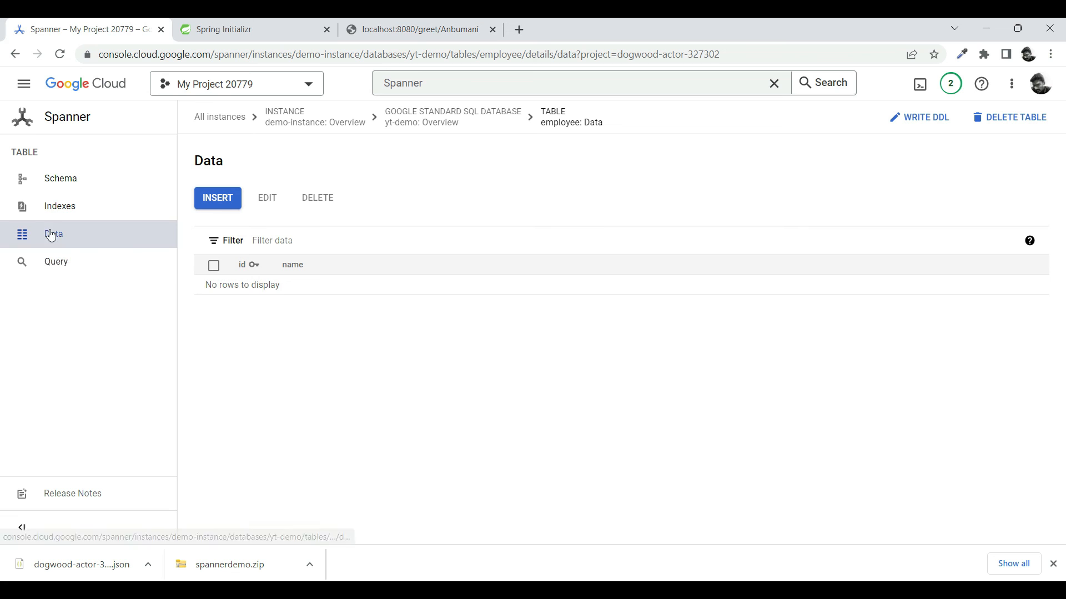
pyautogui.moveTo(67, 206)
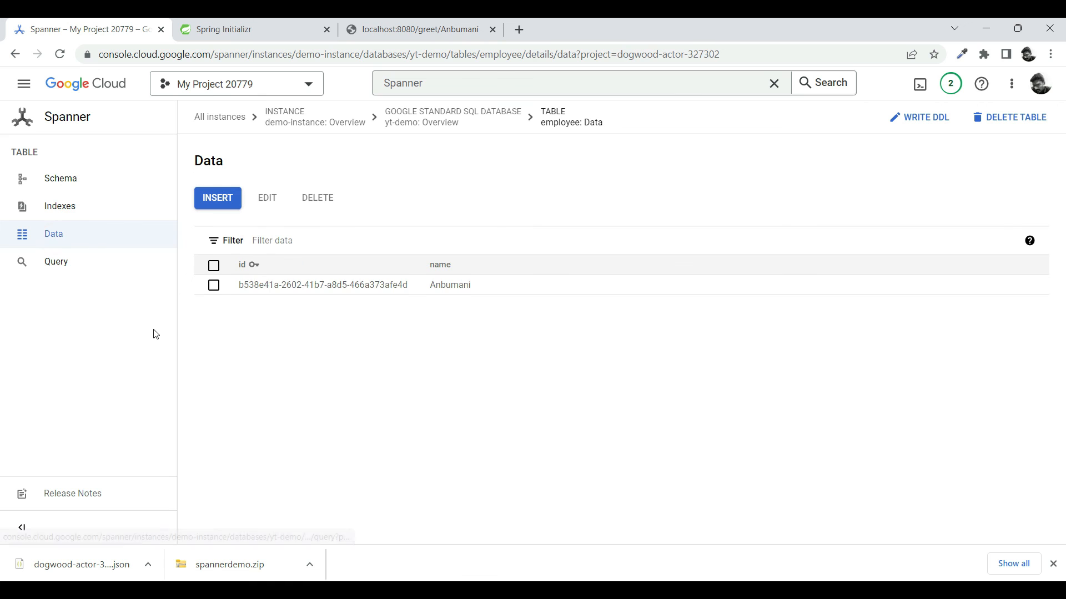
pyautogui.moveTo(436, 284)
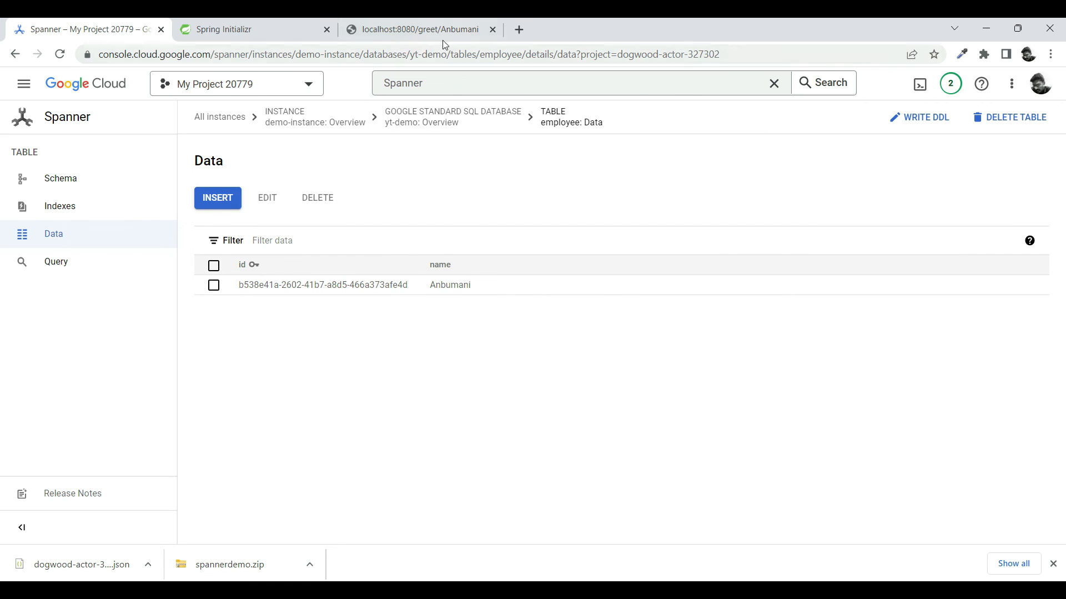
pyautogui.click(420, 29)
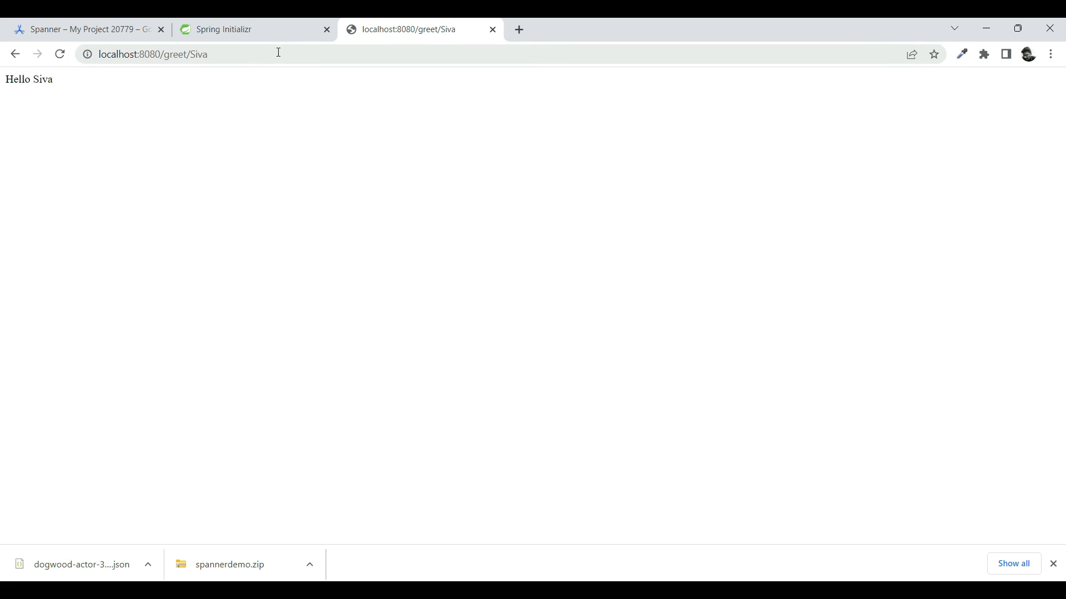
pyautogui.click(85, 30)
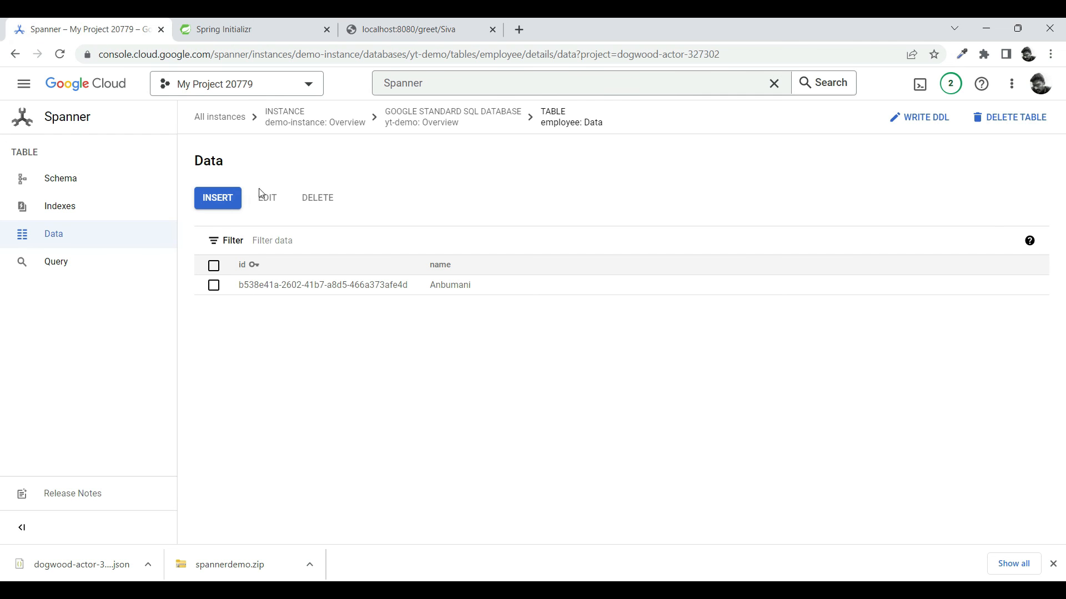
pyautogui.moveTo(583, 229)
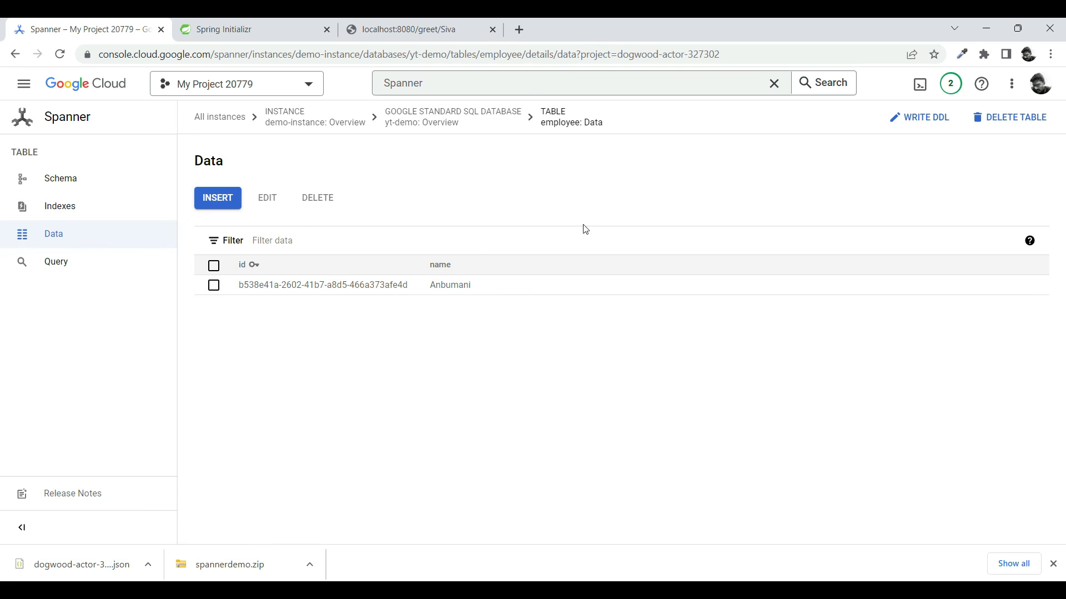
pyautogui.moveTo(60, 206)
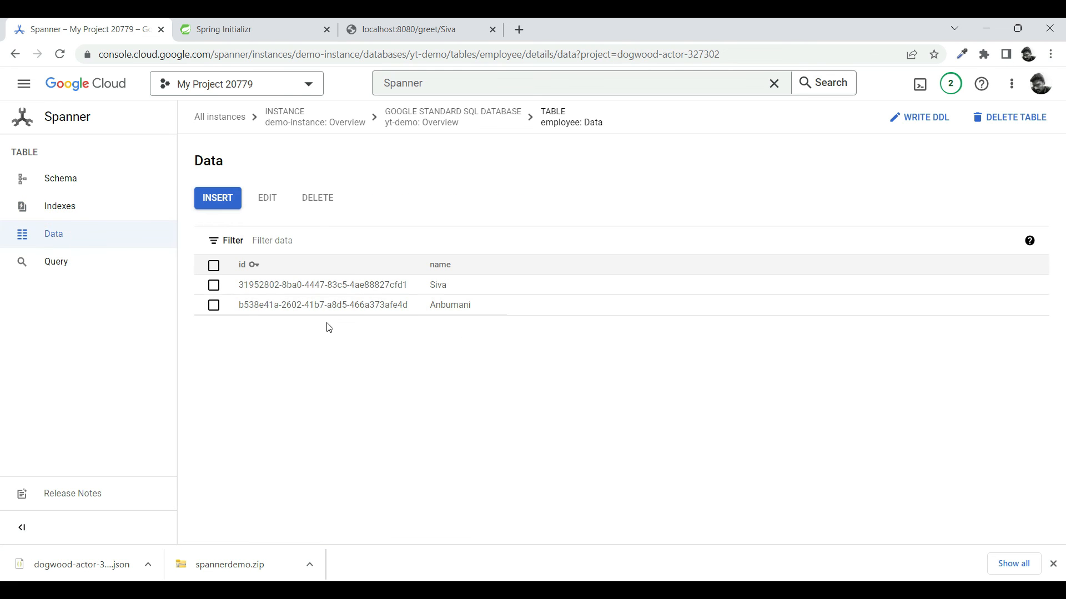
pyautogui.moveTo(460, 360)
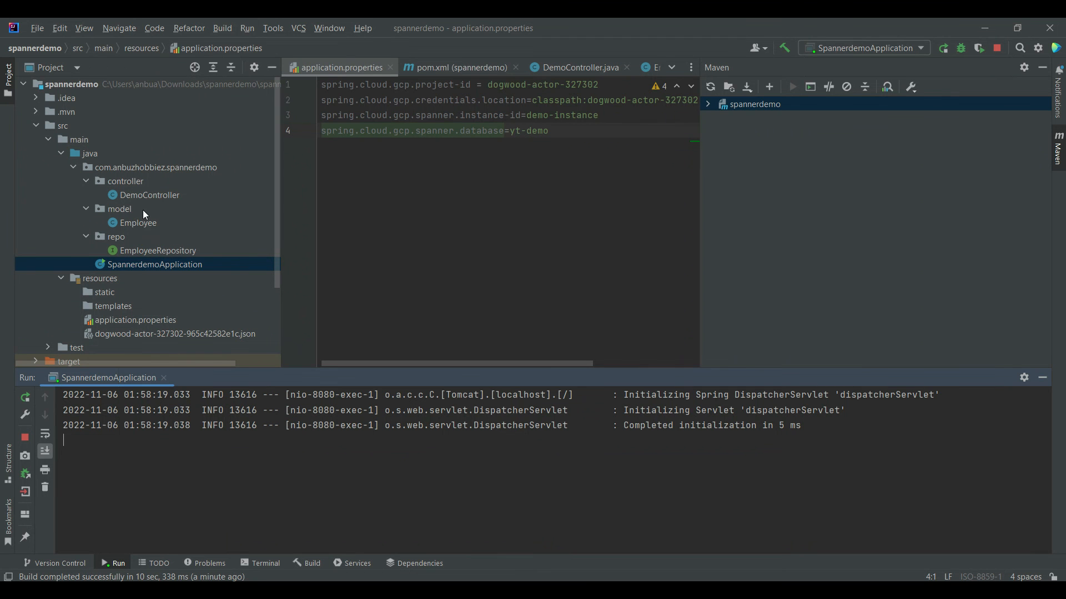
# Load localhost:8080/employees in Chrome to list the saved employees.
pyautogui.press('alt+tab')
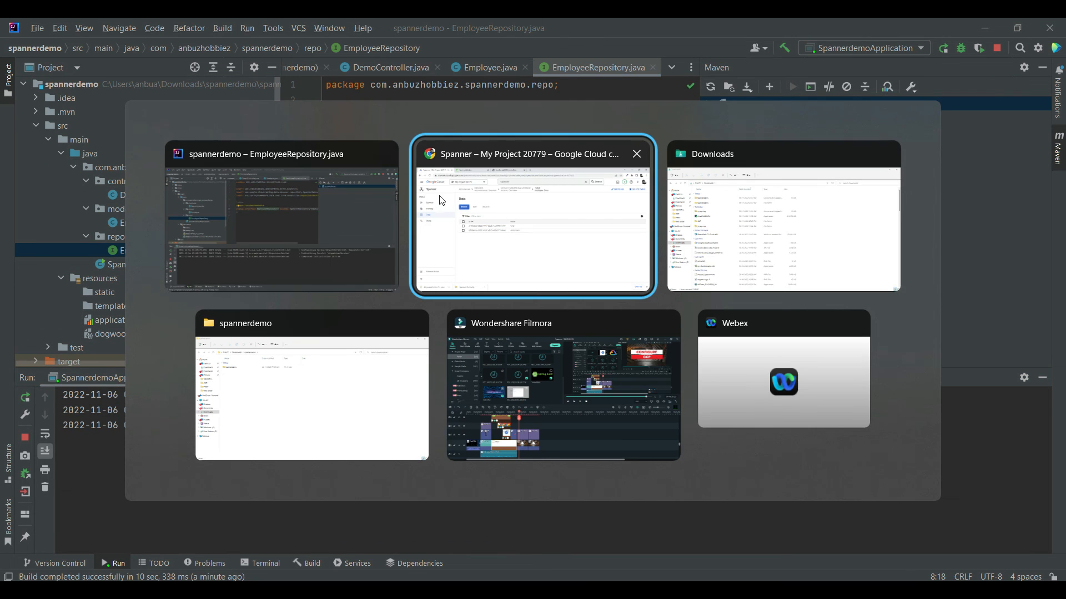
pyautogui.click(532, 216)
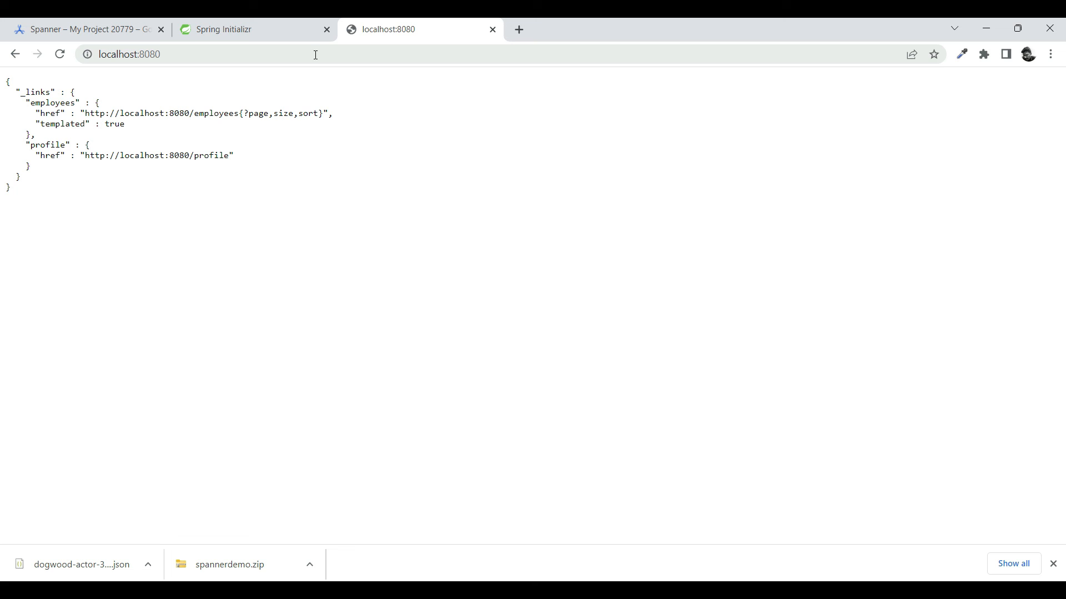
pyautogui.doubleClick(215, 113)
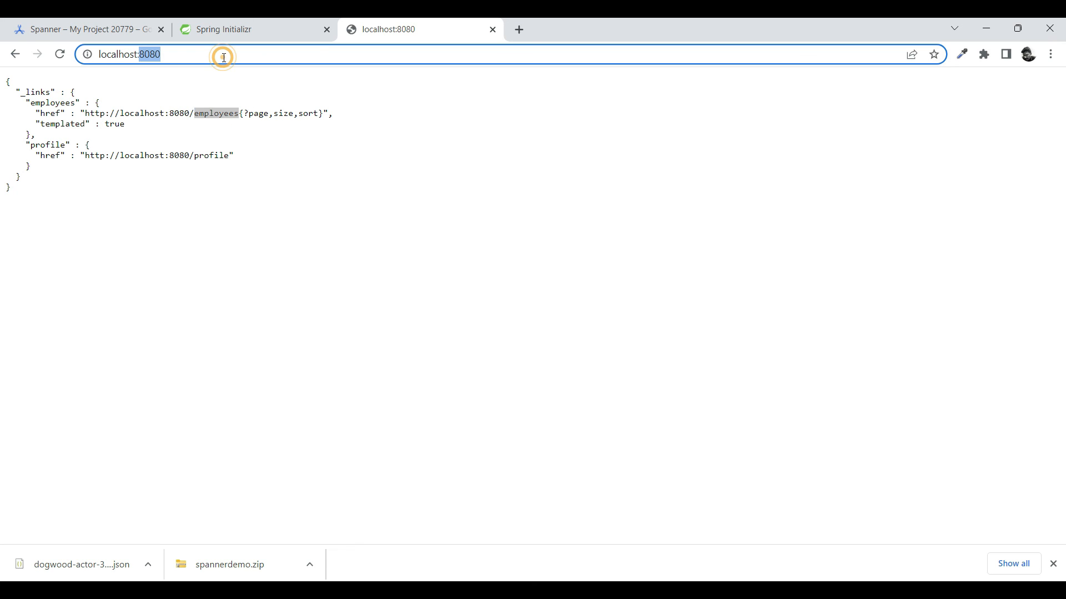
pyautogui.write('/employees')
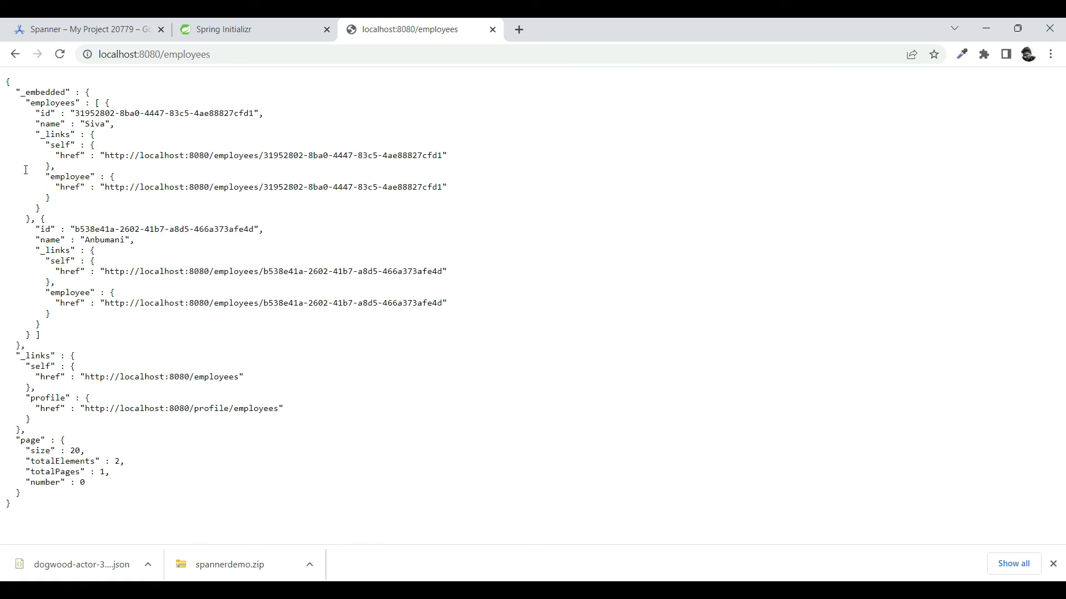
pyautogui.moveTo(51, 449)
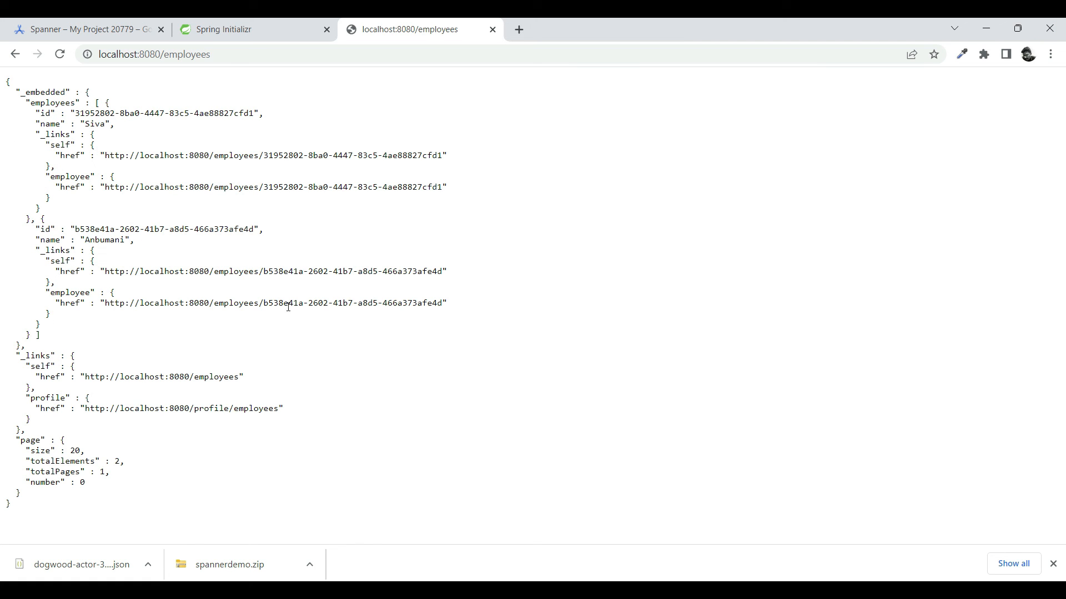
pyautogui.moveTo(221, 269)
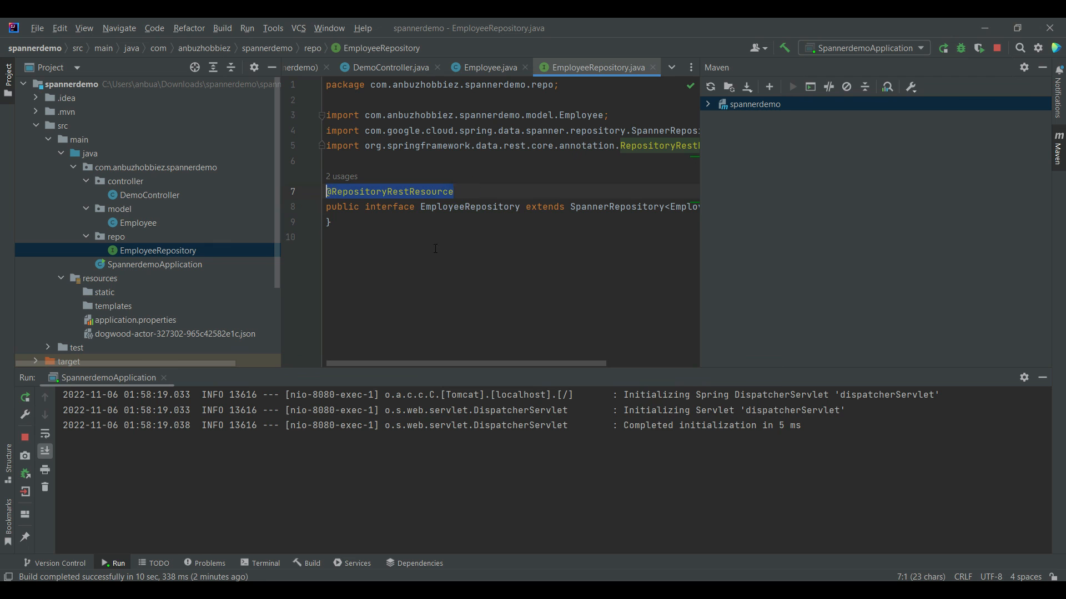
pyautogui.moveTo(500, 315)
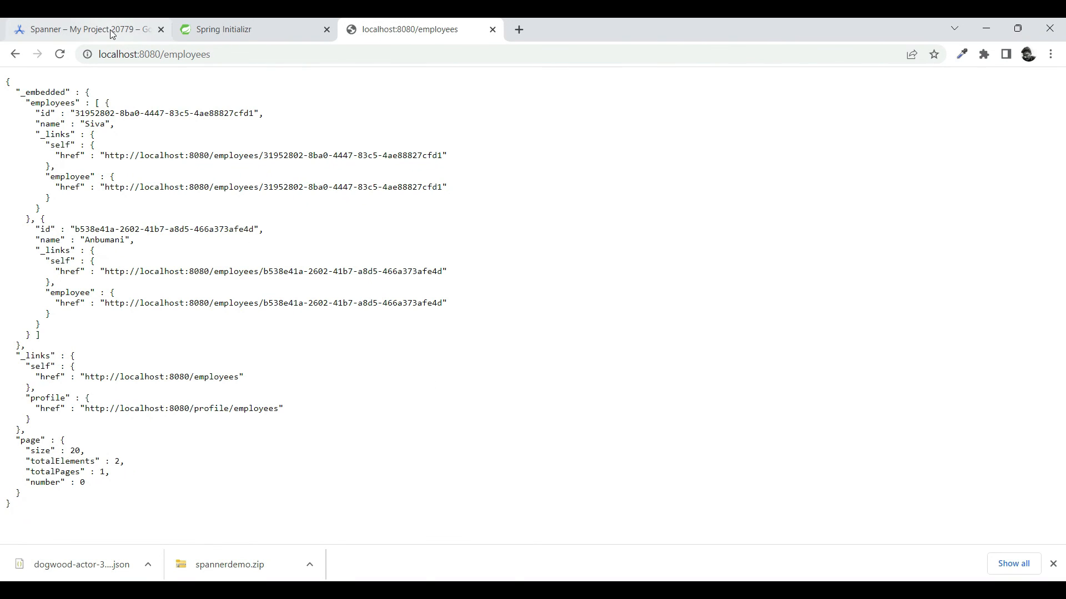
# View the Spanner employee table data showing Siva and Anbumani.
pyautogui.click(82, 30)
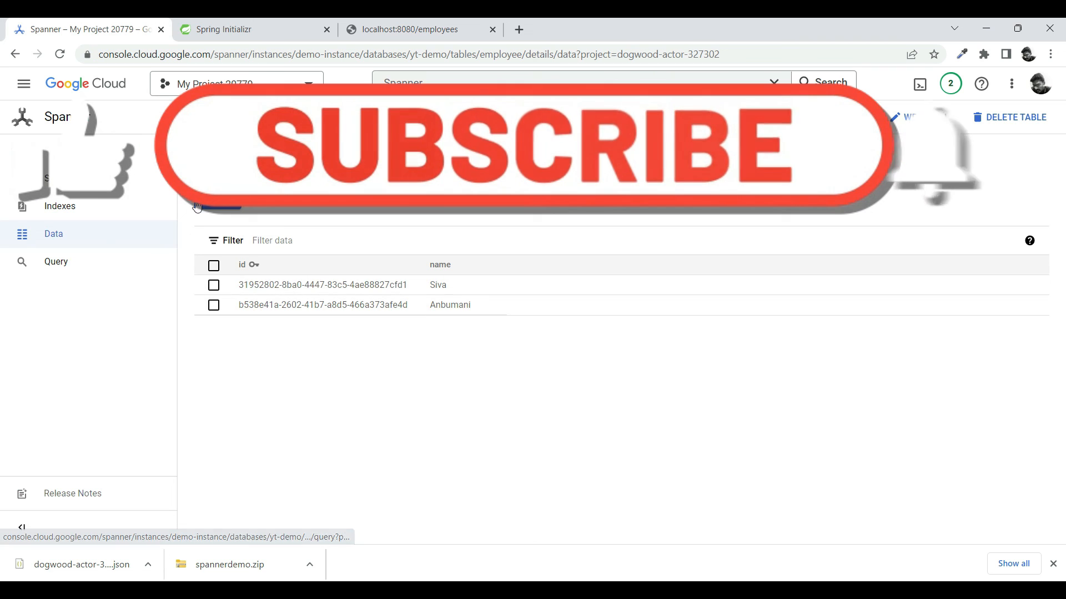